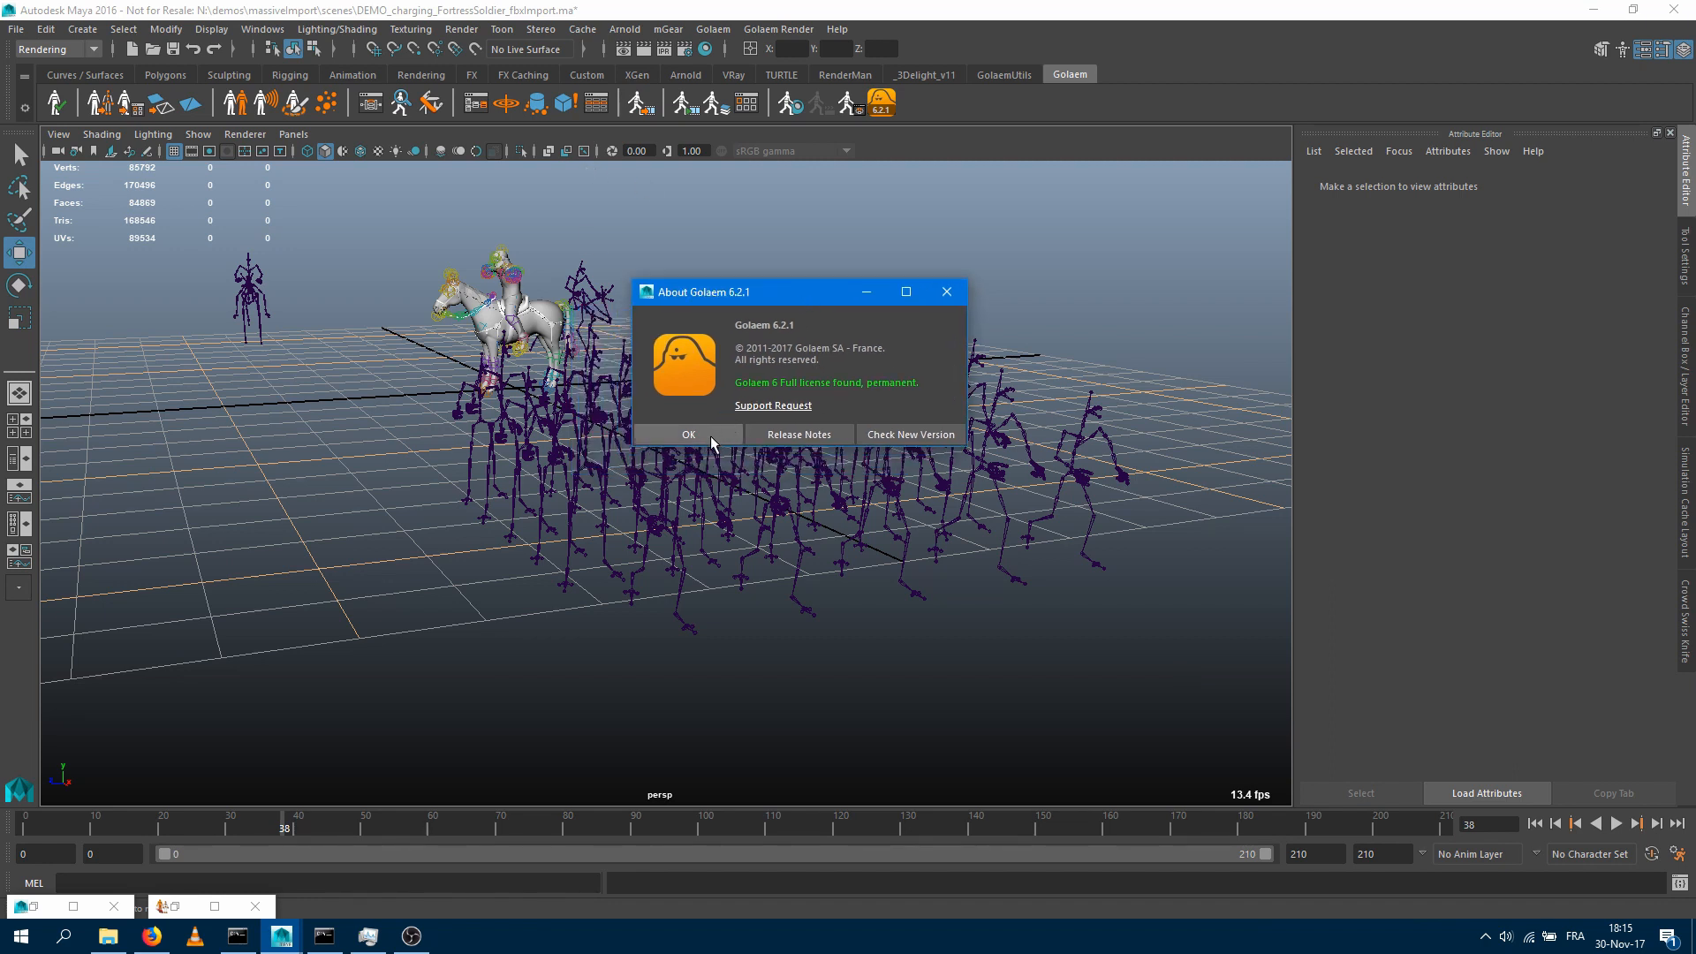
Dismiss the About Golaem version information dialog
left_click(688, 434)
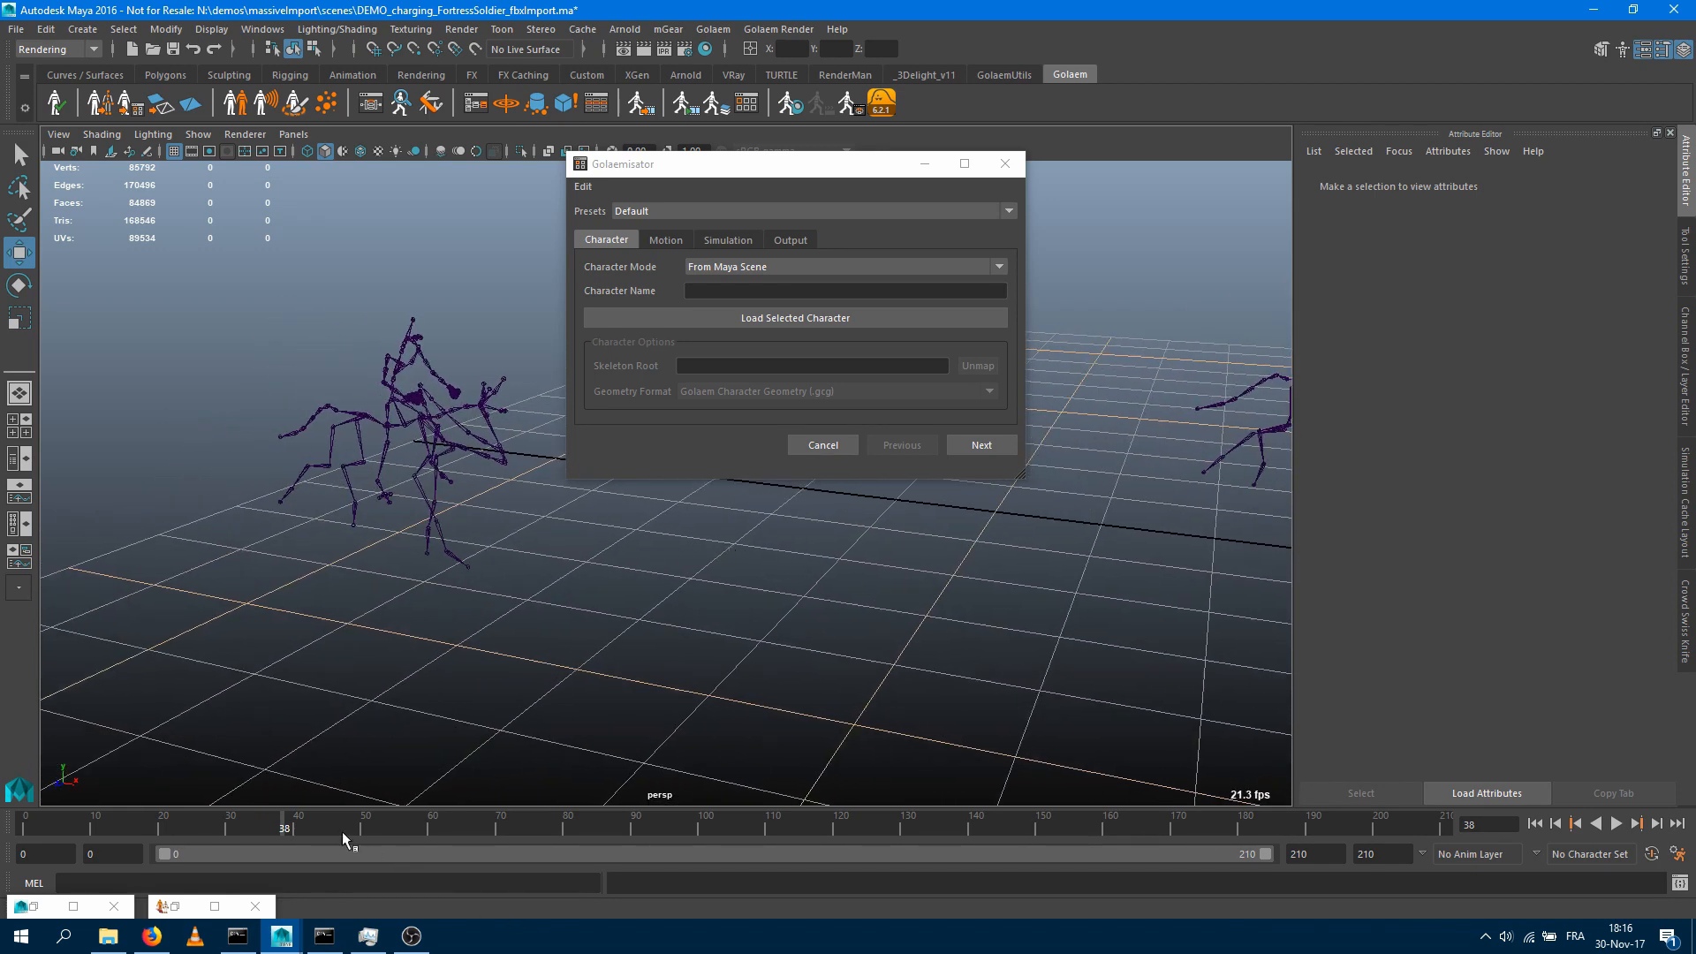
left_click(1619, 823)
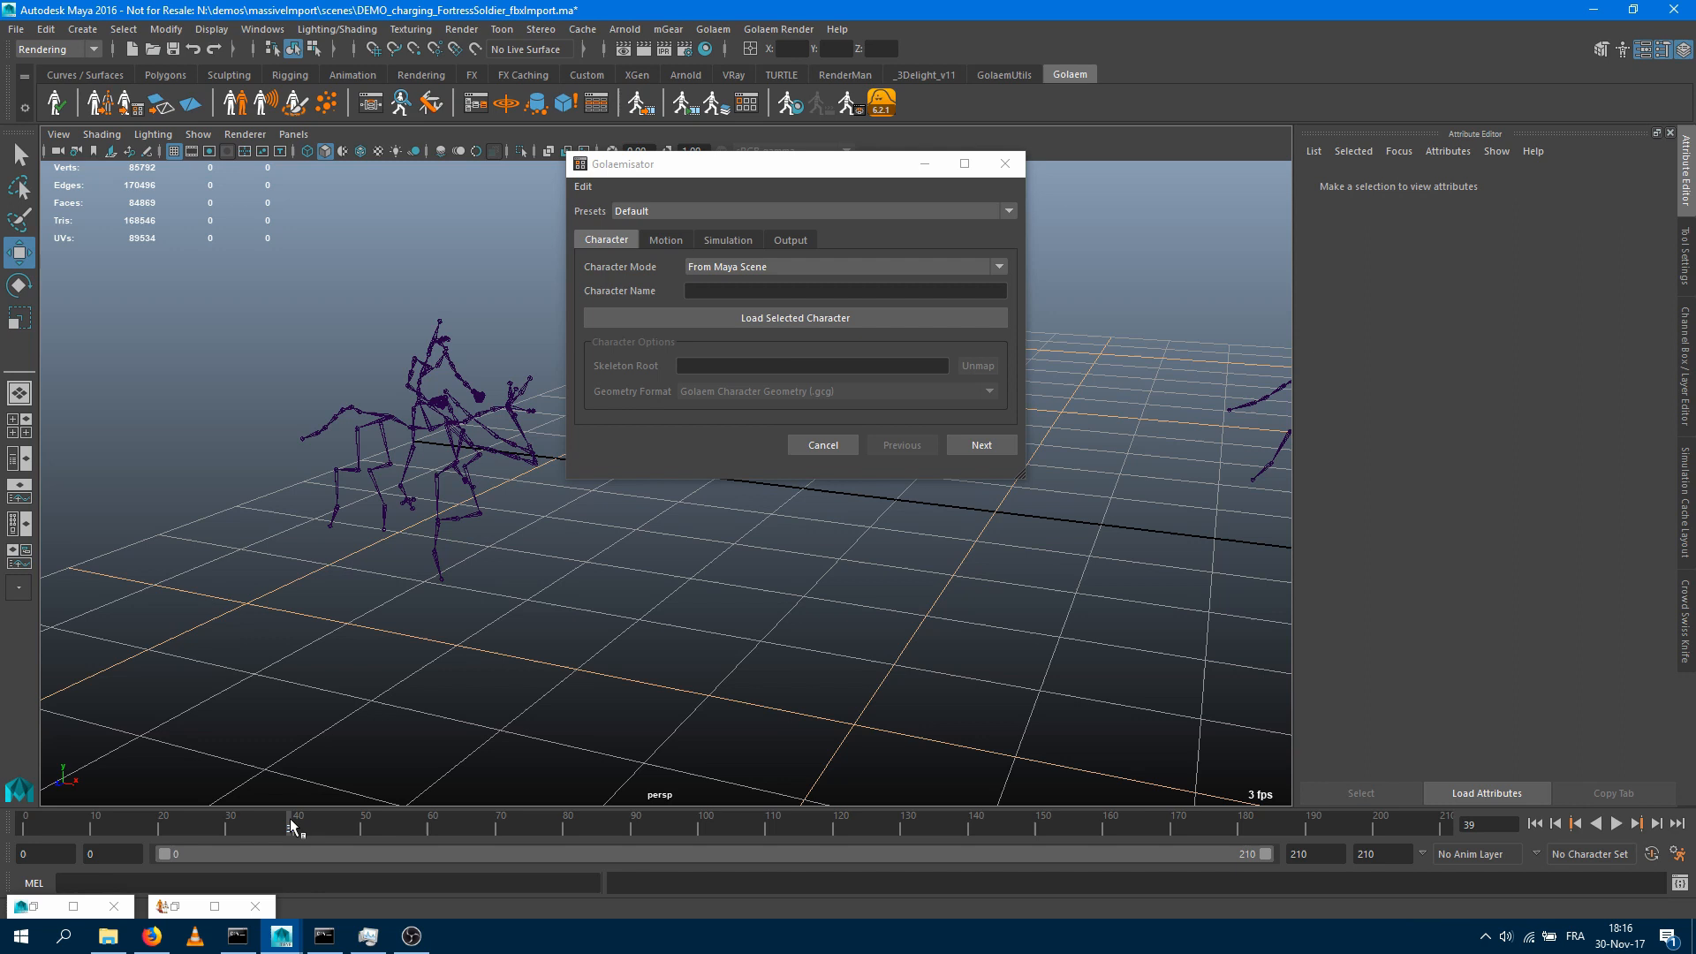
mouse_move(680, 190)
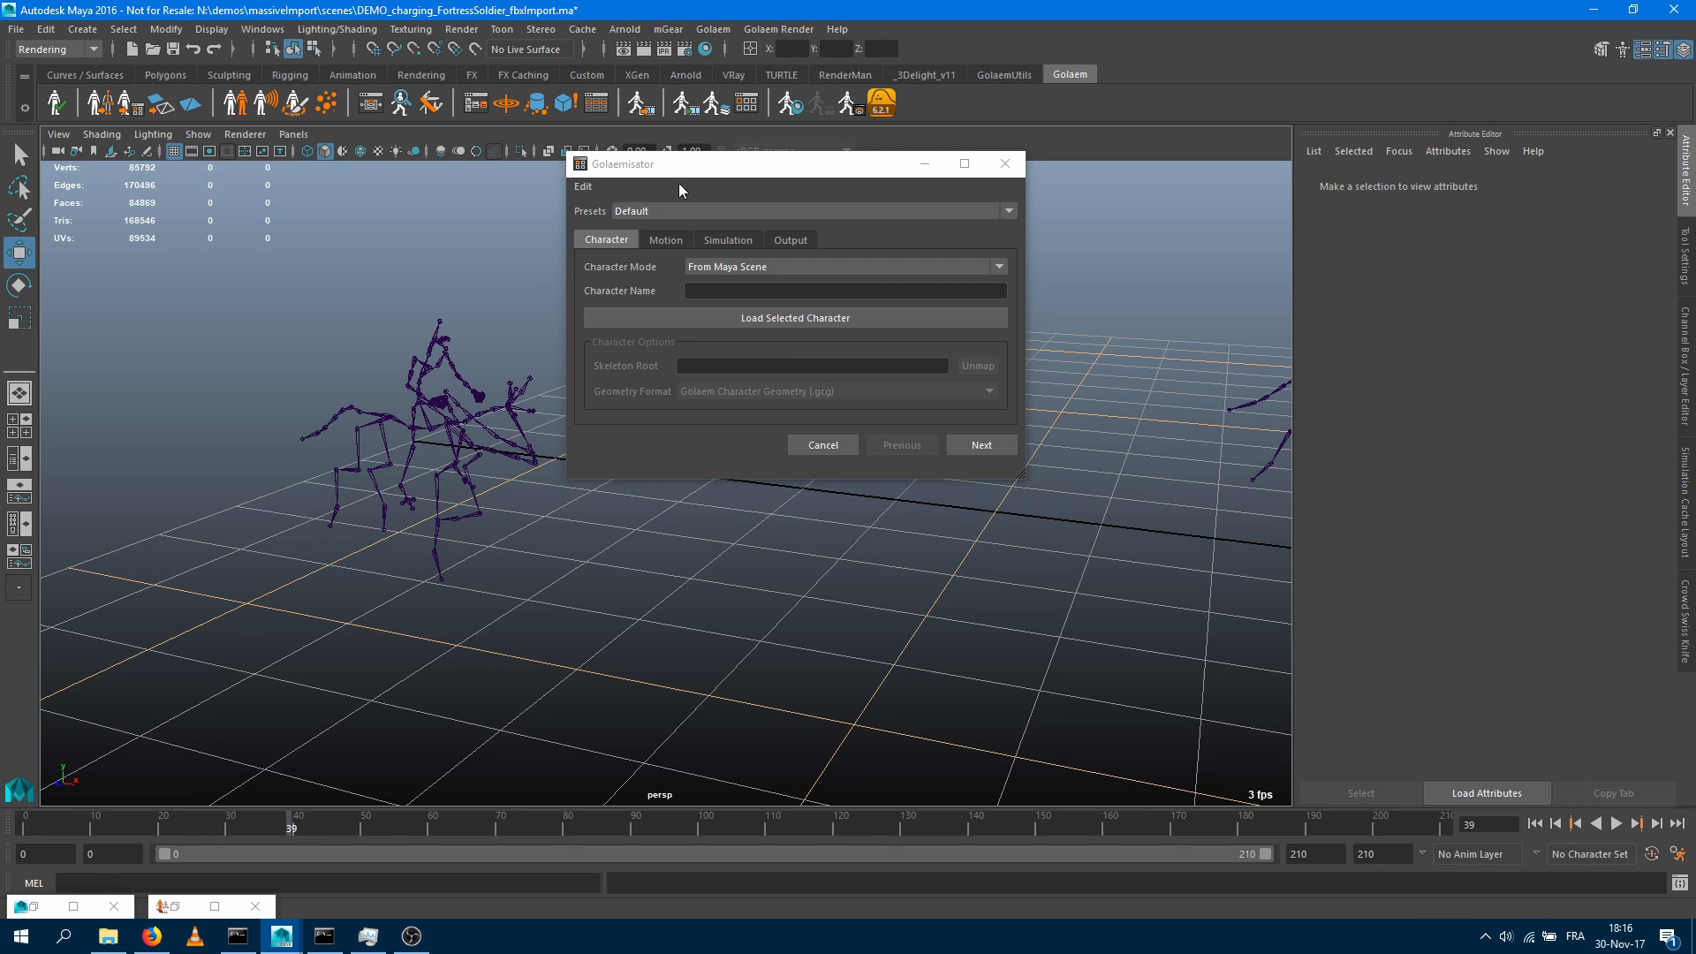
mouse_move(650, 173)
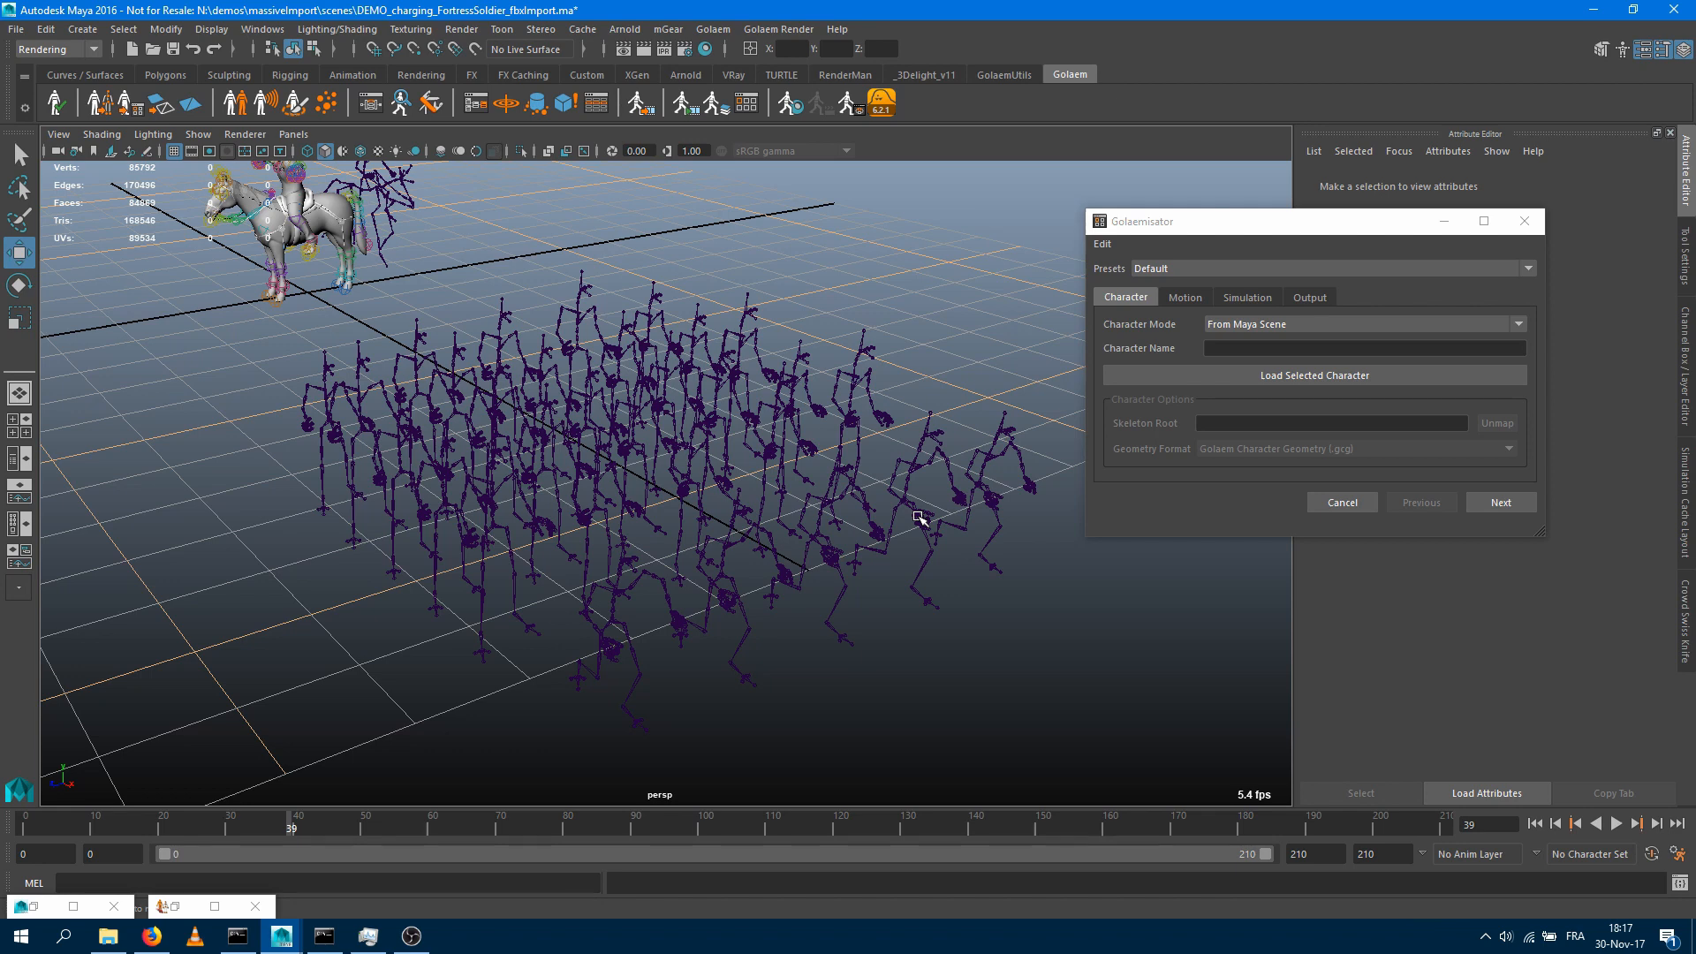
mouse_move(572, 649)
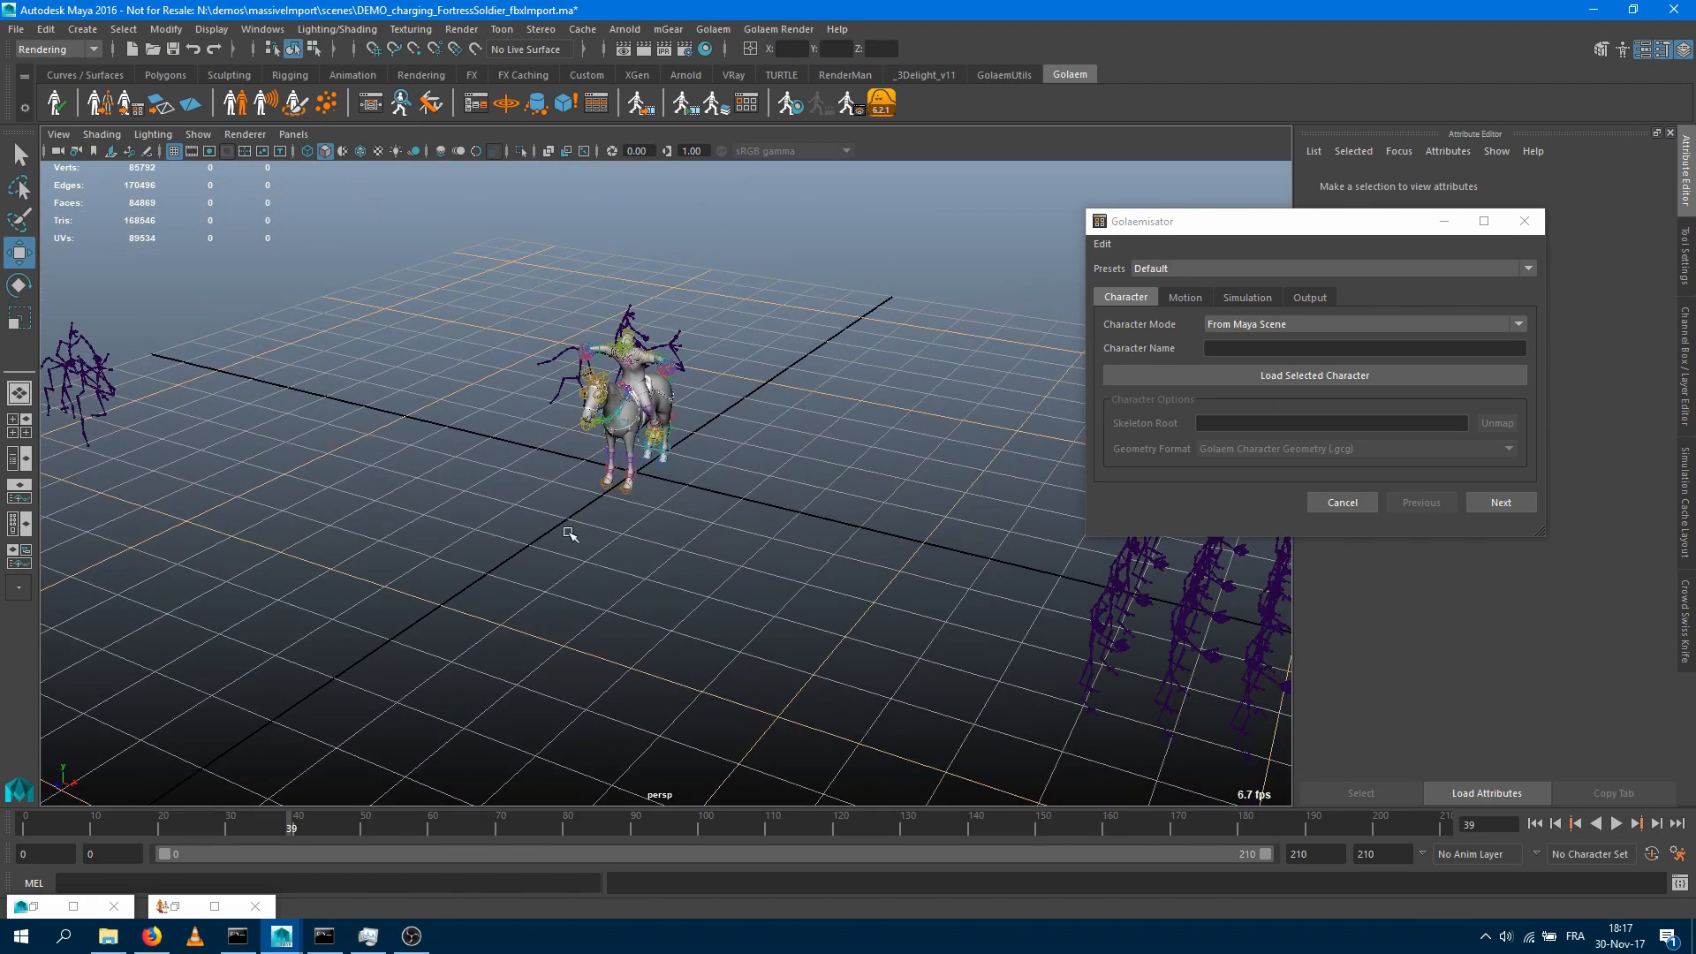
Select the horse-rider proxy skeleton on the left of the grid
left_click(1618, 824)
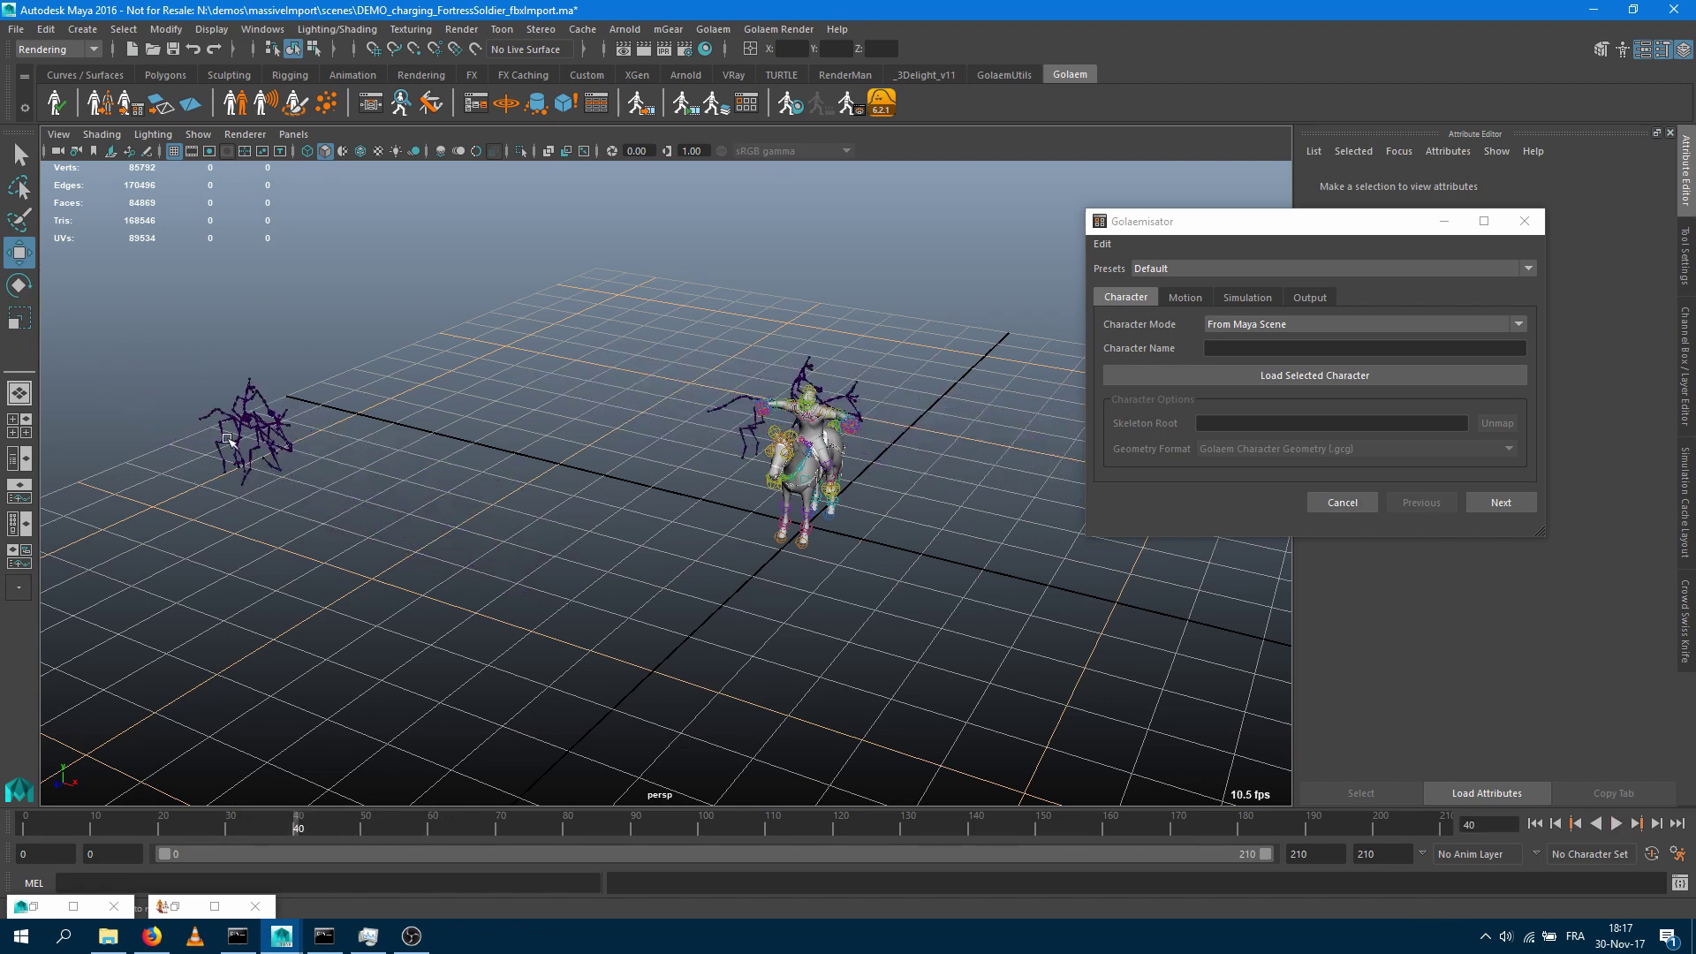
left_click(226, 438)
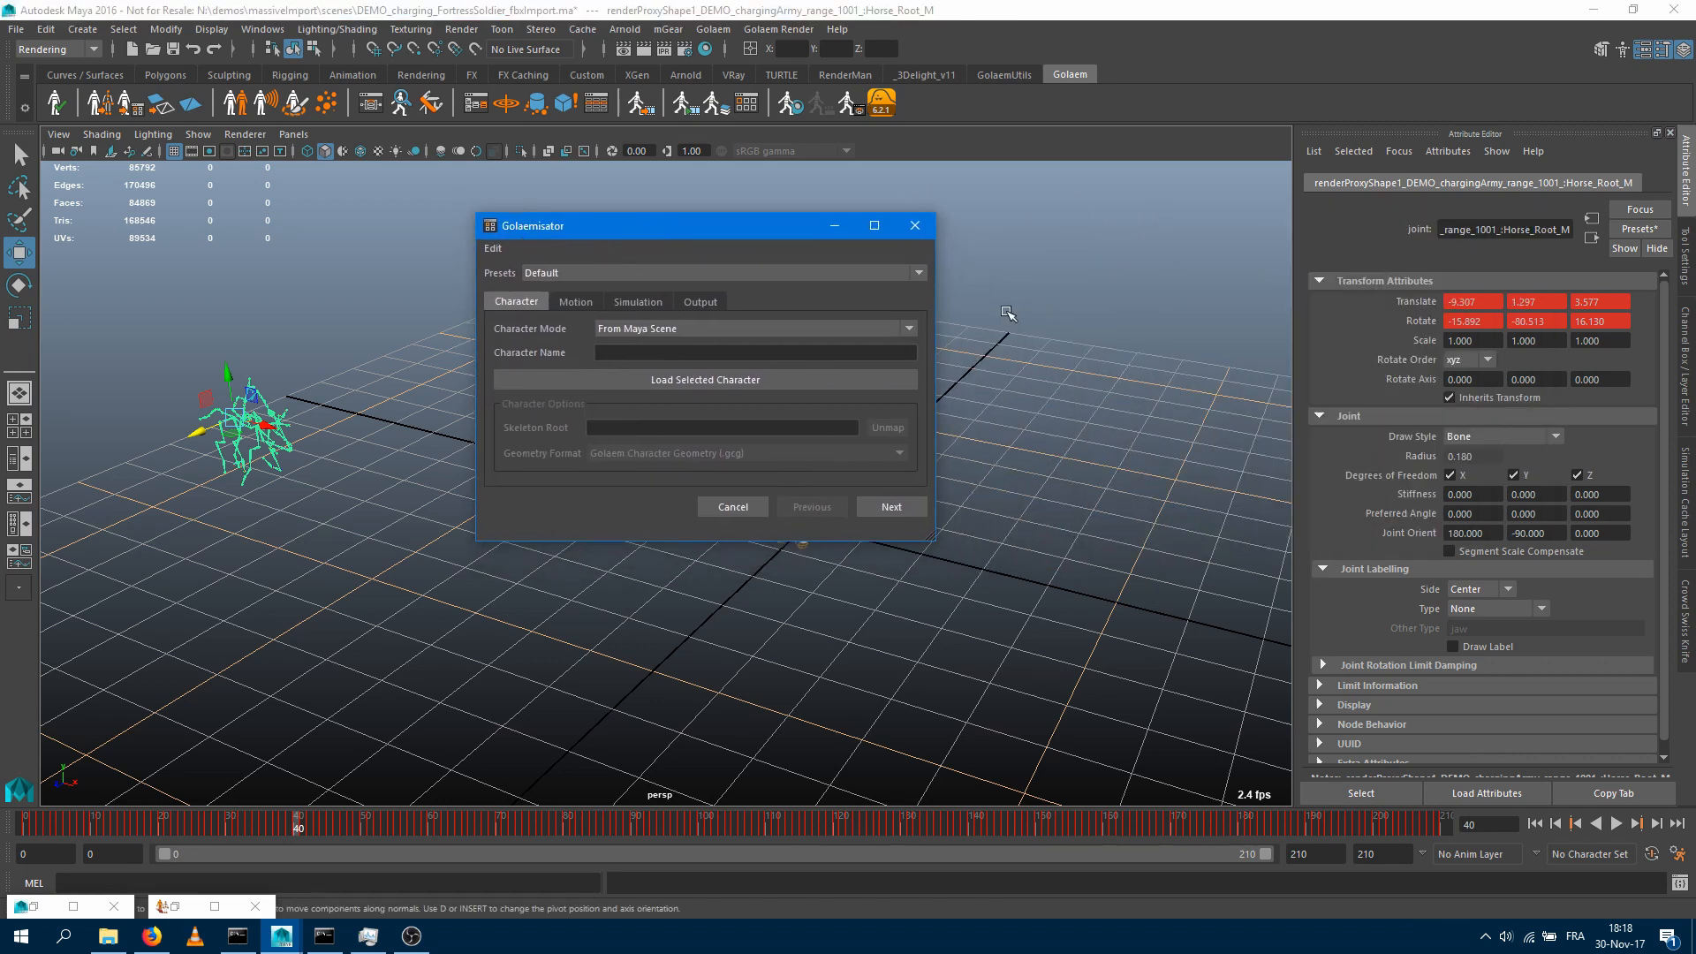
mouse_move(508, 279)
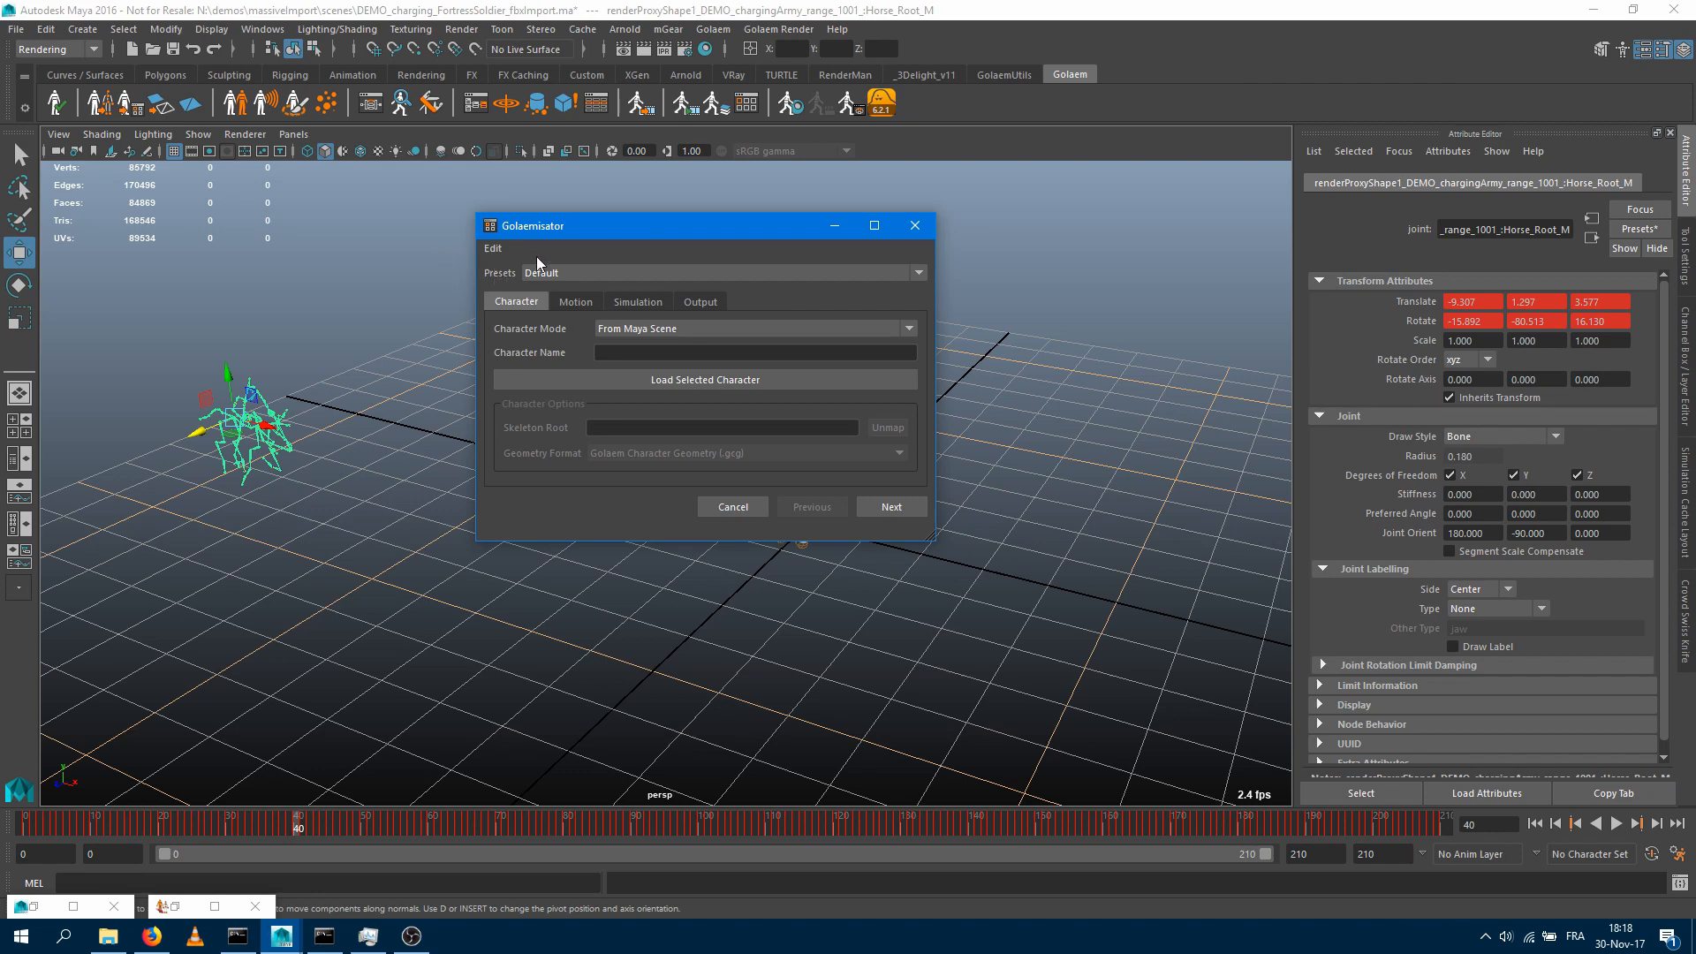
mouse_move(614, 281)
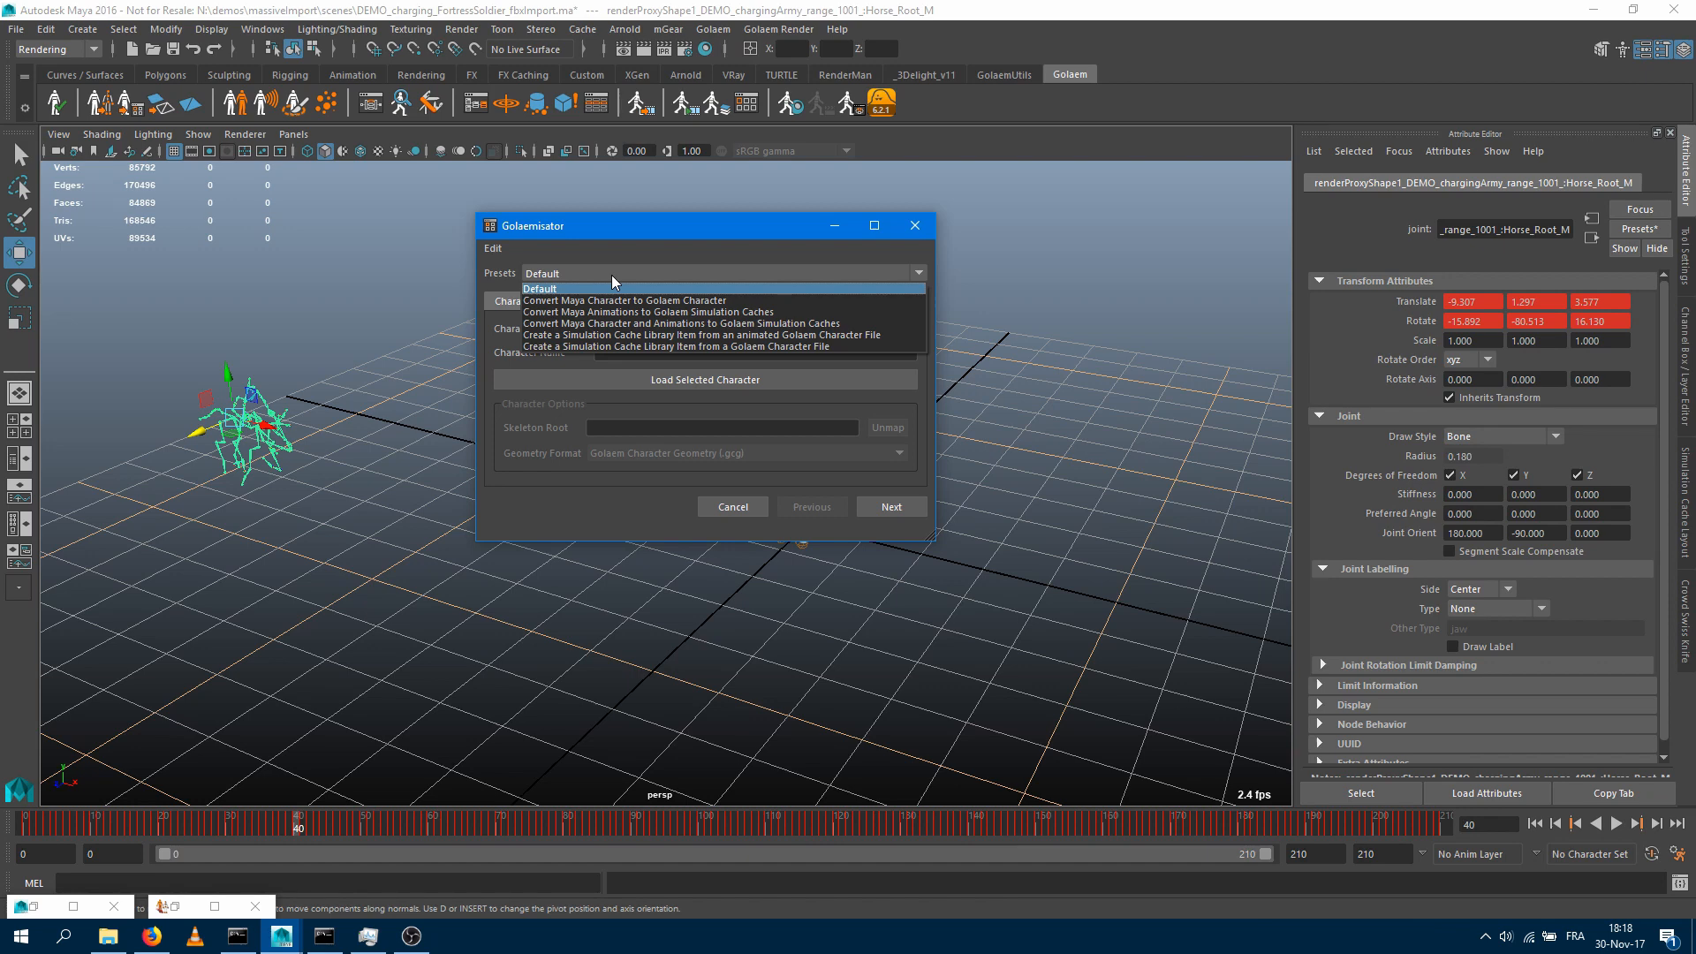
mouse_move(588, 323)
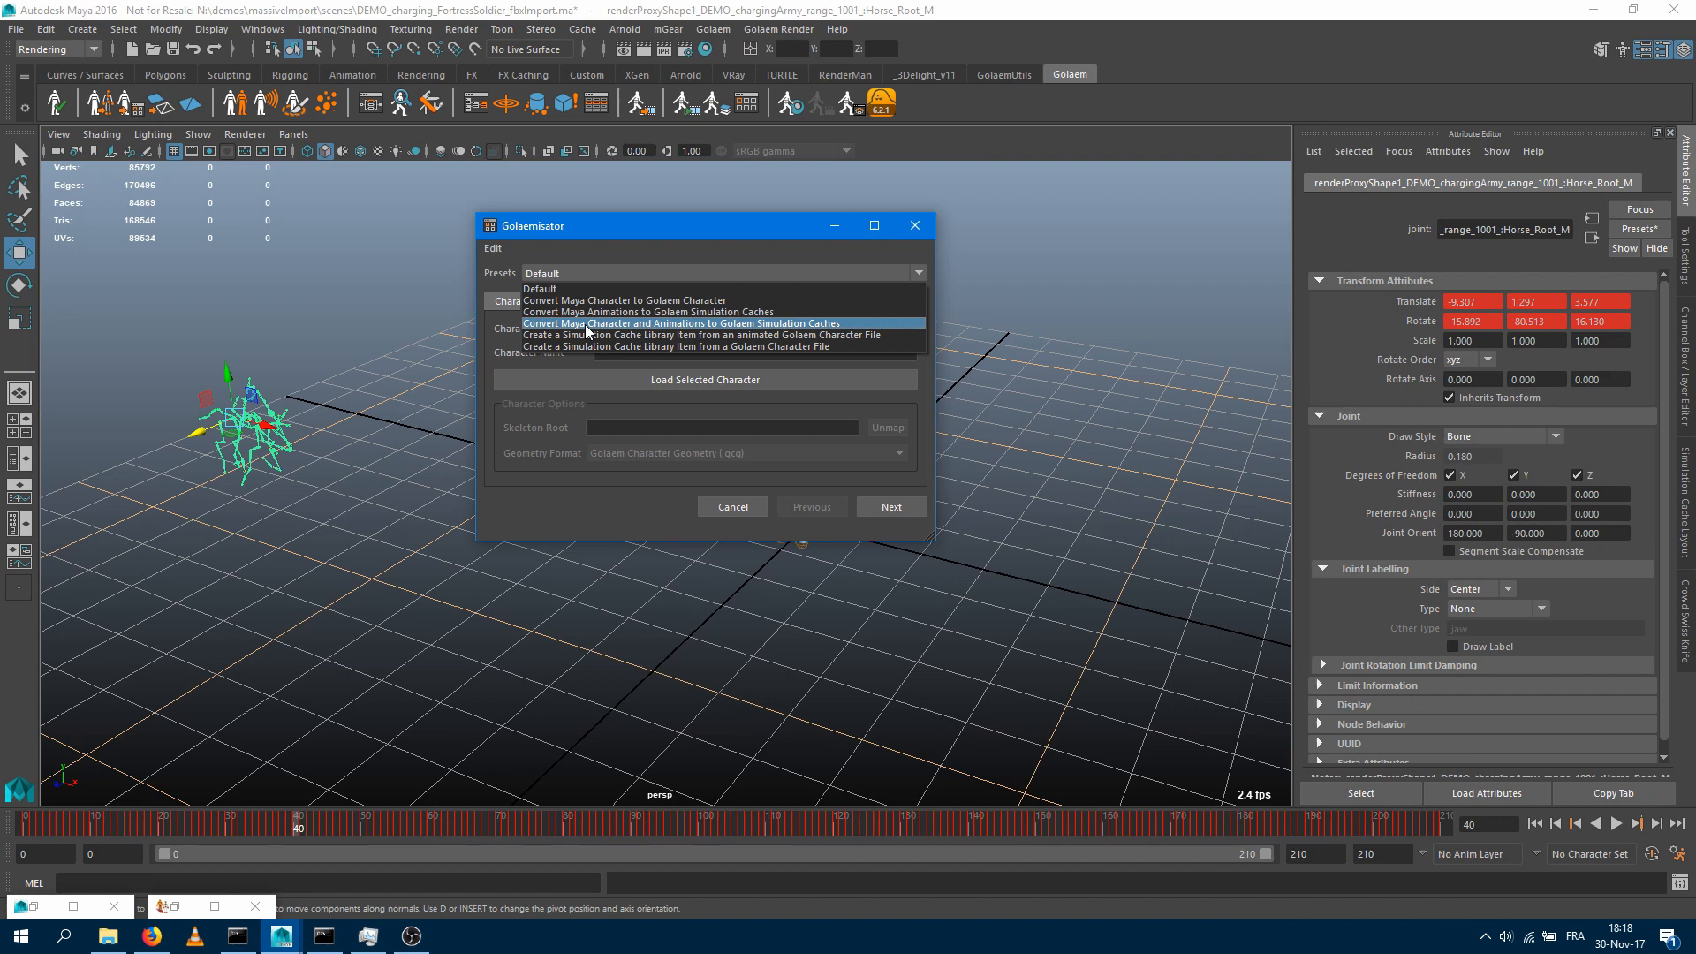
Choose the 'Convert Maya Character and Animations to Golaem Simulation Caches' preset
left_click(680, 322)
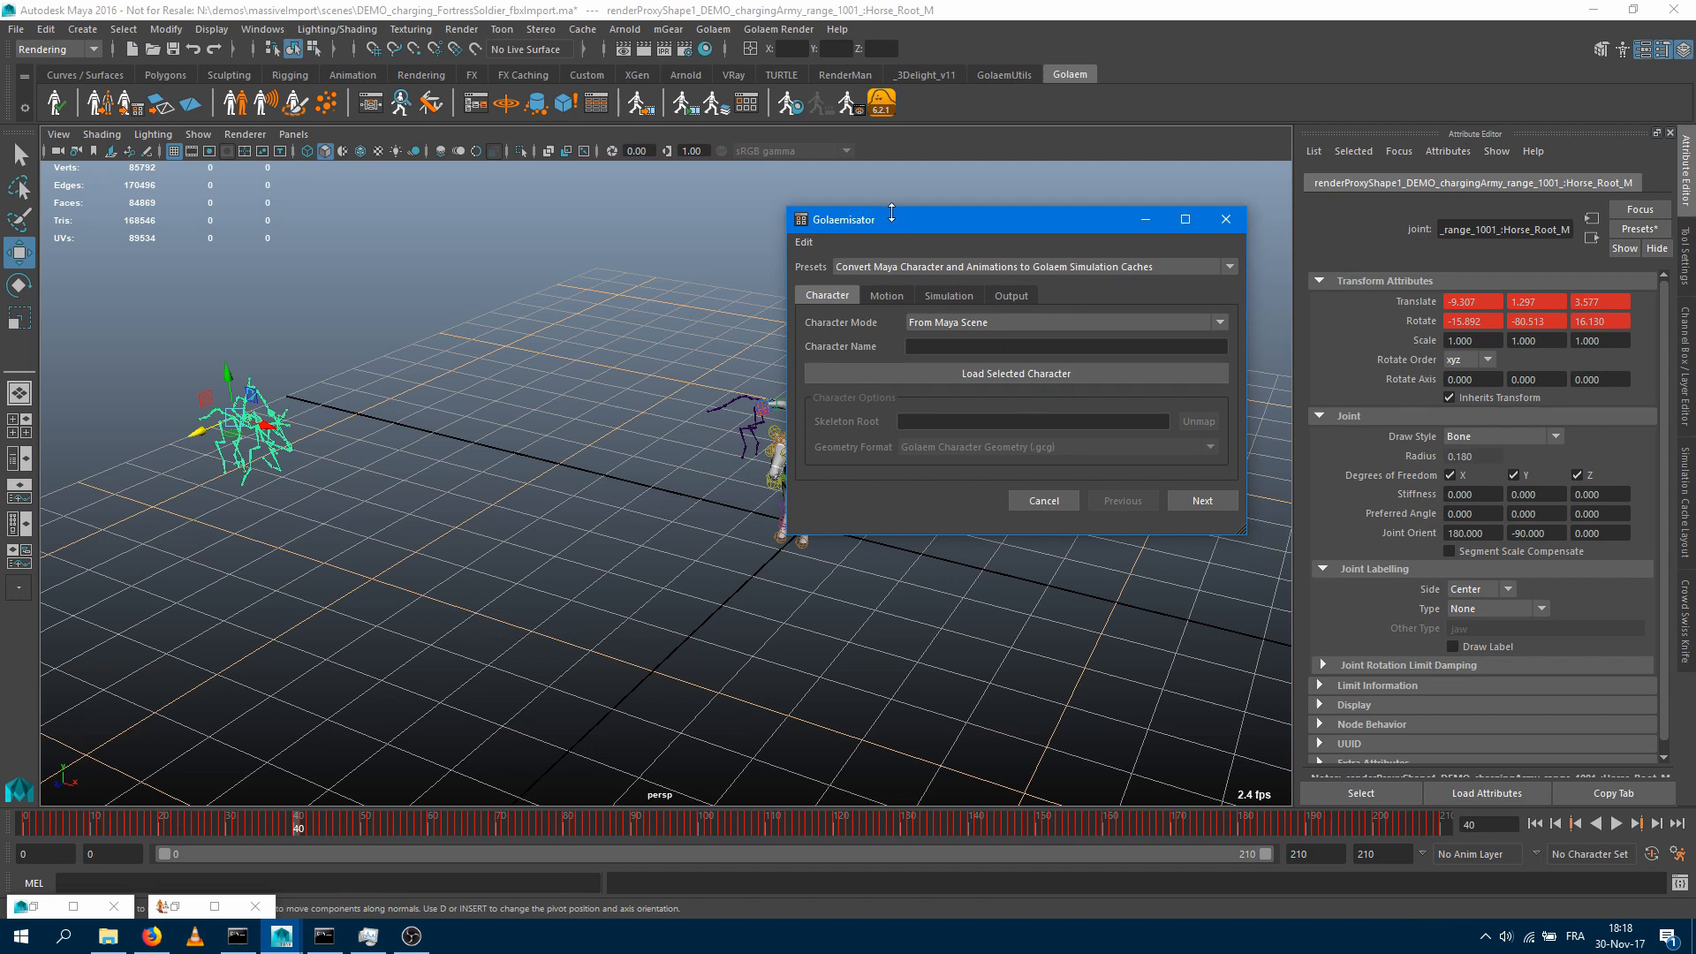
mouse_move(890, 233)
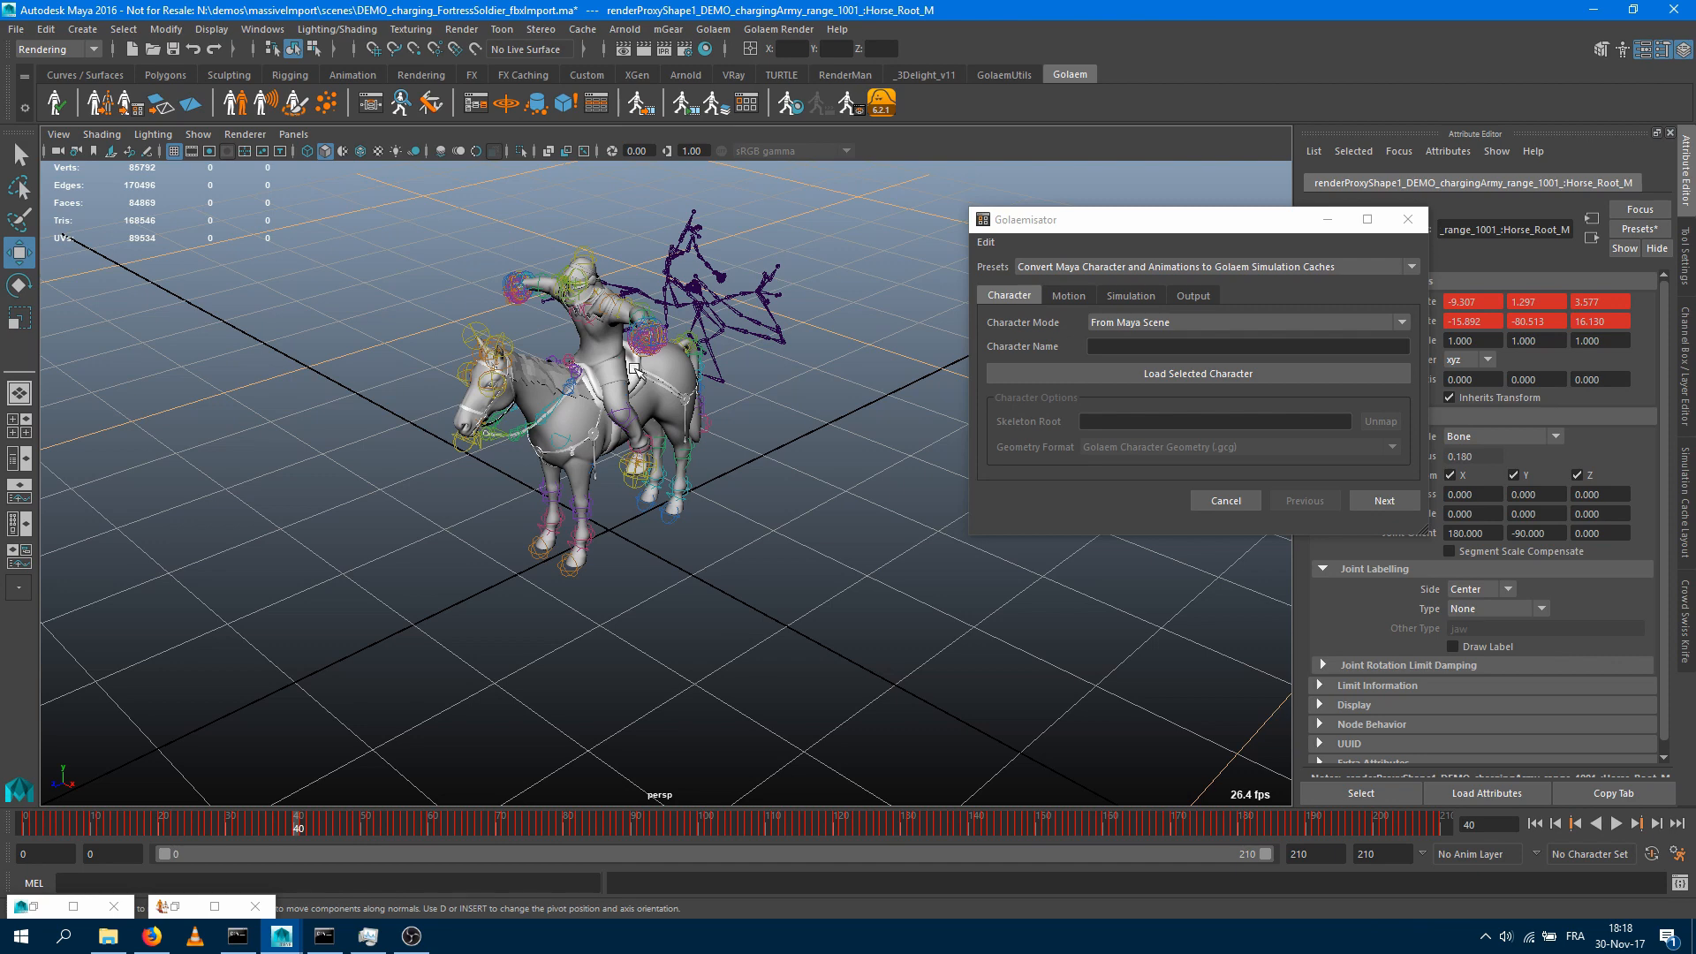
mouse_move(696, 354)
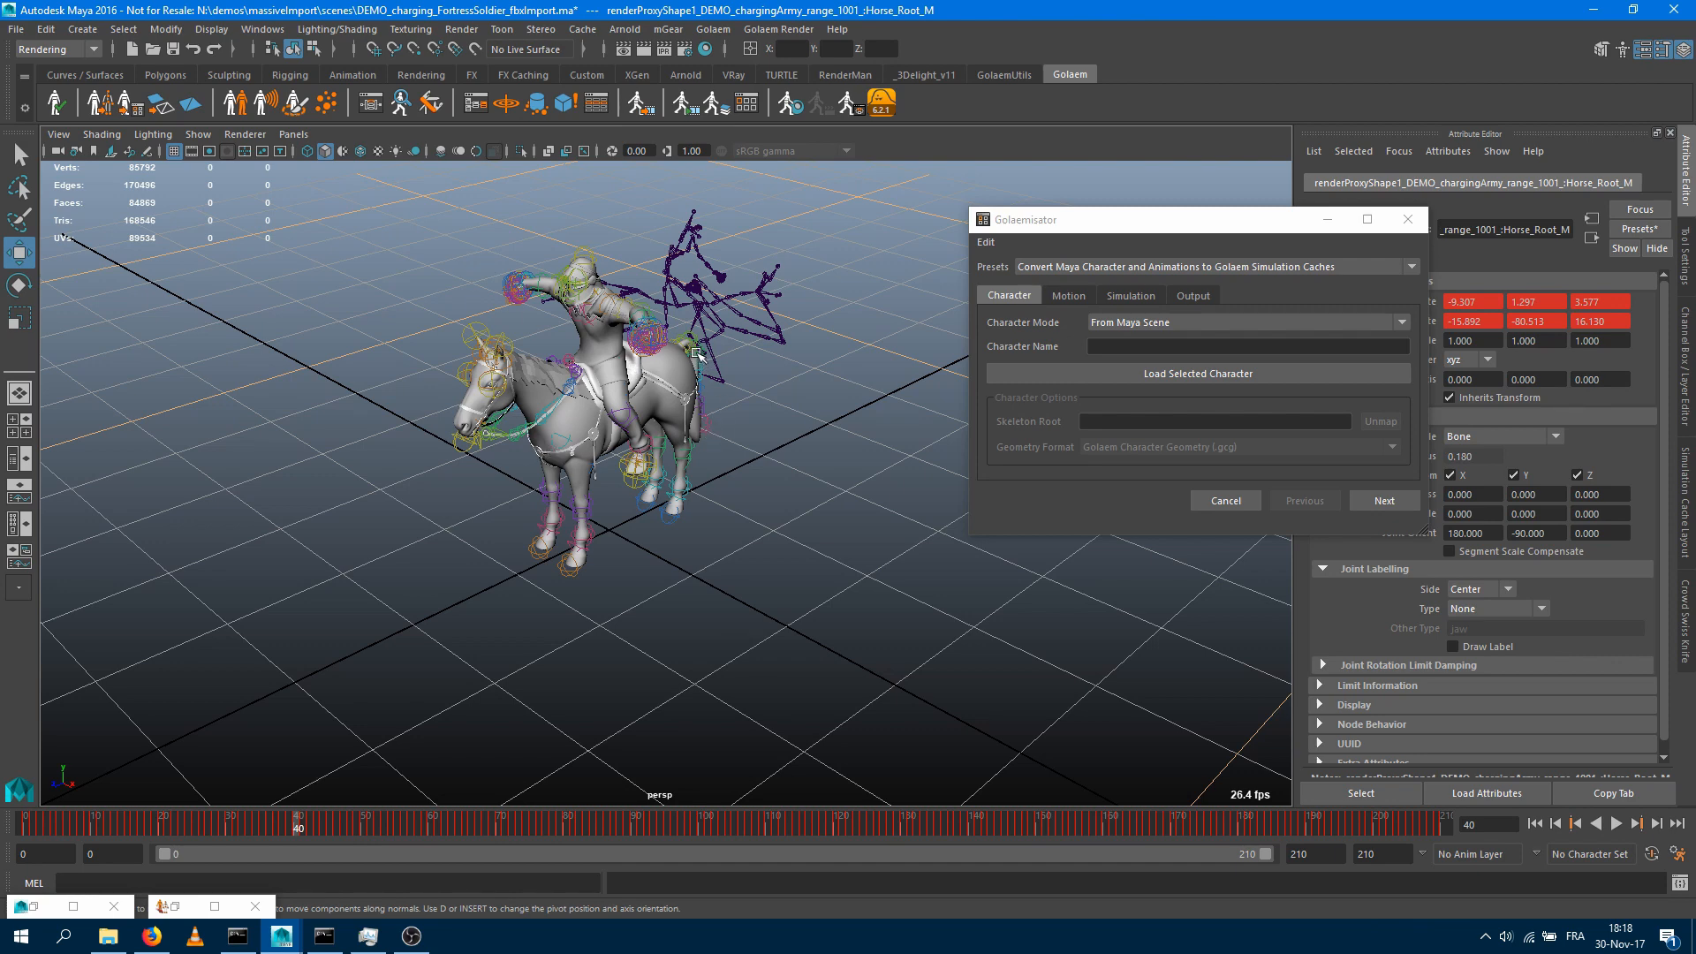
mouse_move(697, 291)
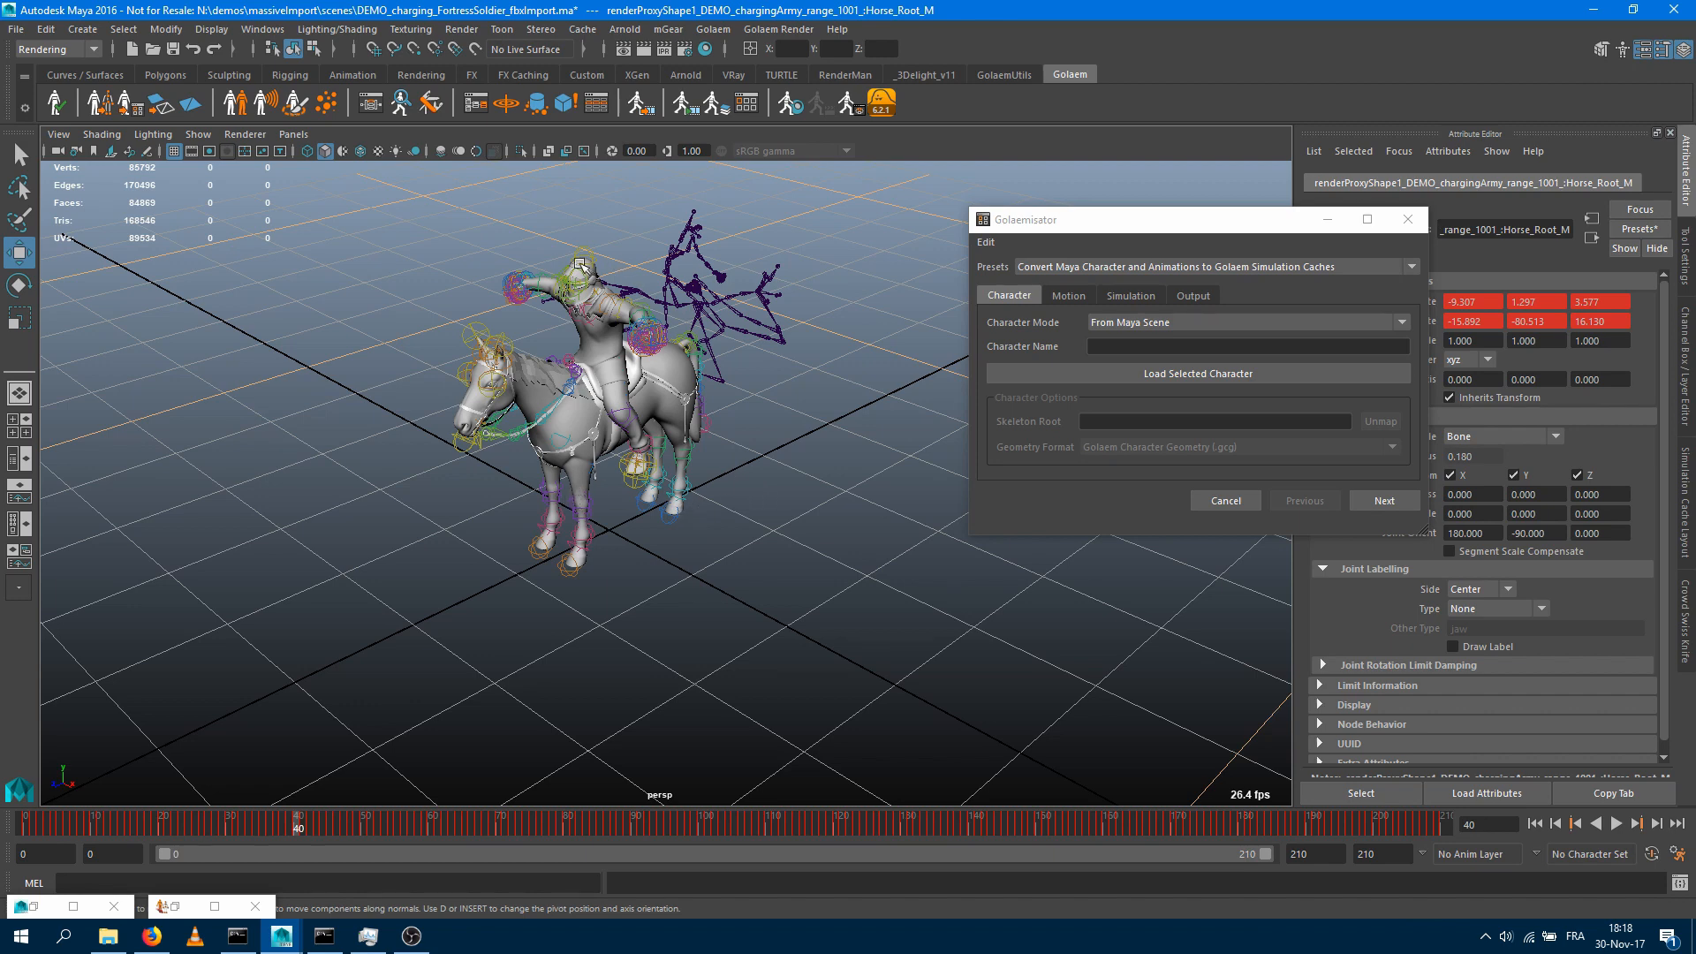
mouse_move(630, 427)
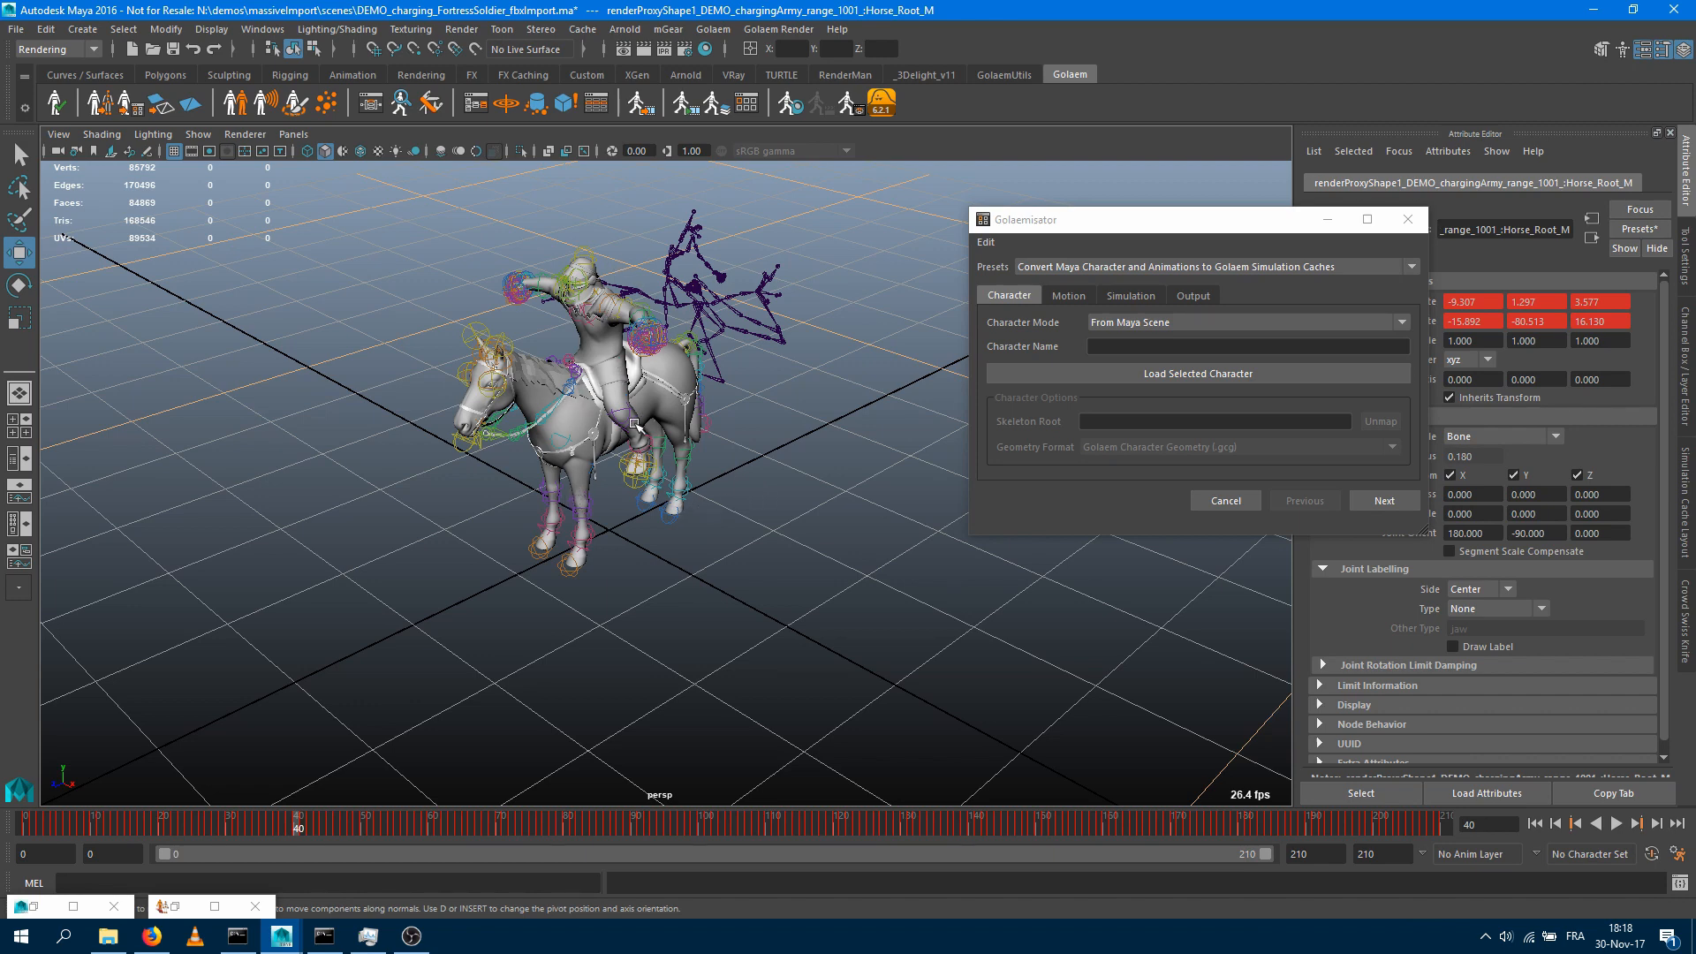
mouse_move(507, 476)
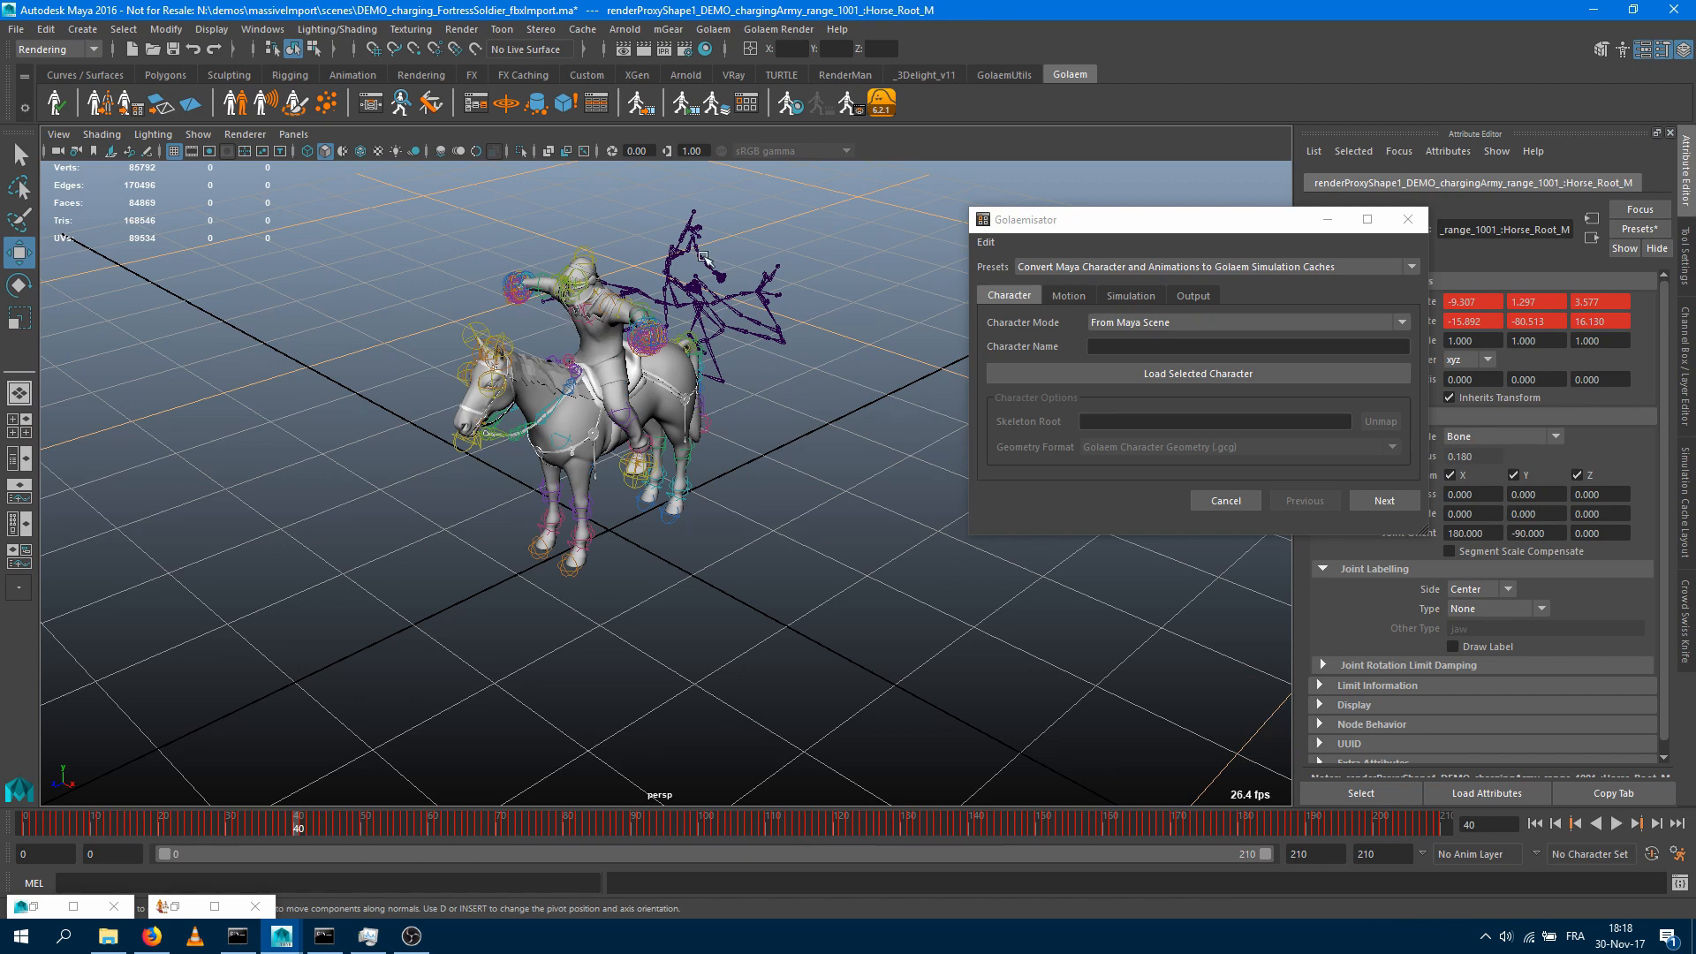
mouse_move(1116, 407)
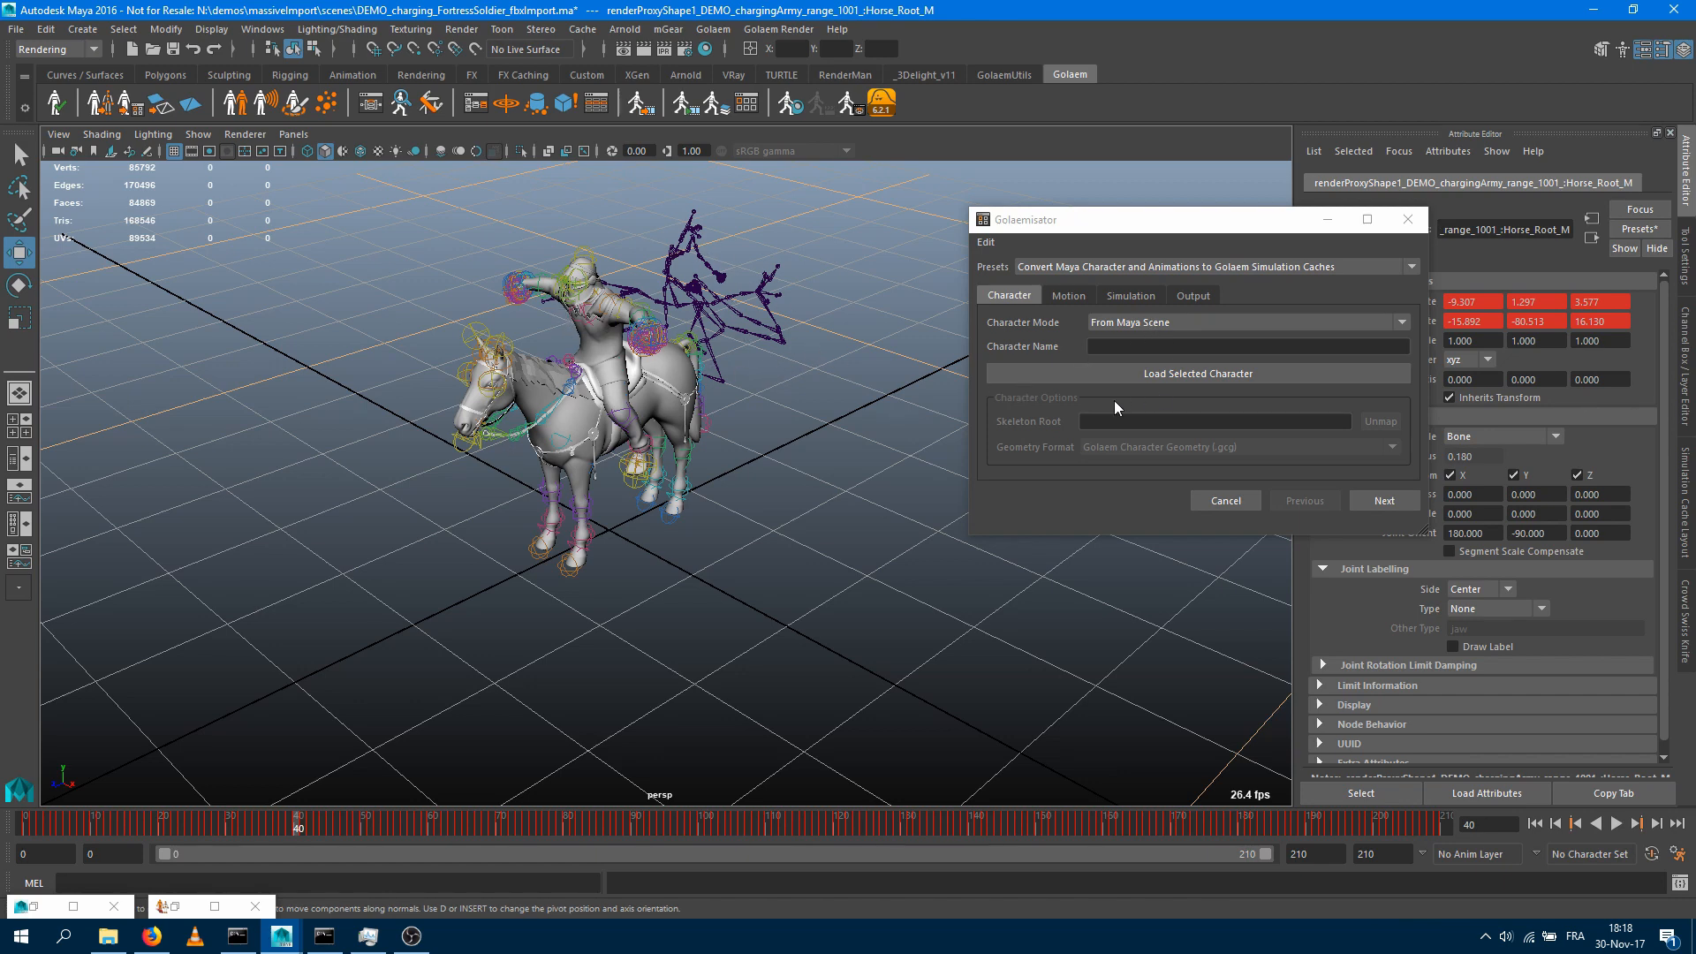
mouse_move(1213, 392)
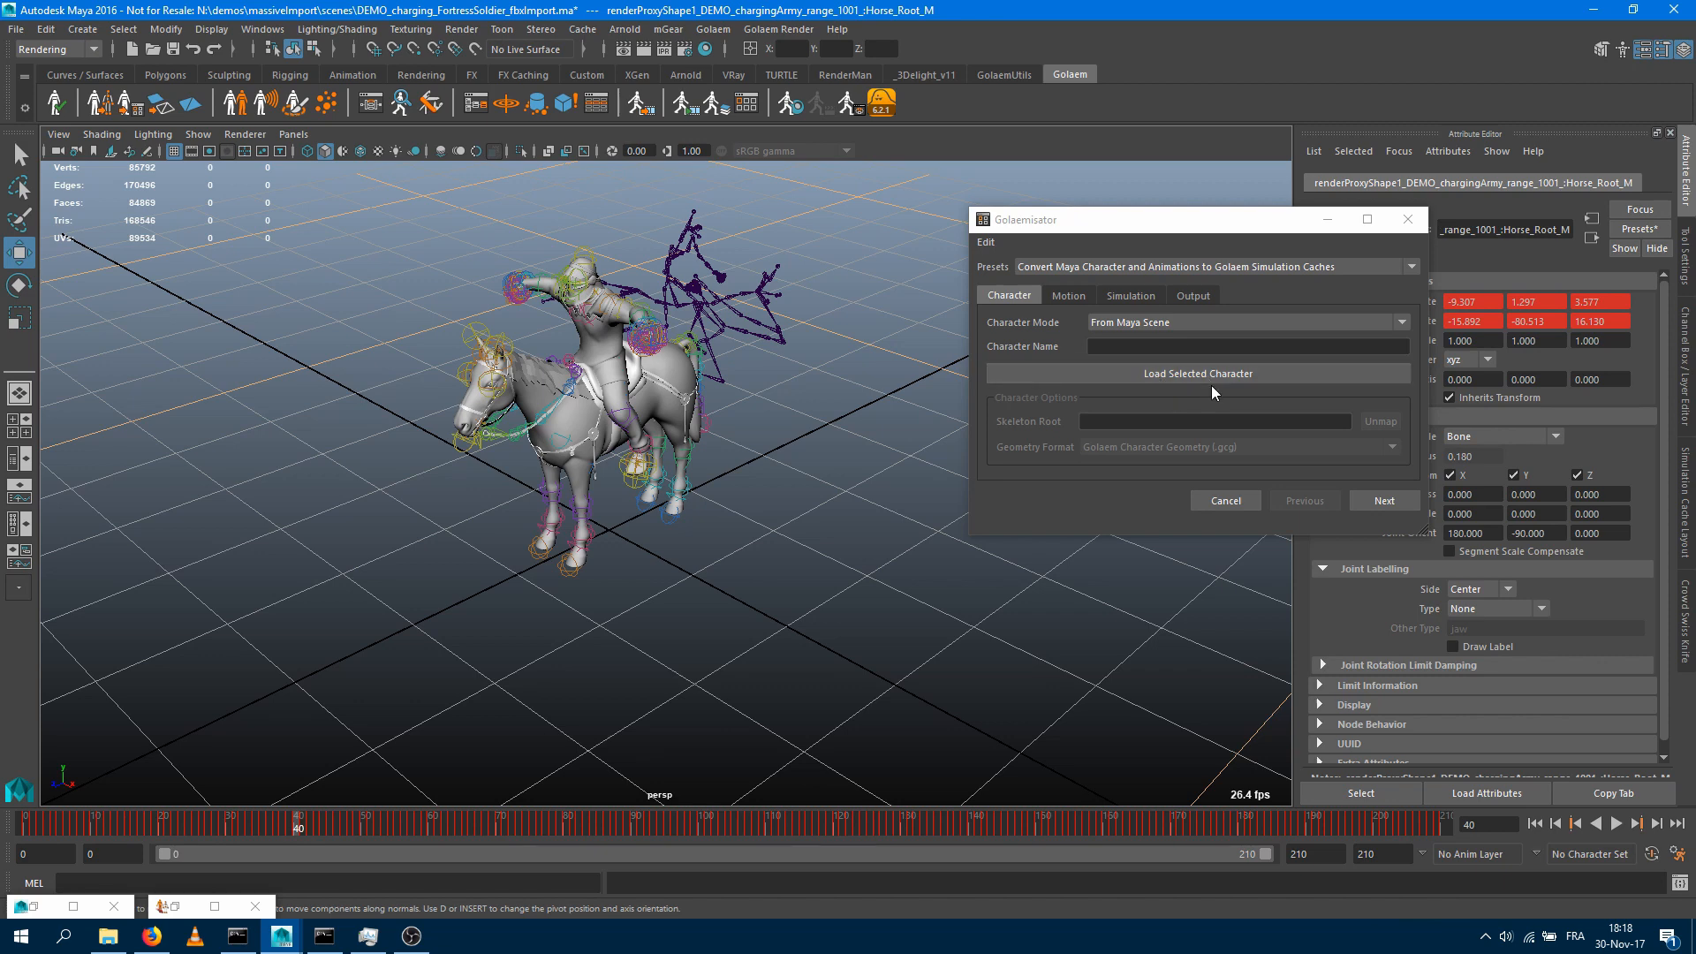
mouse_move(1199, 393)
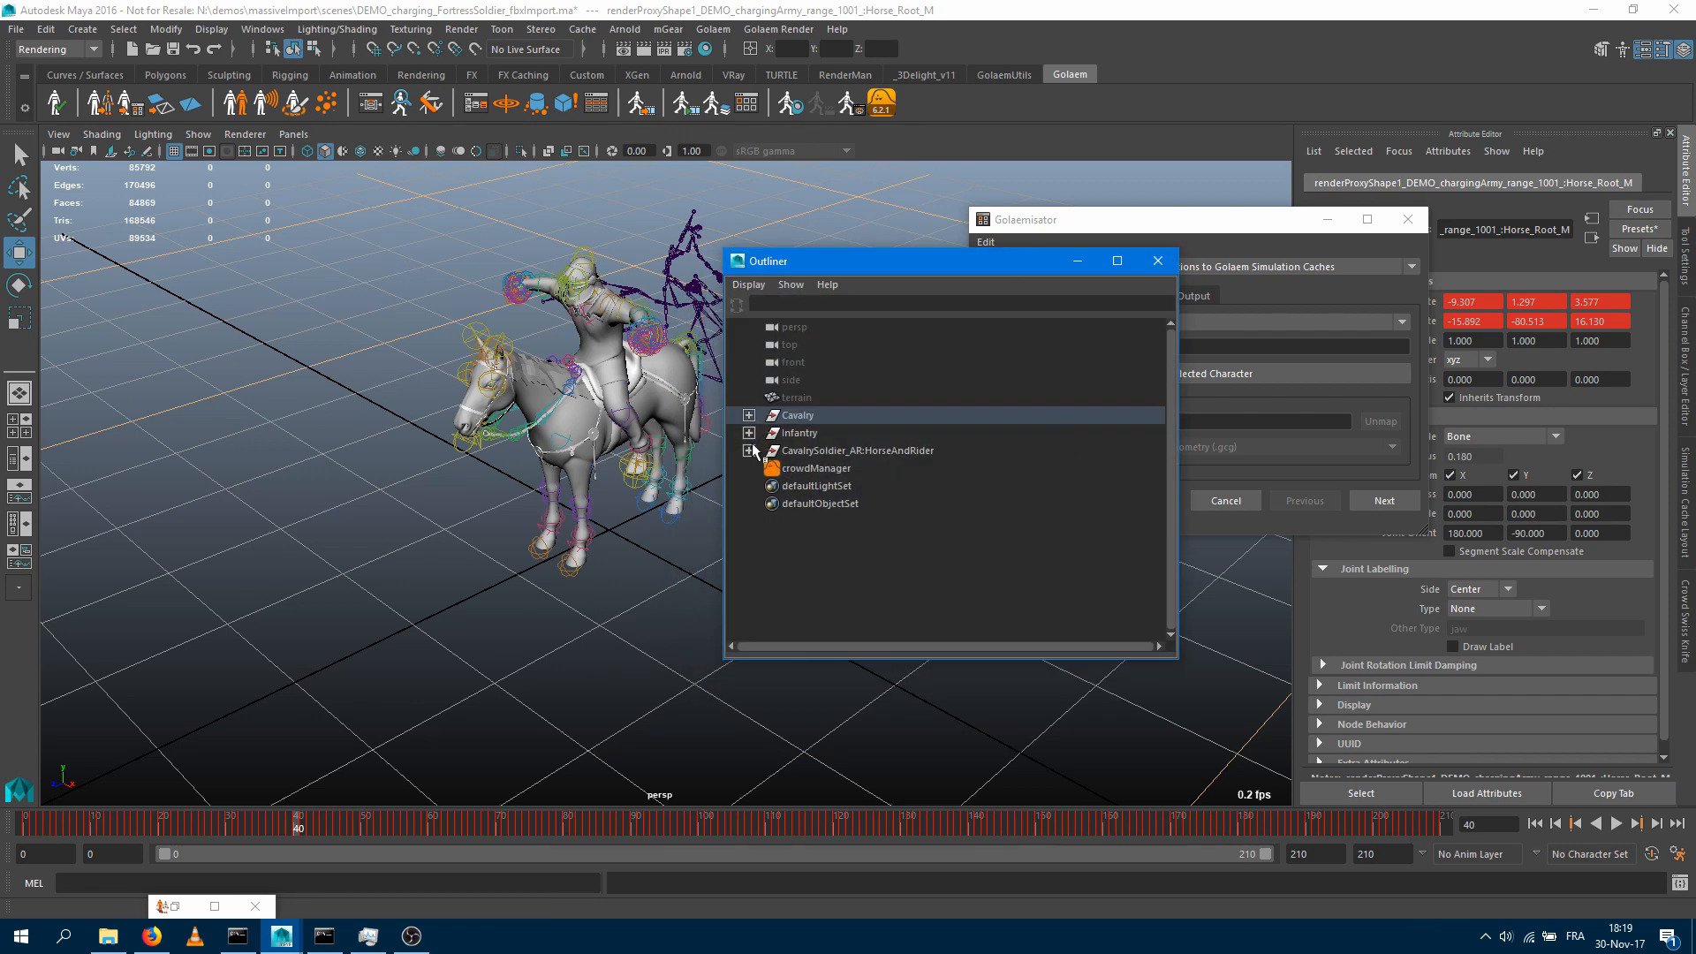
Load Horse_Root_M from HorseAndRider as the character and use .gcg geometry format
left_click(747, 450)
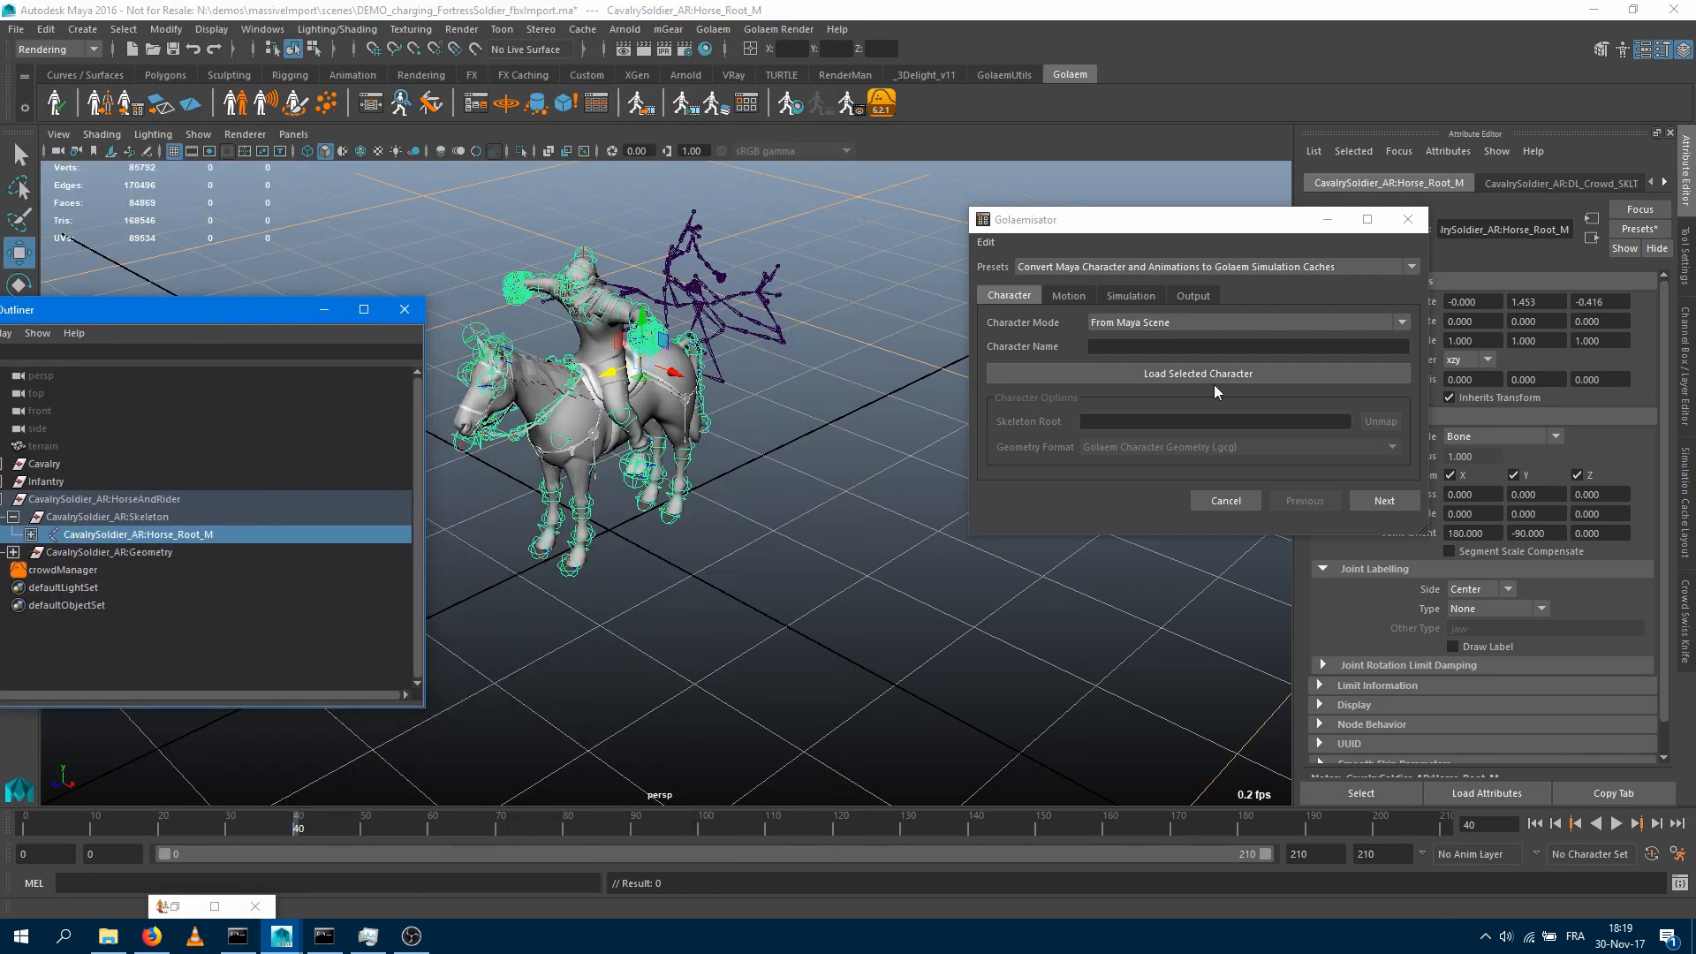
left_click(1198, 373)
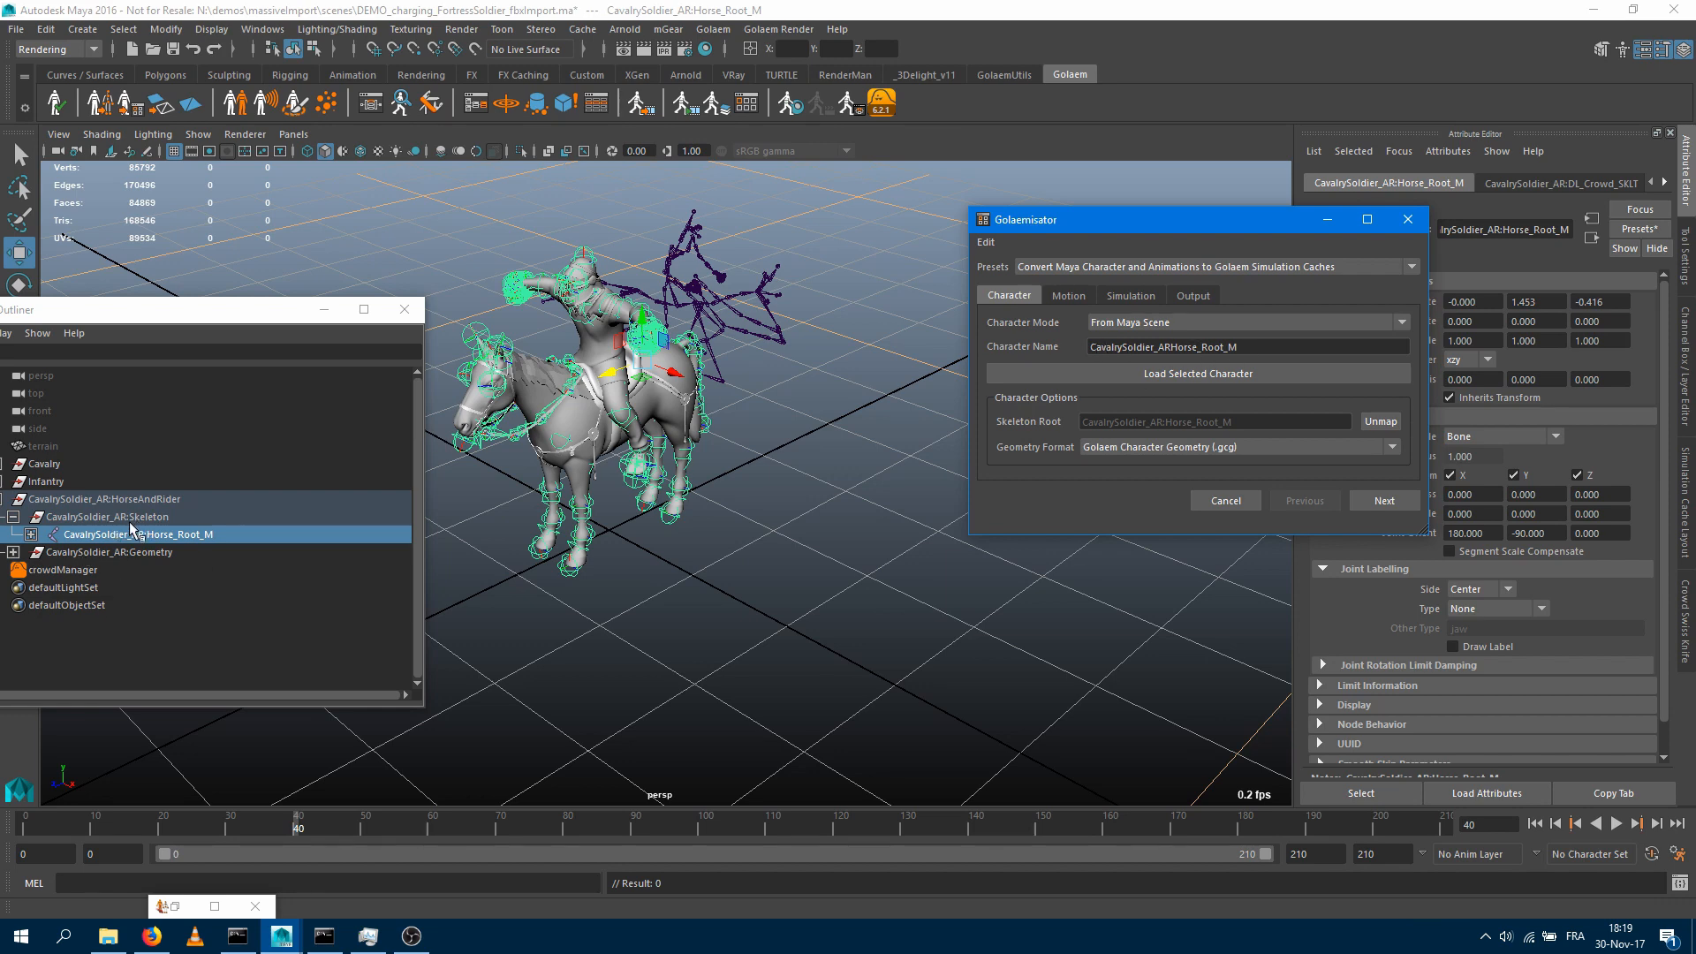
mouse_move(1203, 410)
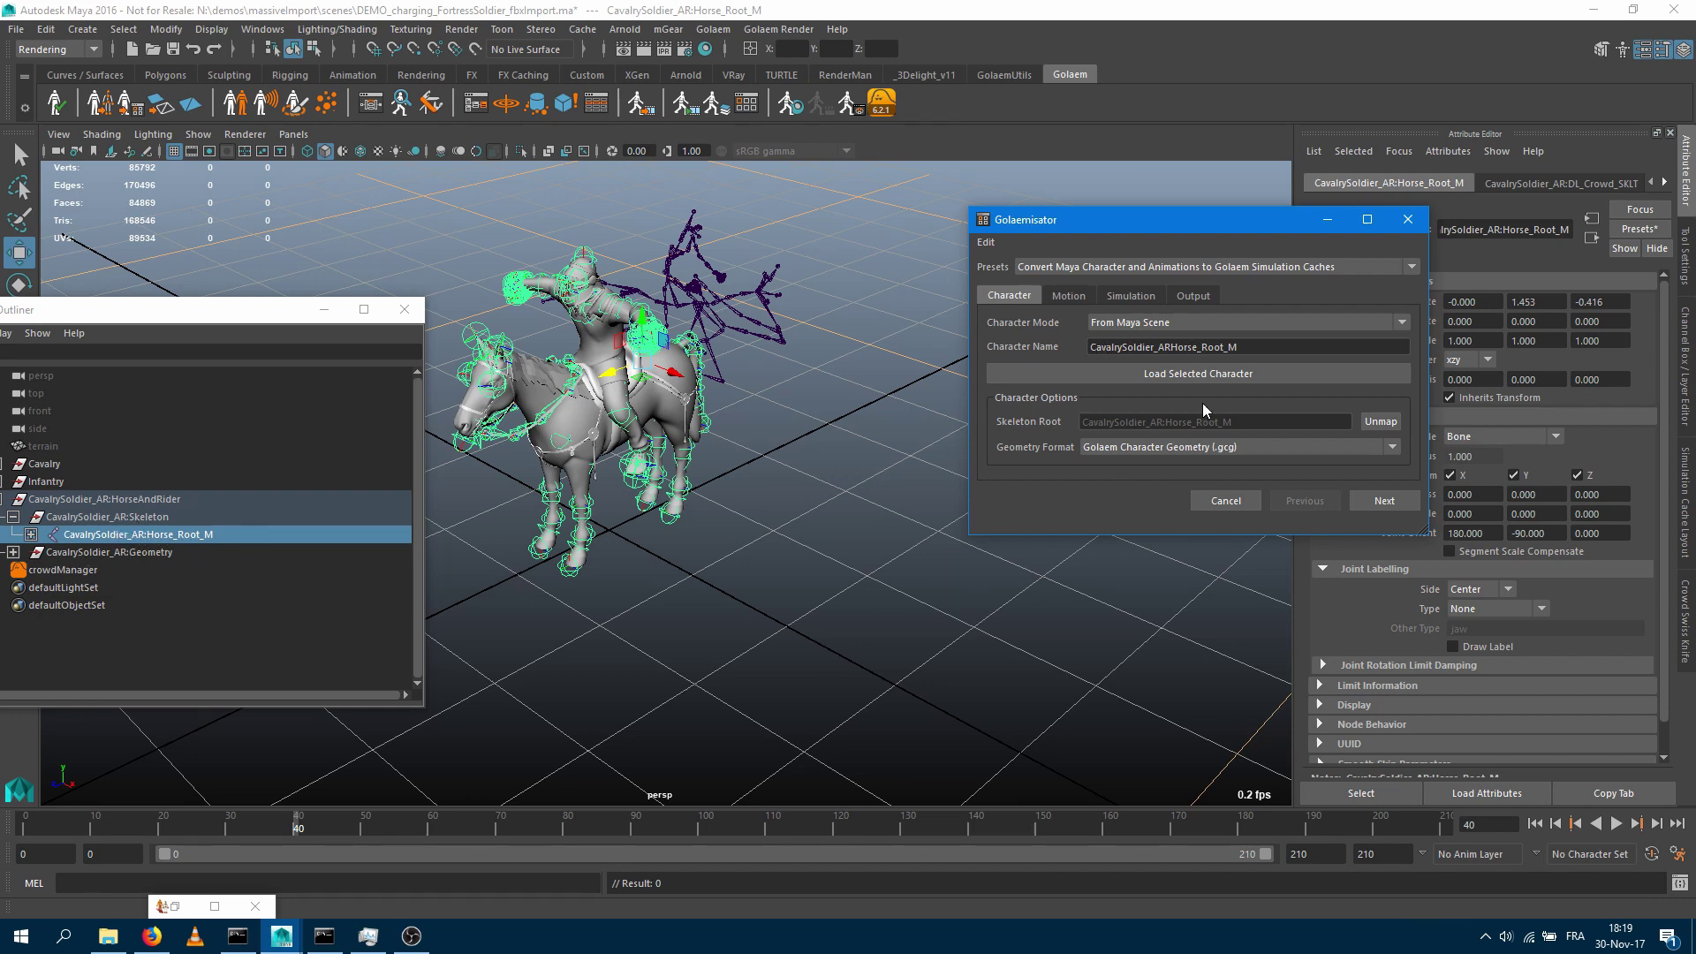
mouse_move(1145, 436)
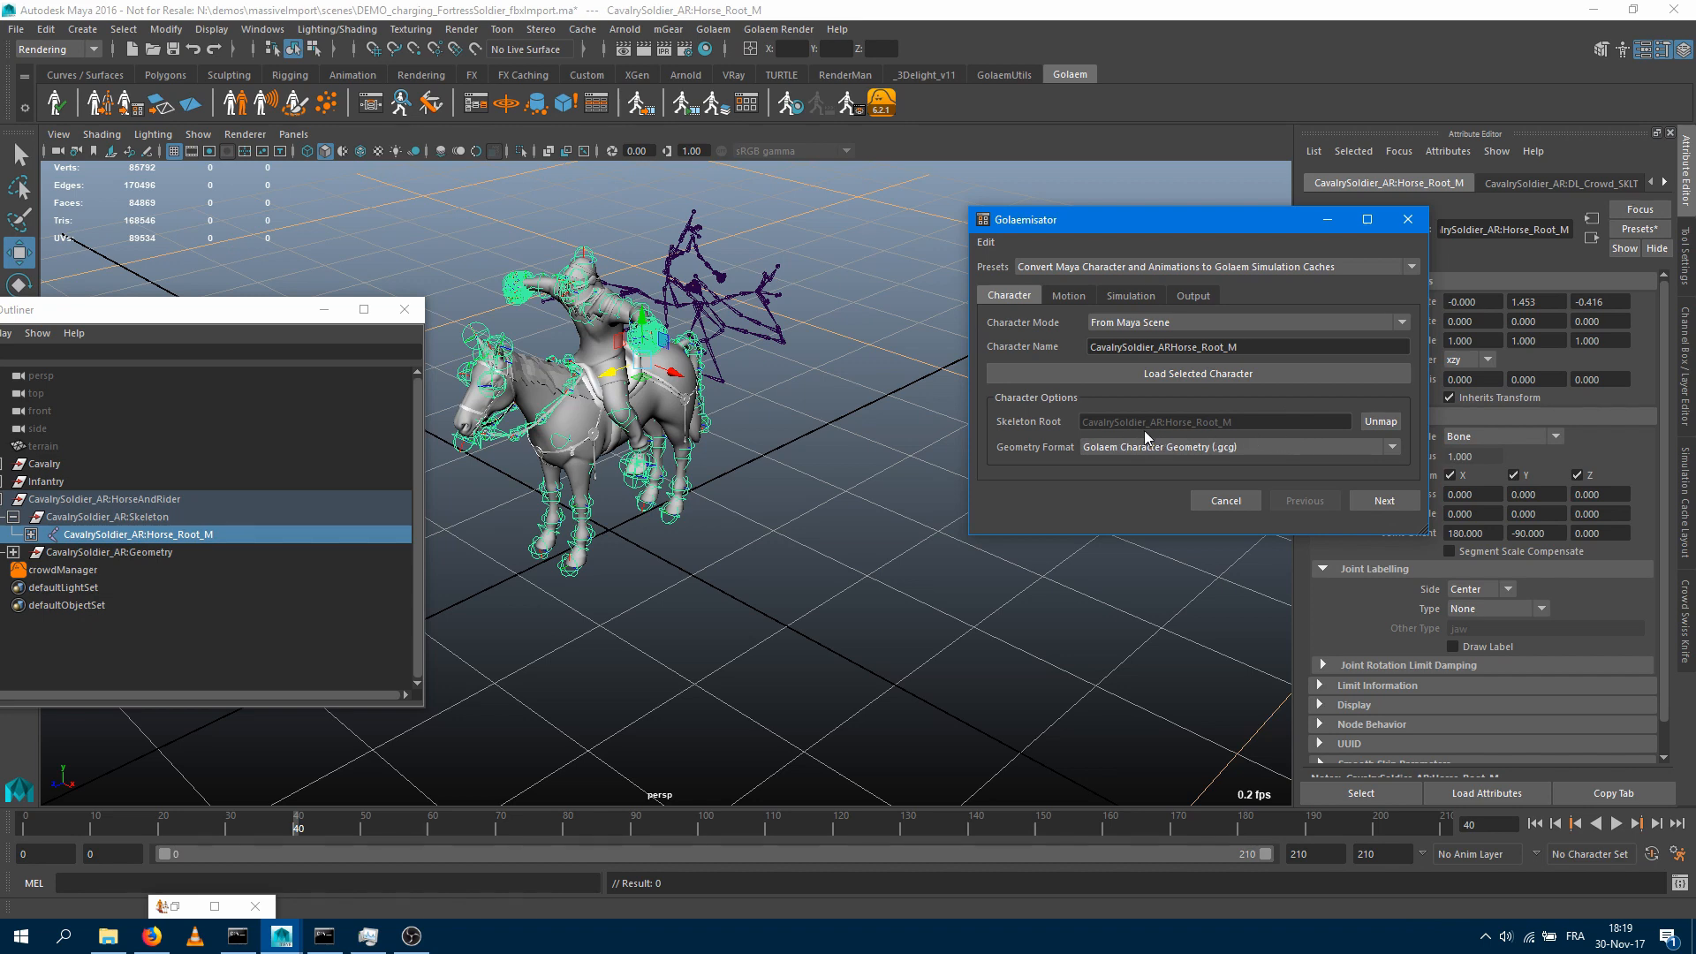
mouse_move(1035, 459)
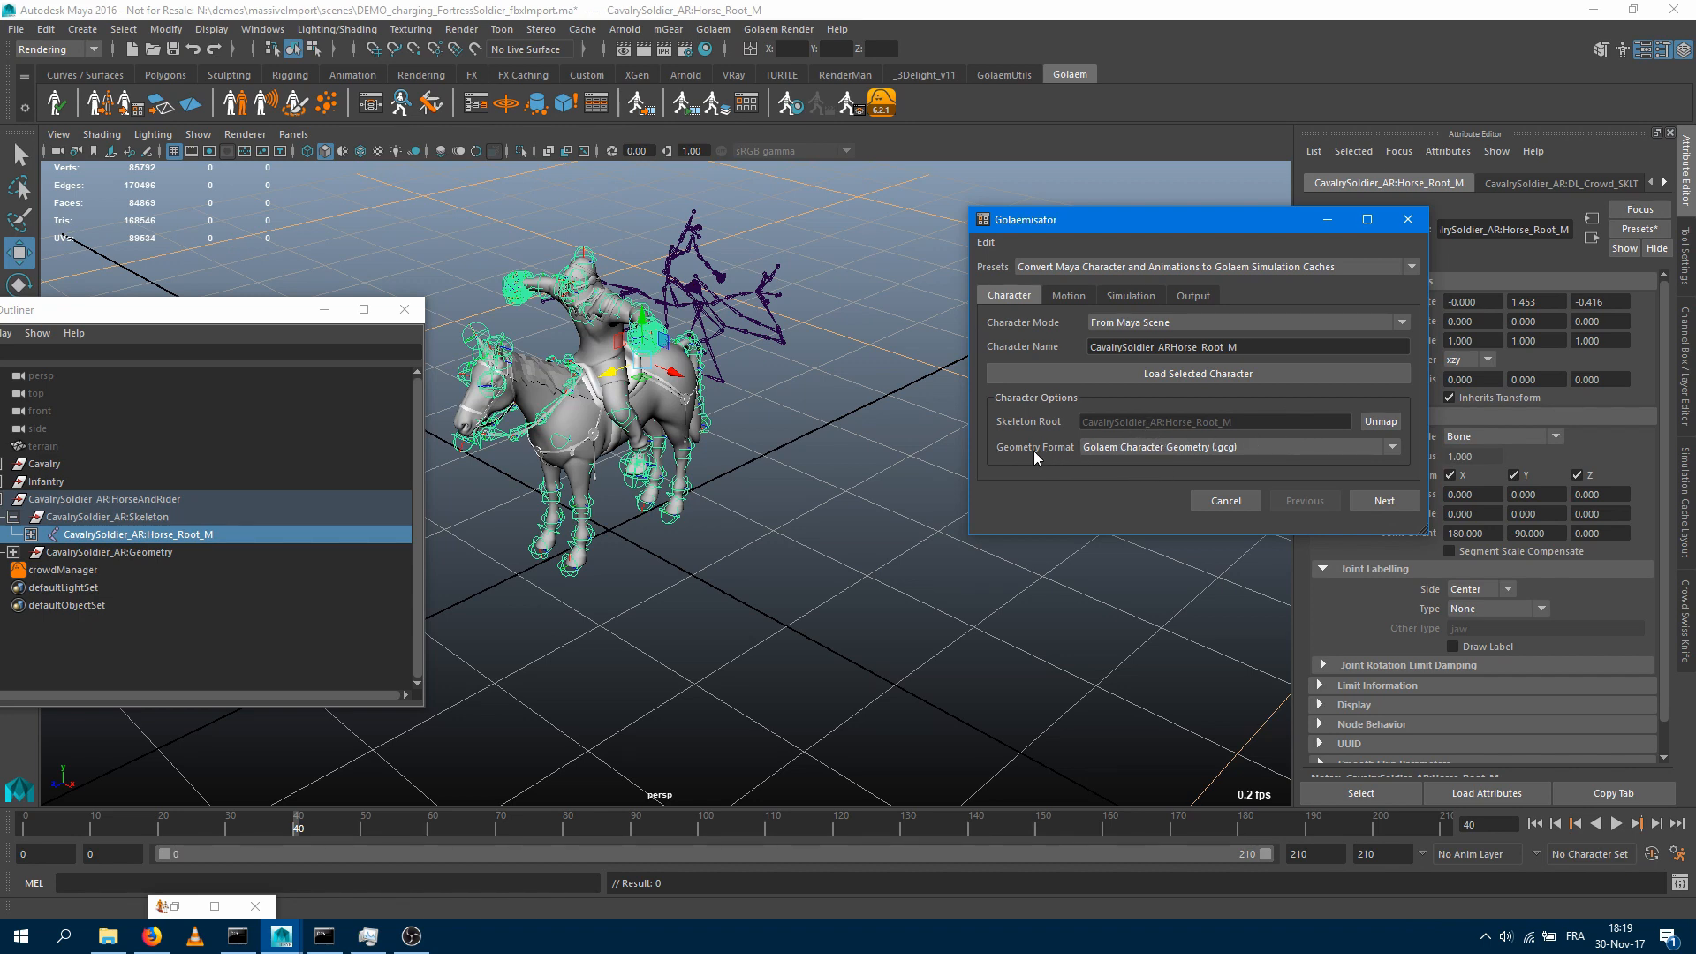
mouse_move(1233, 456)
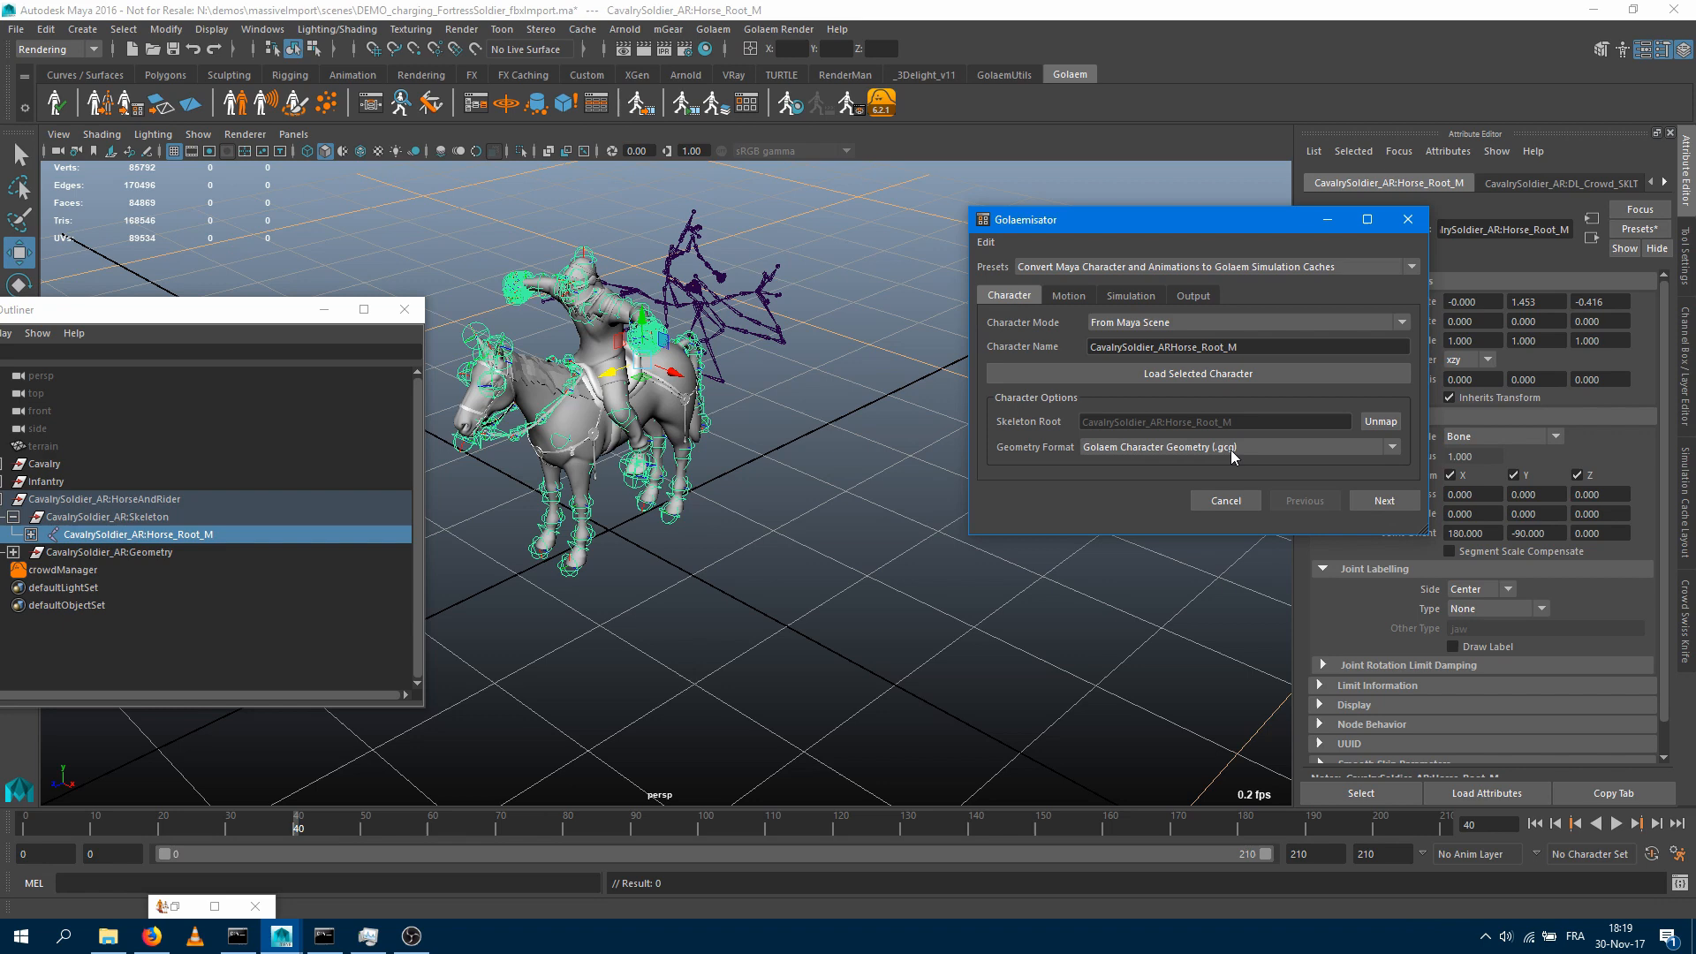
mouse_move(1126, 457)
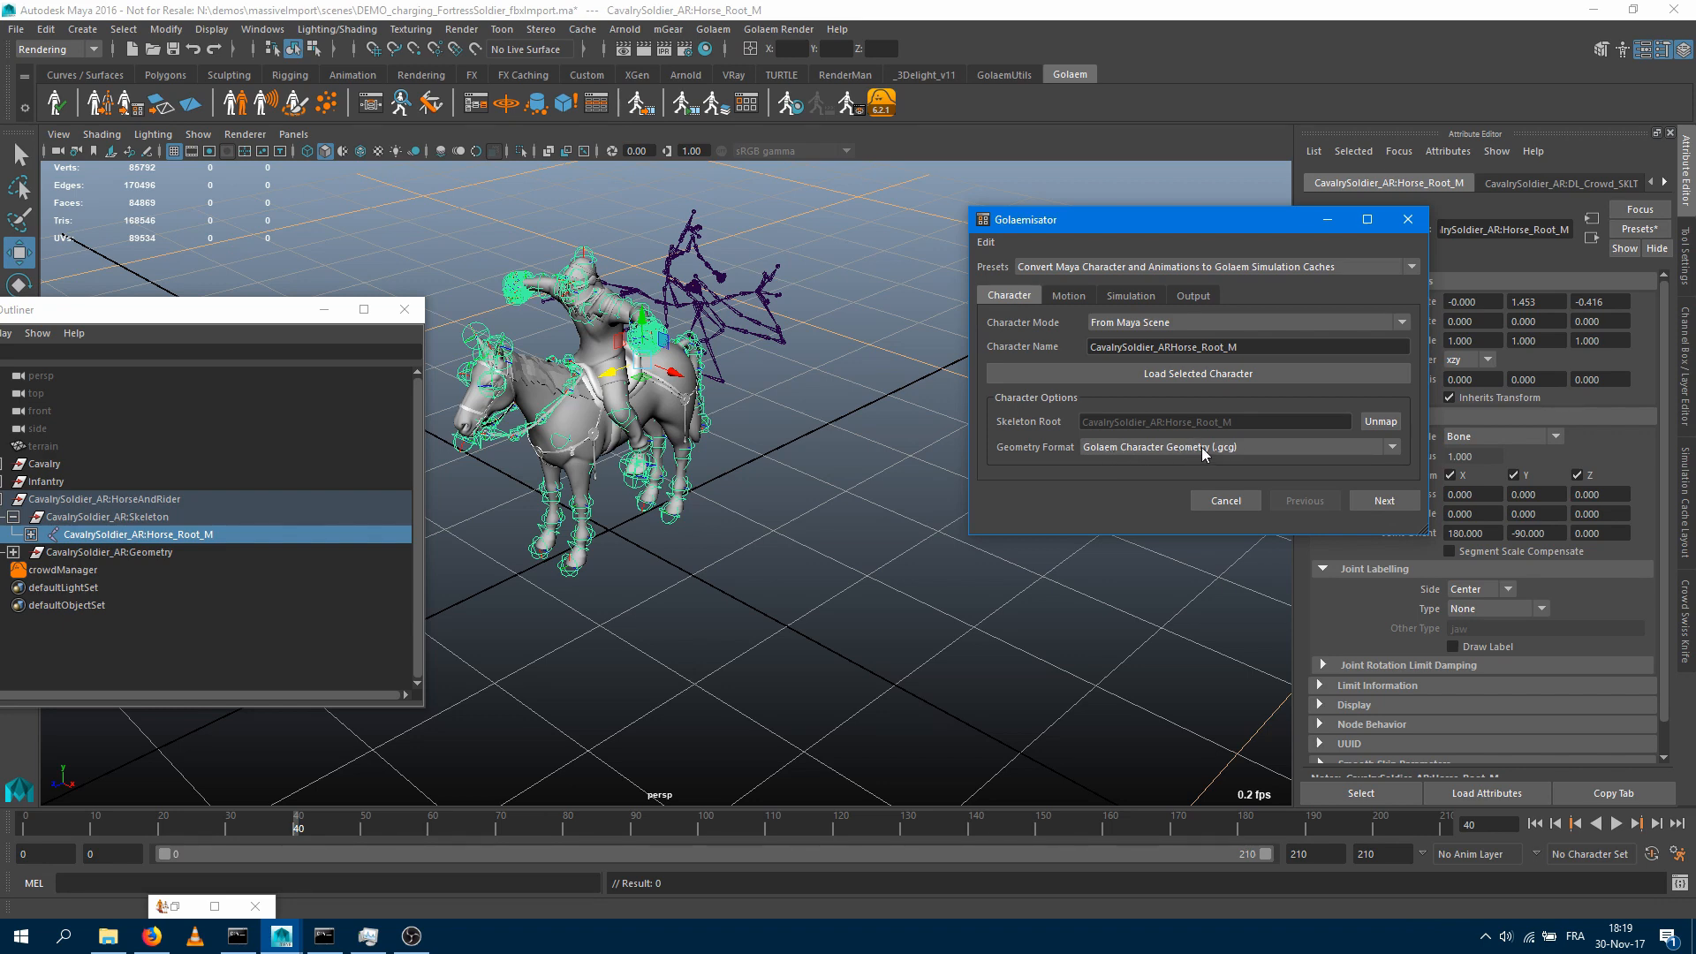
mouse_move(1378, 458)
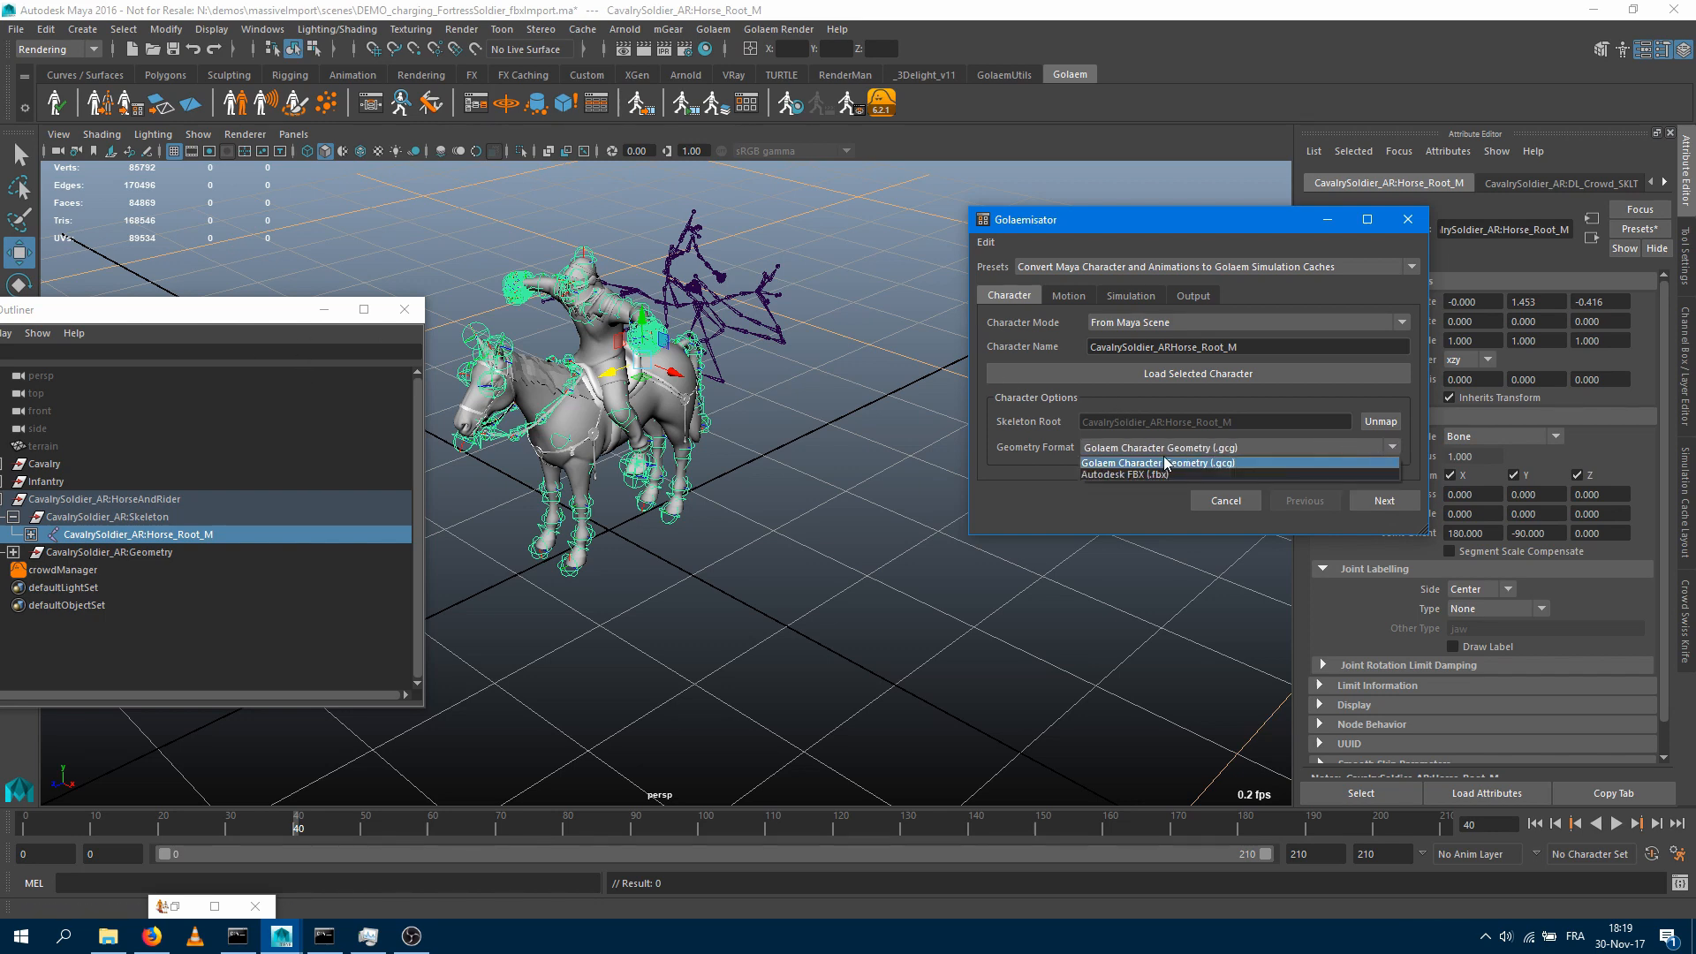
left_click(1157, 462)
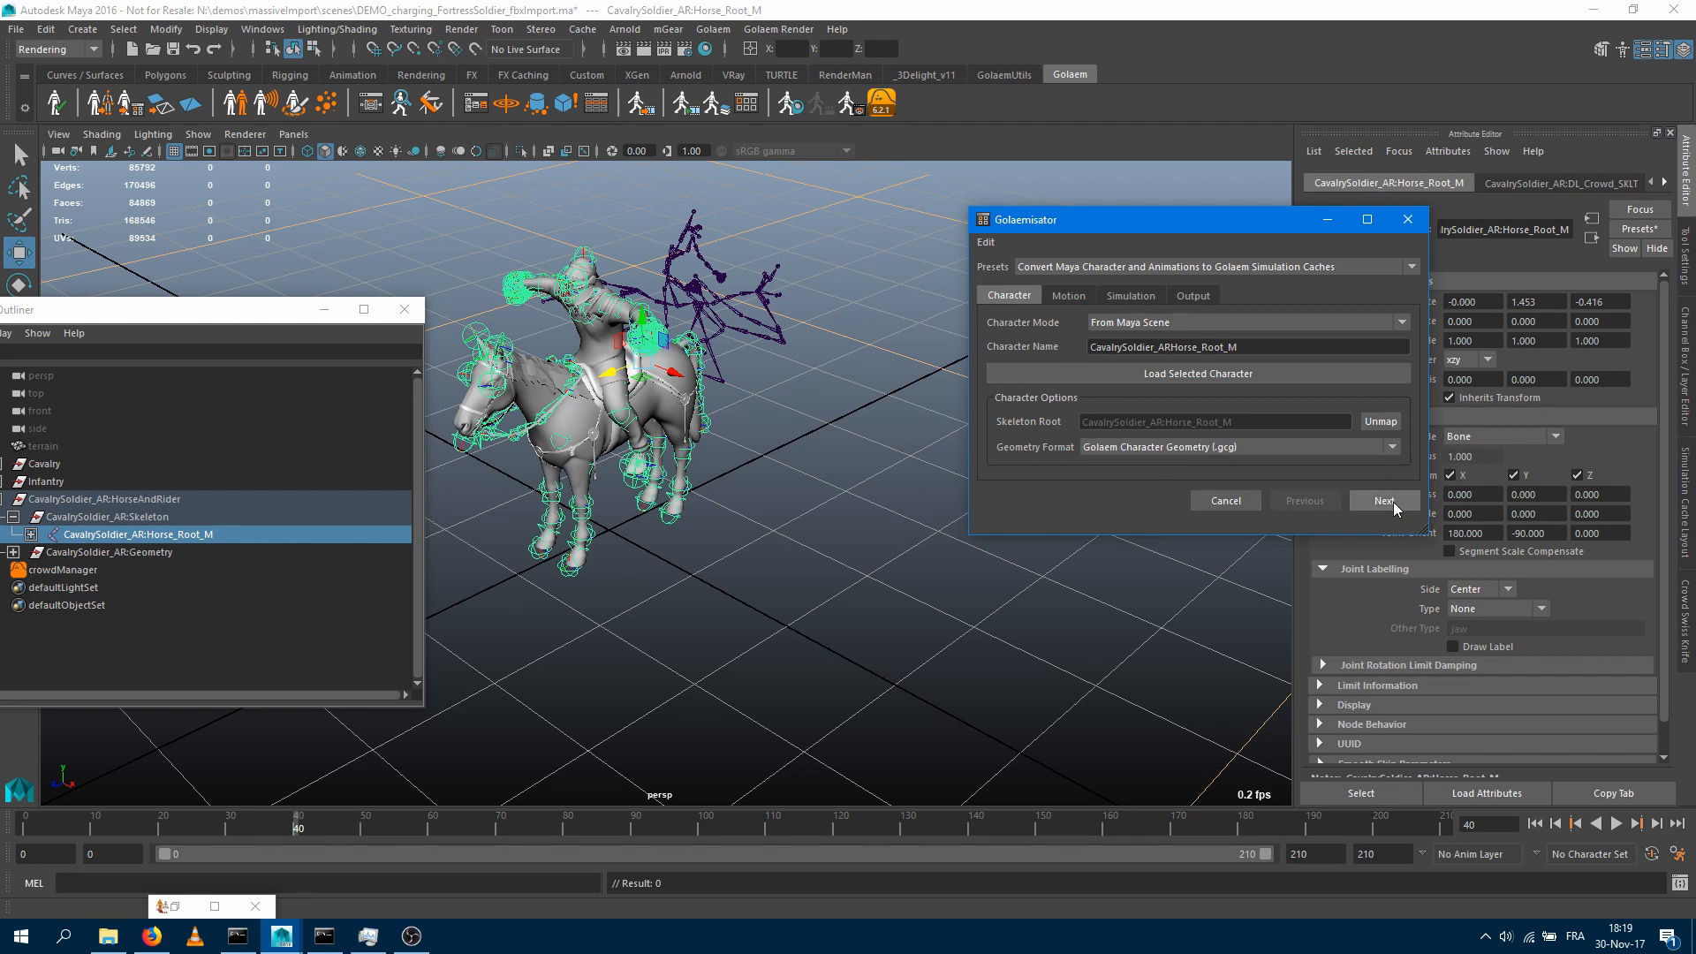
Advance past Motion (No Motion) to the Simulation tab covering frames 0–210
left_click(1384, 501)
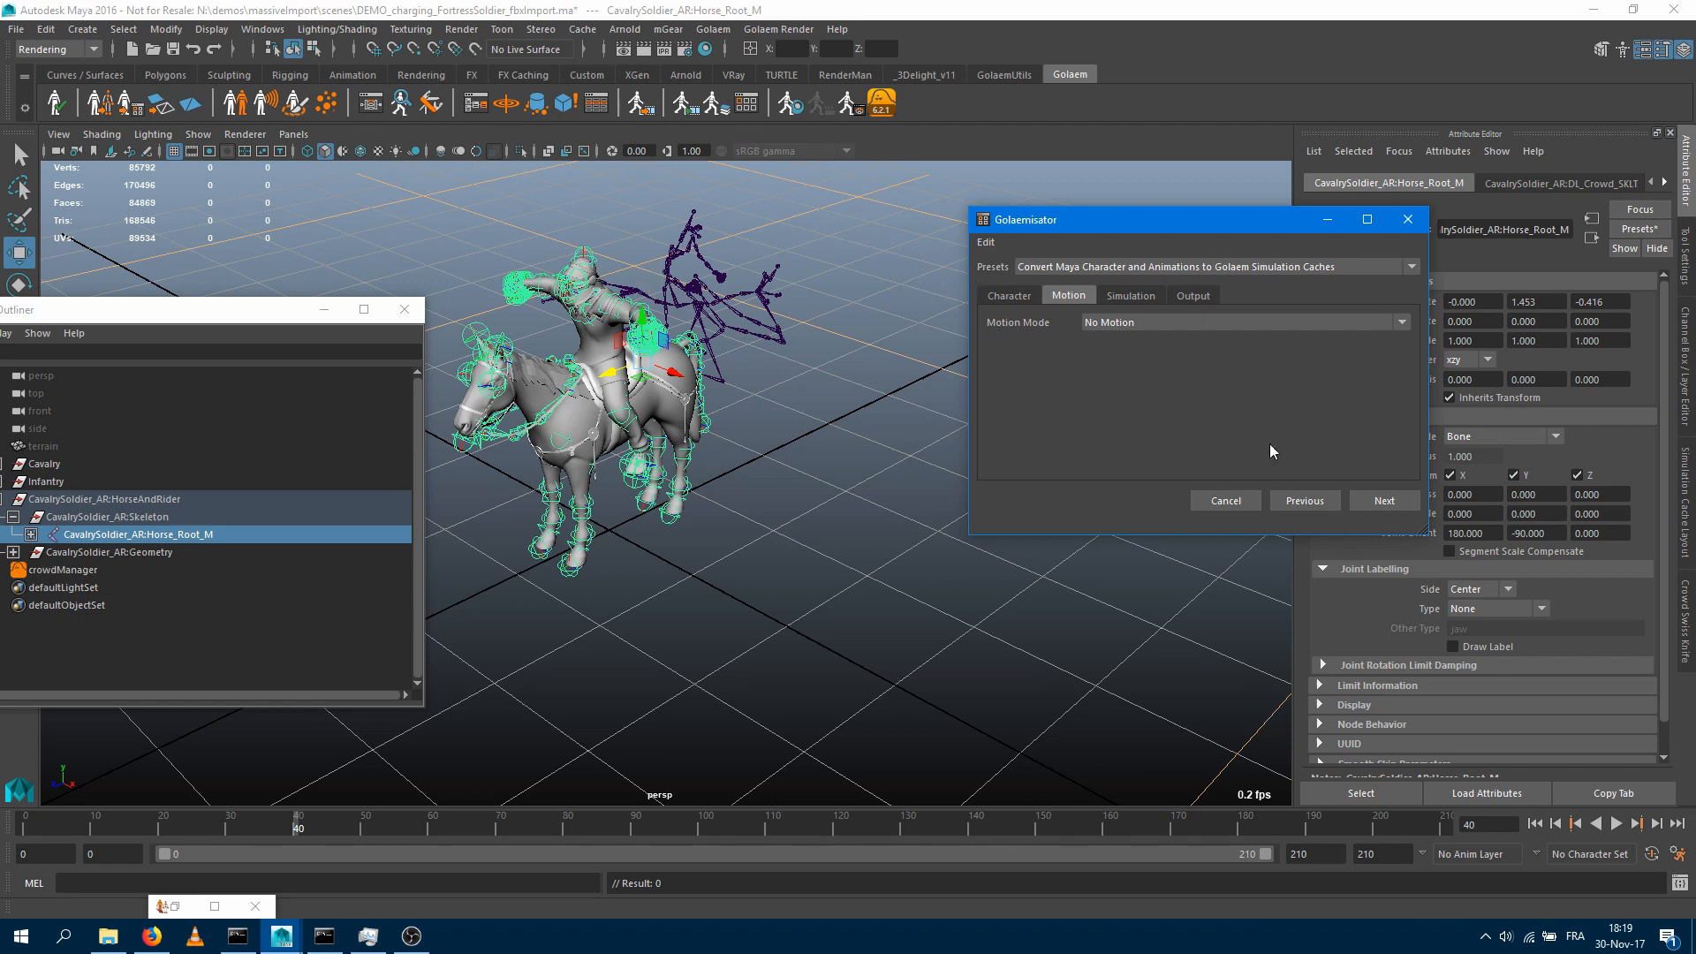
left_click(1130, 294)
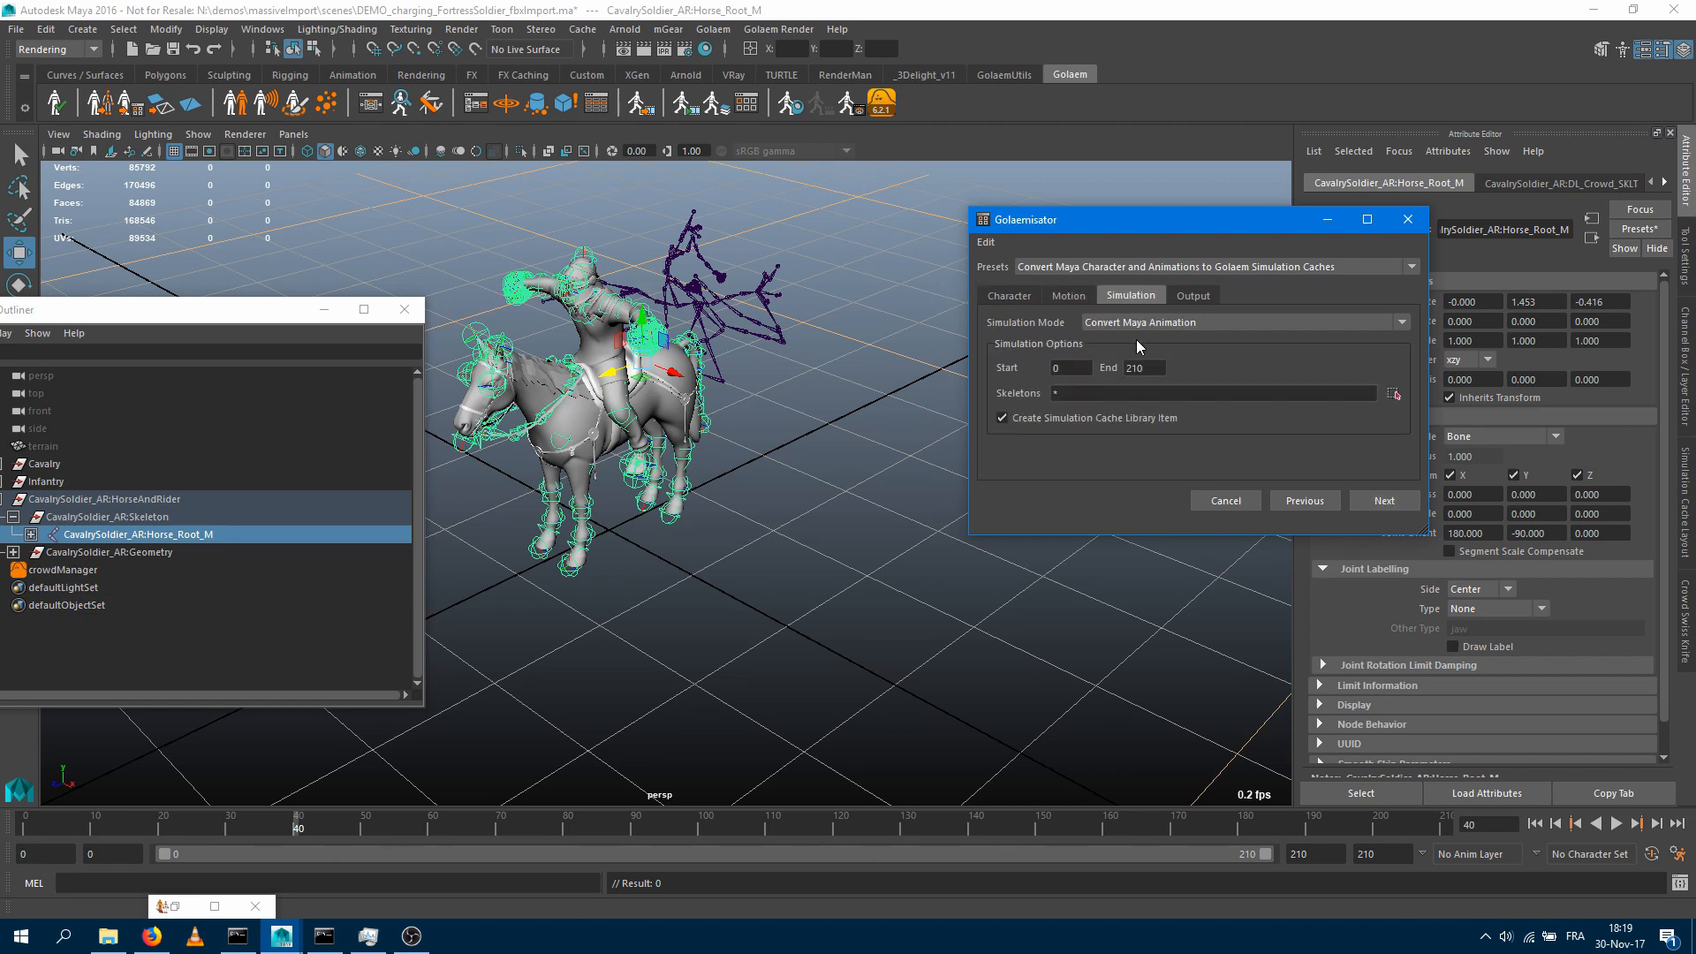
mouse_move(1057, 353)
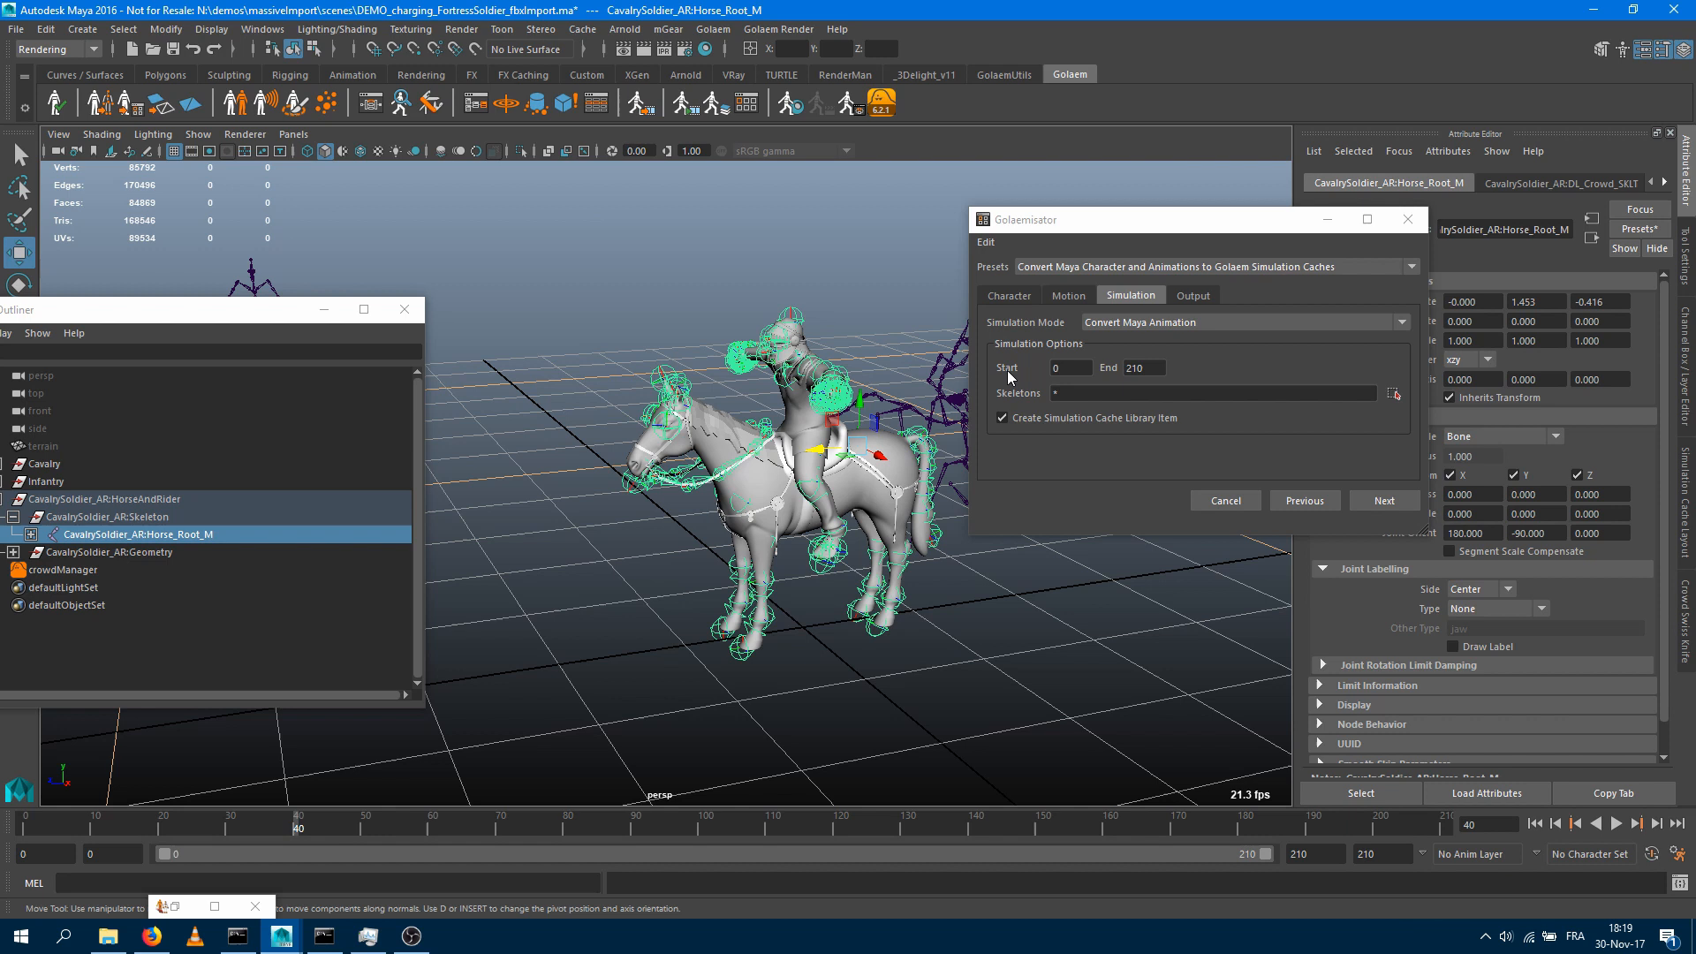
Set Horse_Root_M as the skeleton to cache, with a cache library item created
left_click(1151, 367)
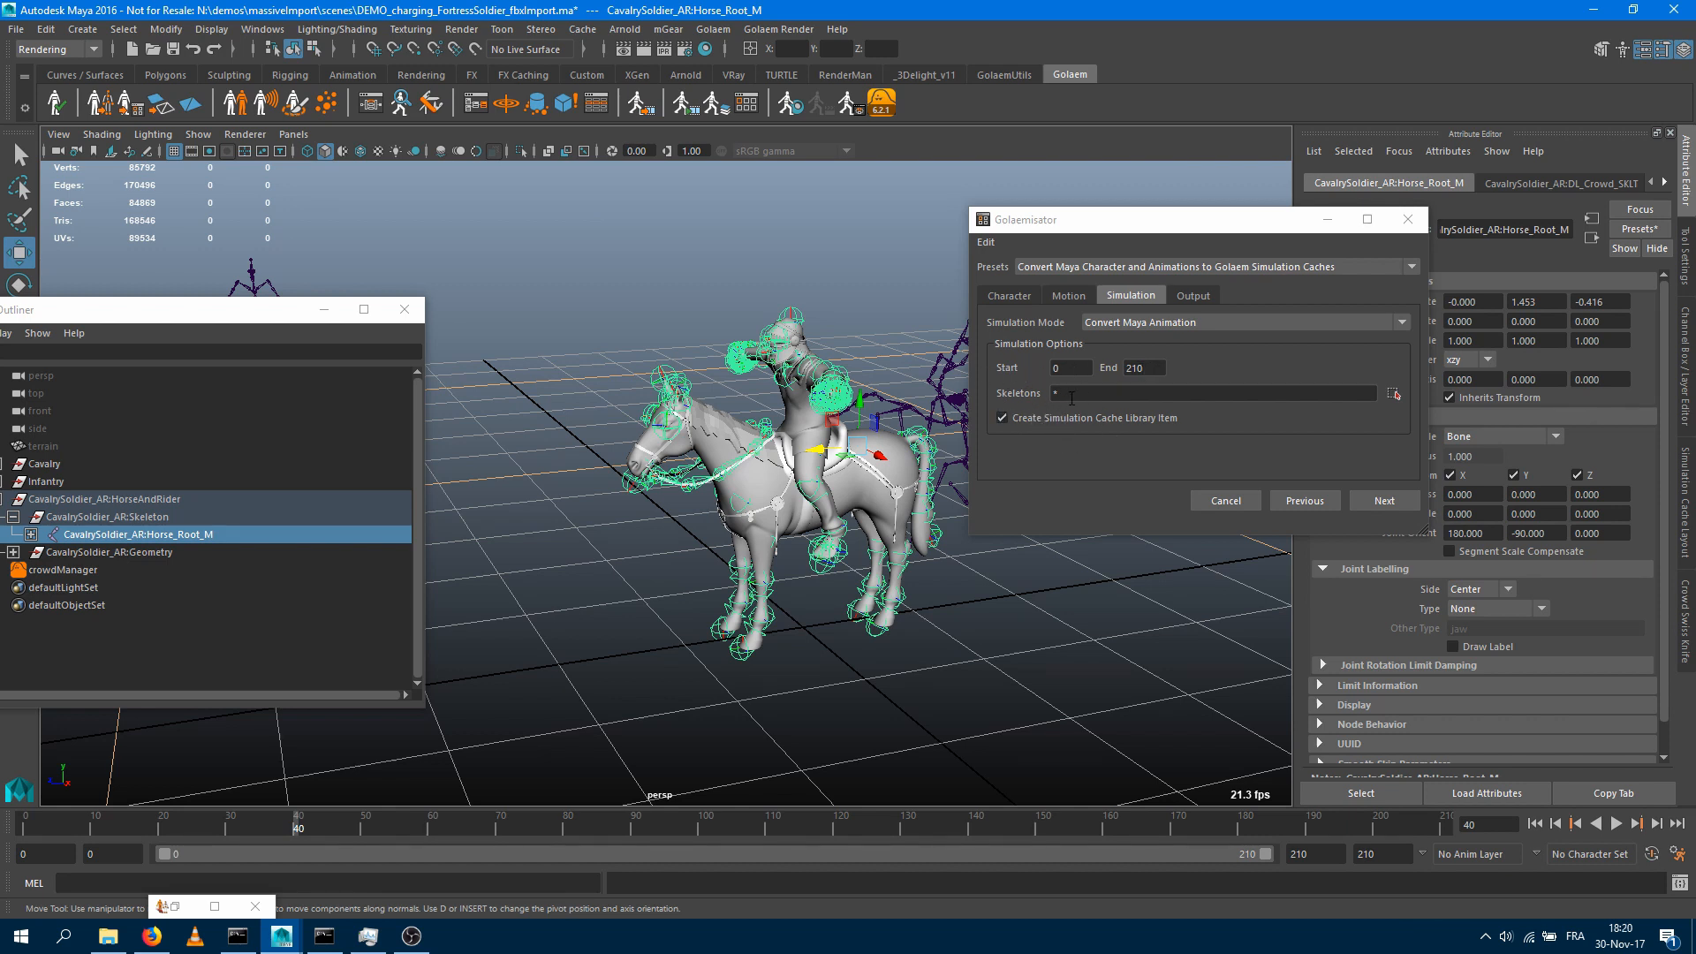
mouse_move(858, 494)
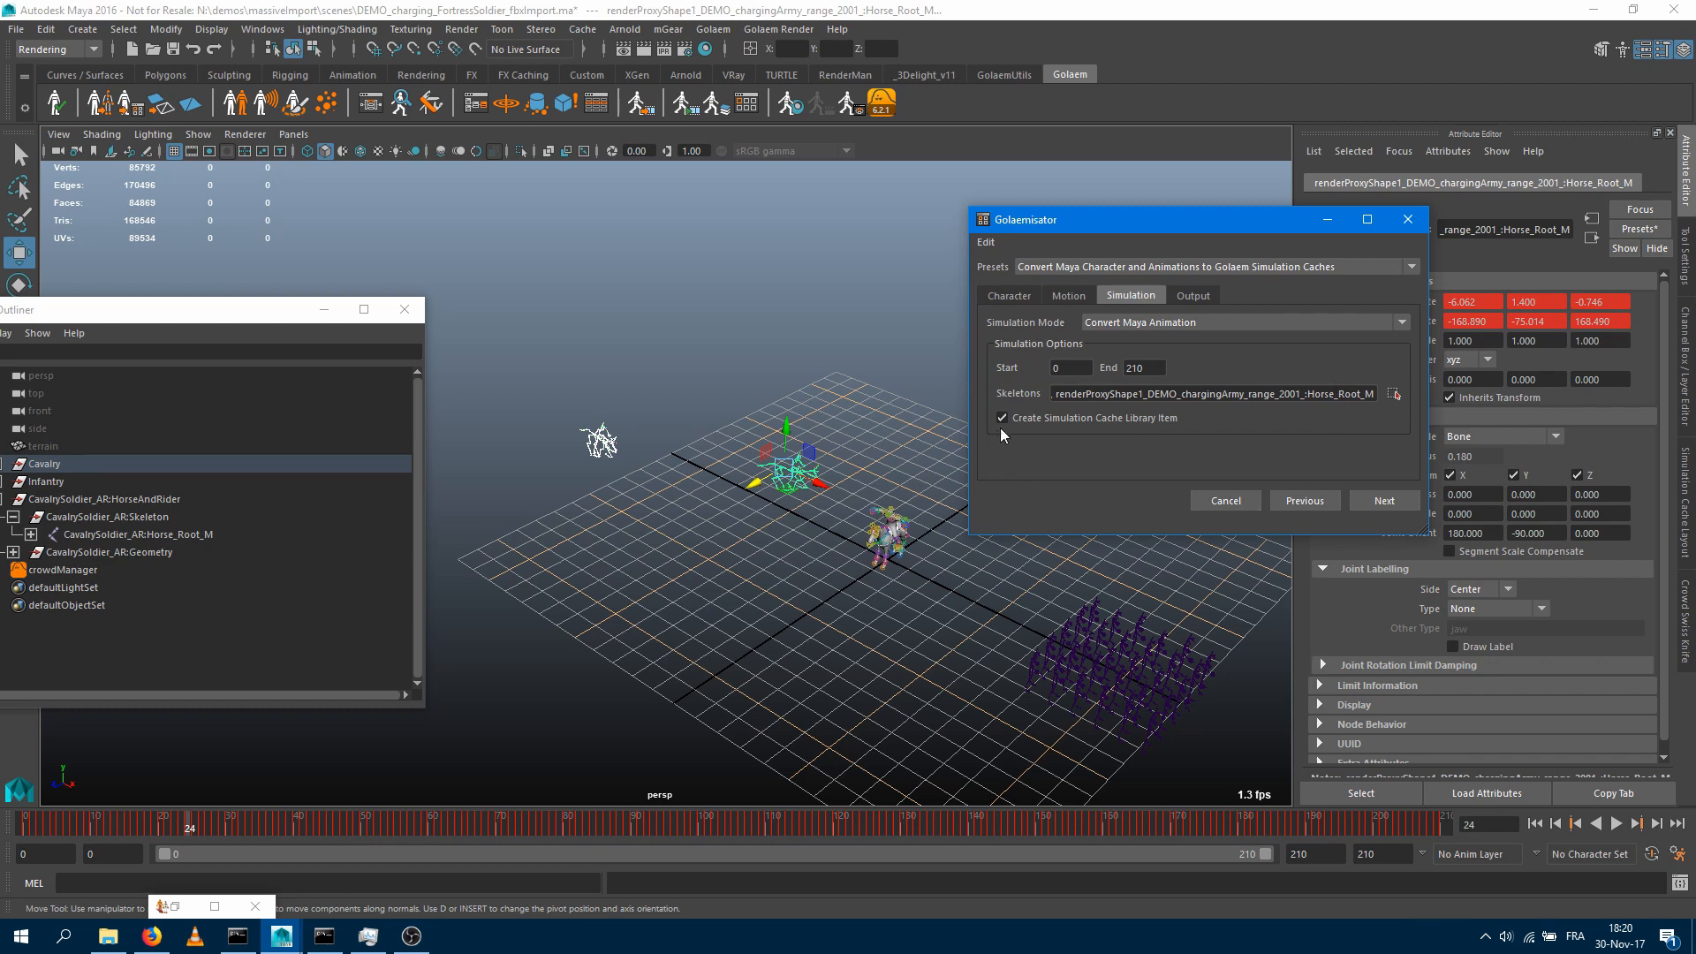
left_click(1001, 418)
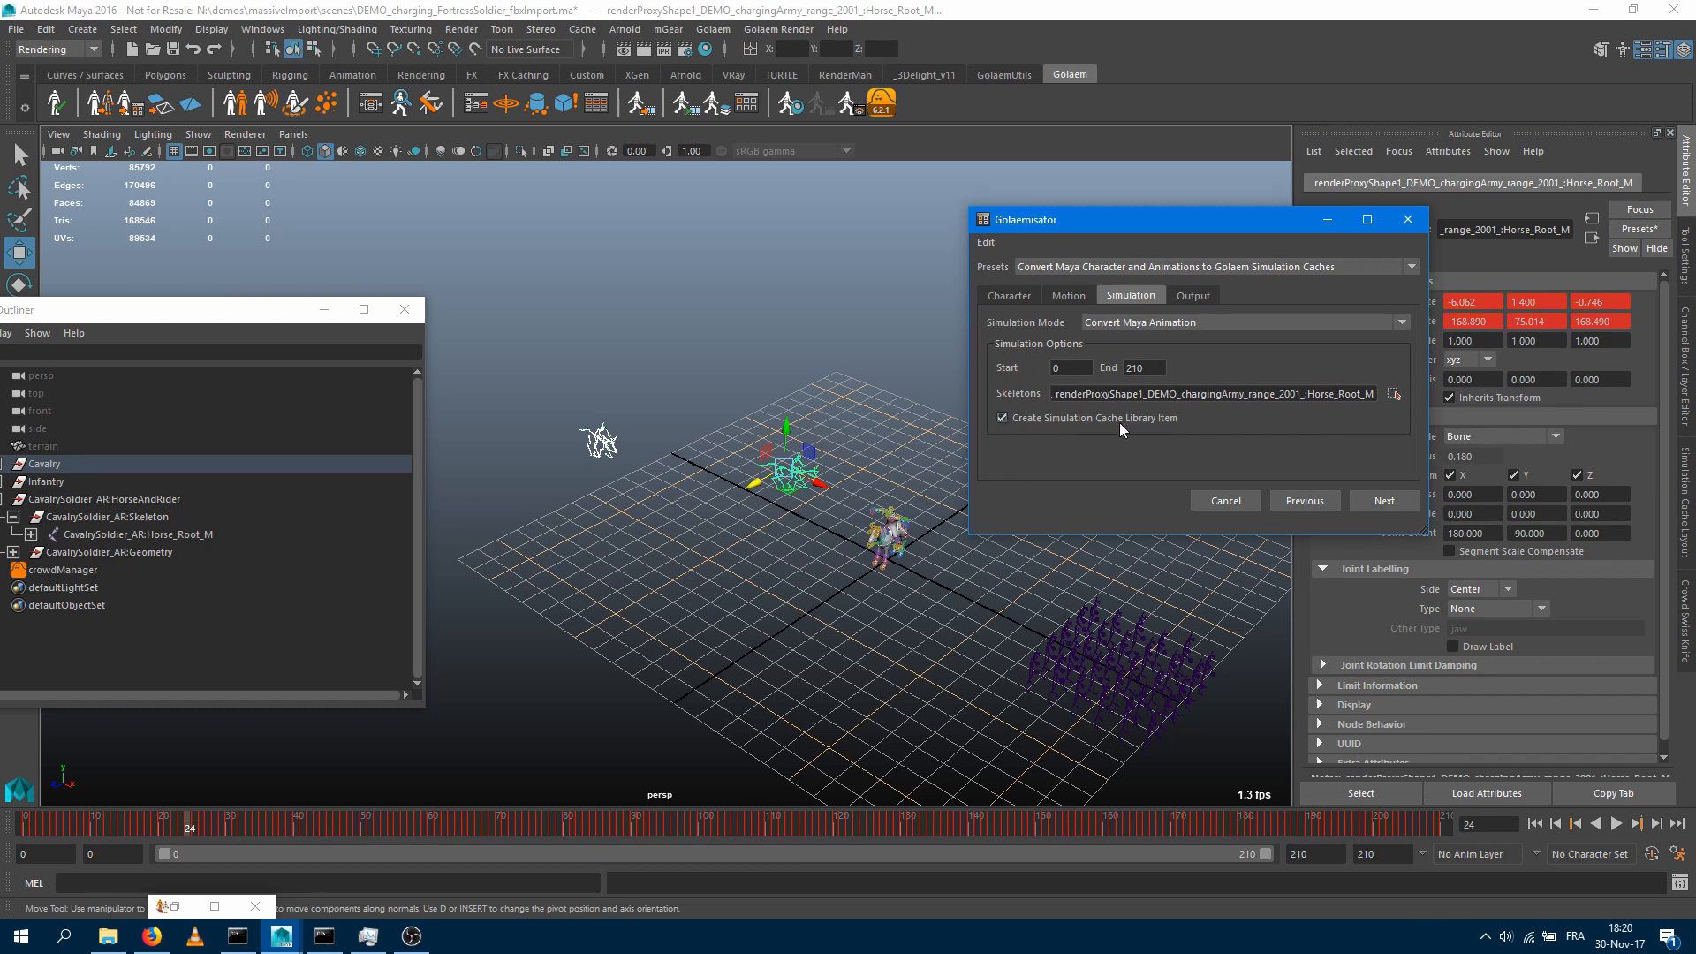
mouse_move(1022, 314)
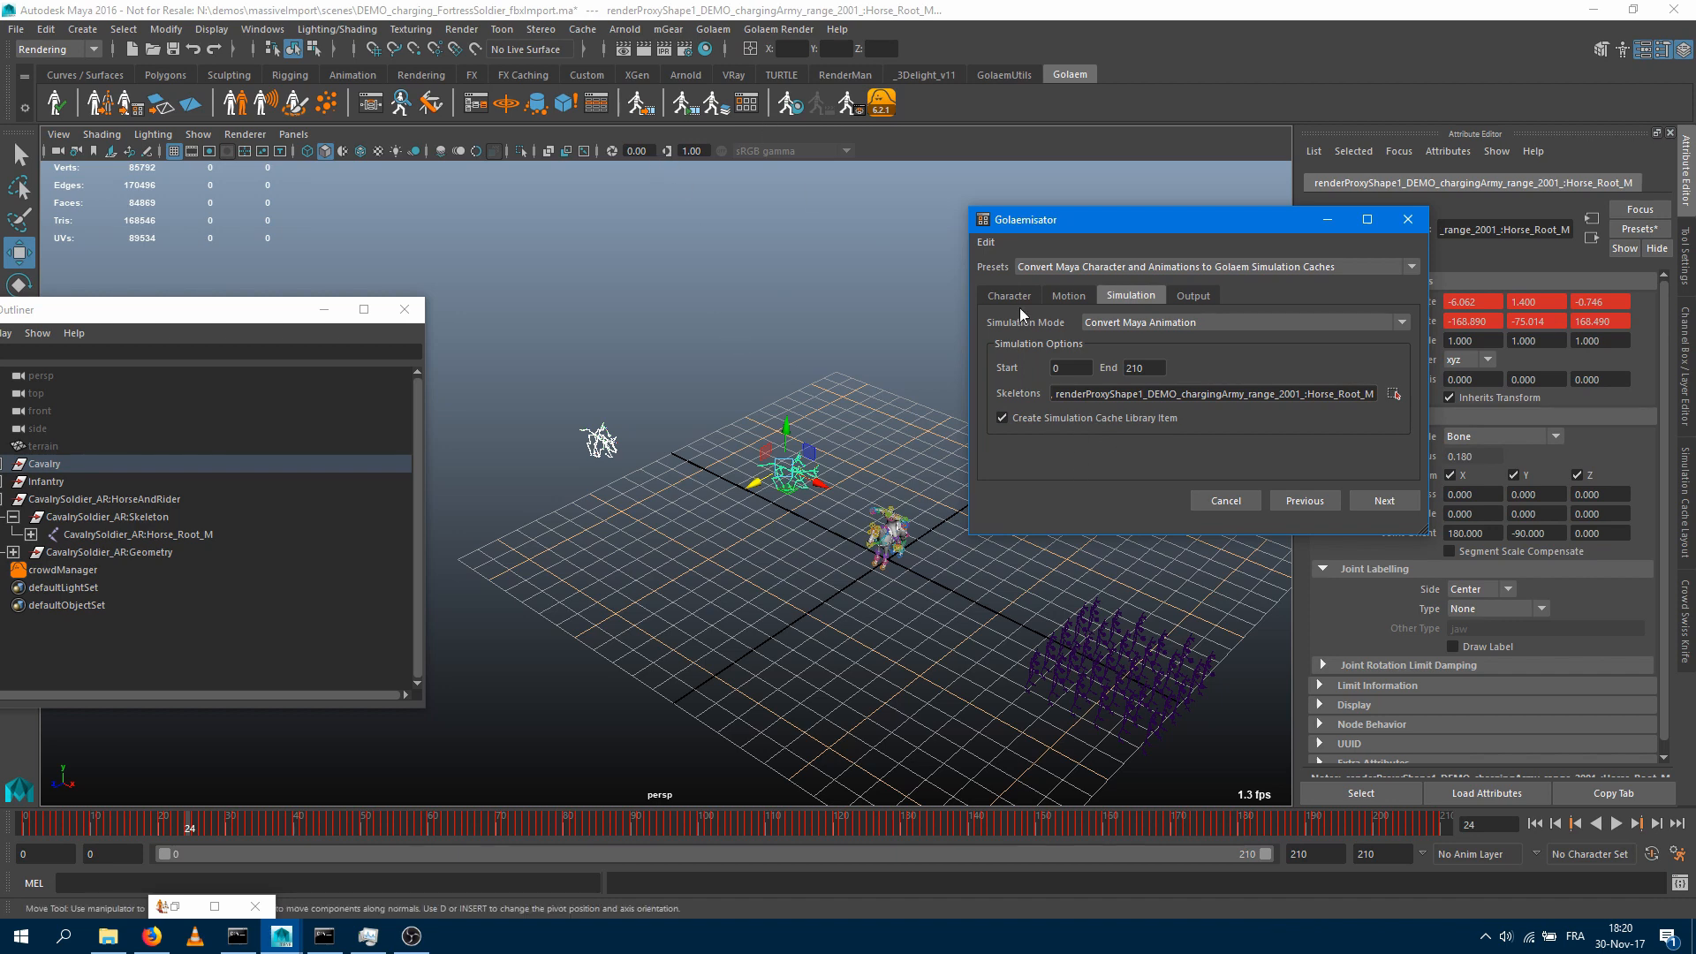
left_click(747, 103)
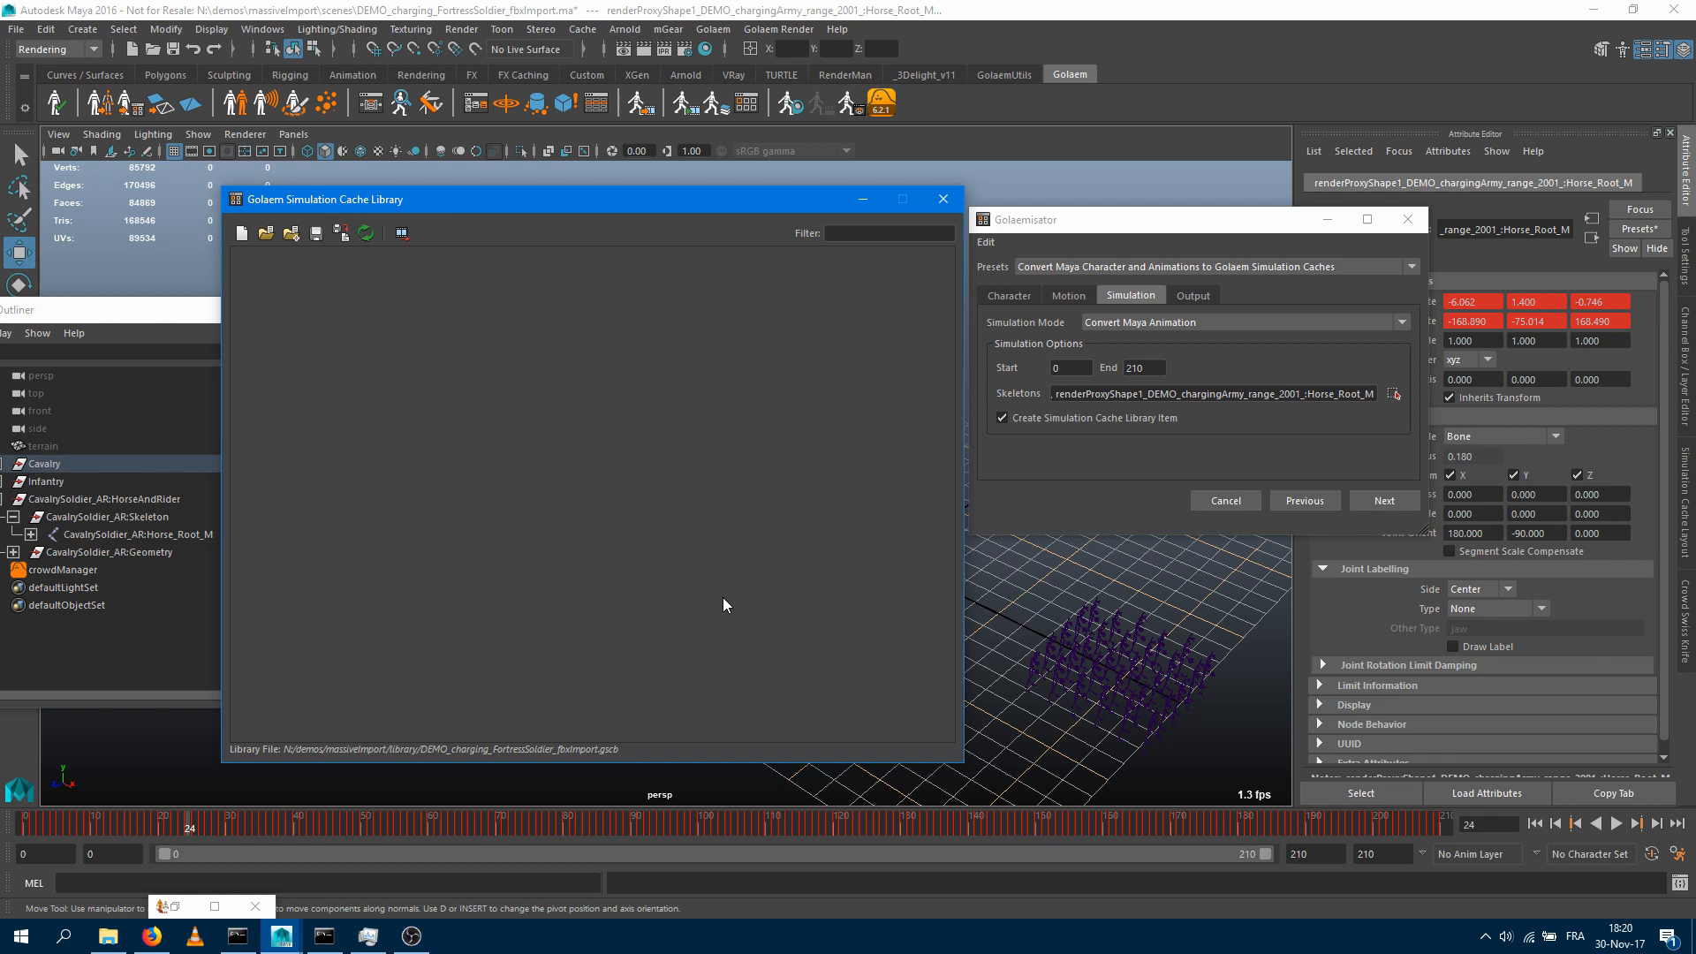
mouse_move(302, 378)
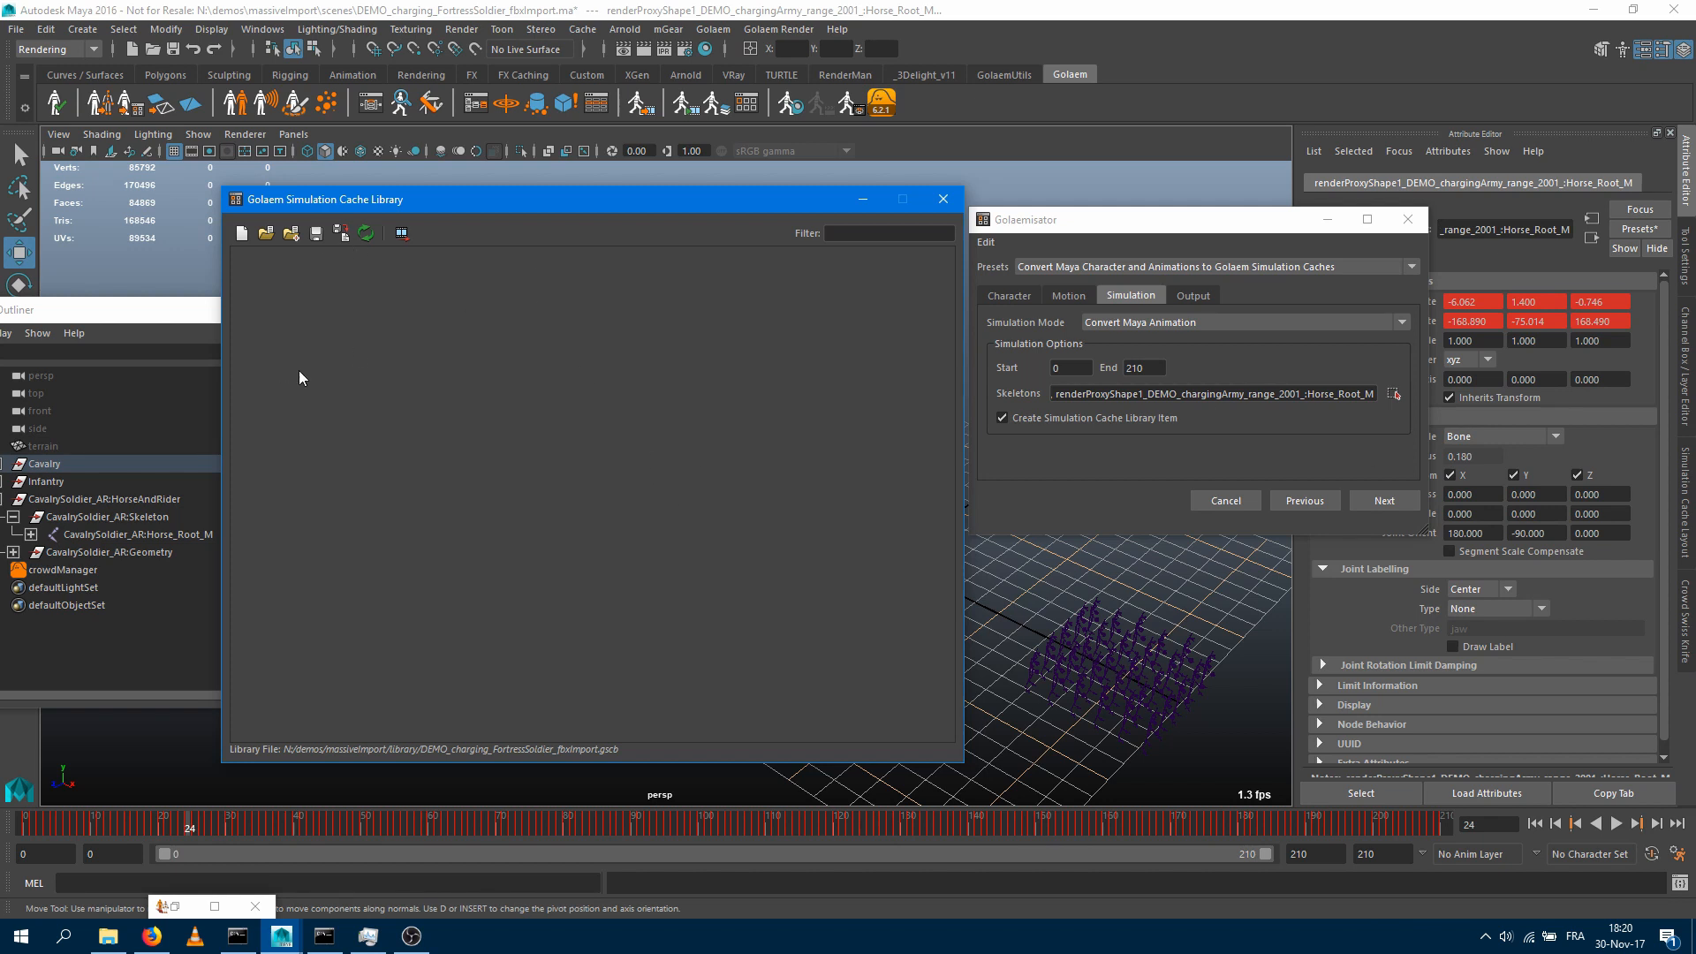
mouse_move(365, 336)
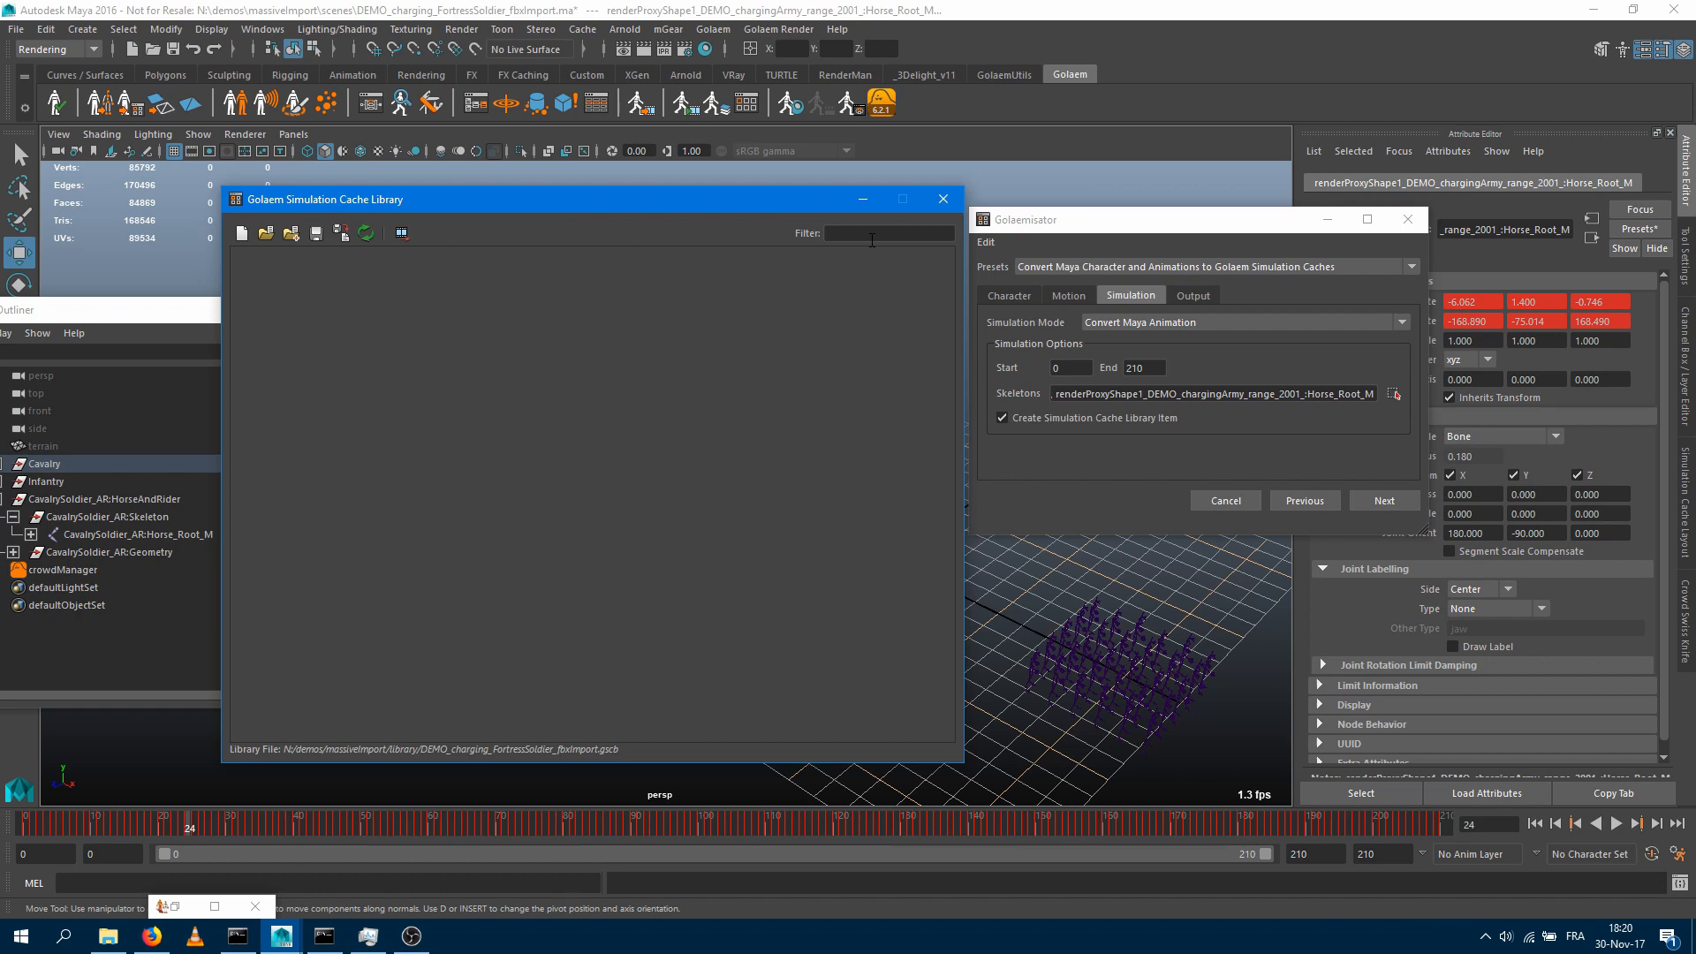
mouse_move(943, 198)
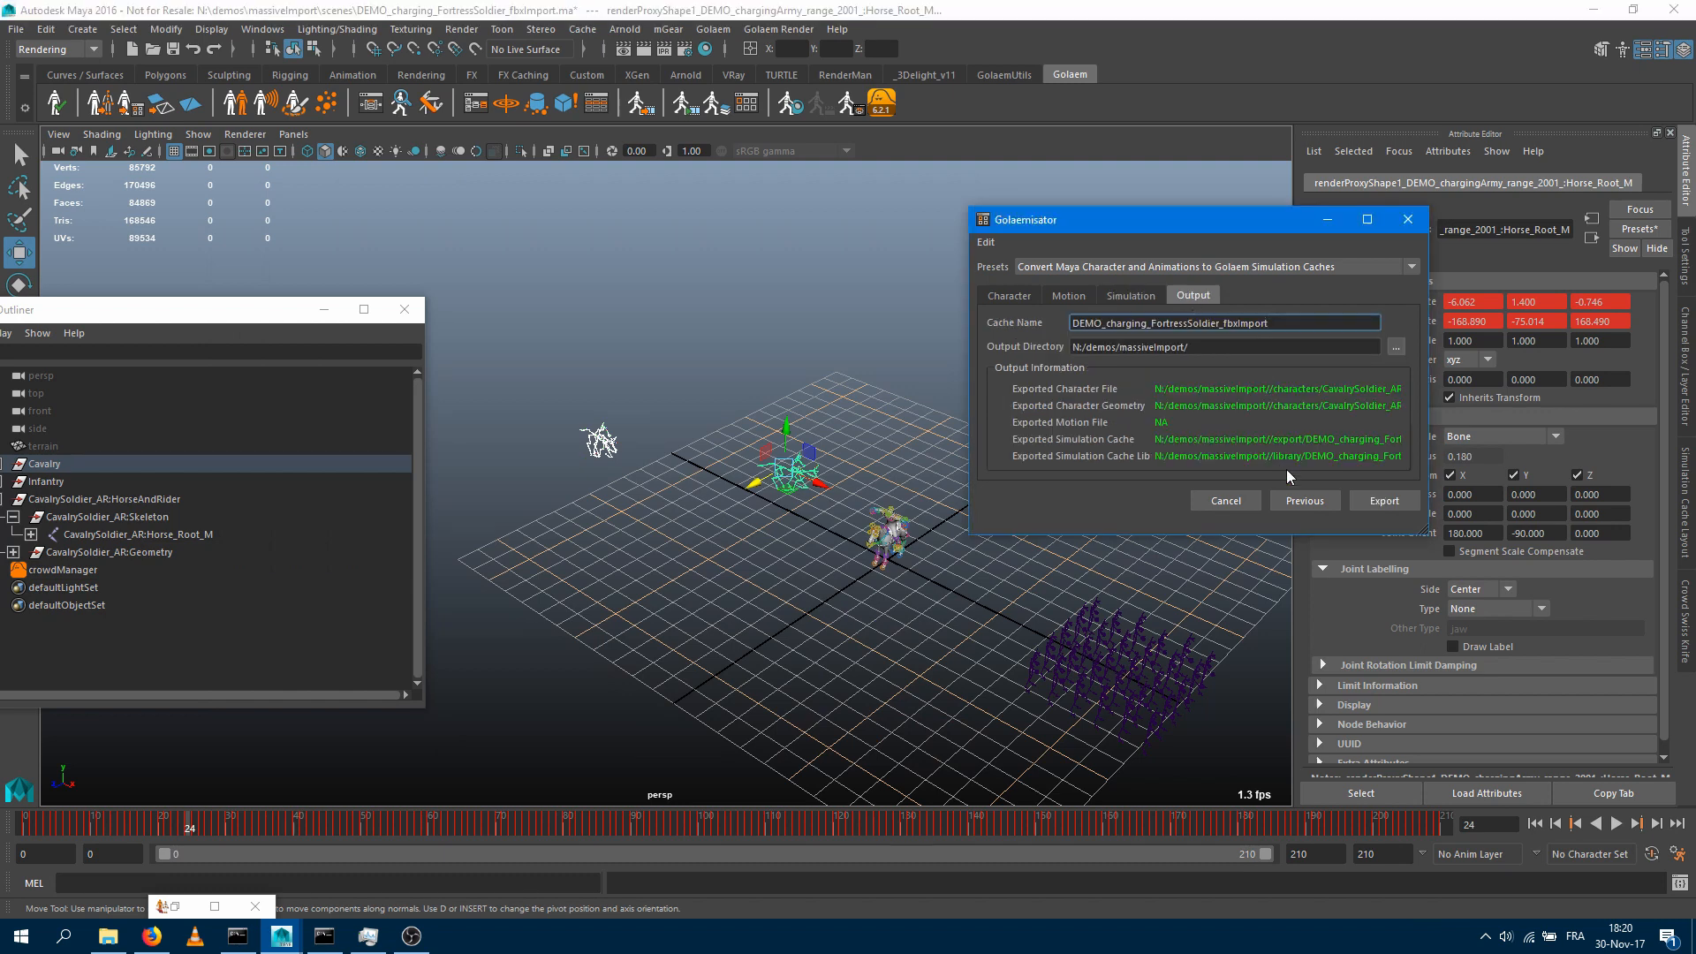
mouse_move(1164, 311)
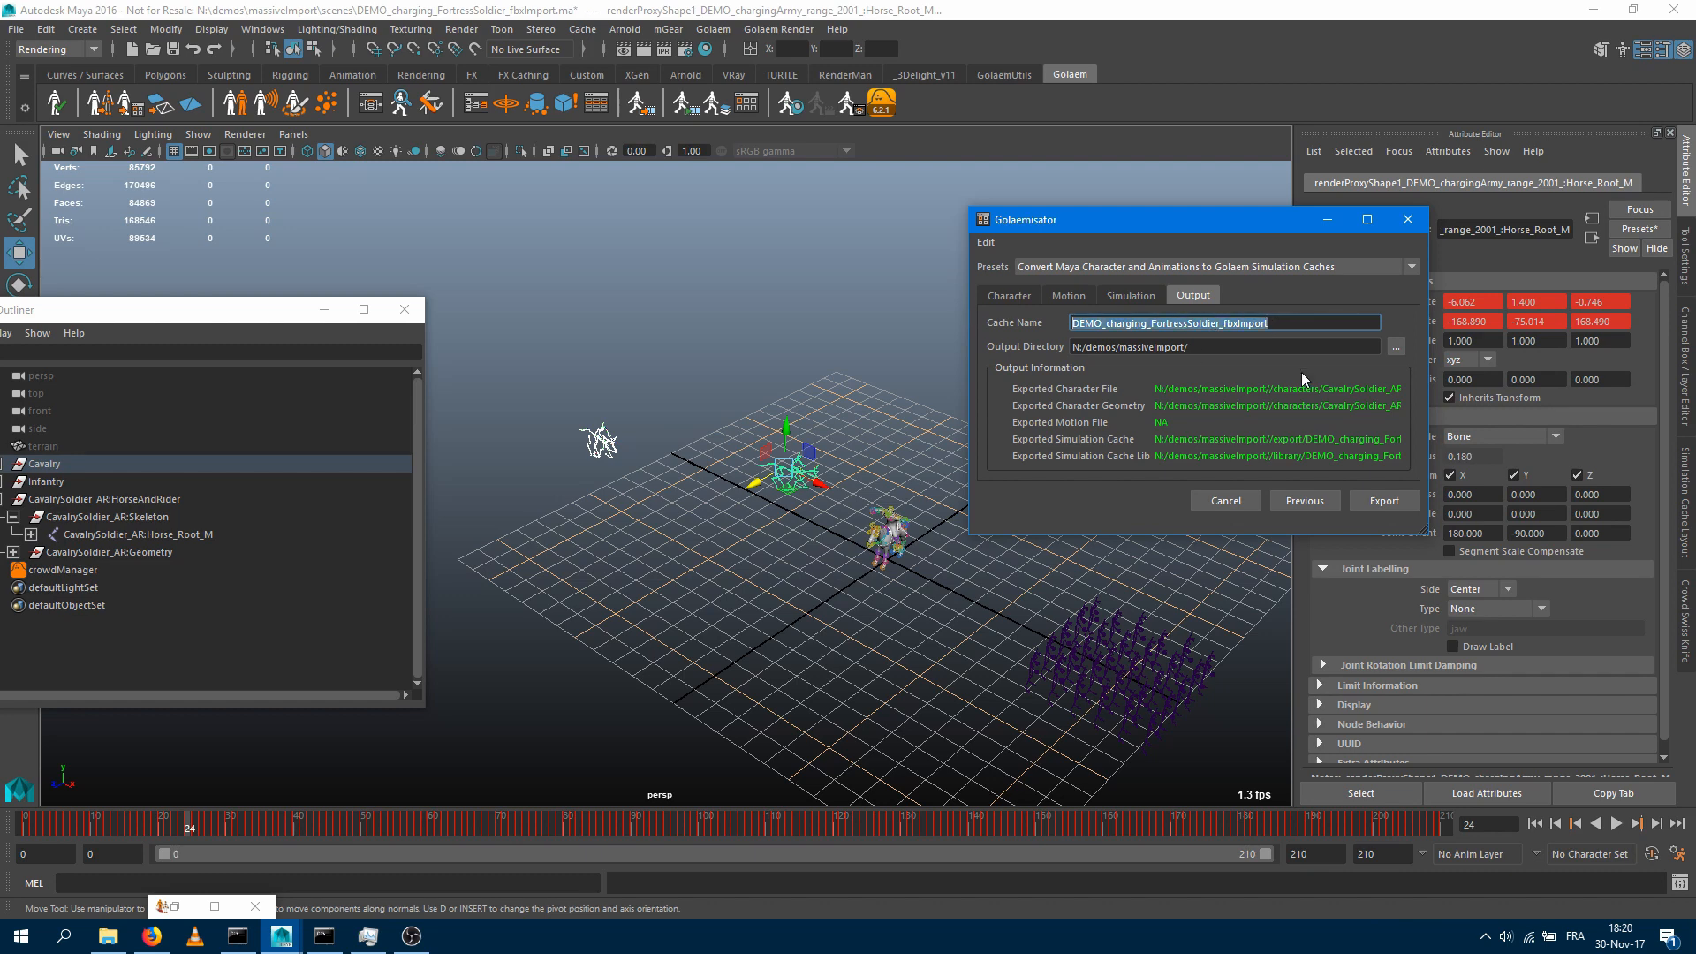
Rename the cache to cavalry_animation, exporting into N:/demos/massiveImport/
type("cavala")
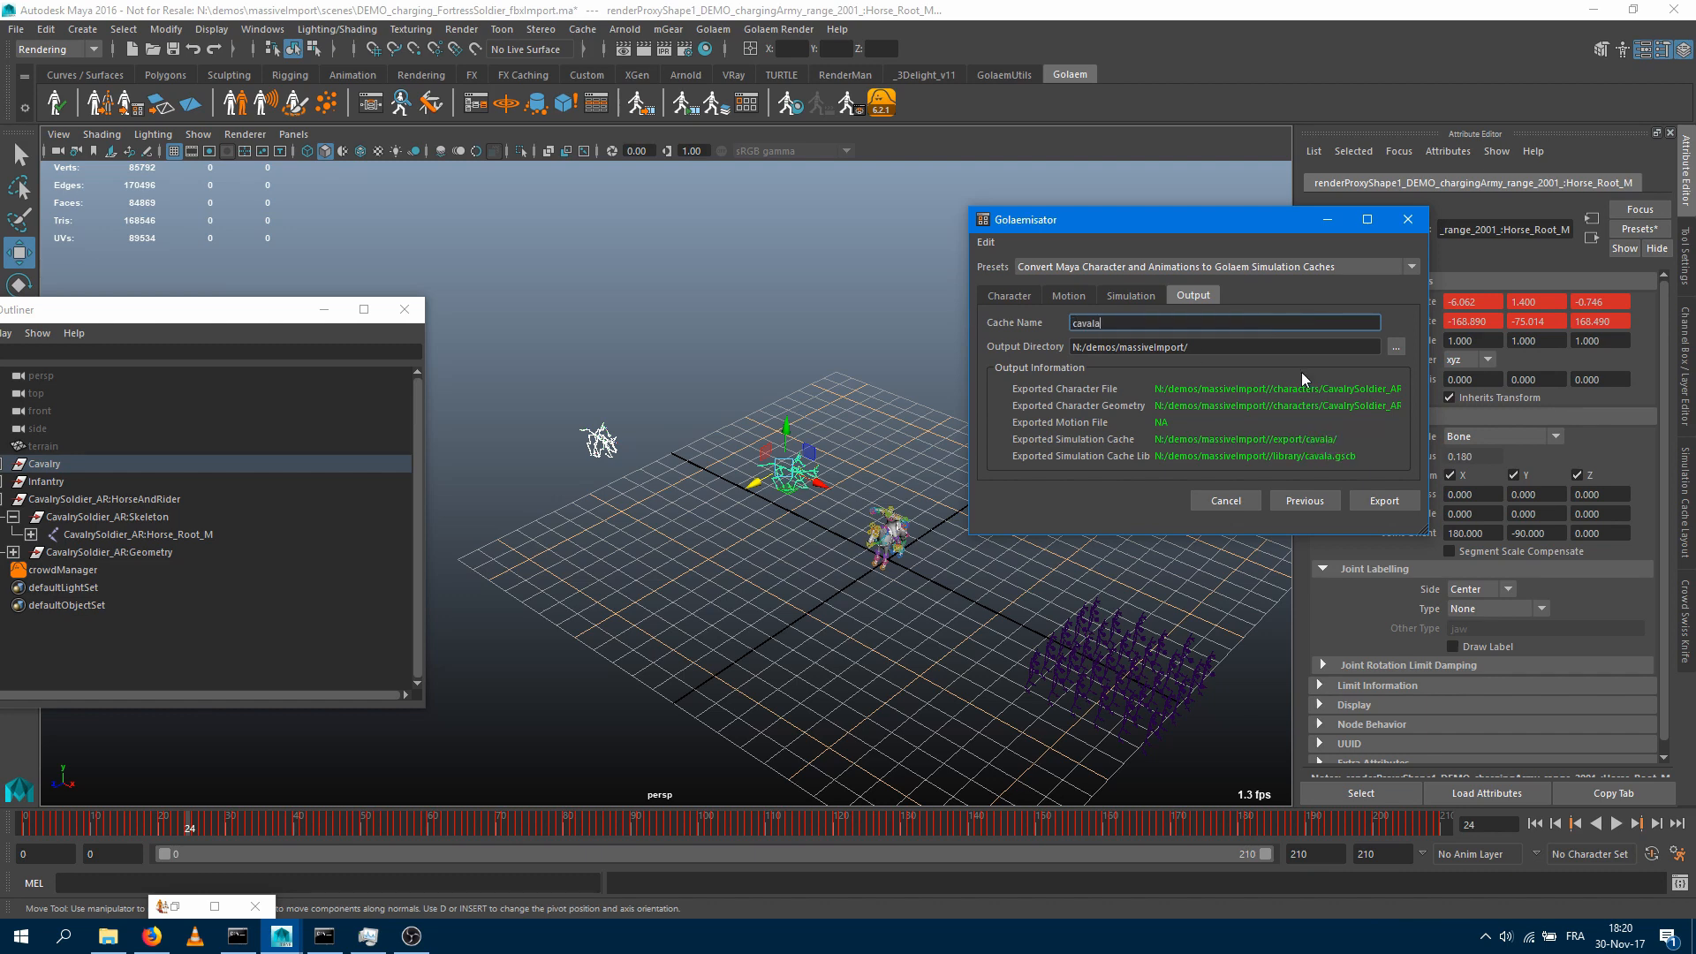
type("cavalry_animation")
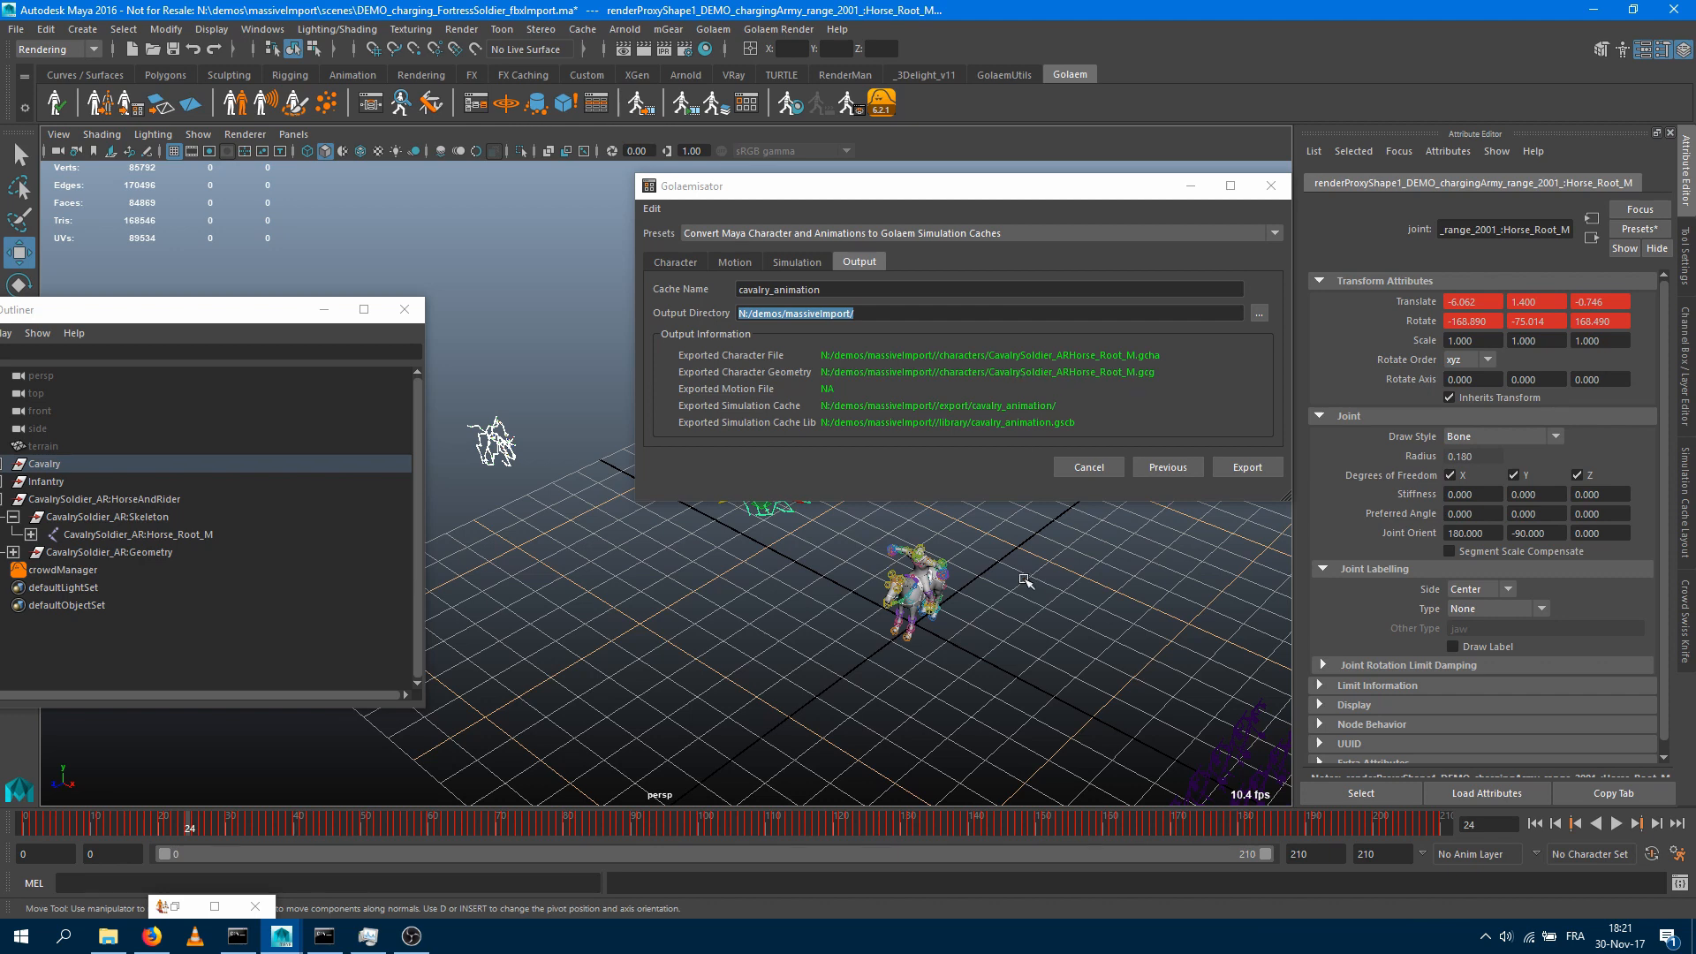
mouse_move(1188, 378)
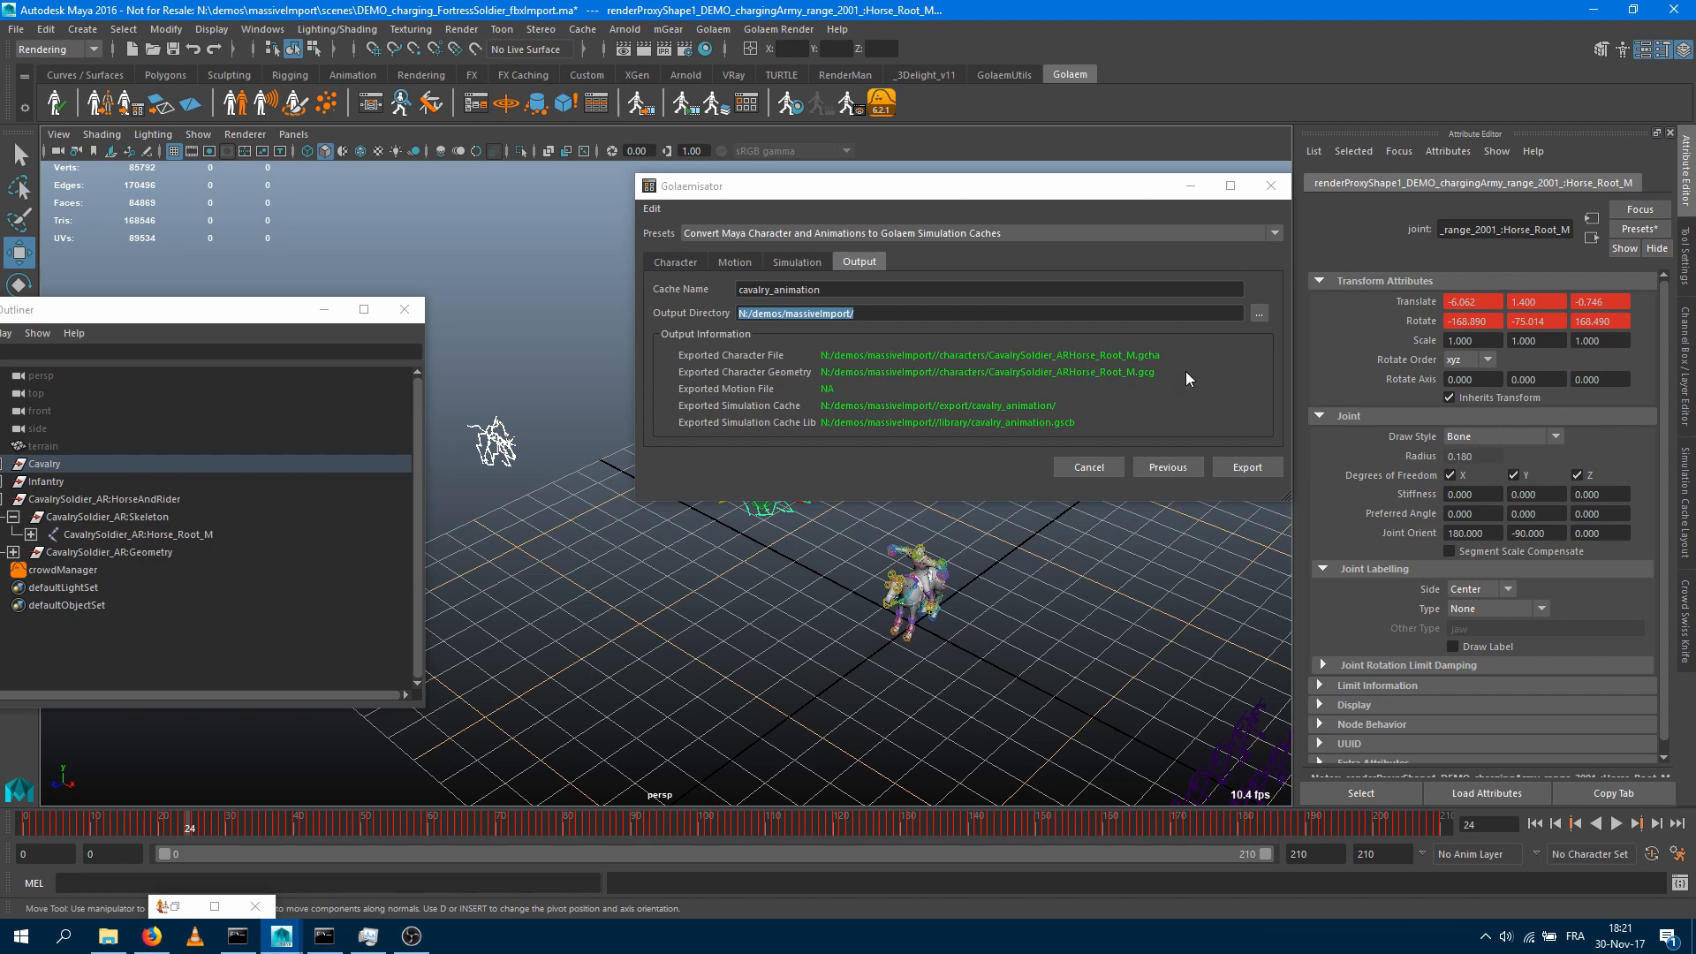
mouse_move(819, 558)
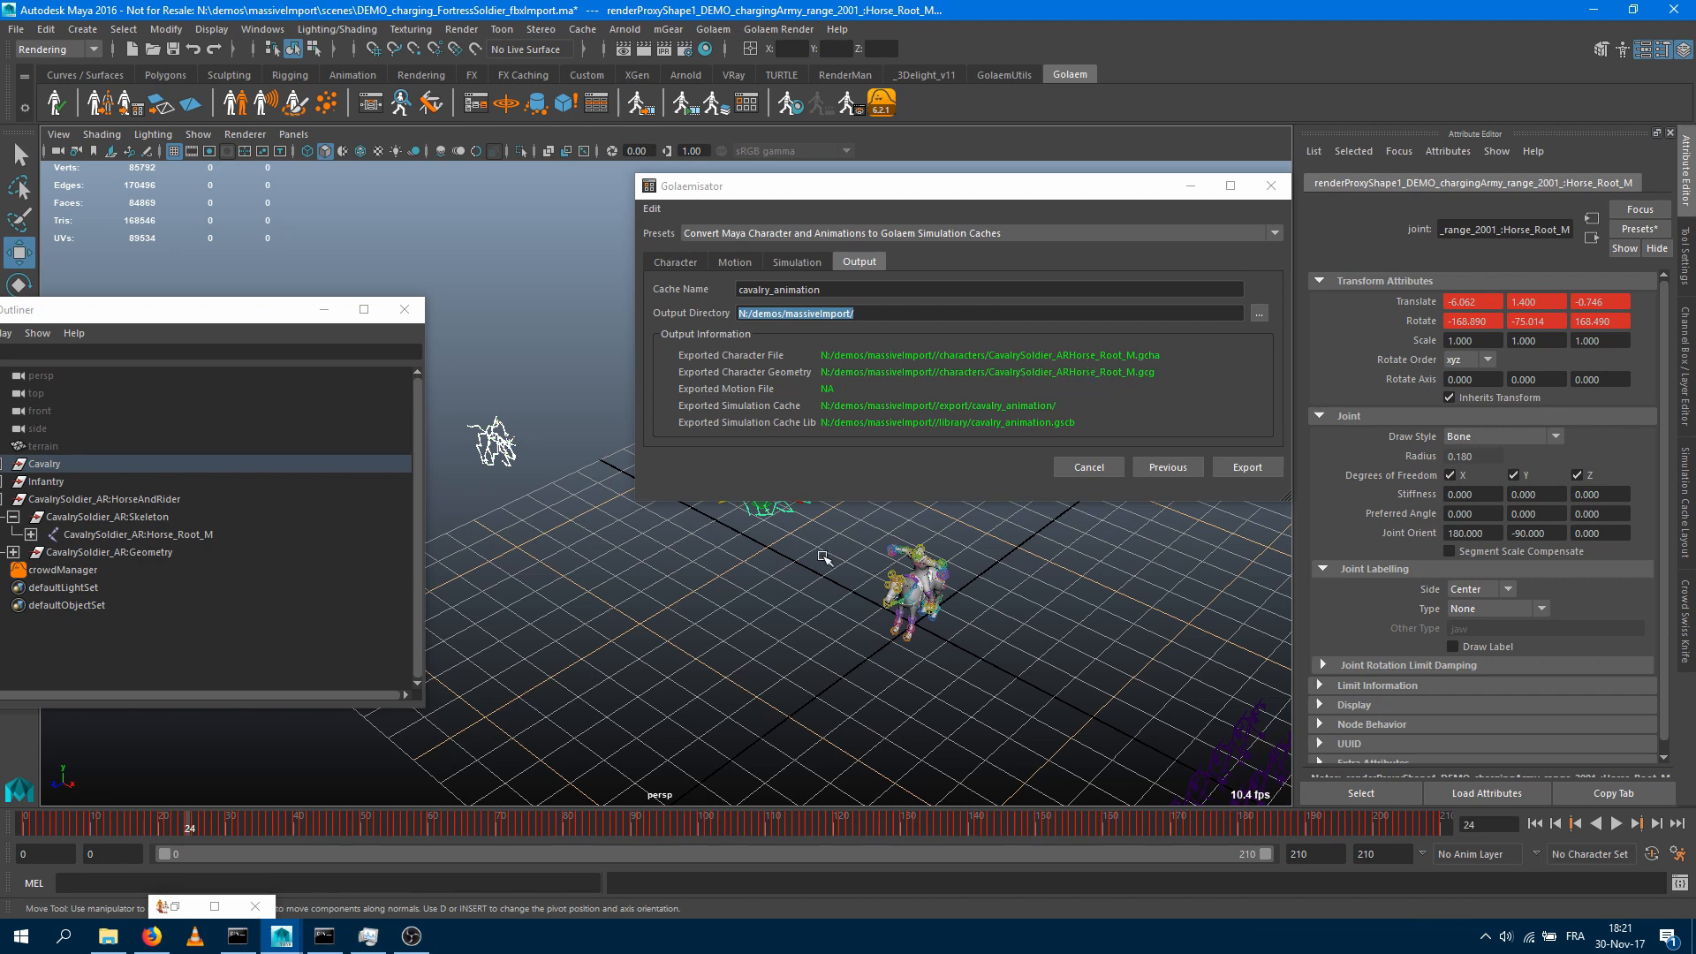
mouse_move(531, 589)
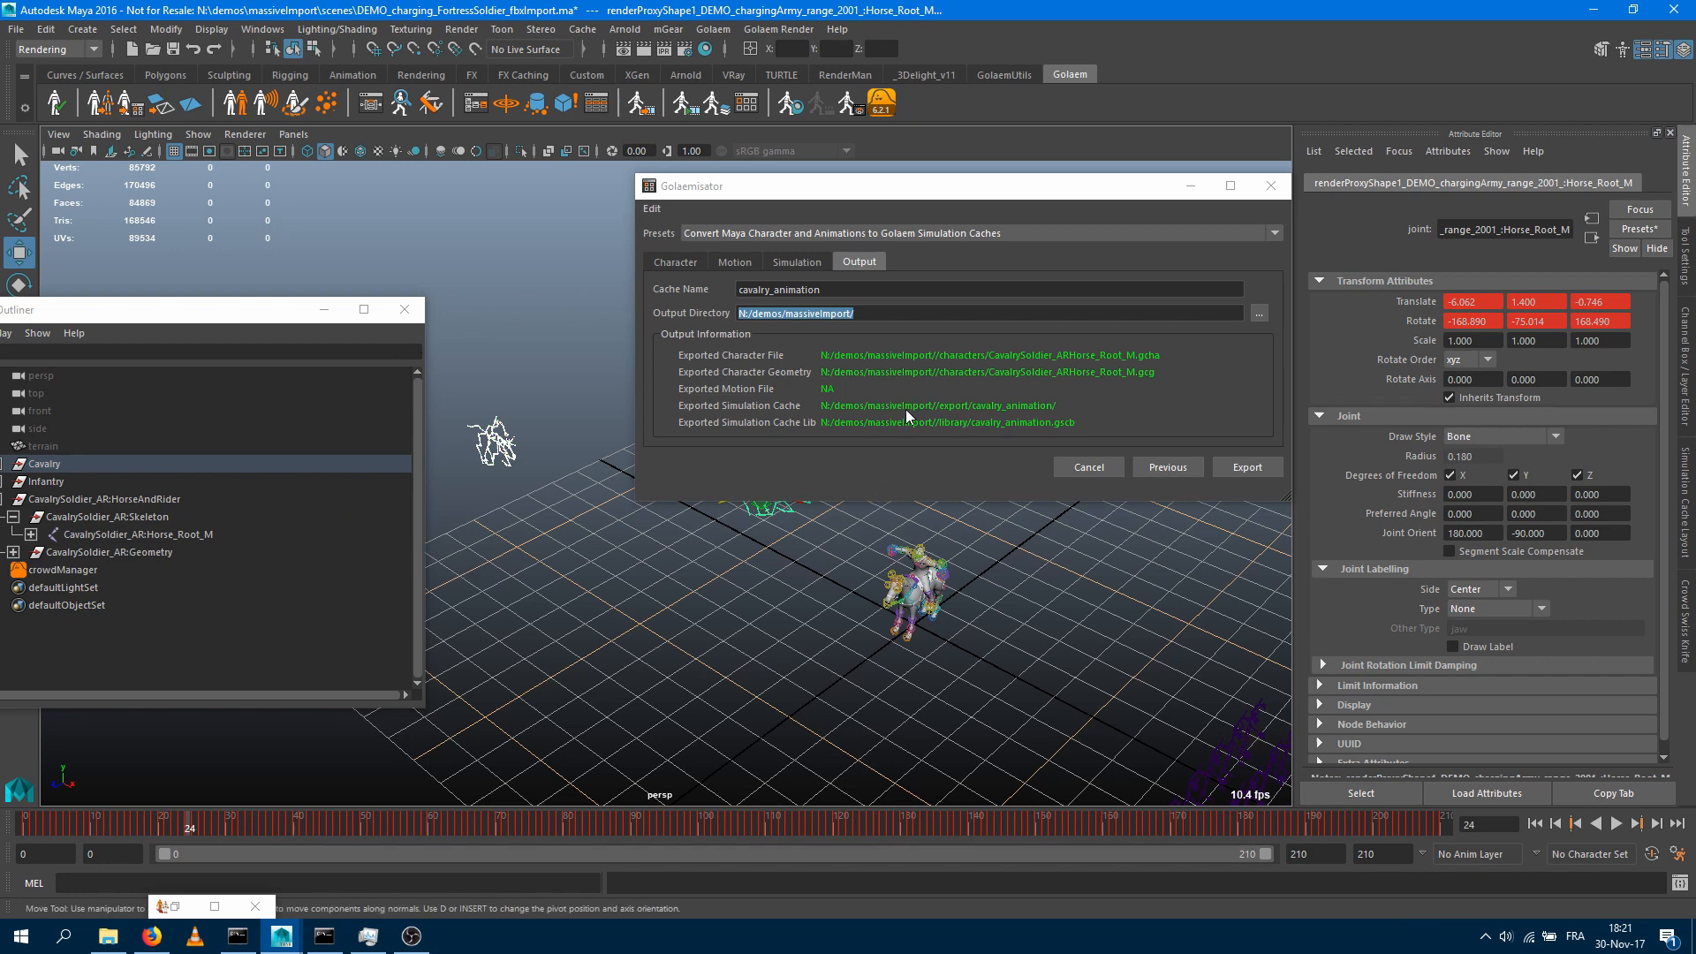
mouse_move(969, 429)
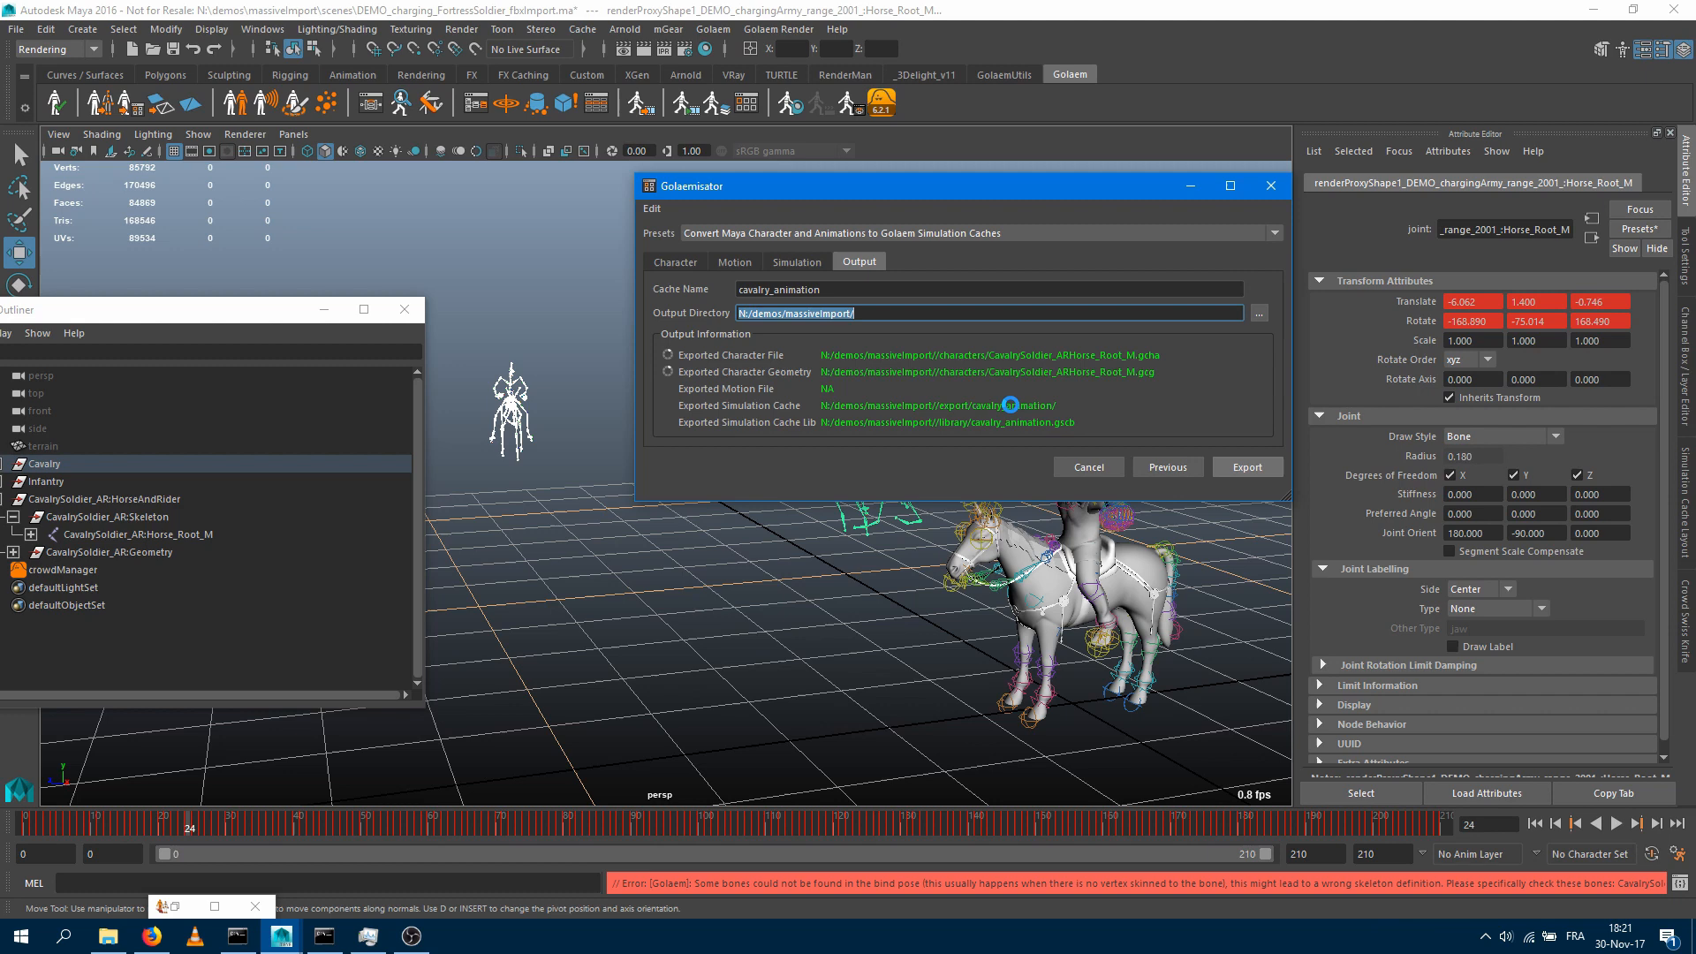
Export the cavalry_animation files and close Golaemisator once finished
left_click(1247, 467)
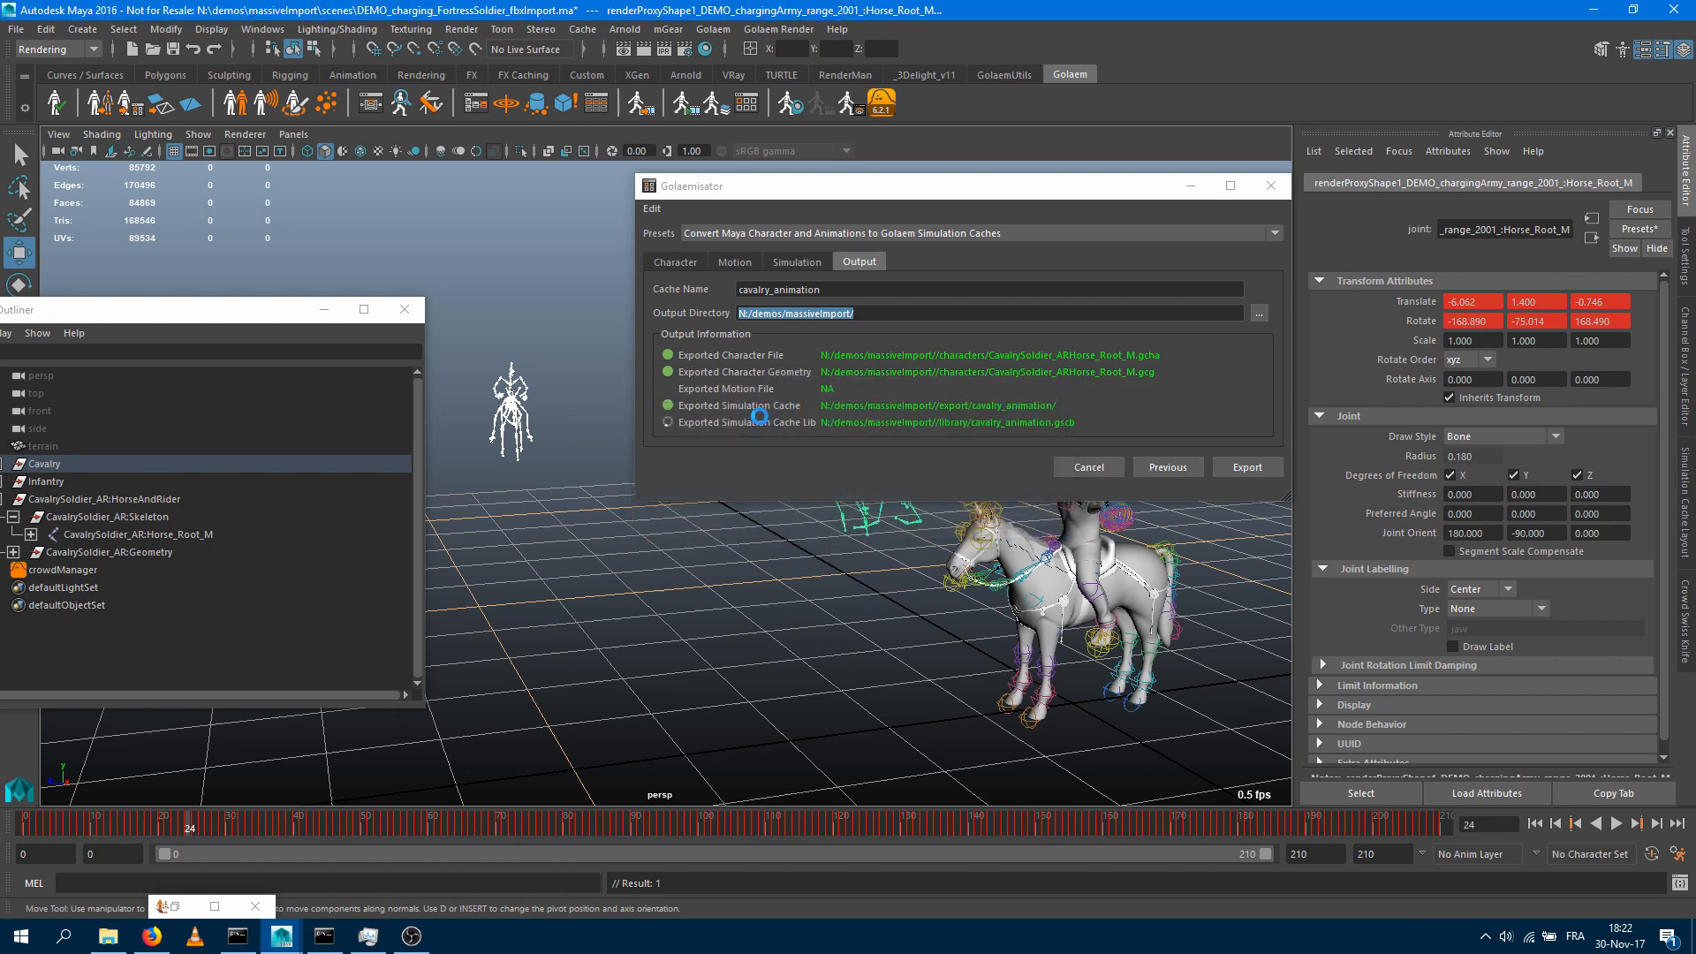
left_click(1247, 466)
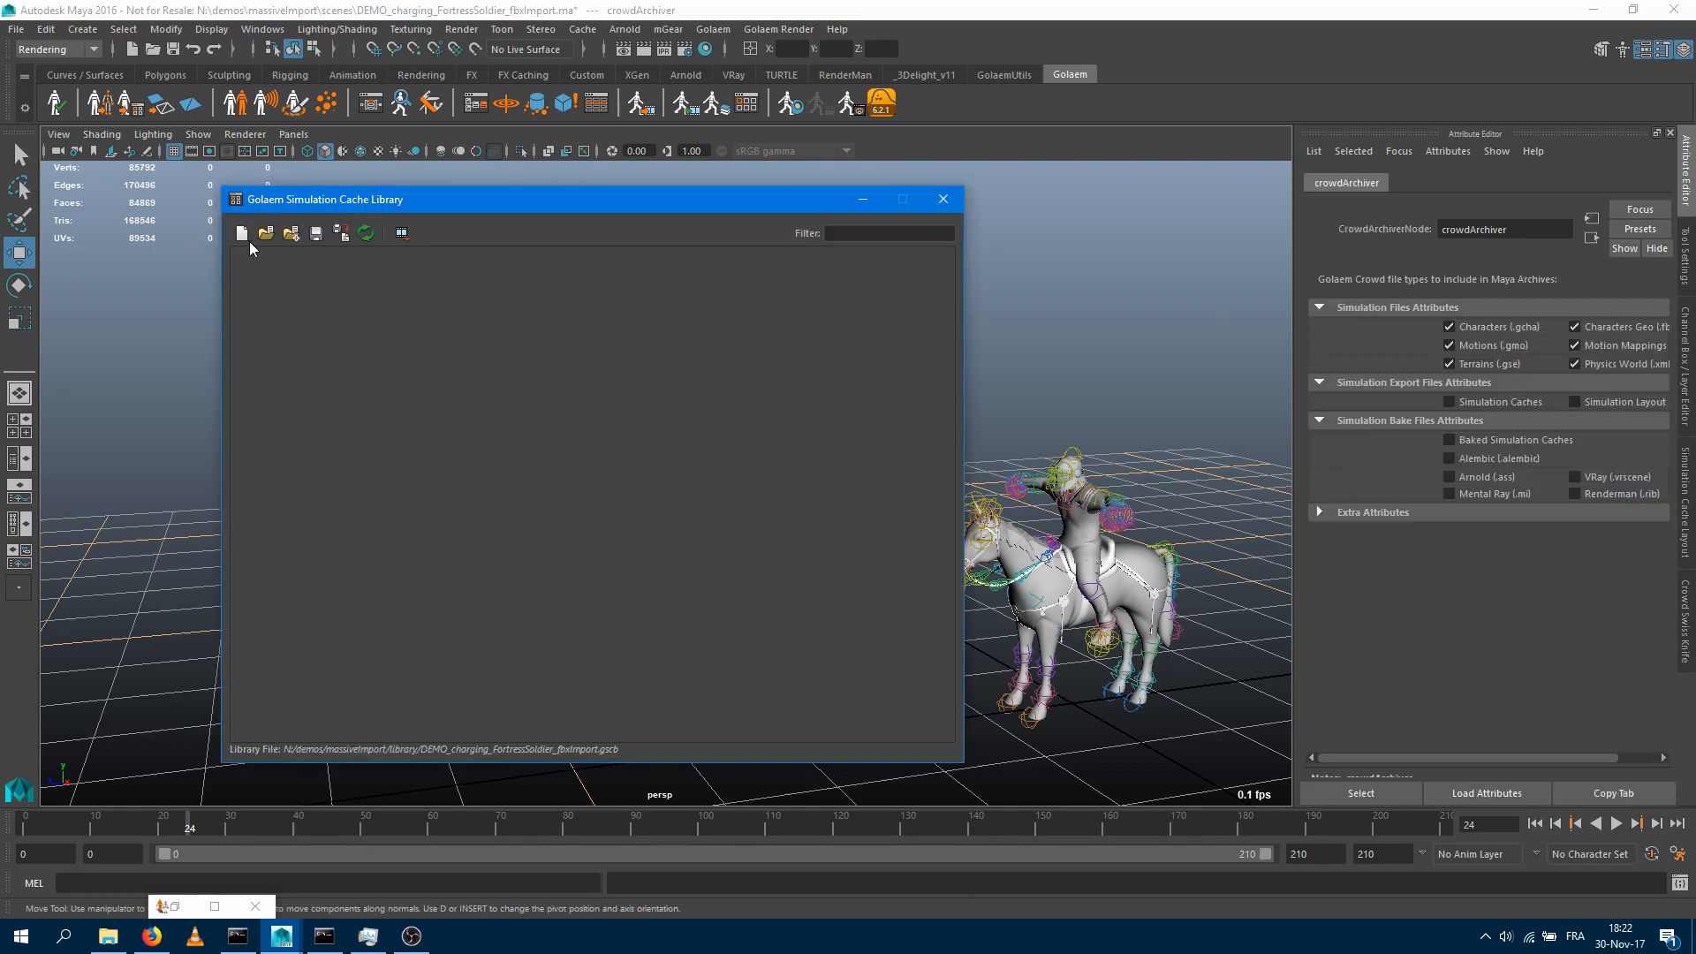
Open cavalry_animation.gscb in the cache library and close the library window
left_click(265, 232)
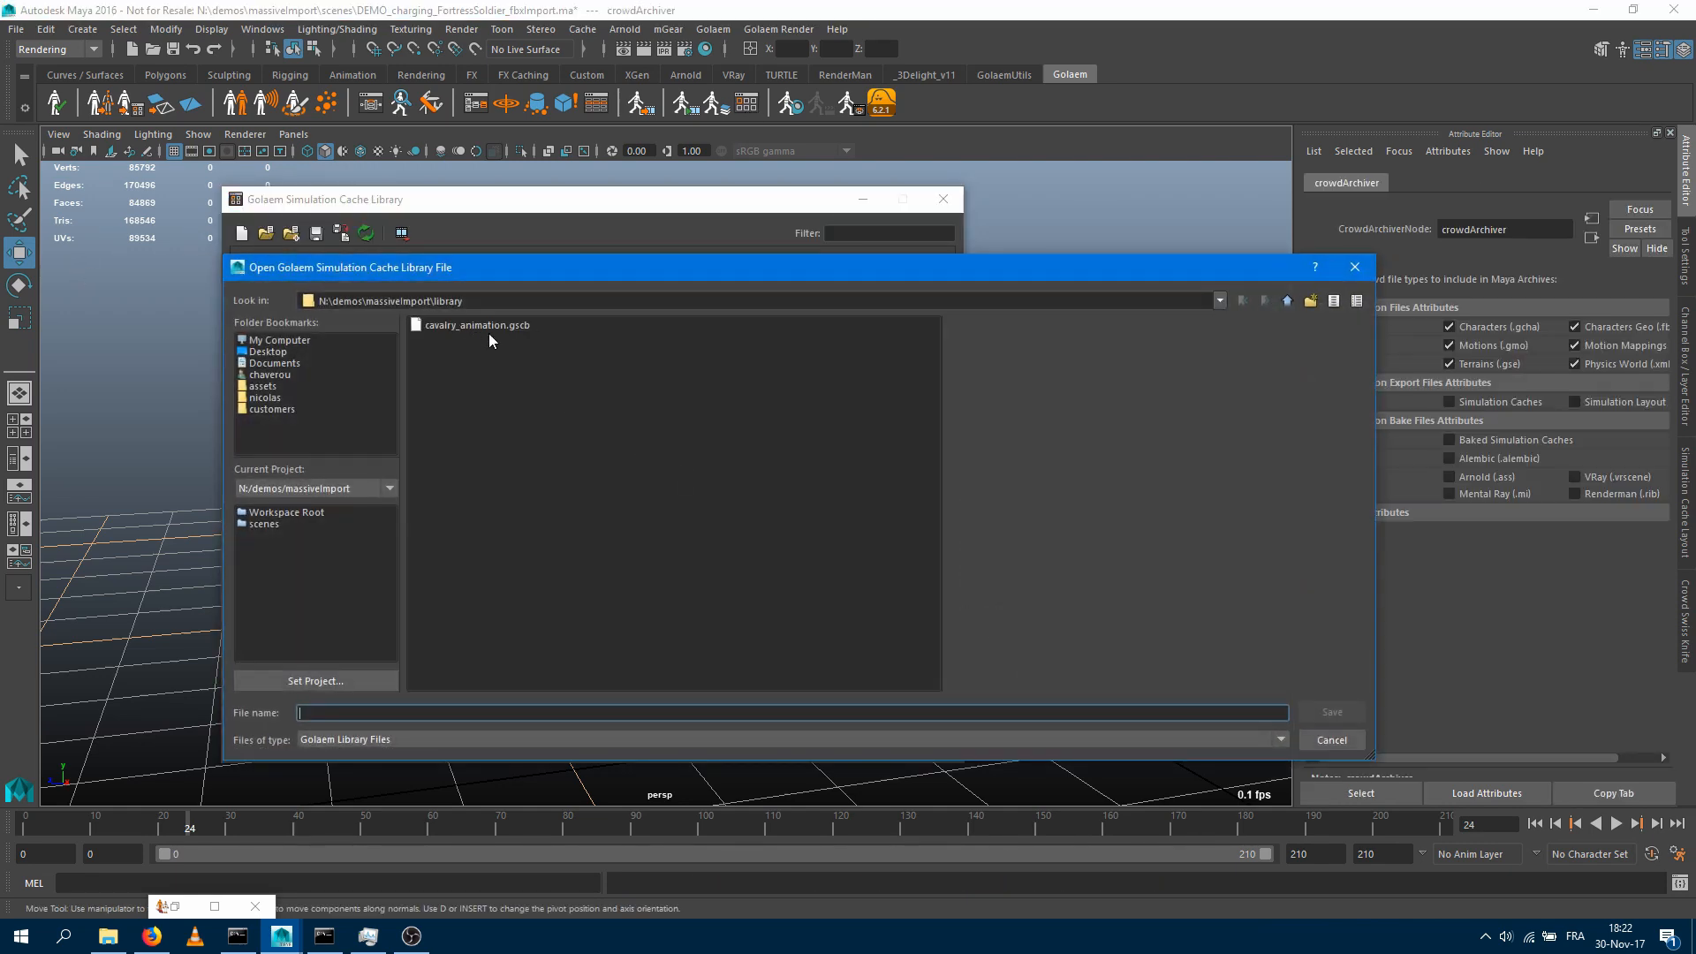
double_click(476, 325)
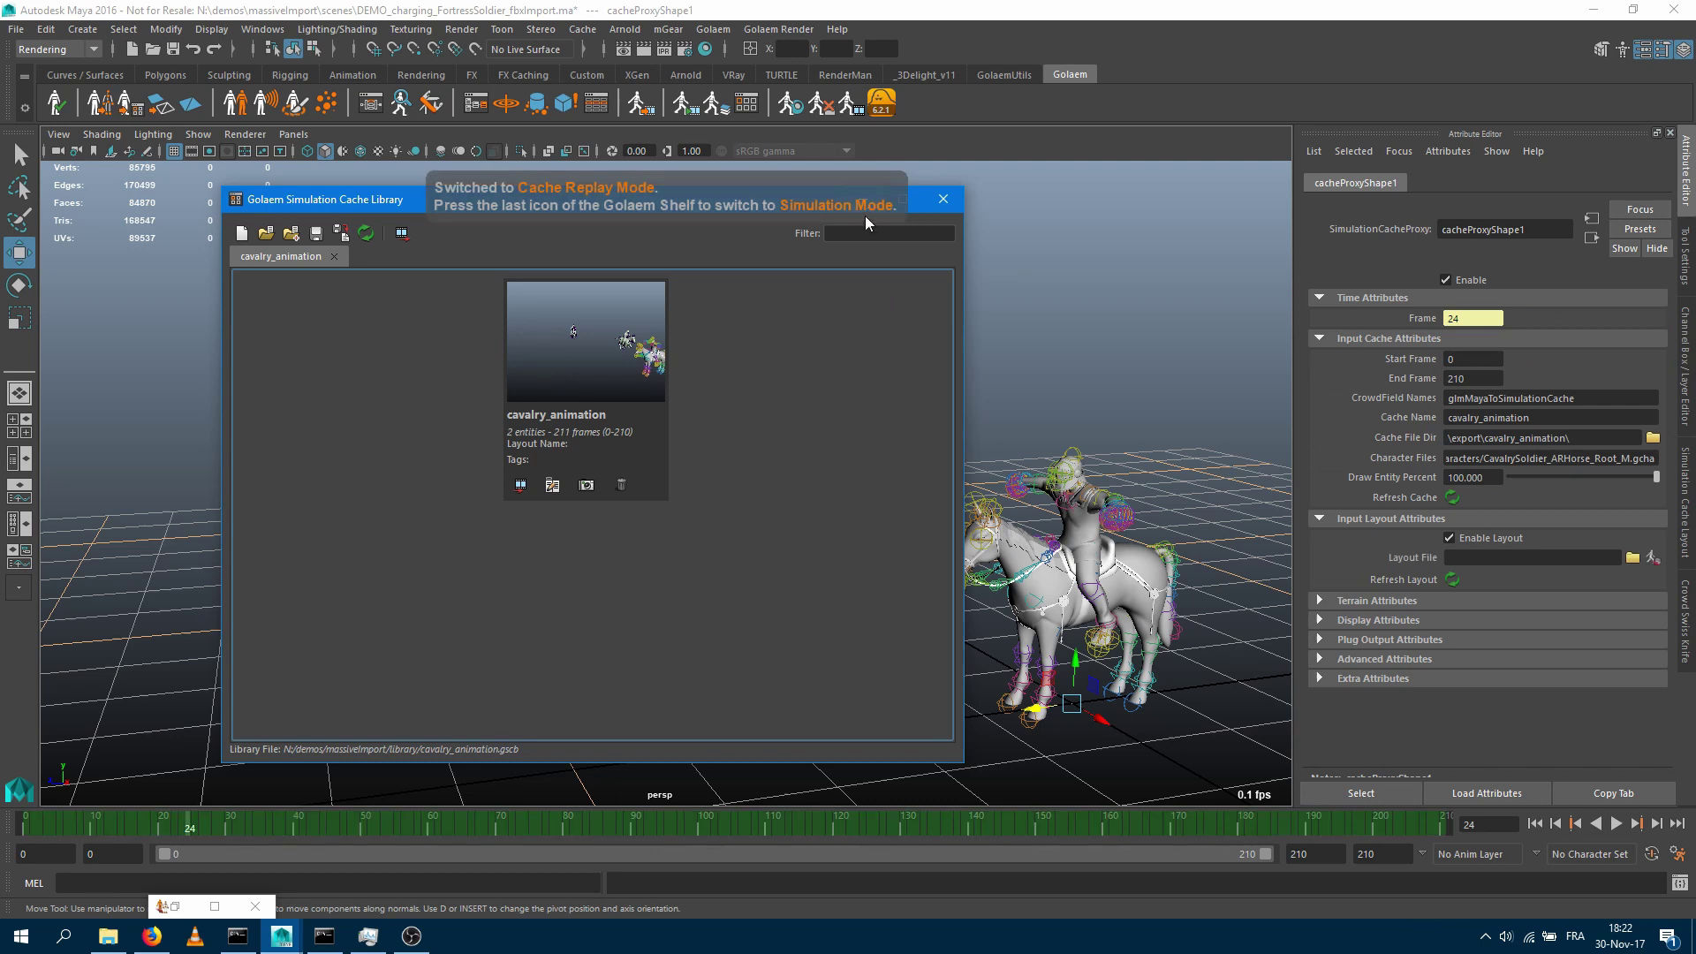
left_click(942, 199)
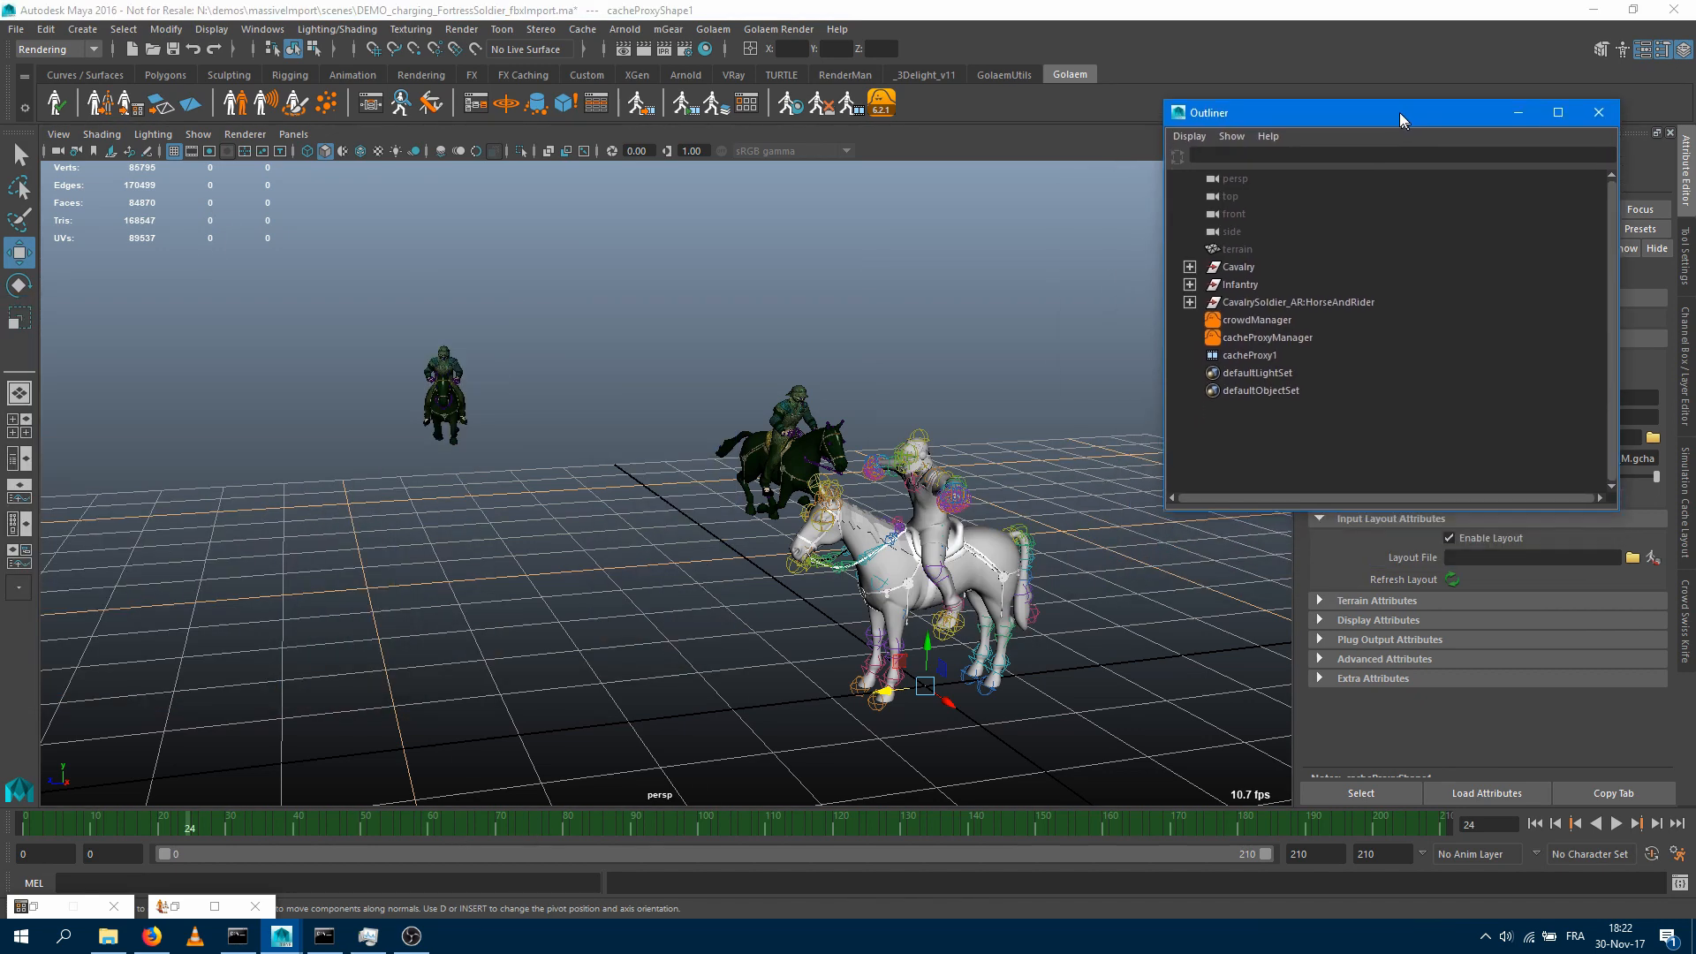
Select cacheProxy1, scrub the cached animation, and hide the Cavalry group
left_click(1242, 354)
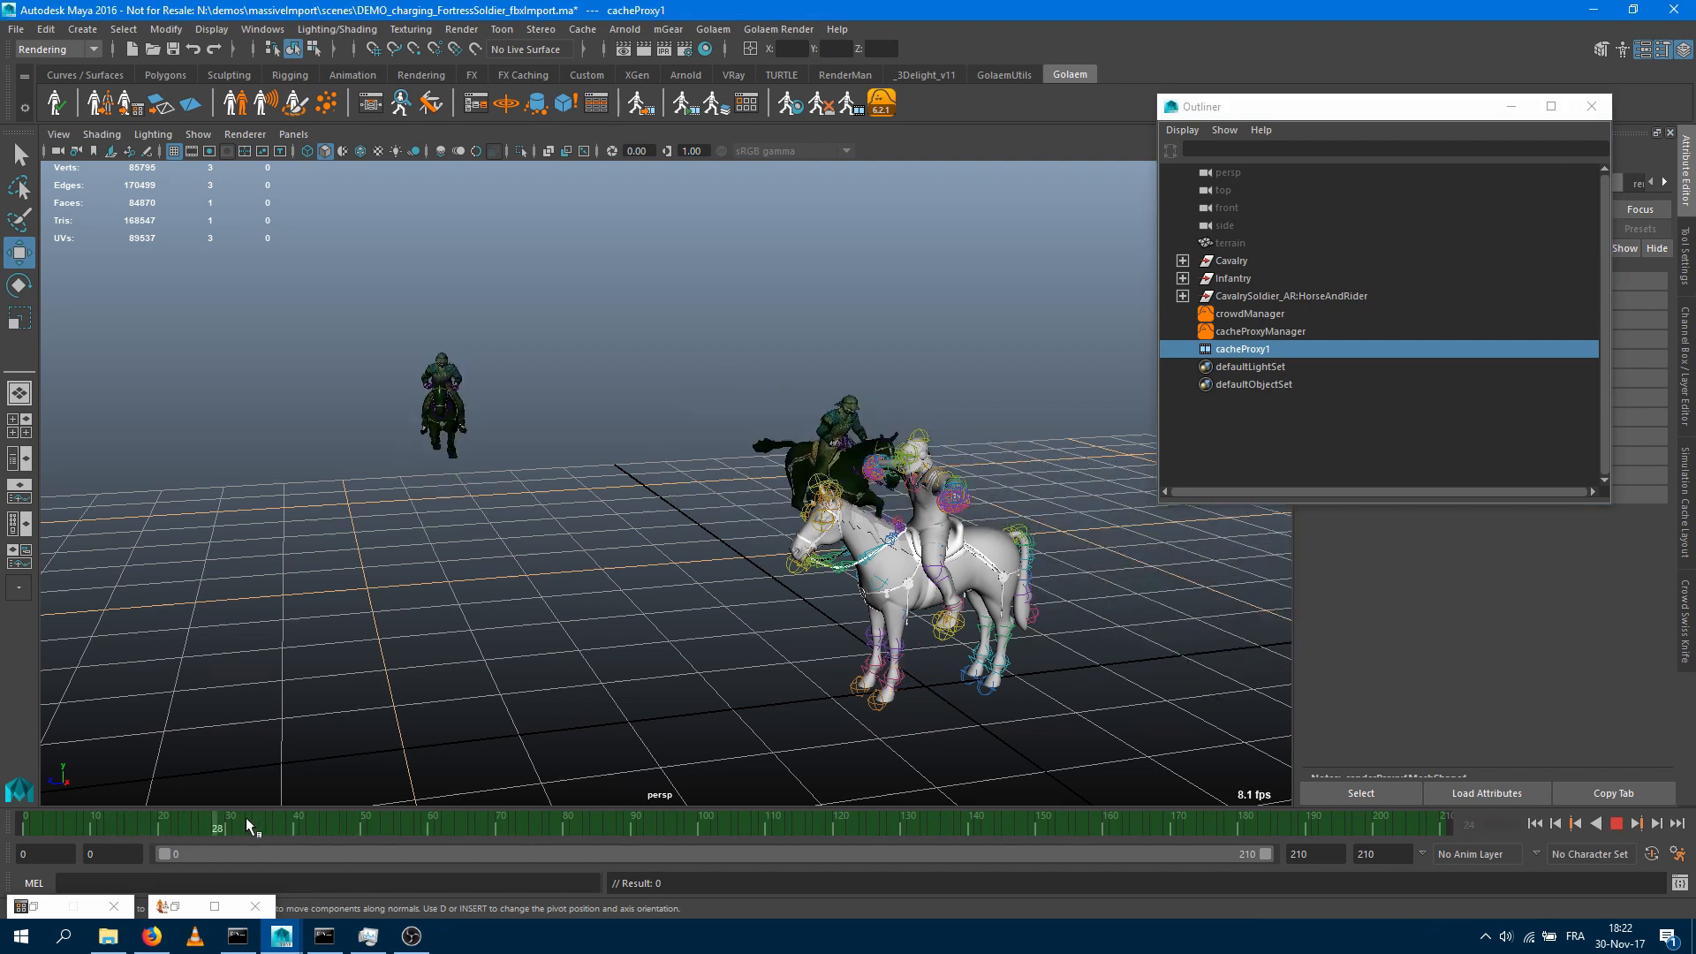
left_click_drag(246, 818, 333, 819)
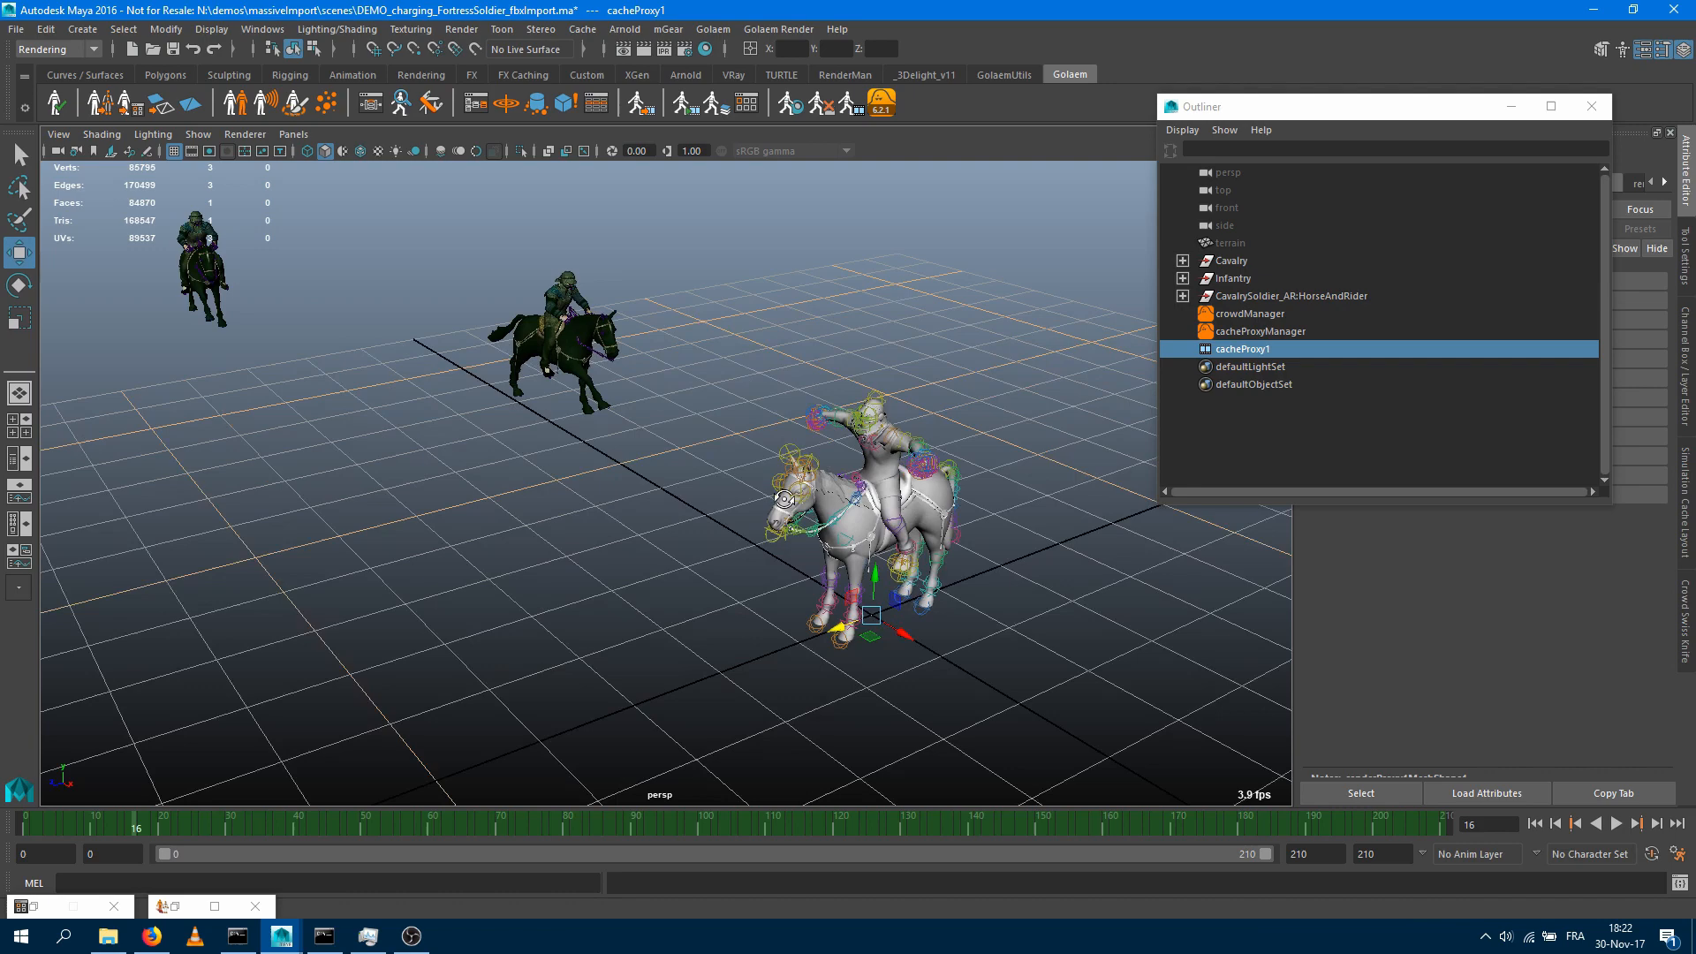
left_click(1231, 260)
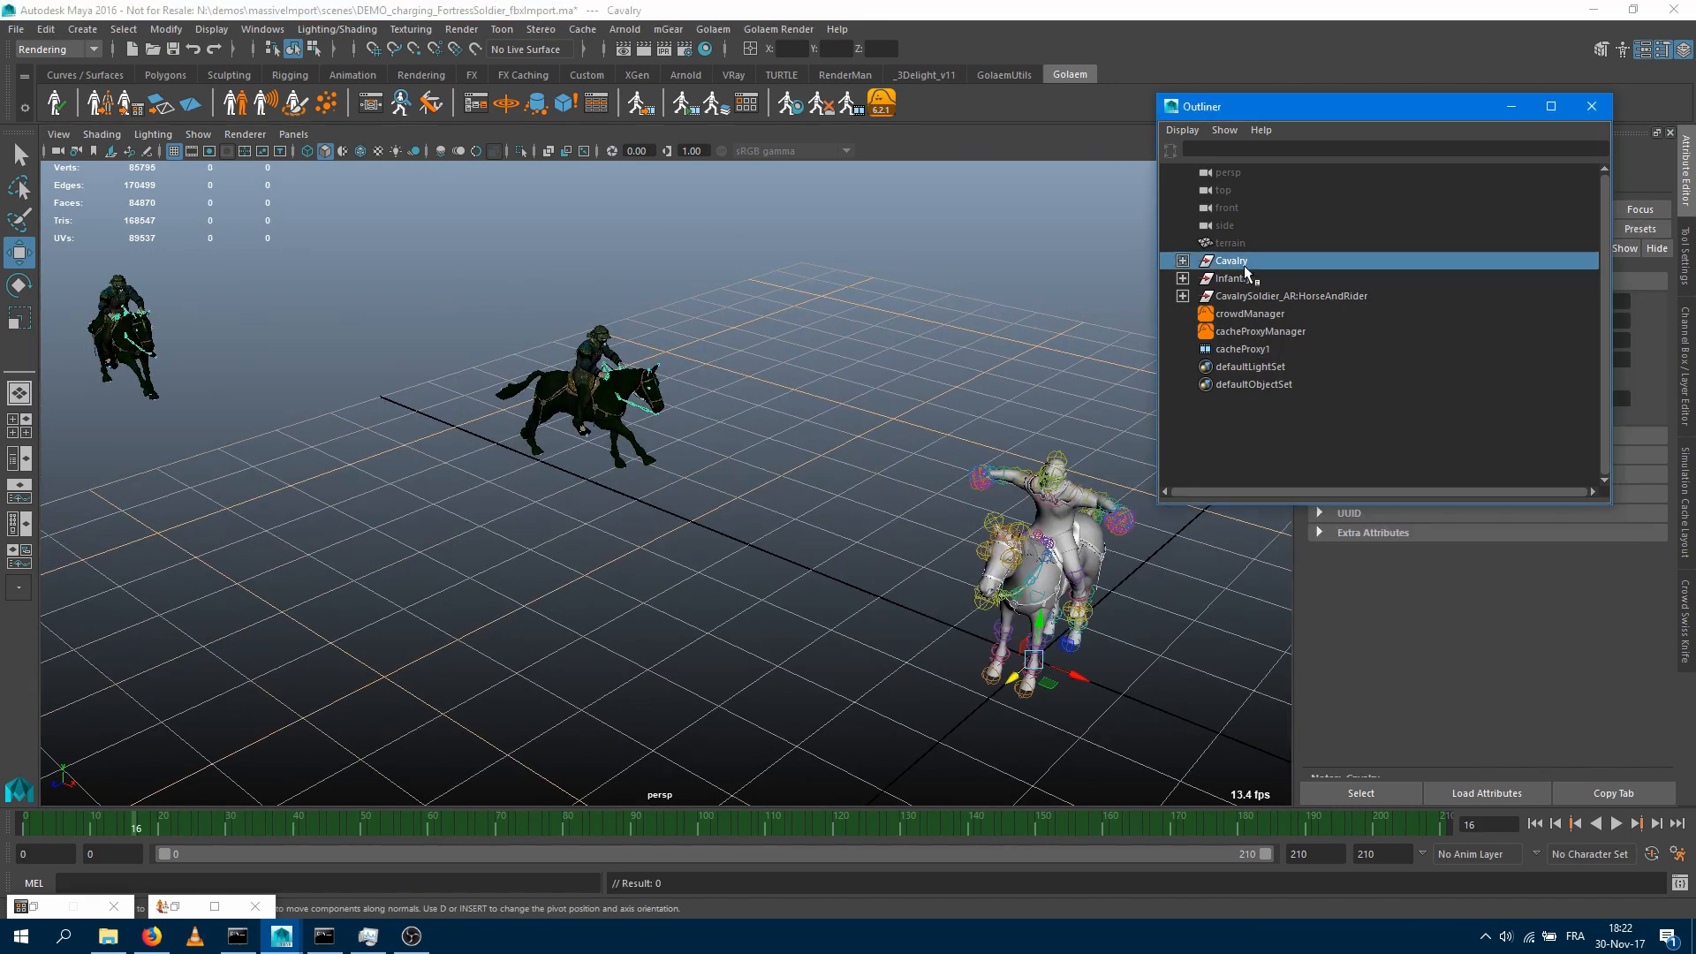
left_click(617, 541)
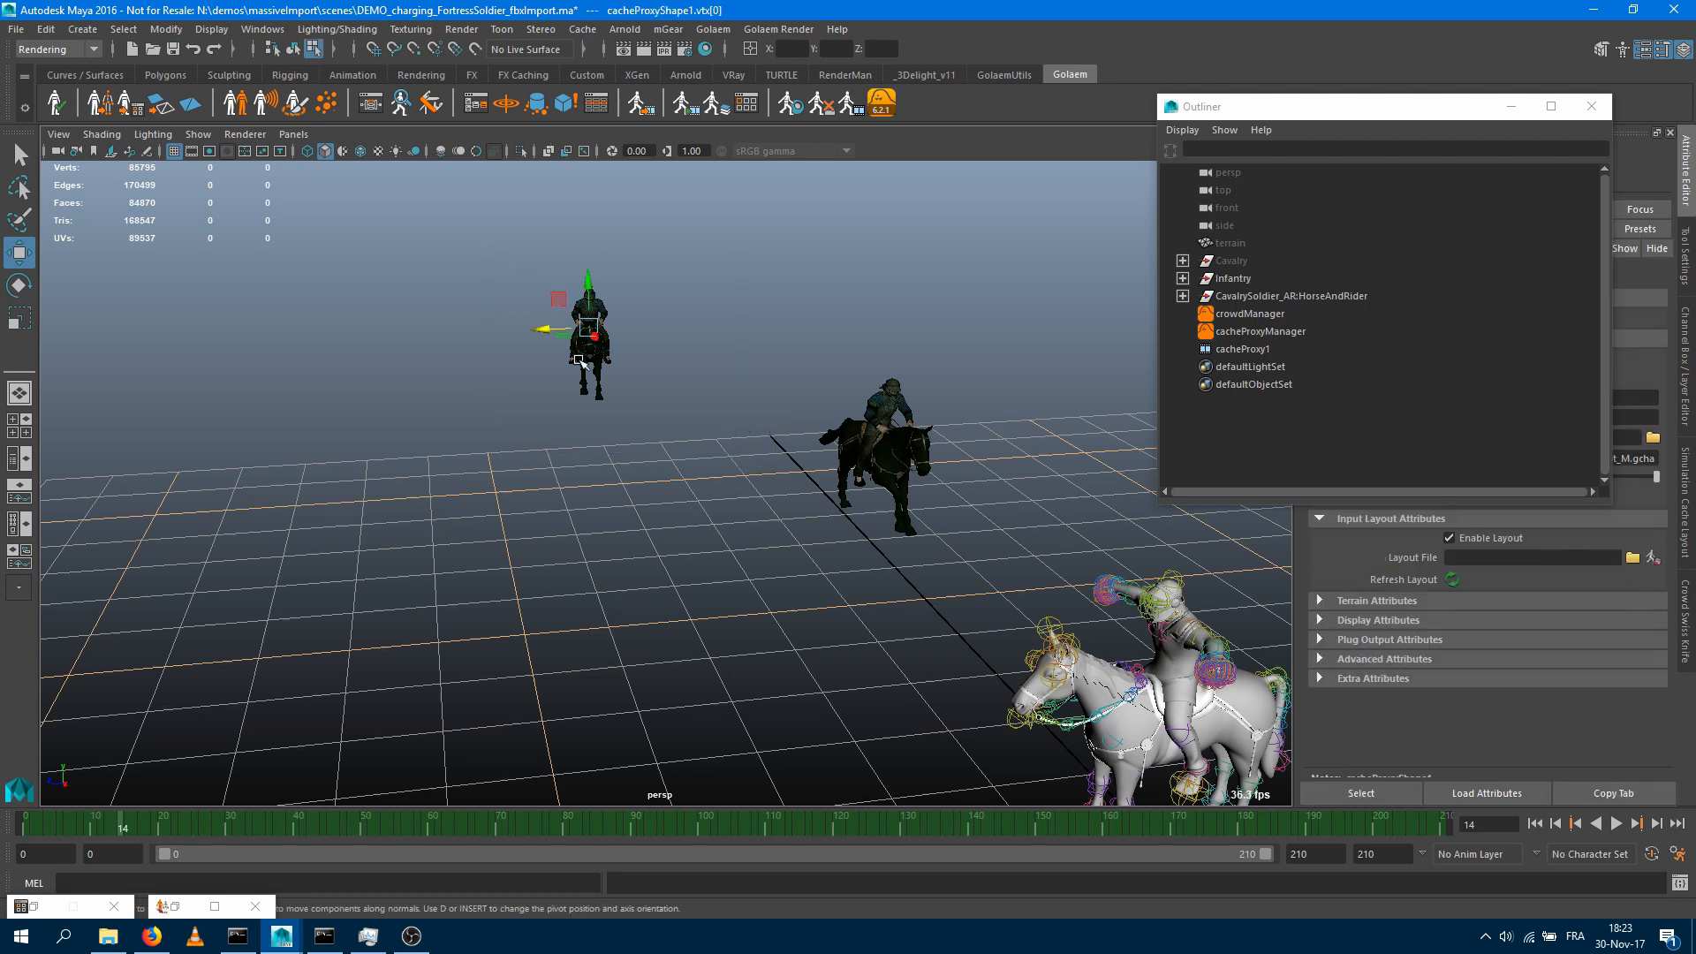
Apply a -20 Time Offset (Min and Max) to four cached riders and preview the timing
left_click(582, 359)
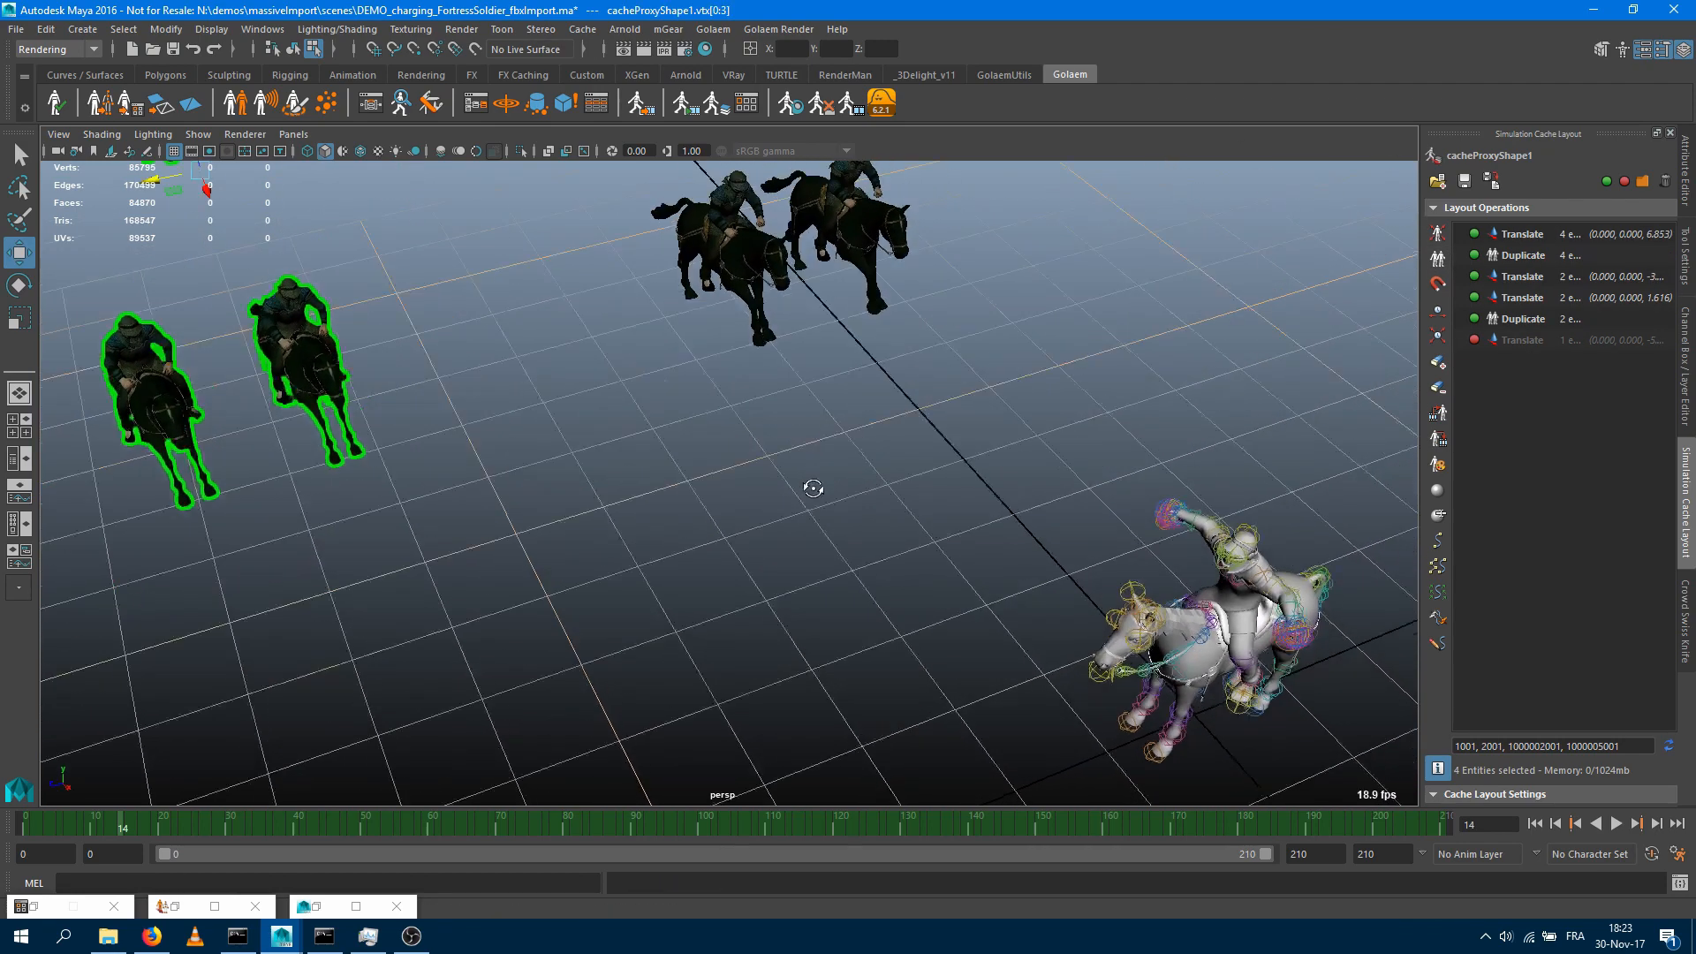
left_click_drag(813, 488, 736, 309)
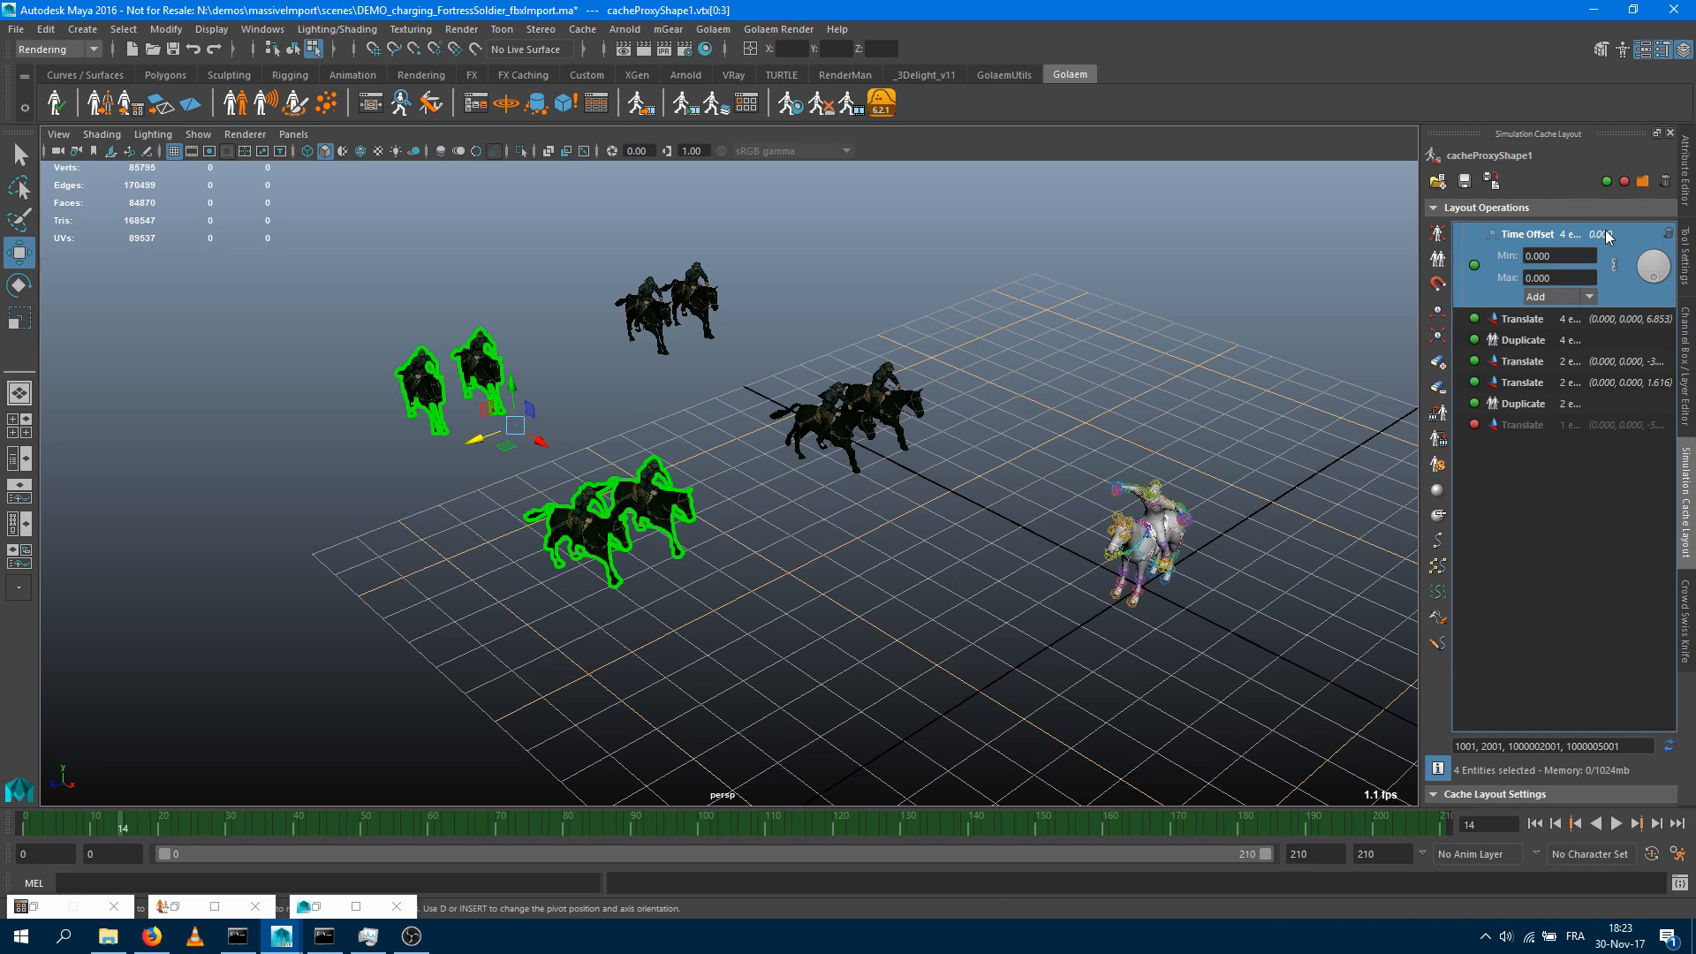
left_click(218, 828)
type("-")
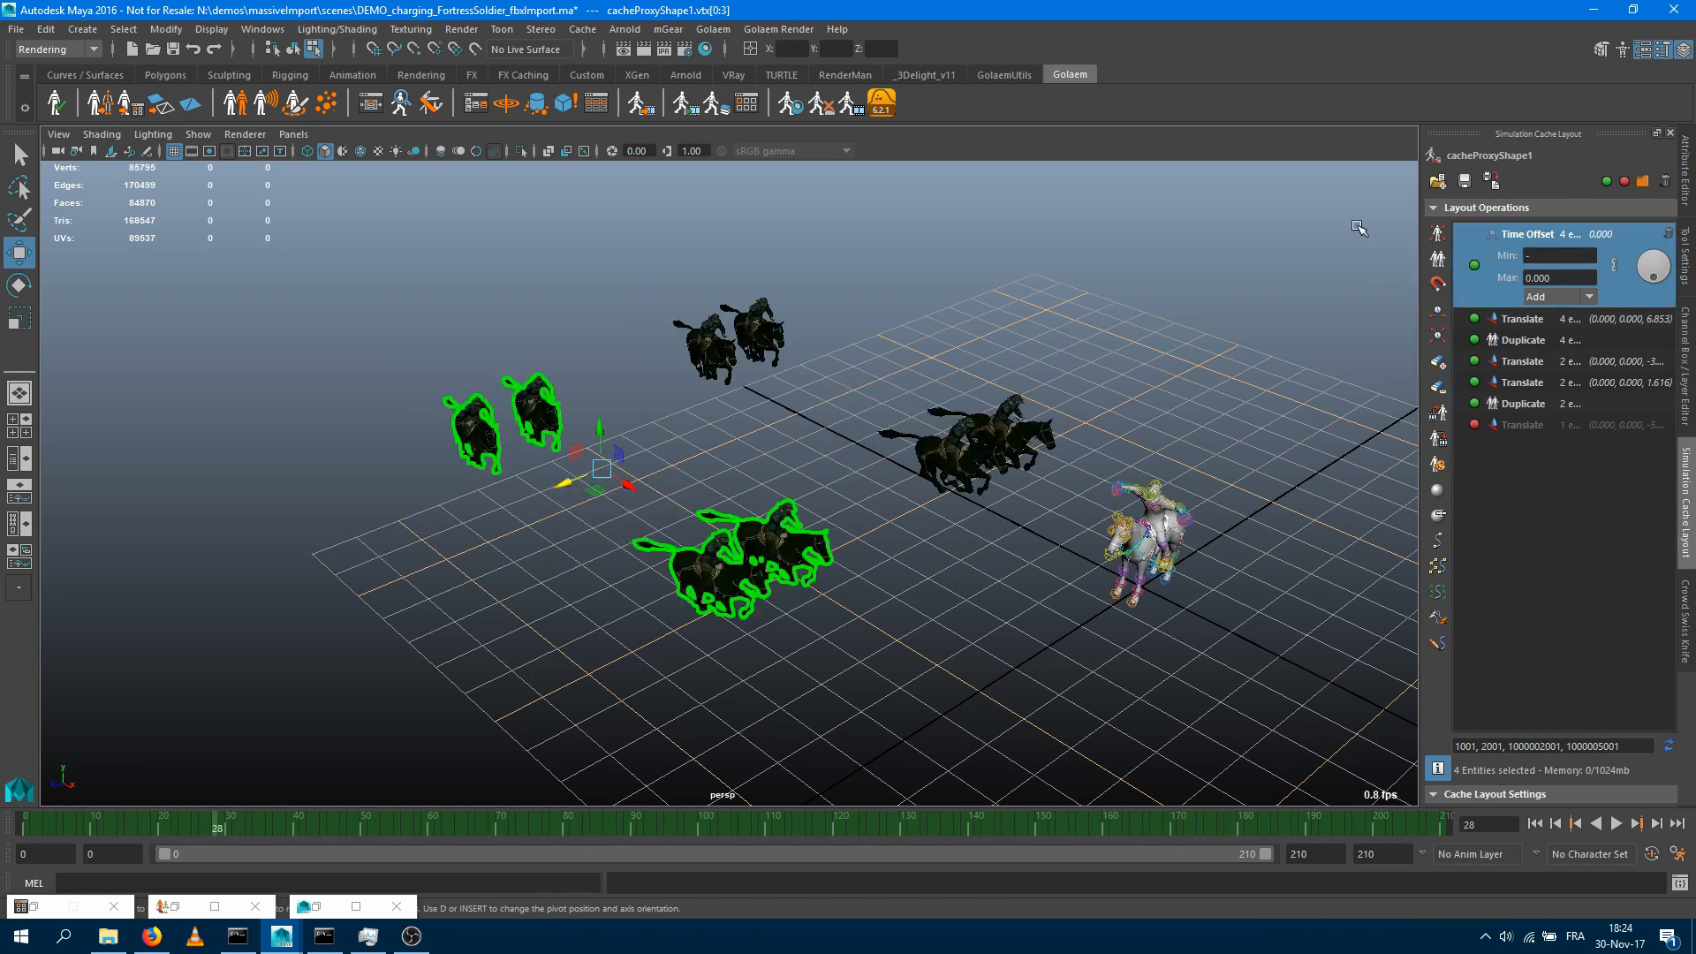
left_click(1559, 254)
type("20.000")
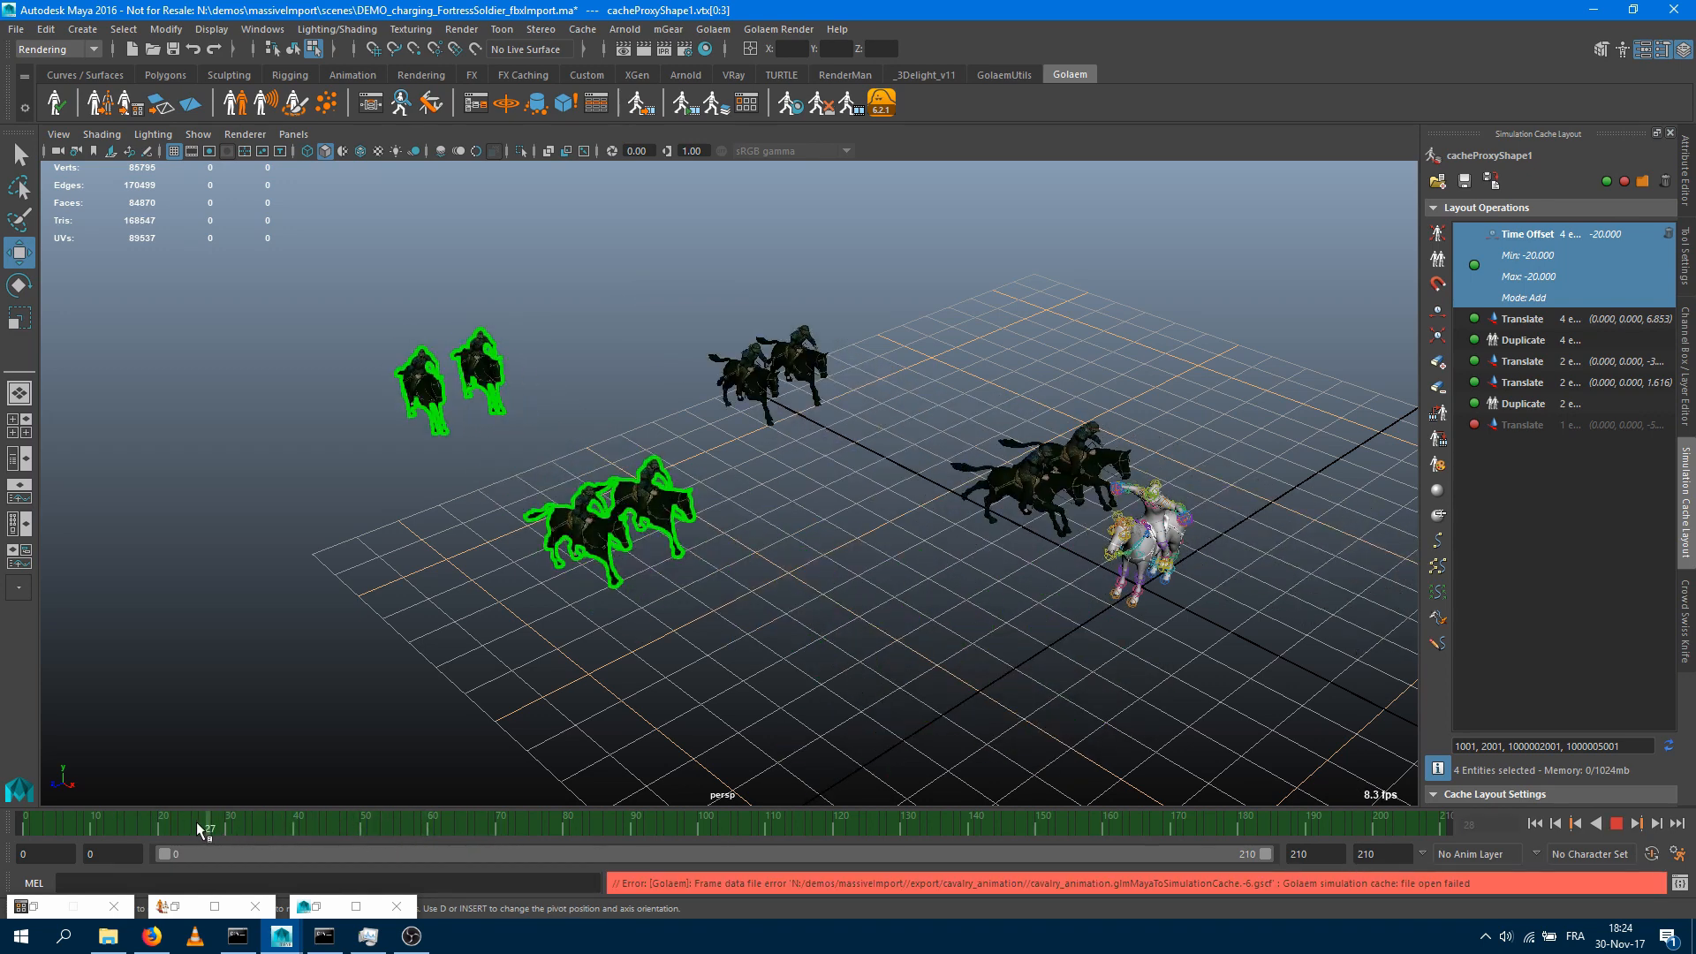
left_click_drag(206, 829, 341, 829)
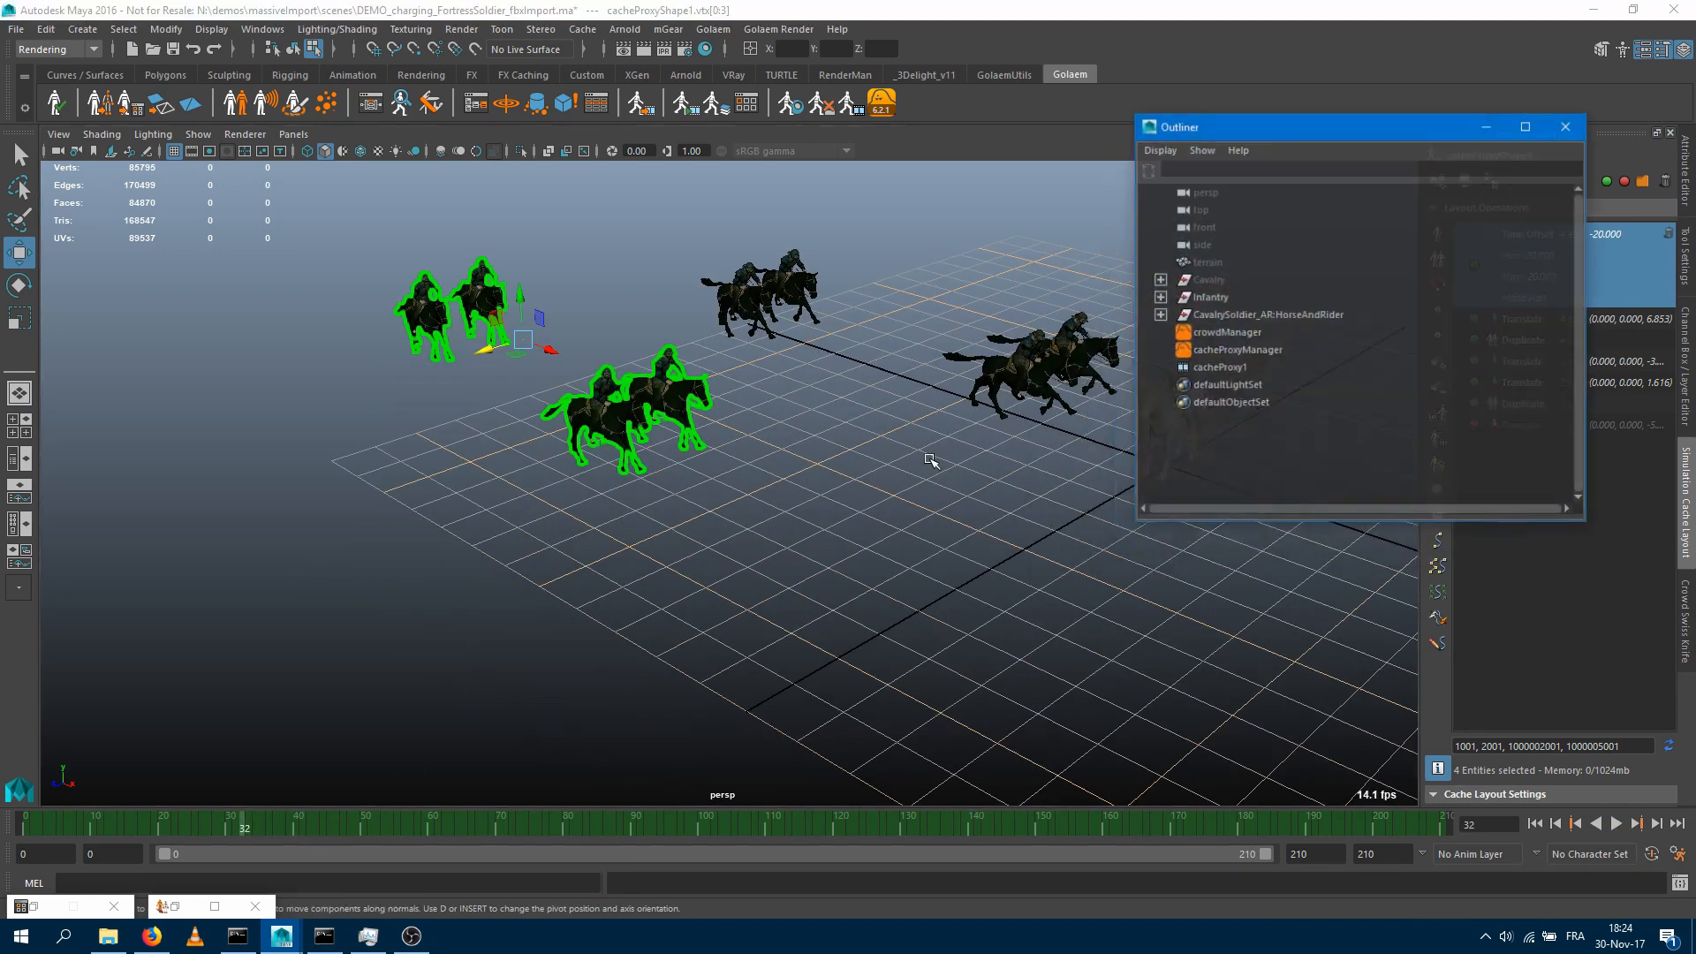
Unhide the terrain in the Outliner and zoom out to frame the riders against it
left_click(1220, 243)
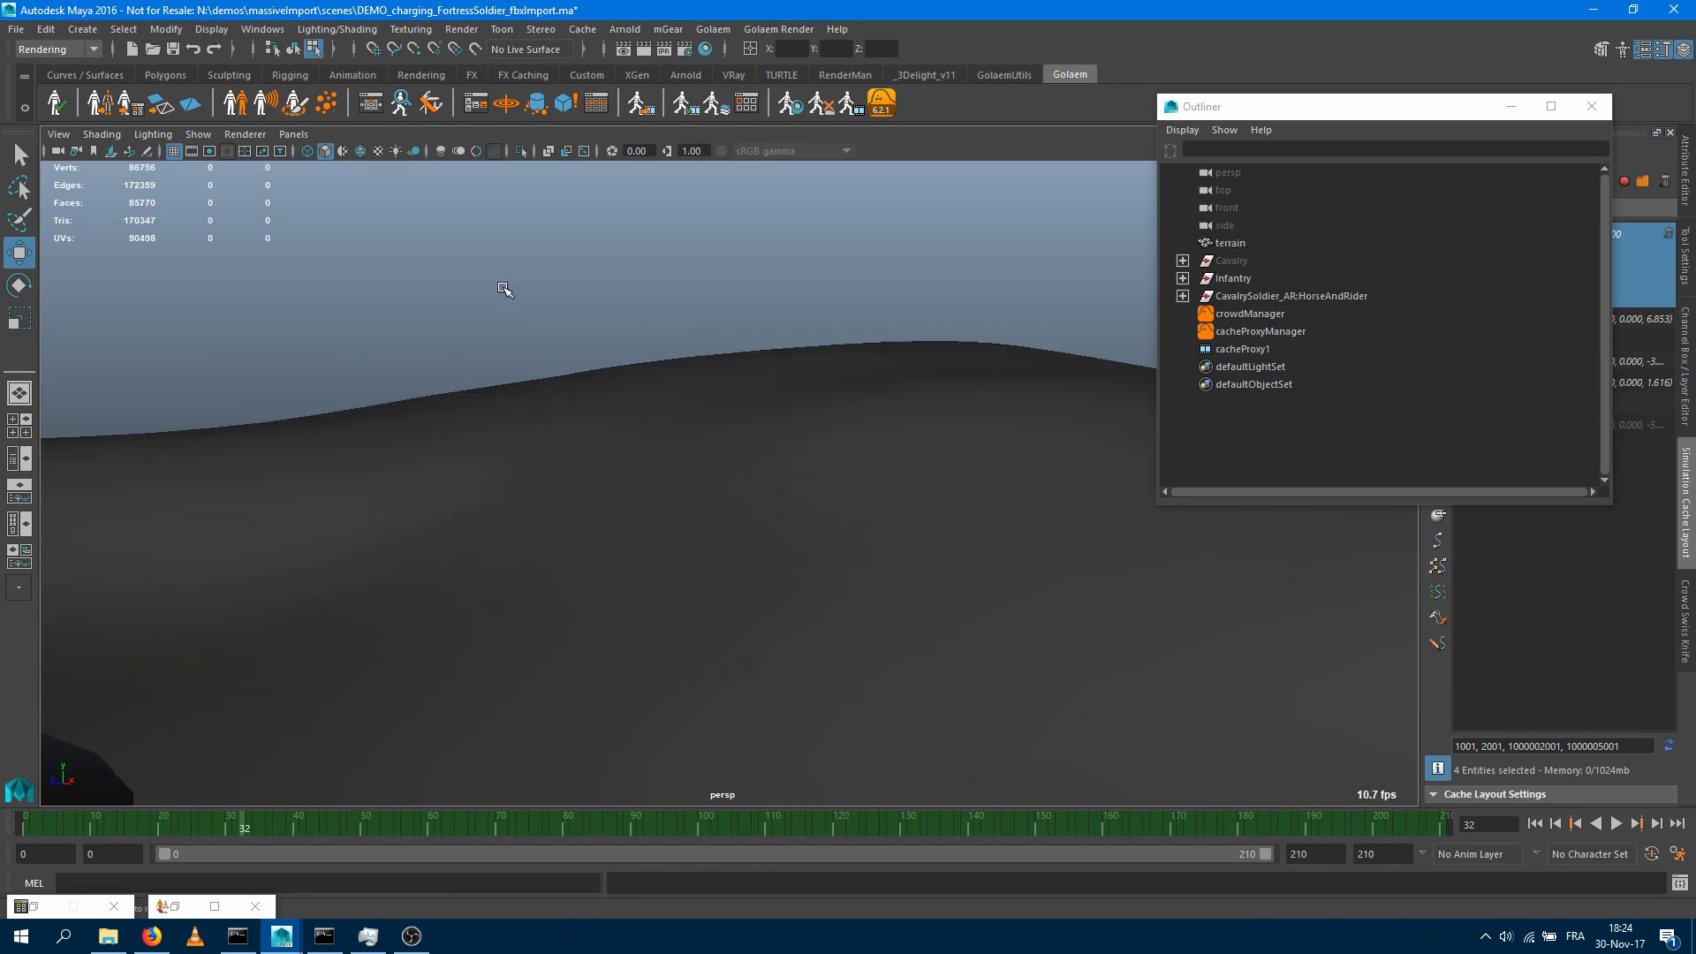
left_click_drag(503, 288, 828, 524)
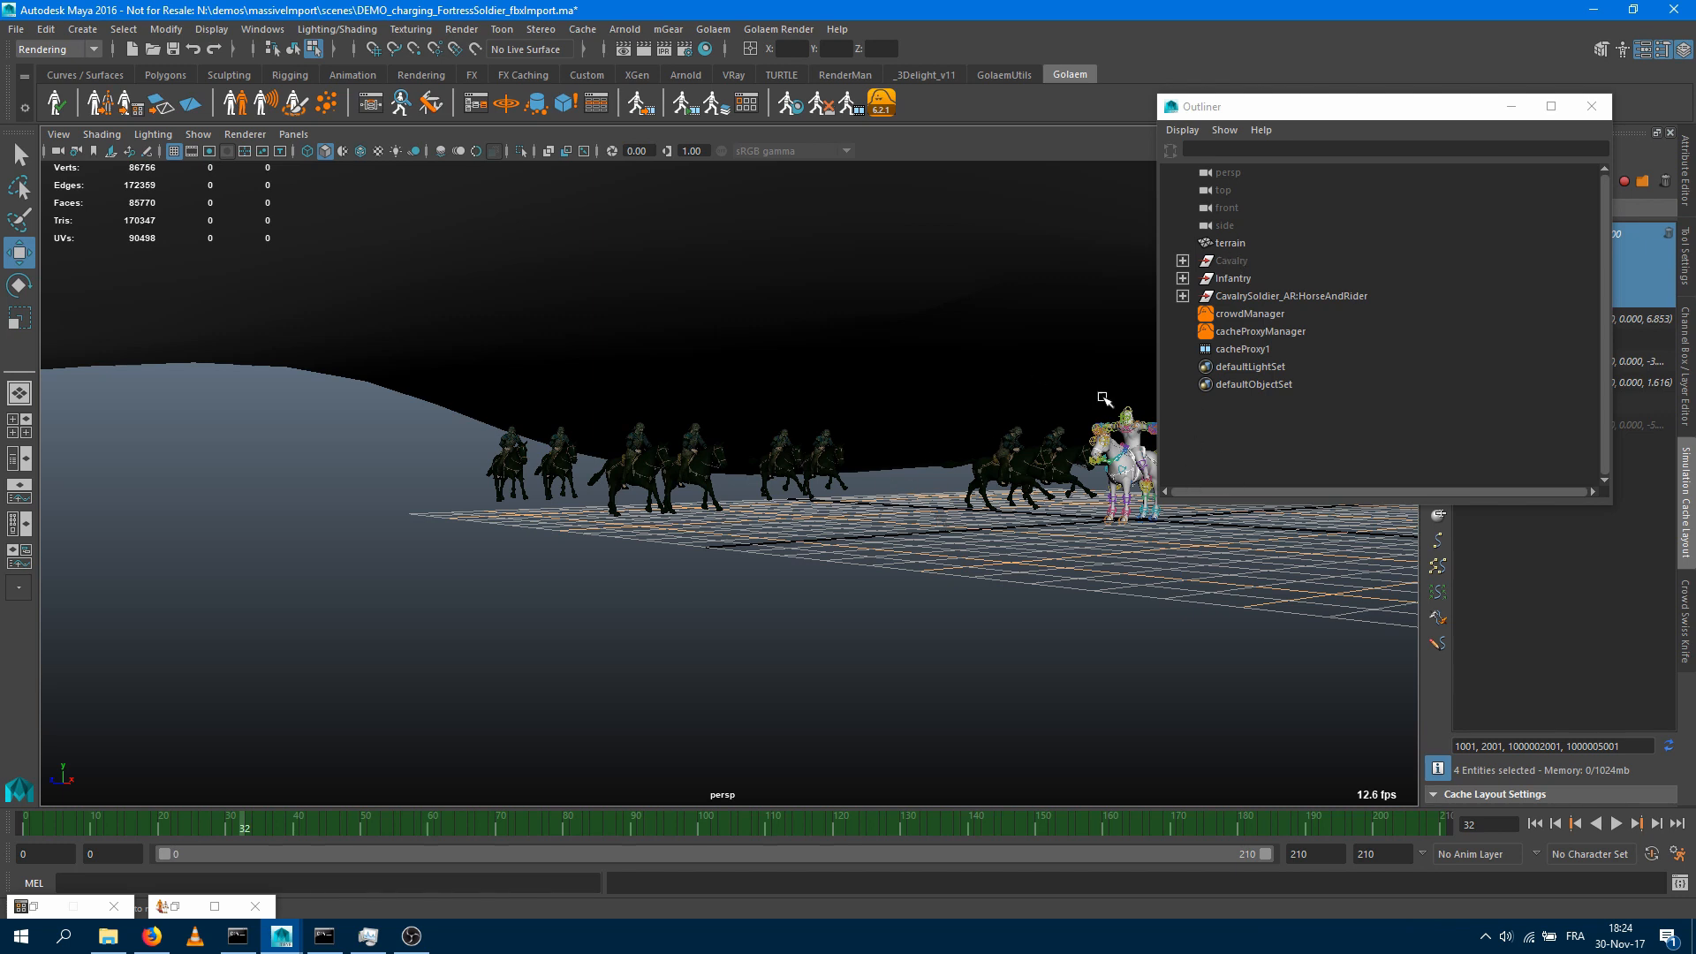
left_click(1229, 243)
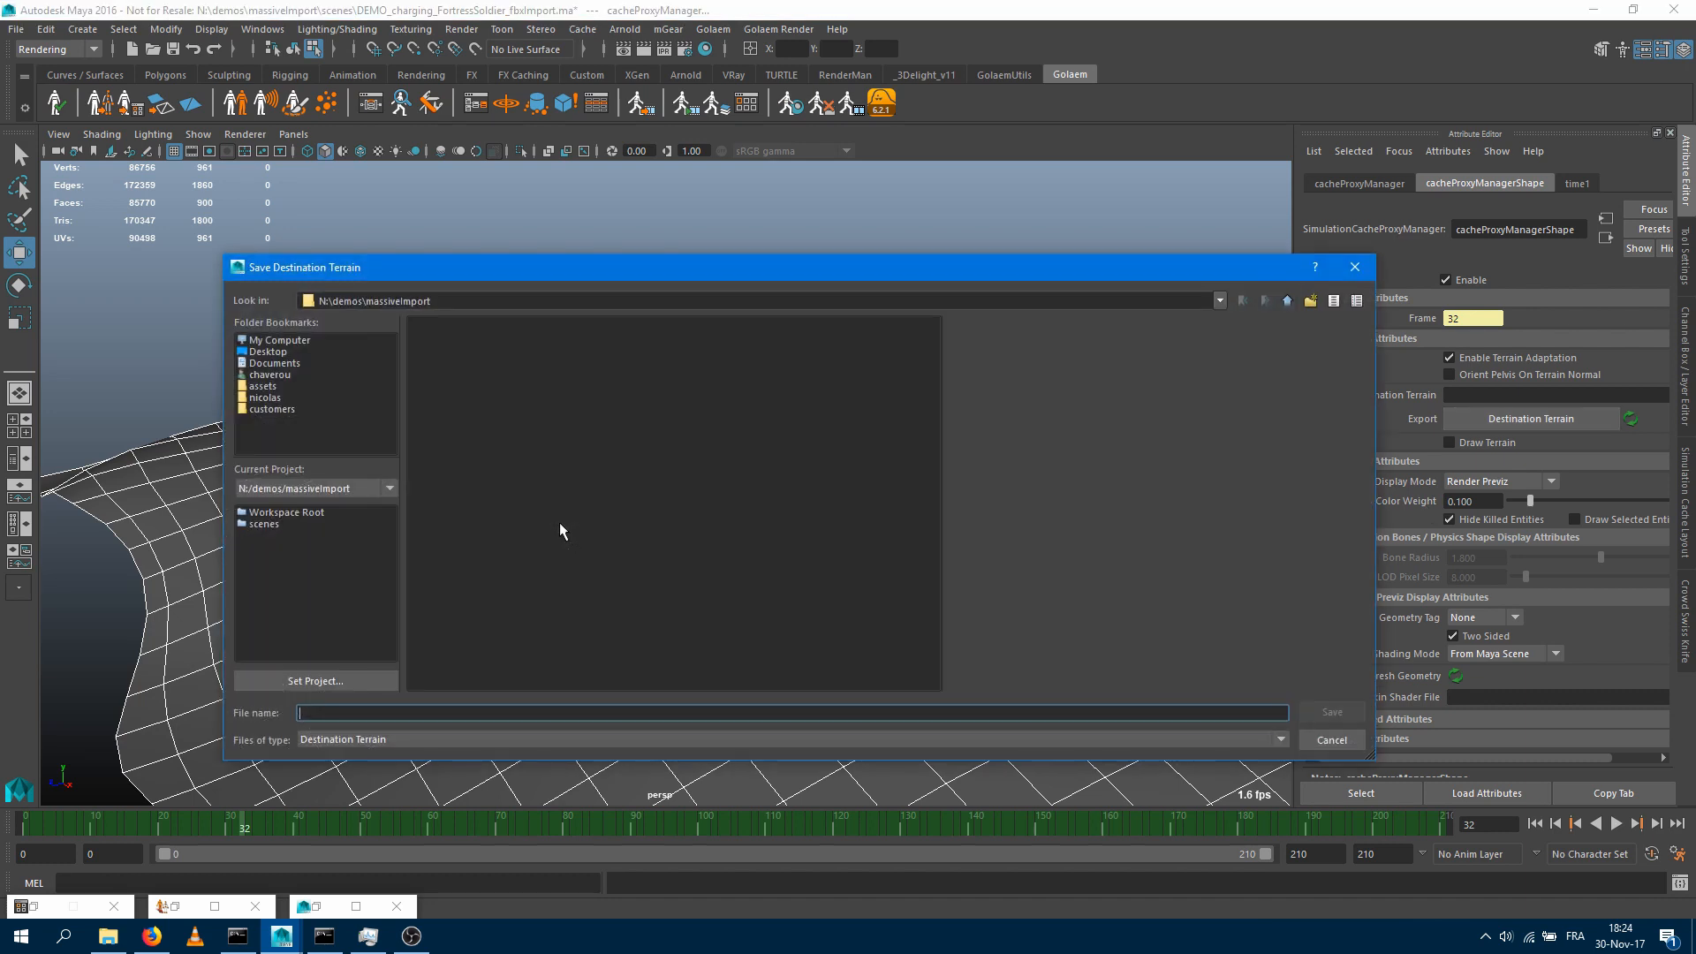
Save the destination terrain file as 'terrain' and check rider adaptation at a later frame
type("ter")
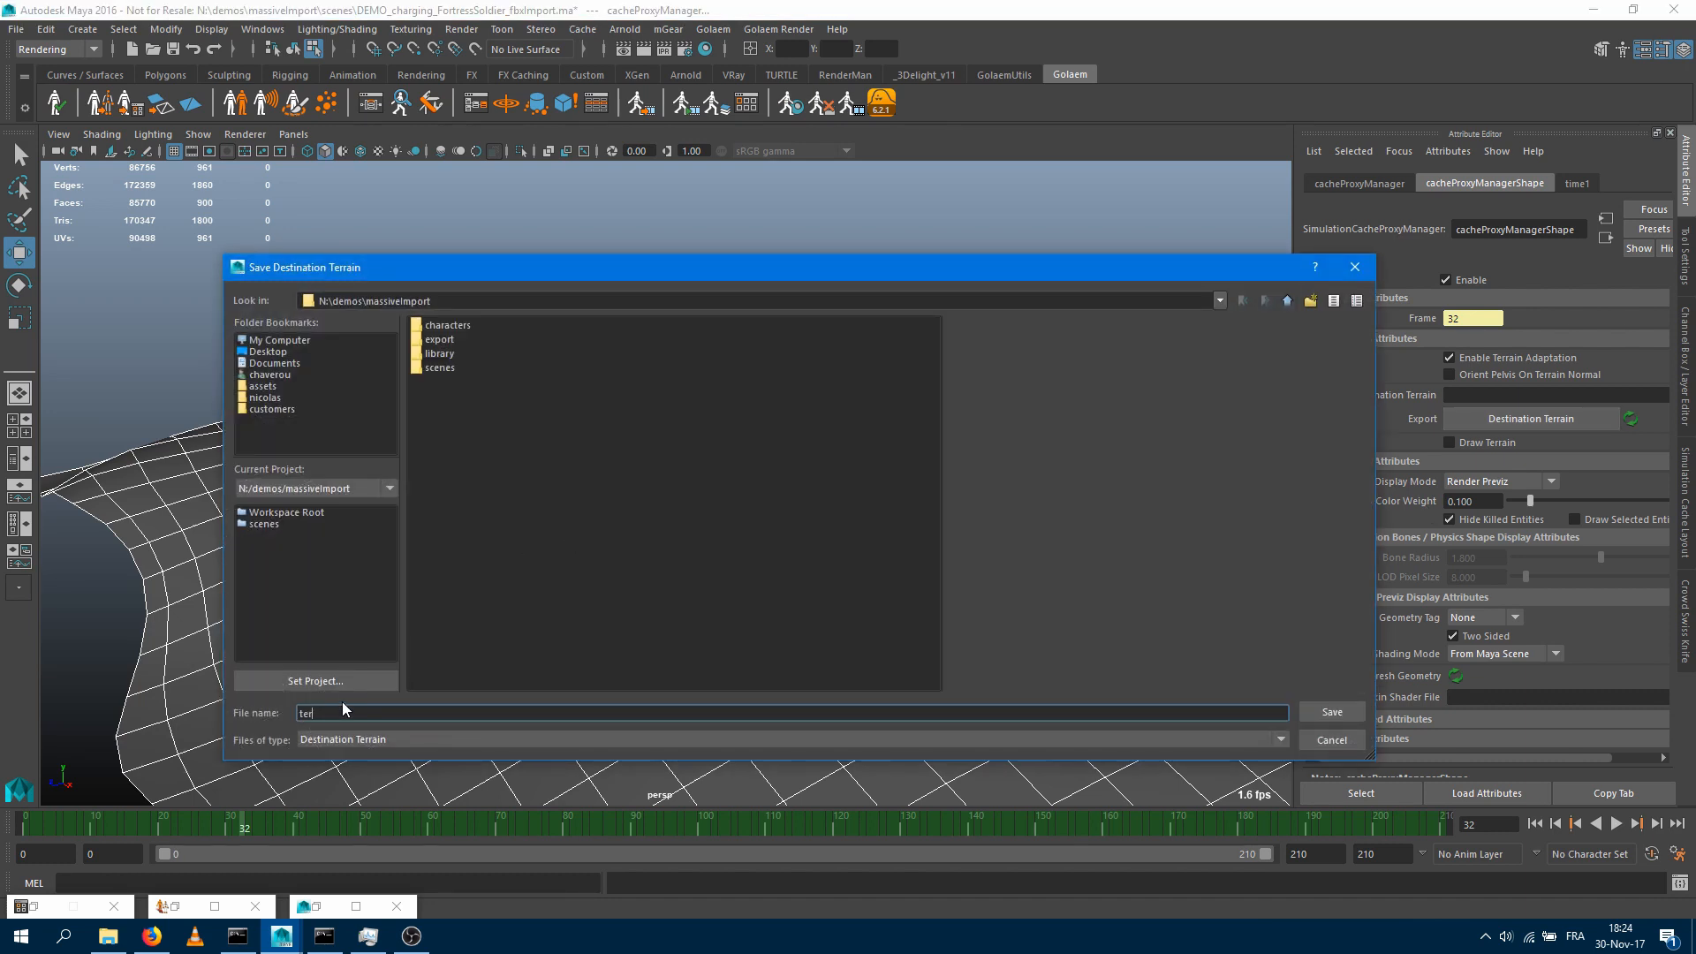
left_click(1331, 711)
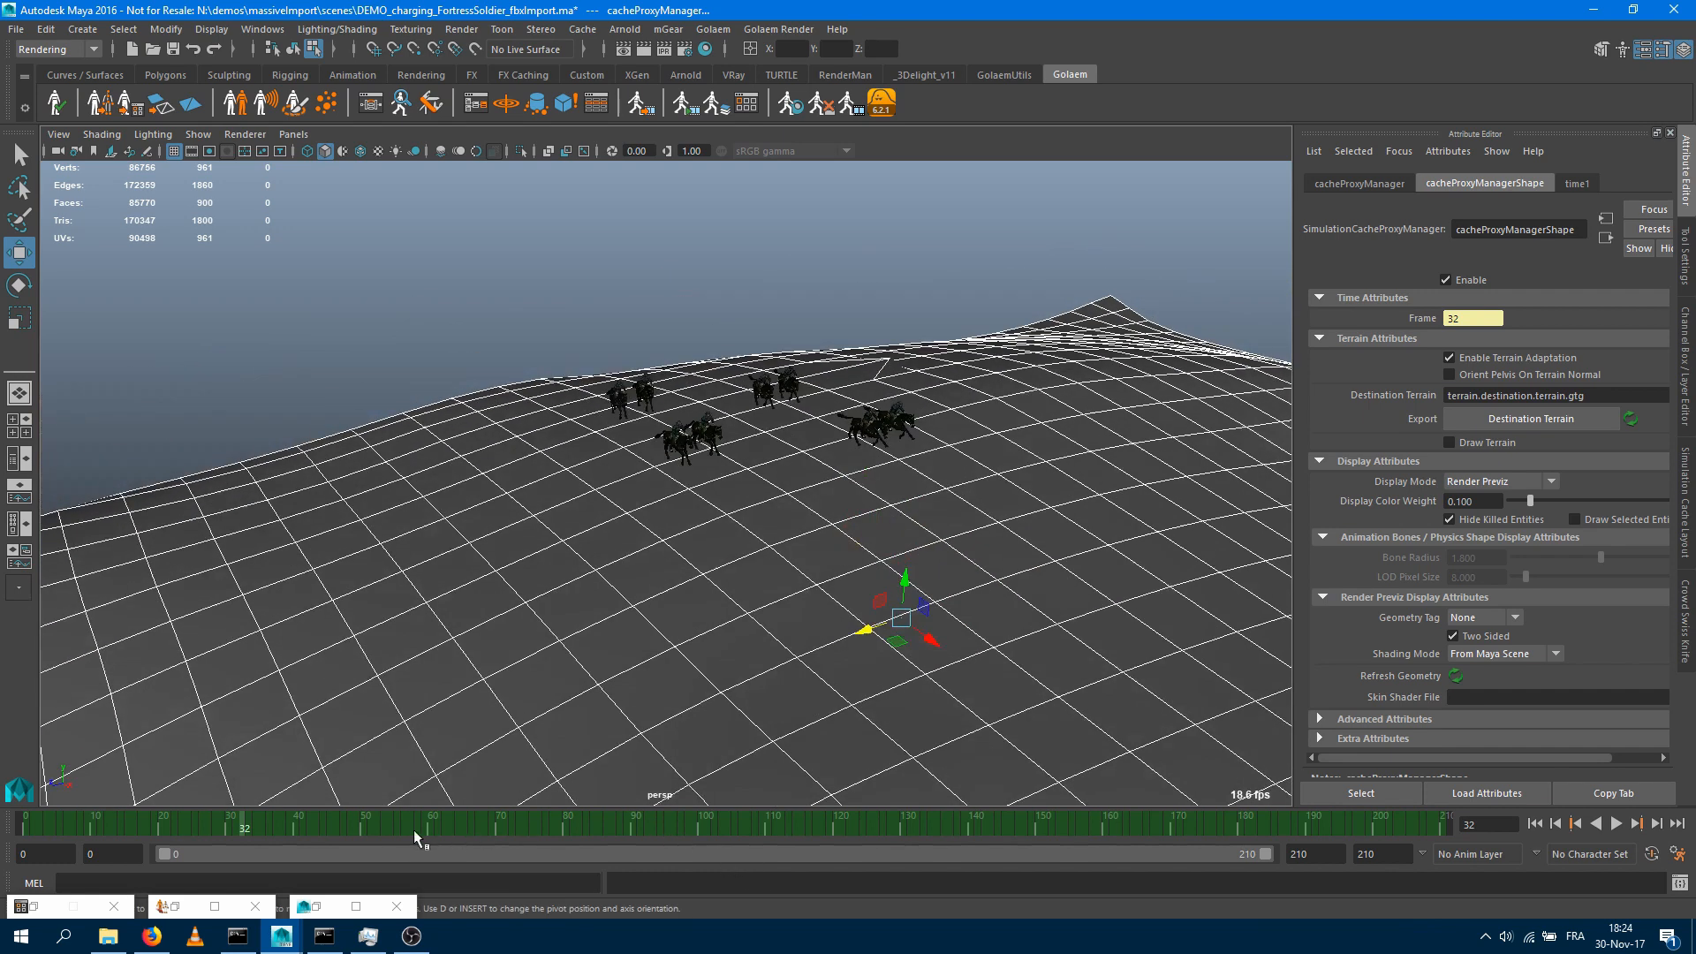
left_click(1618, 823)
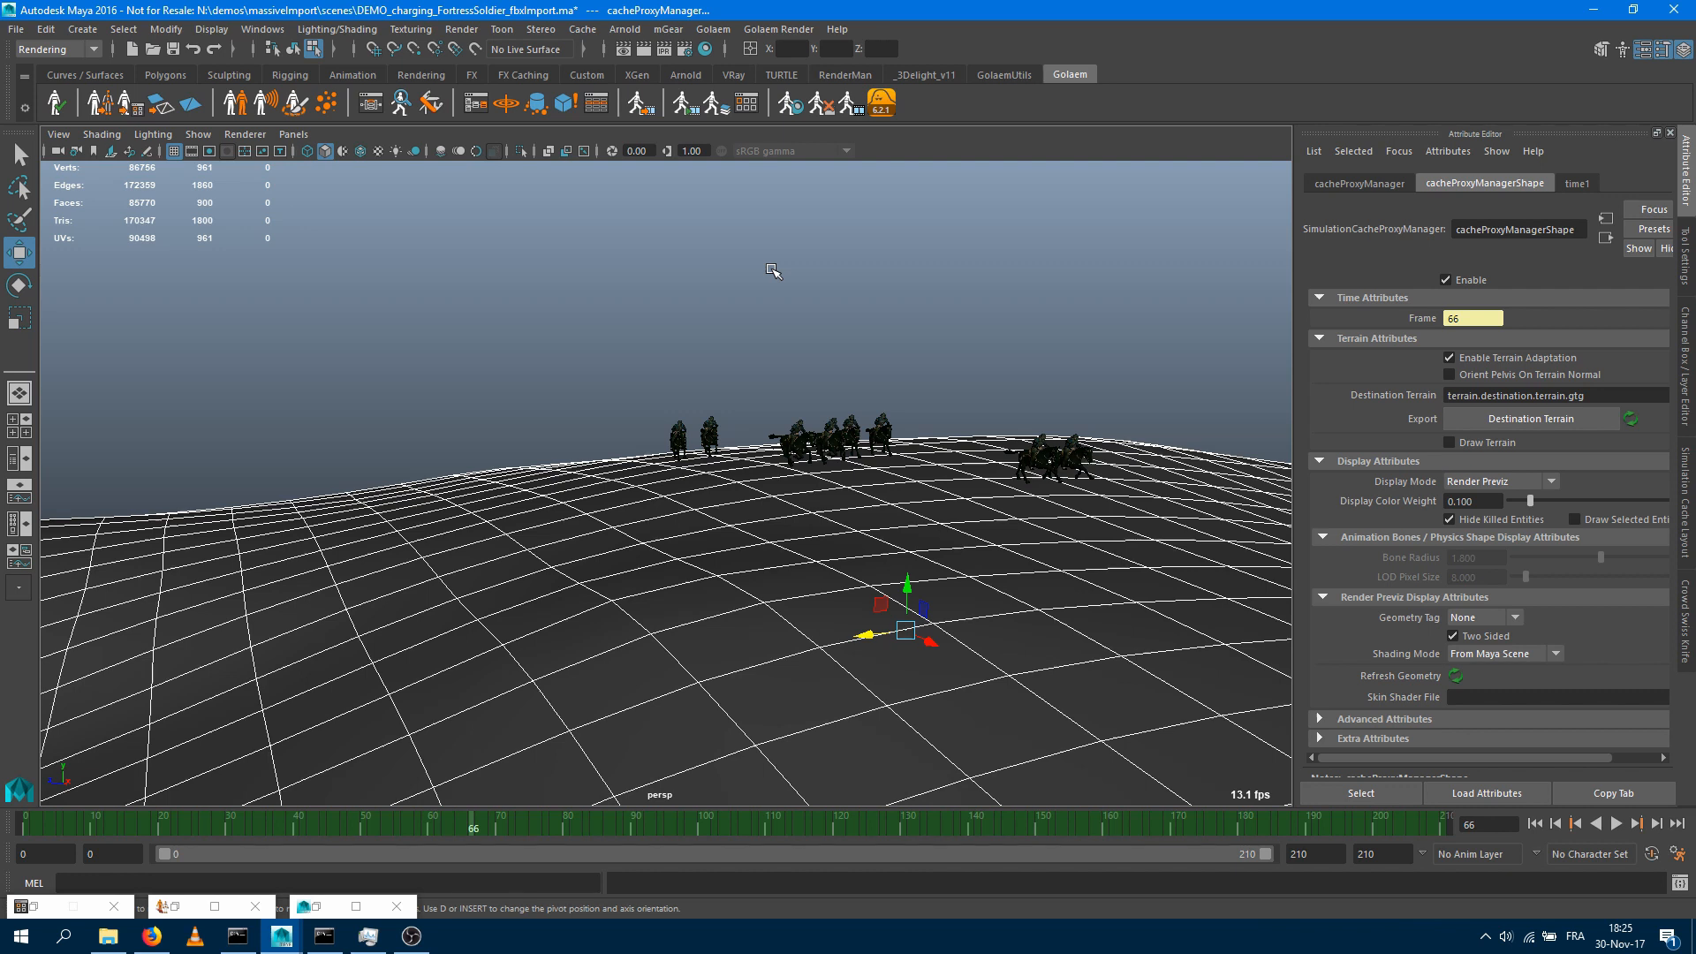
mouse_move(917, 493)
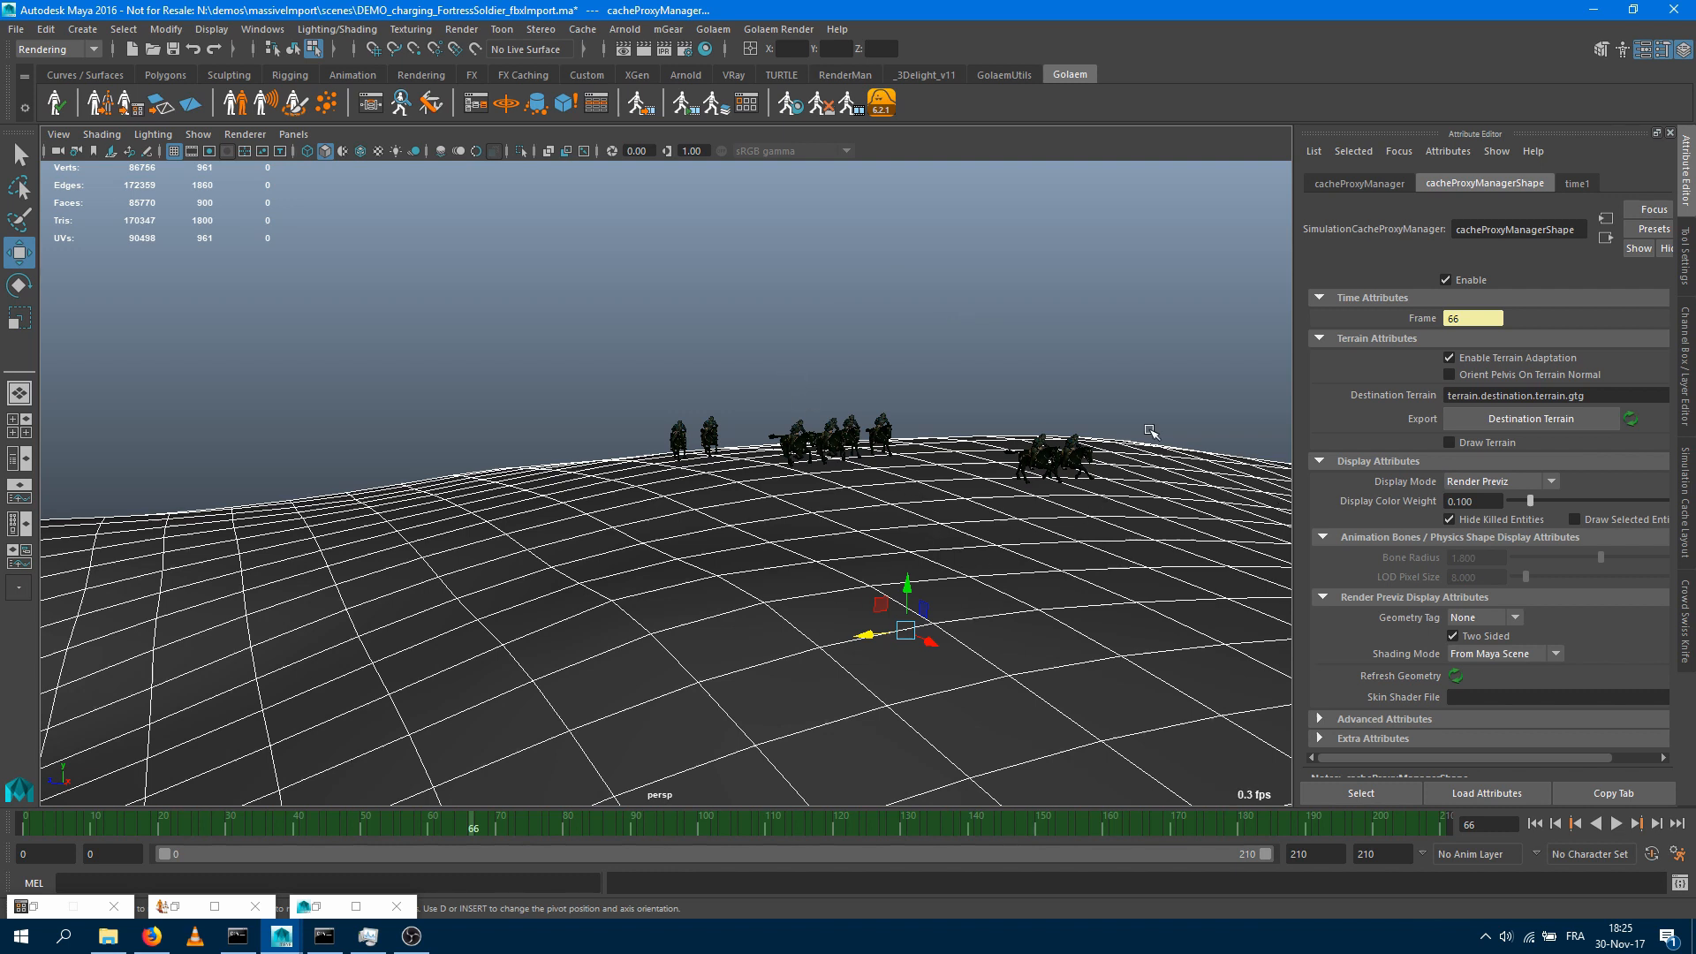
mouse_move(692, 398)
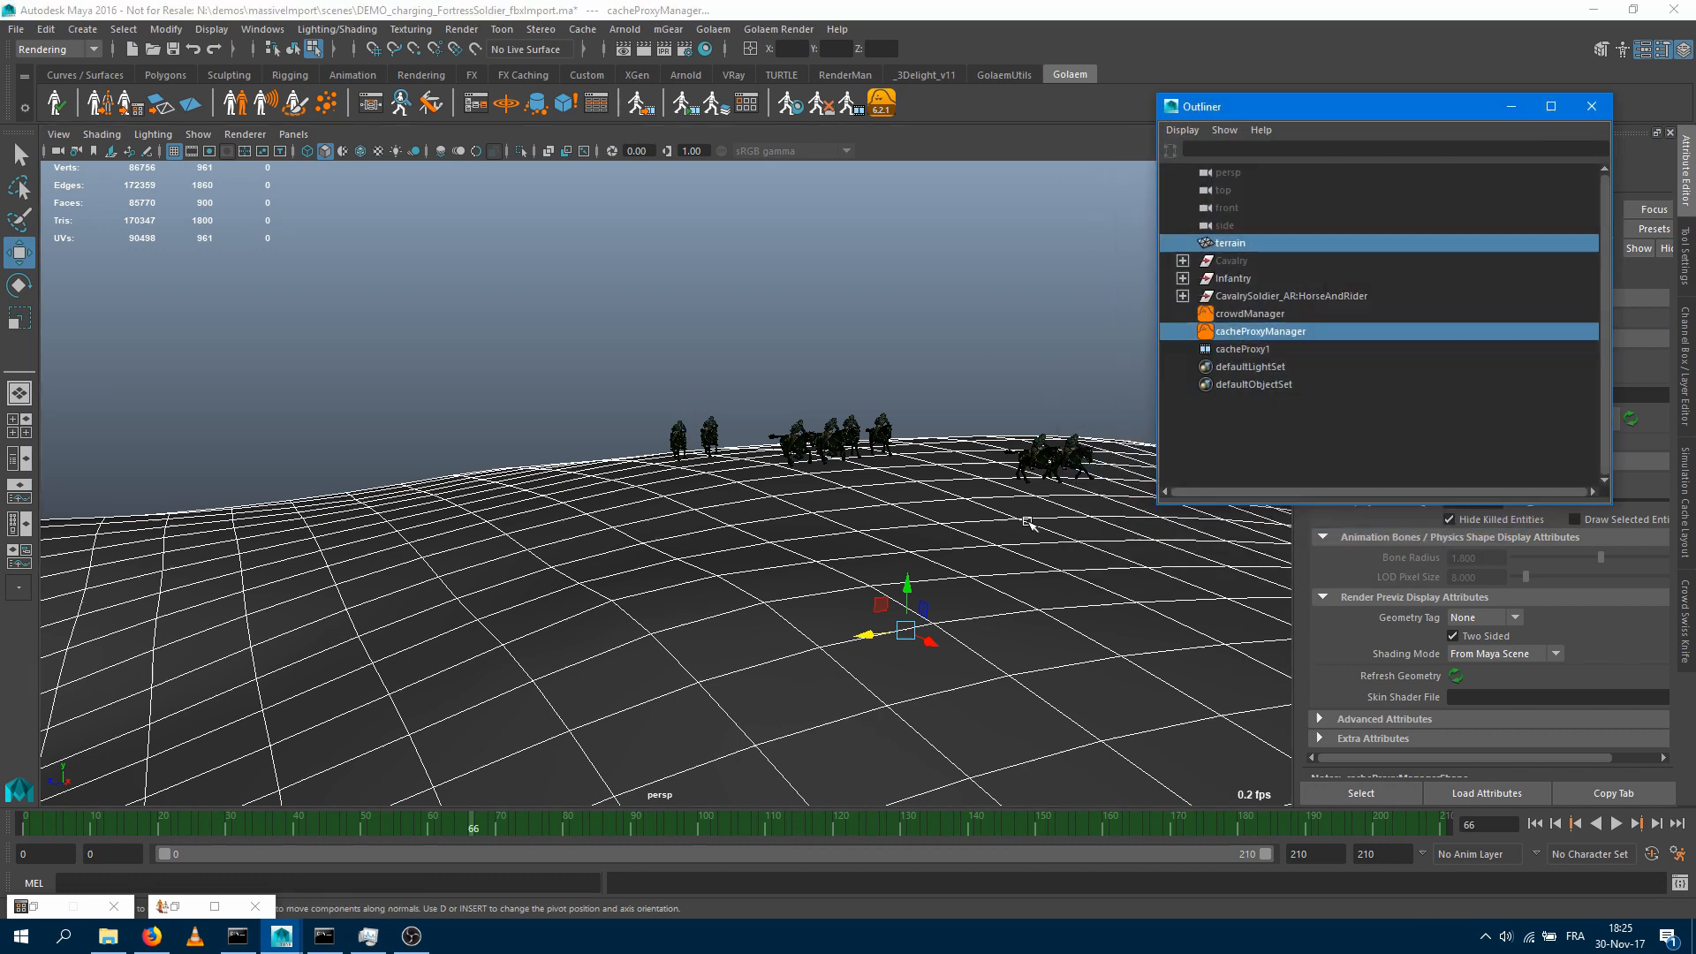
Hide the terrain and cacheProxy1 in the Outliner
left_click(1229, 243)
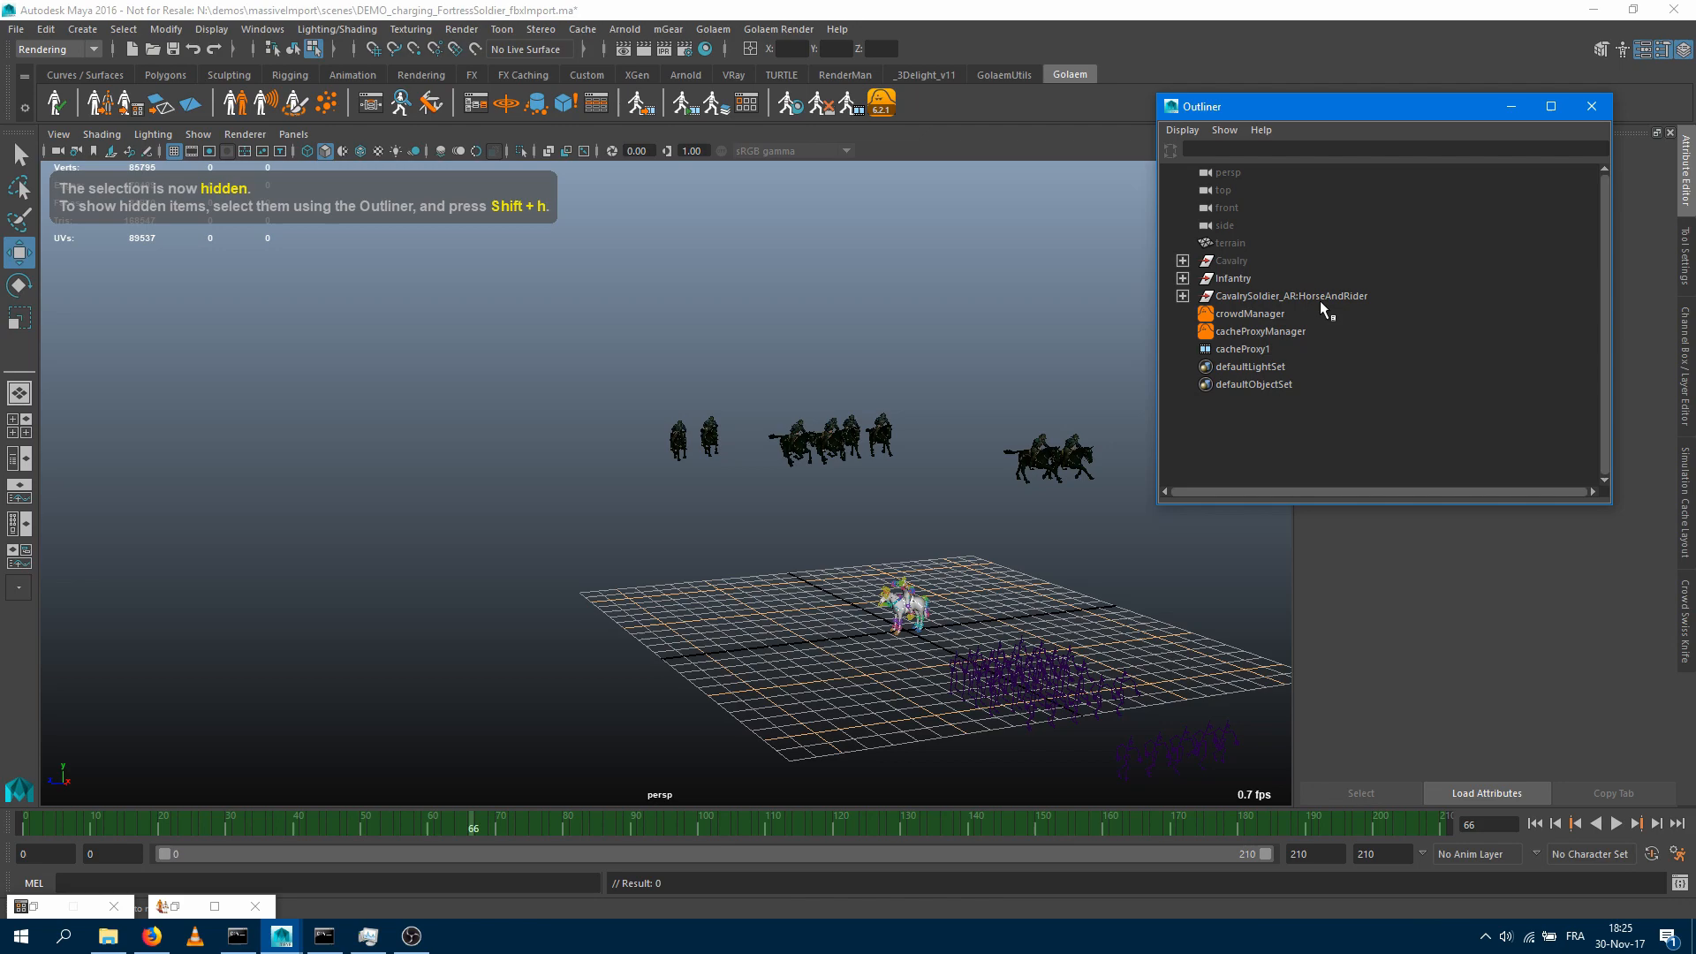
left_click(1242, 348)
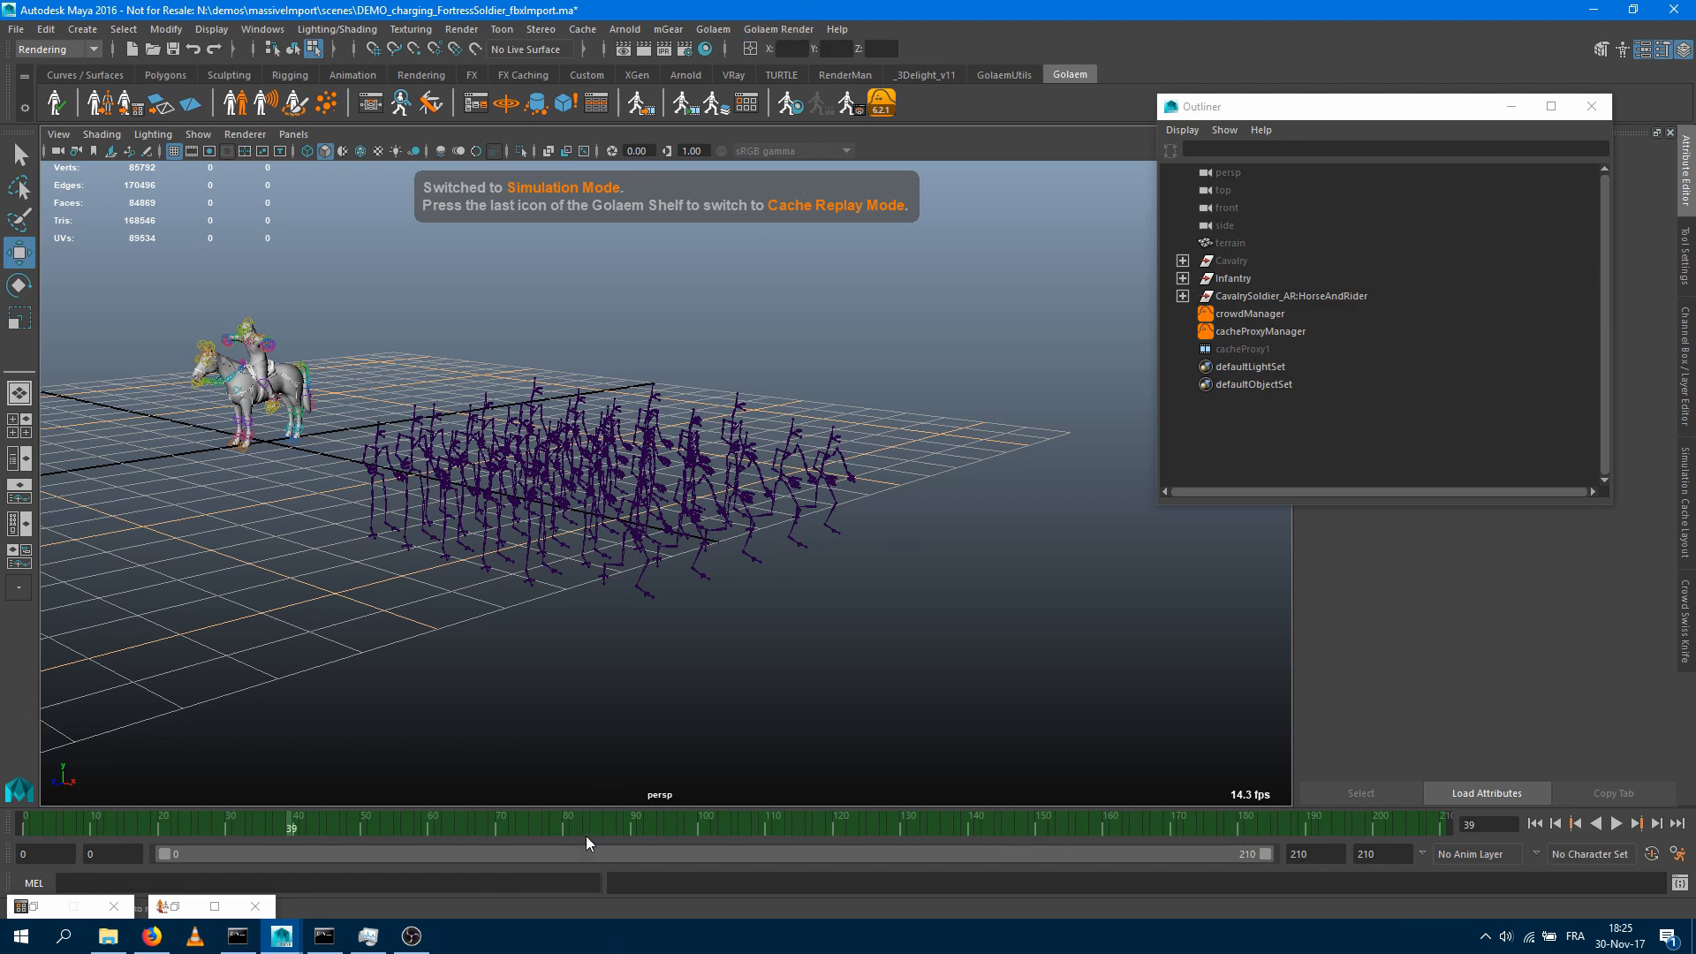
Jump to a later frame of the infantry animation
left_click(1619, 823)
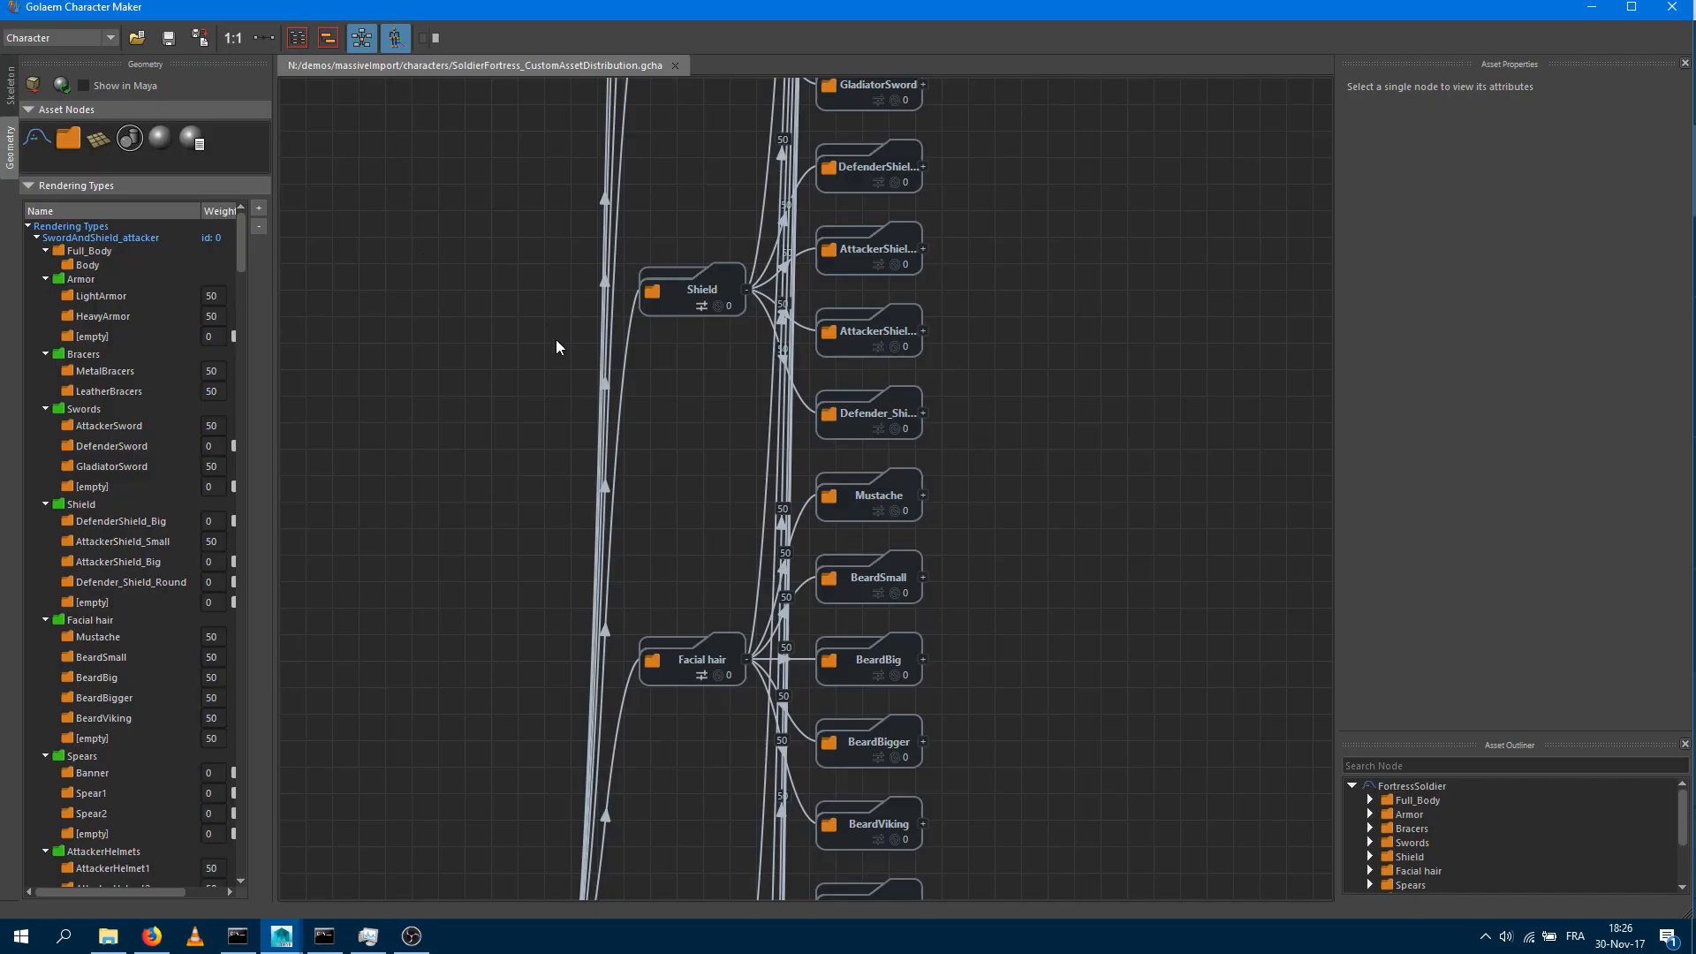
mouse_move(485, 593)
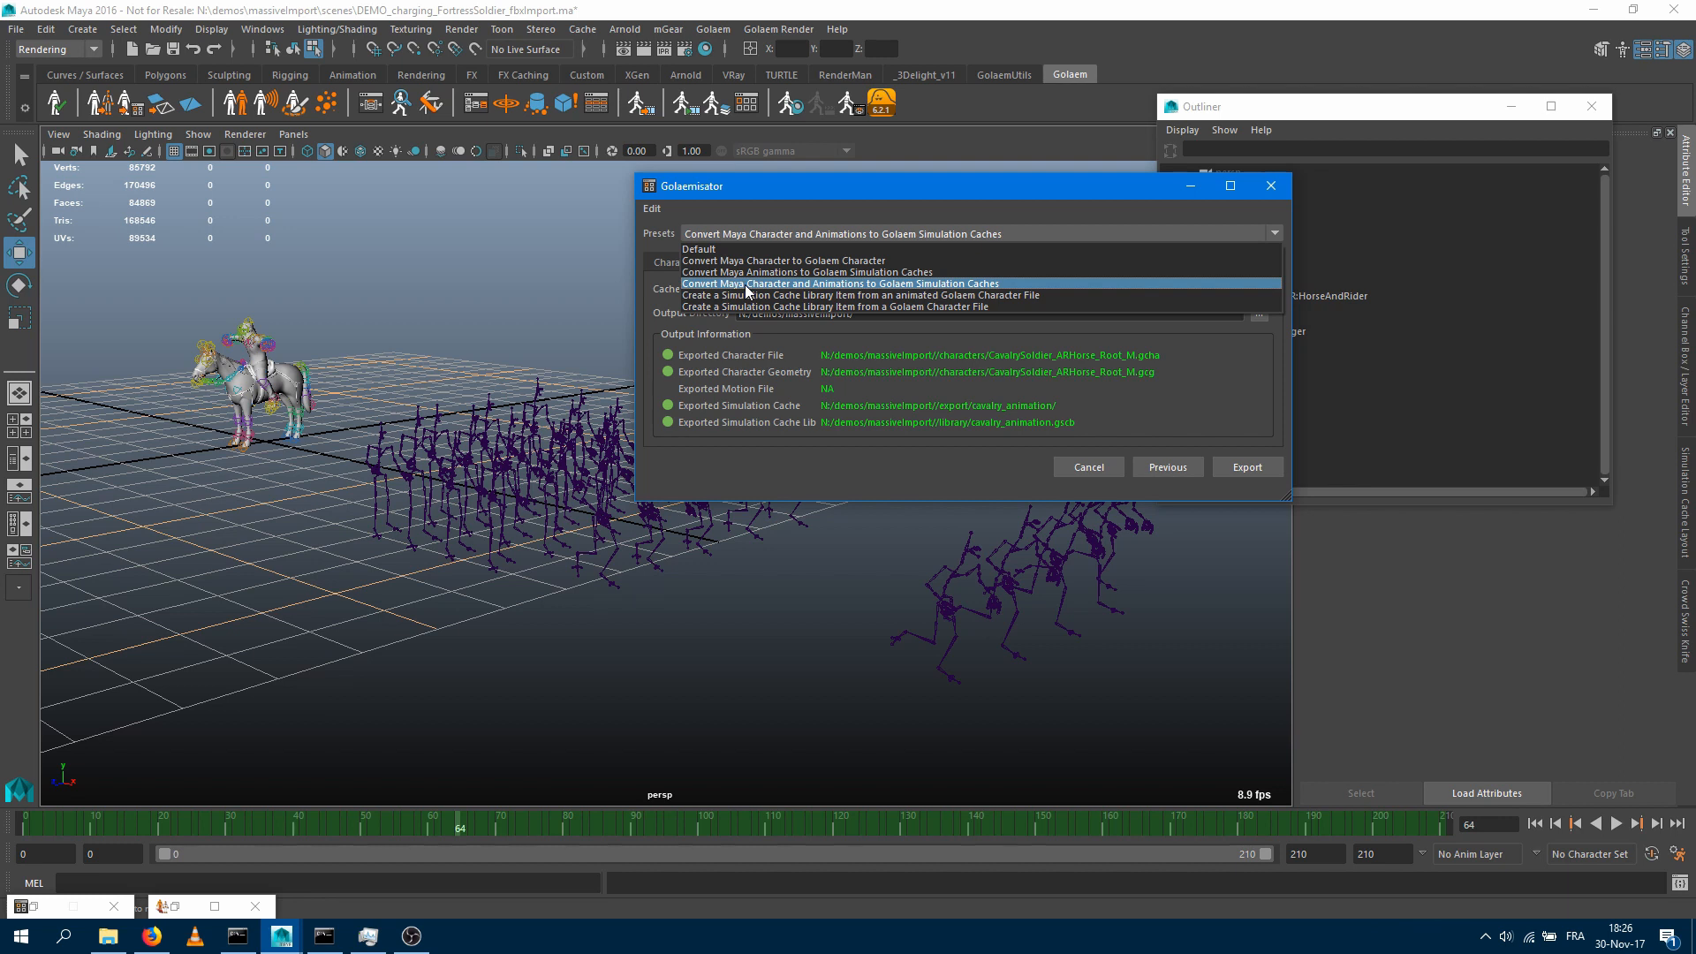
Pick the Convert Maya Animations preset, load SoldierFortress_CustomAssetDistribution, and advance to Simulation
left_click(795, 271)
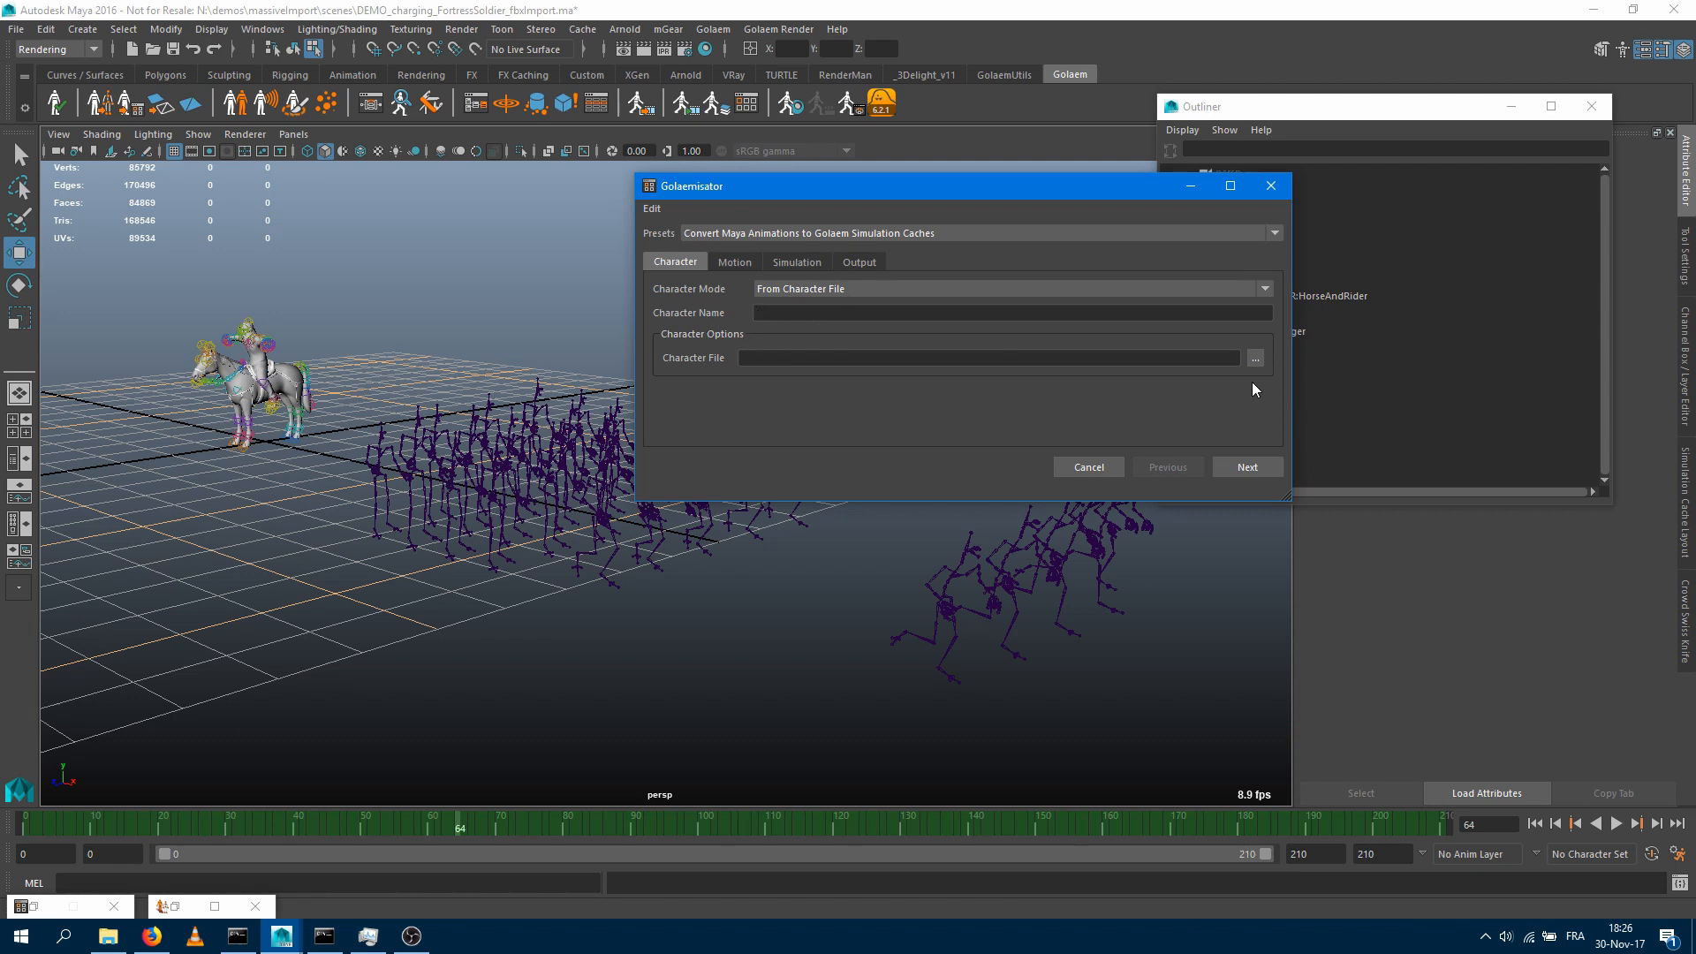
left_click(1254, 357)
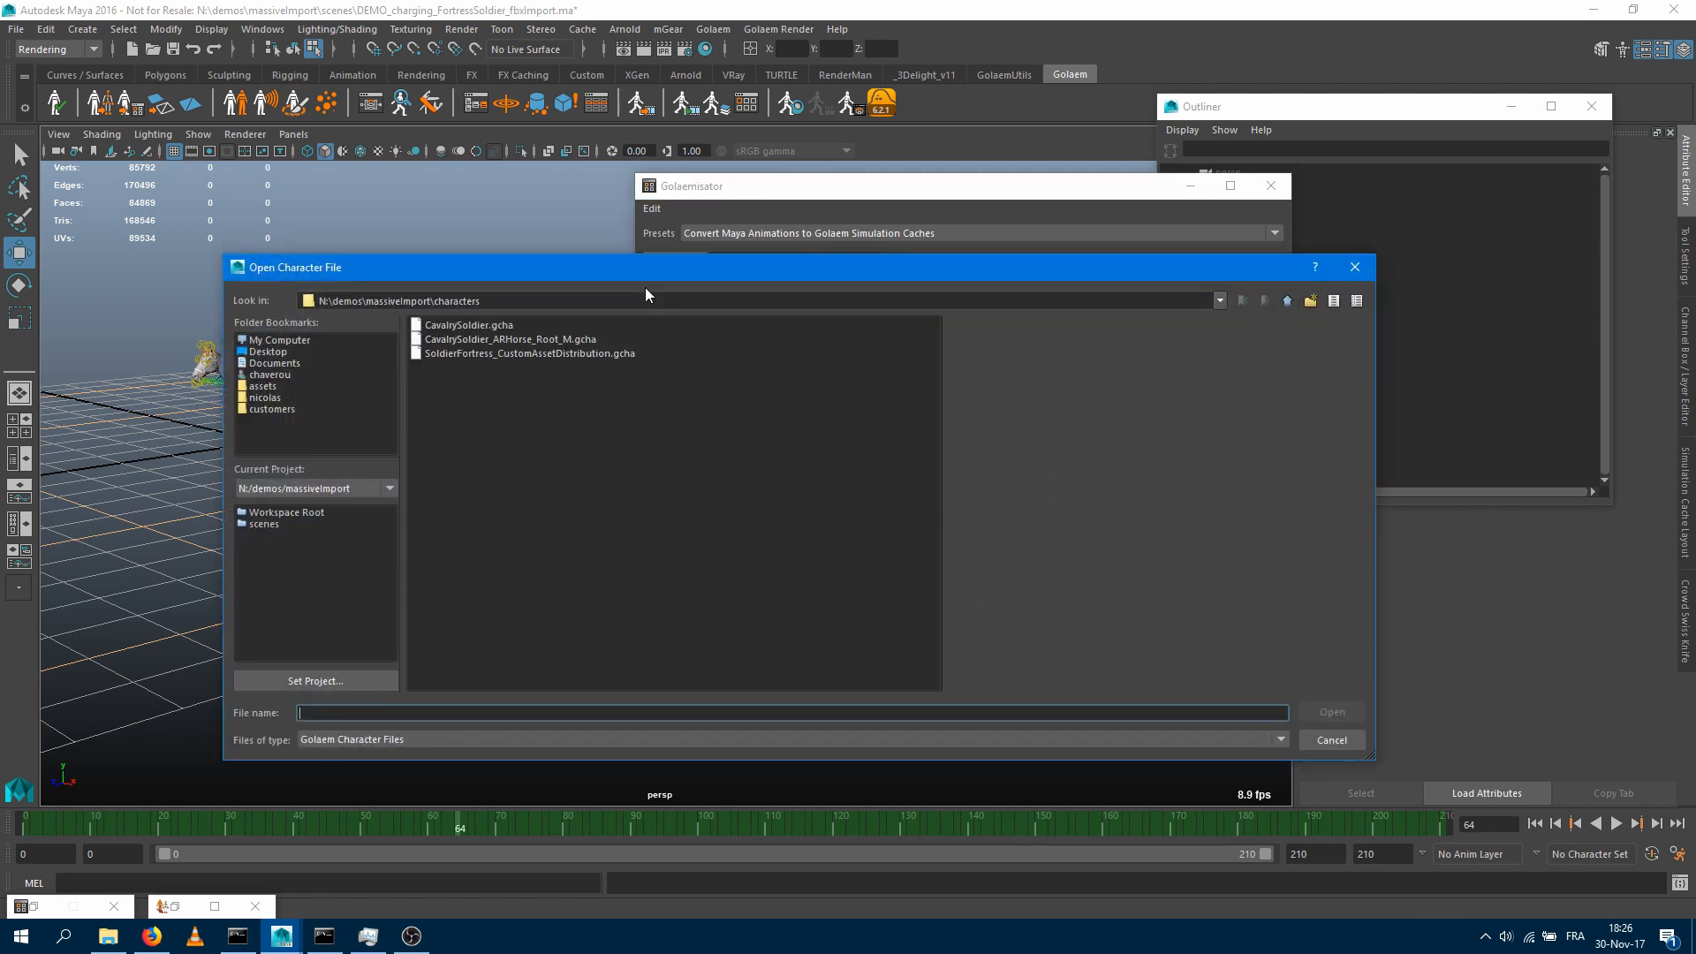
double_click(529, 353)
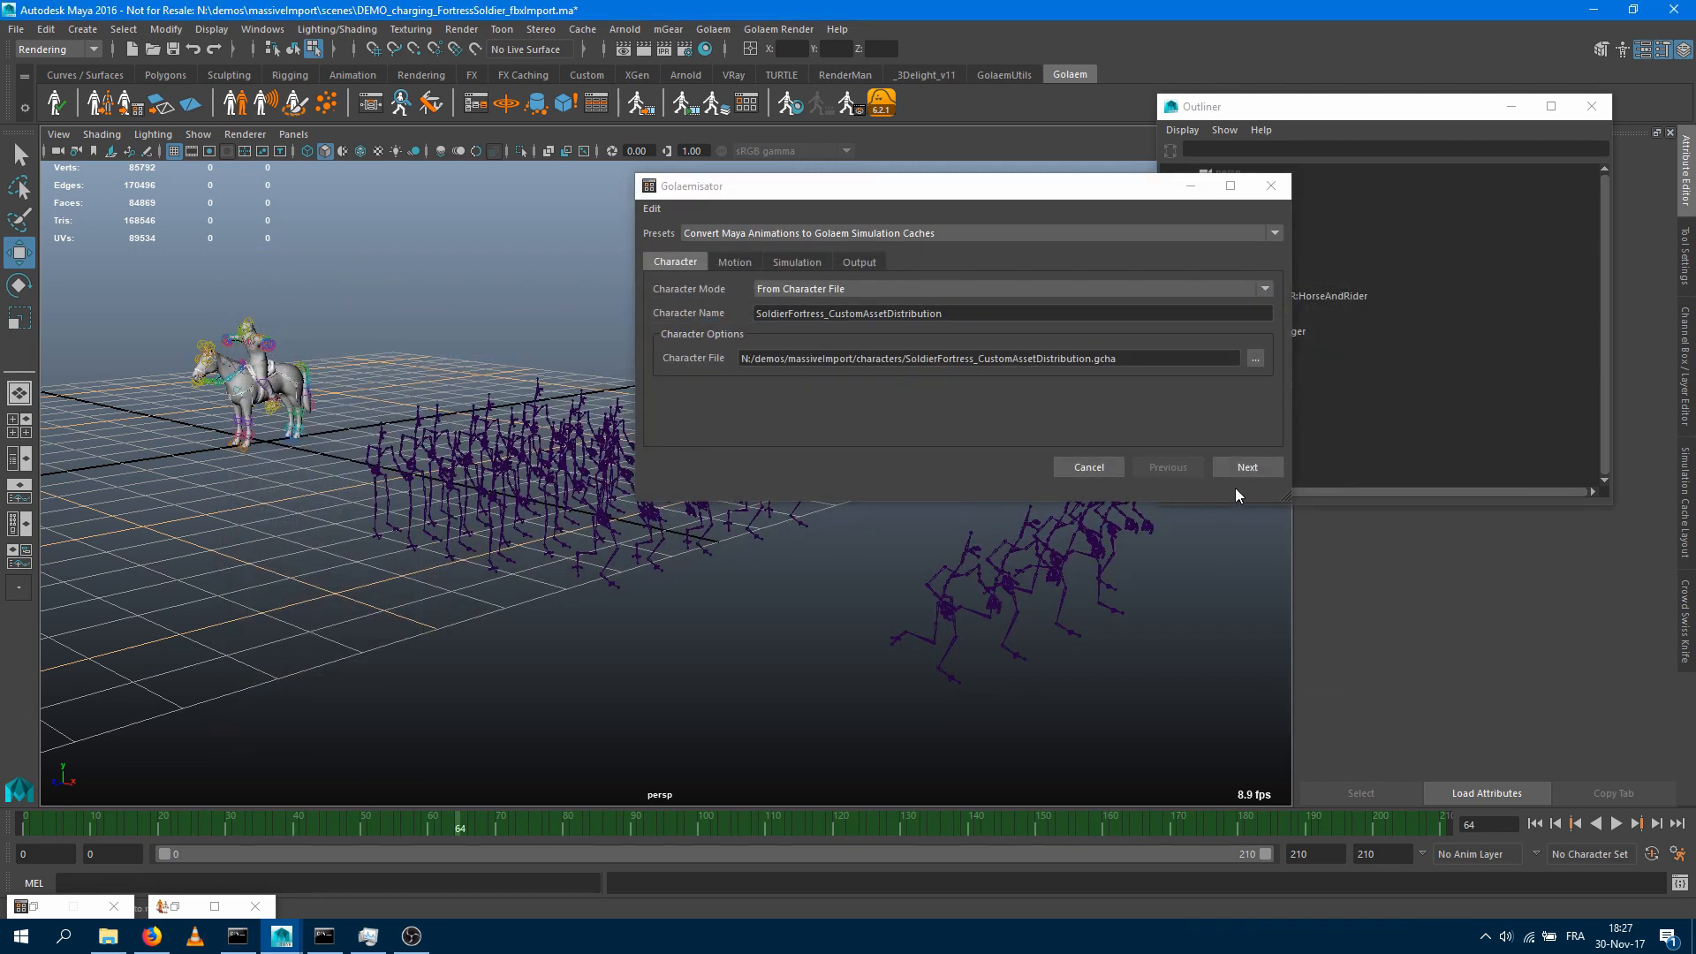
left_click(1247, 467)
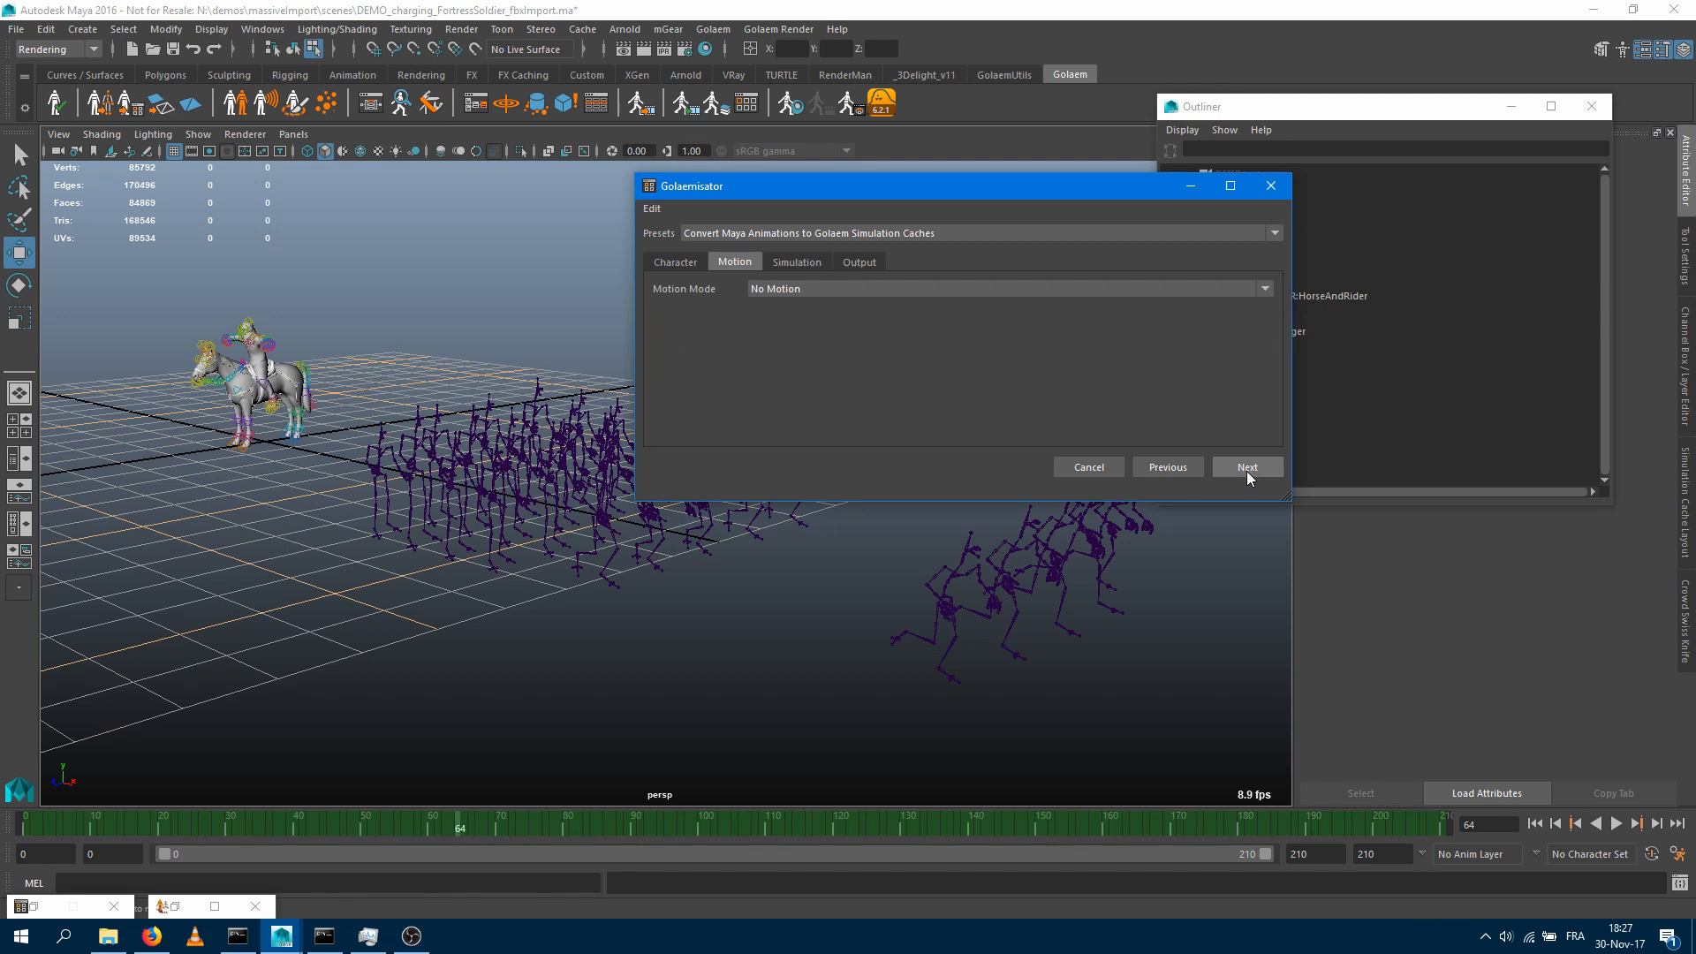
mouse_move(529, 441)
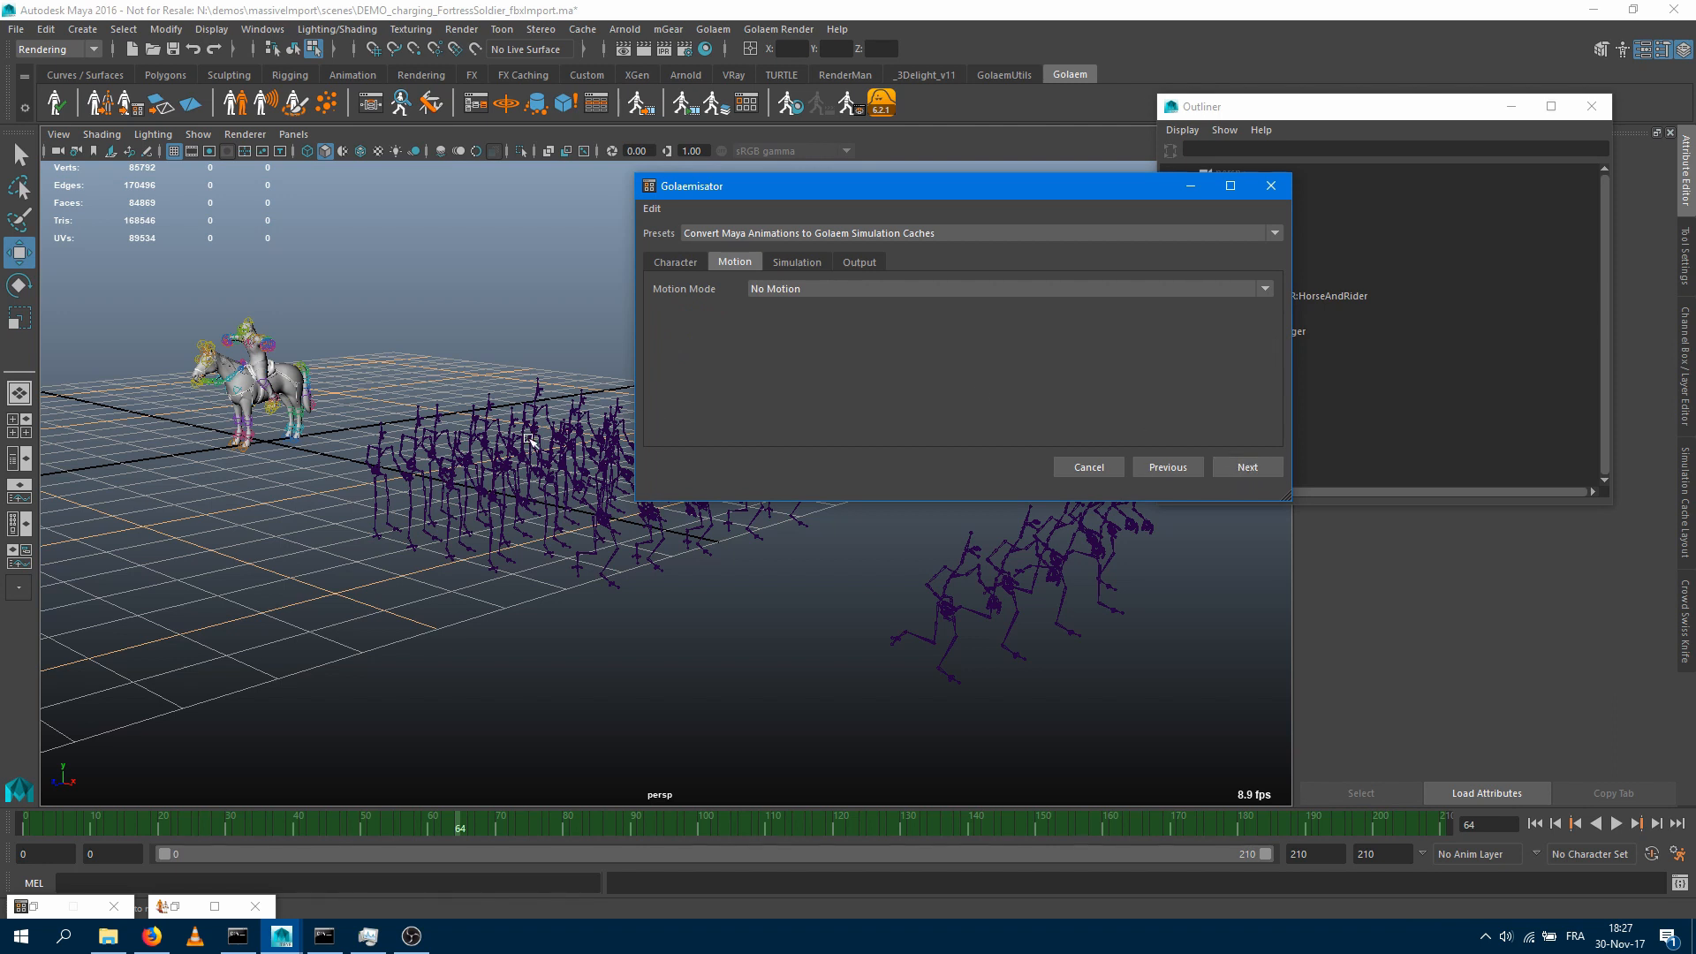
mouse_move(919, 368)
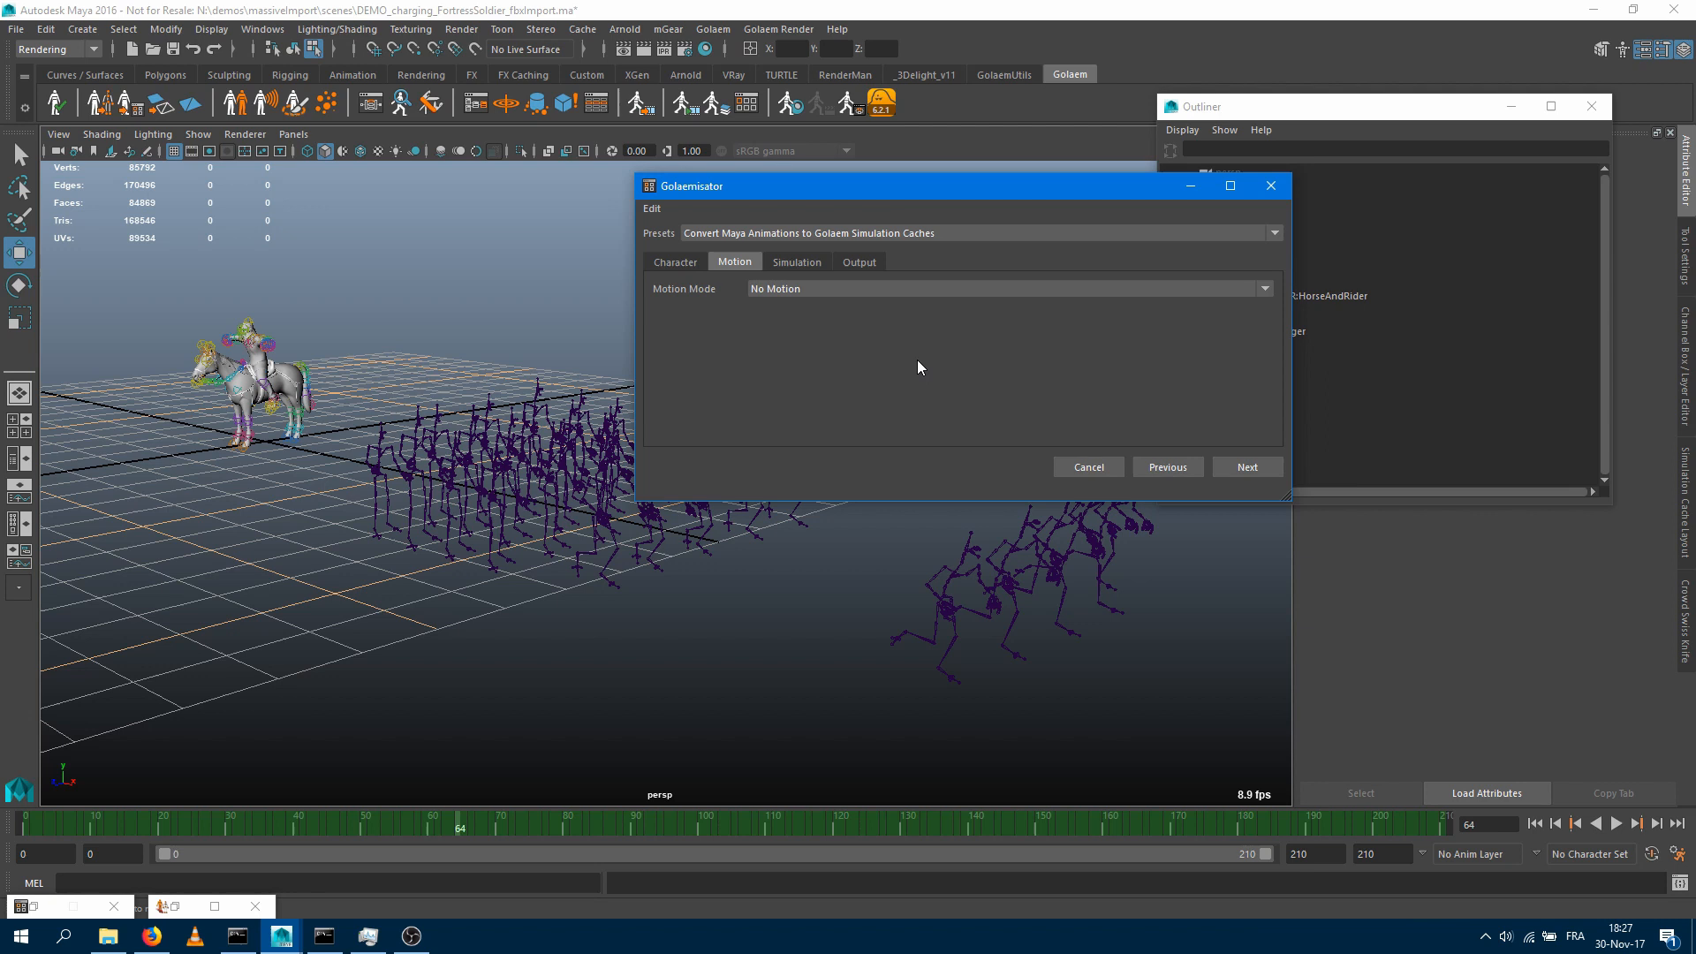
mouse_move(998, 319)
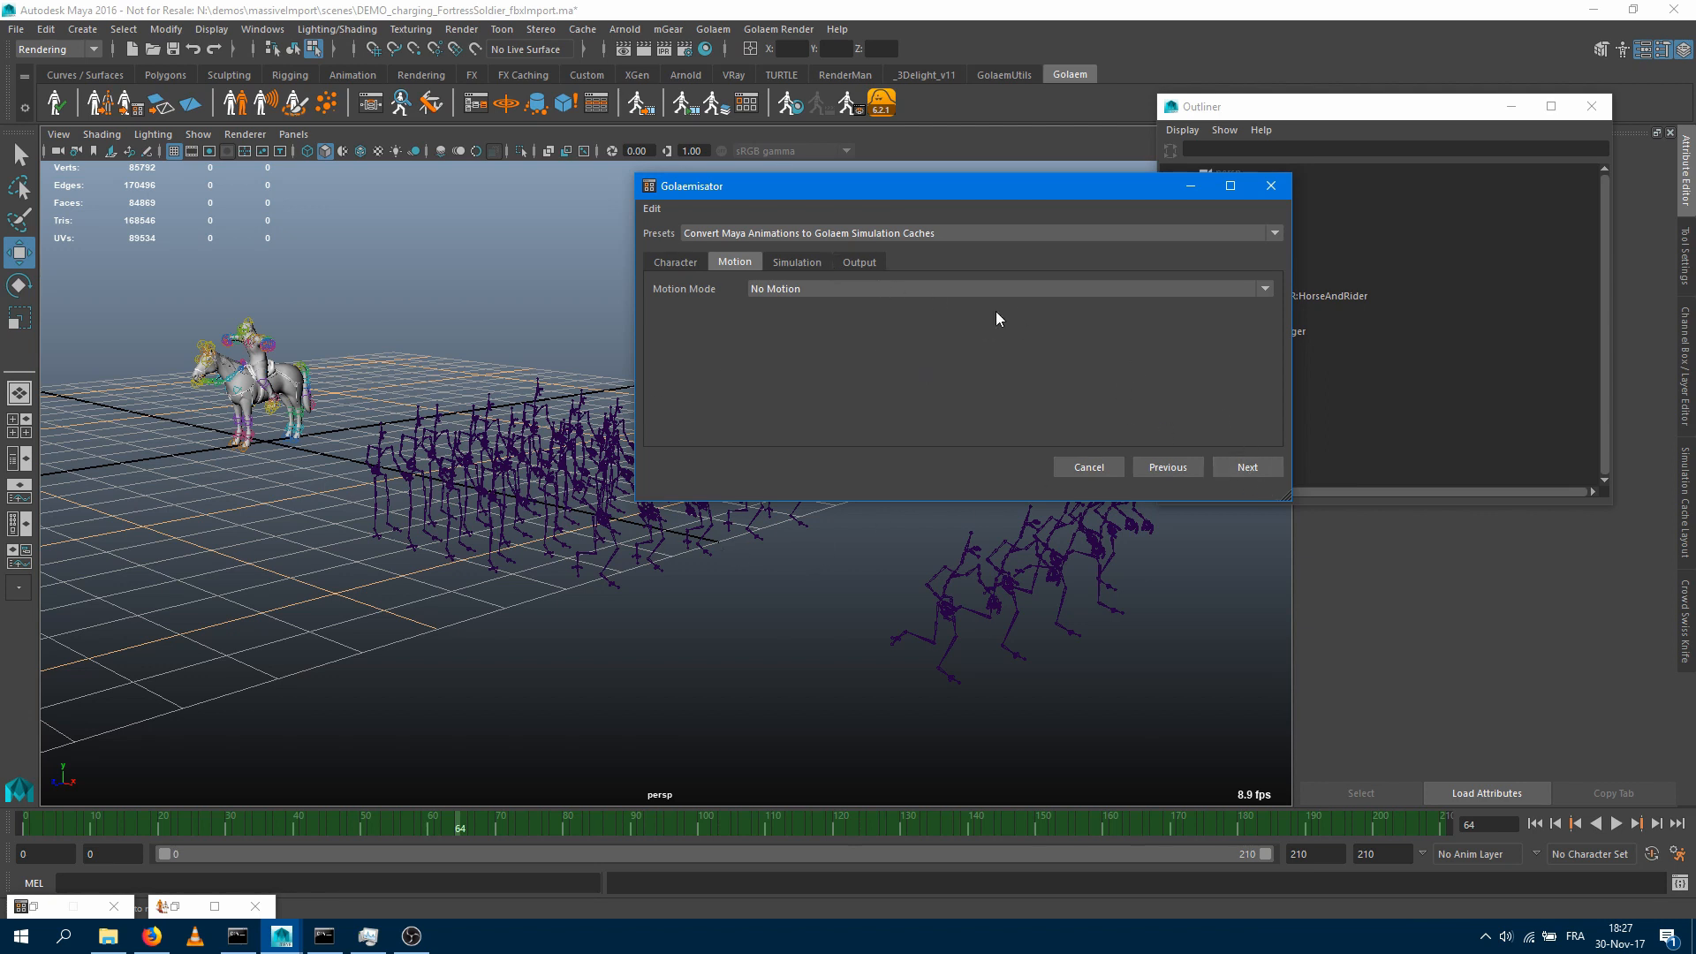
left_click(797, 261)
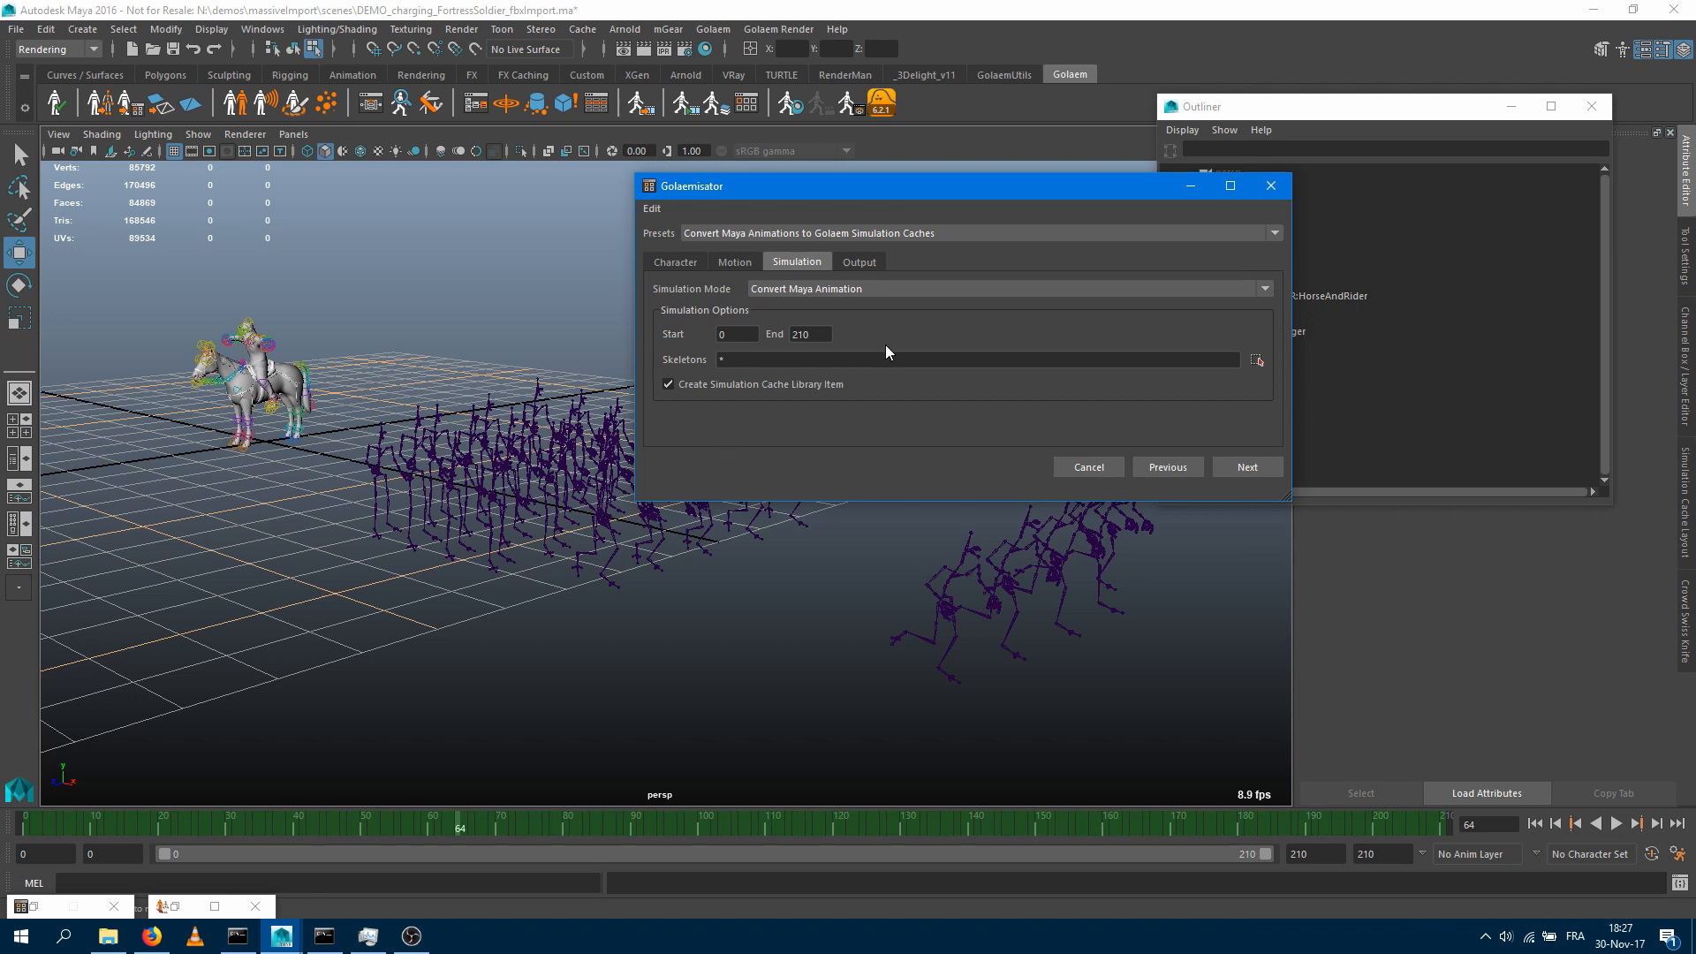
mouse_move(802, 279)
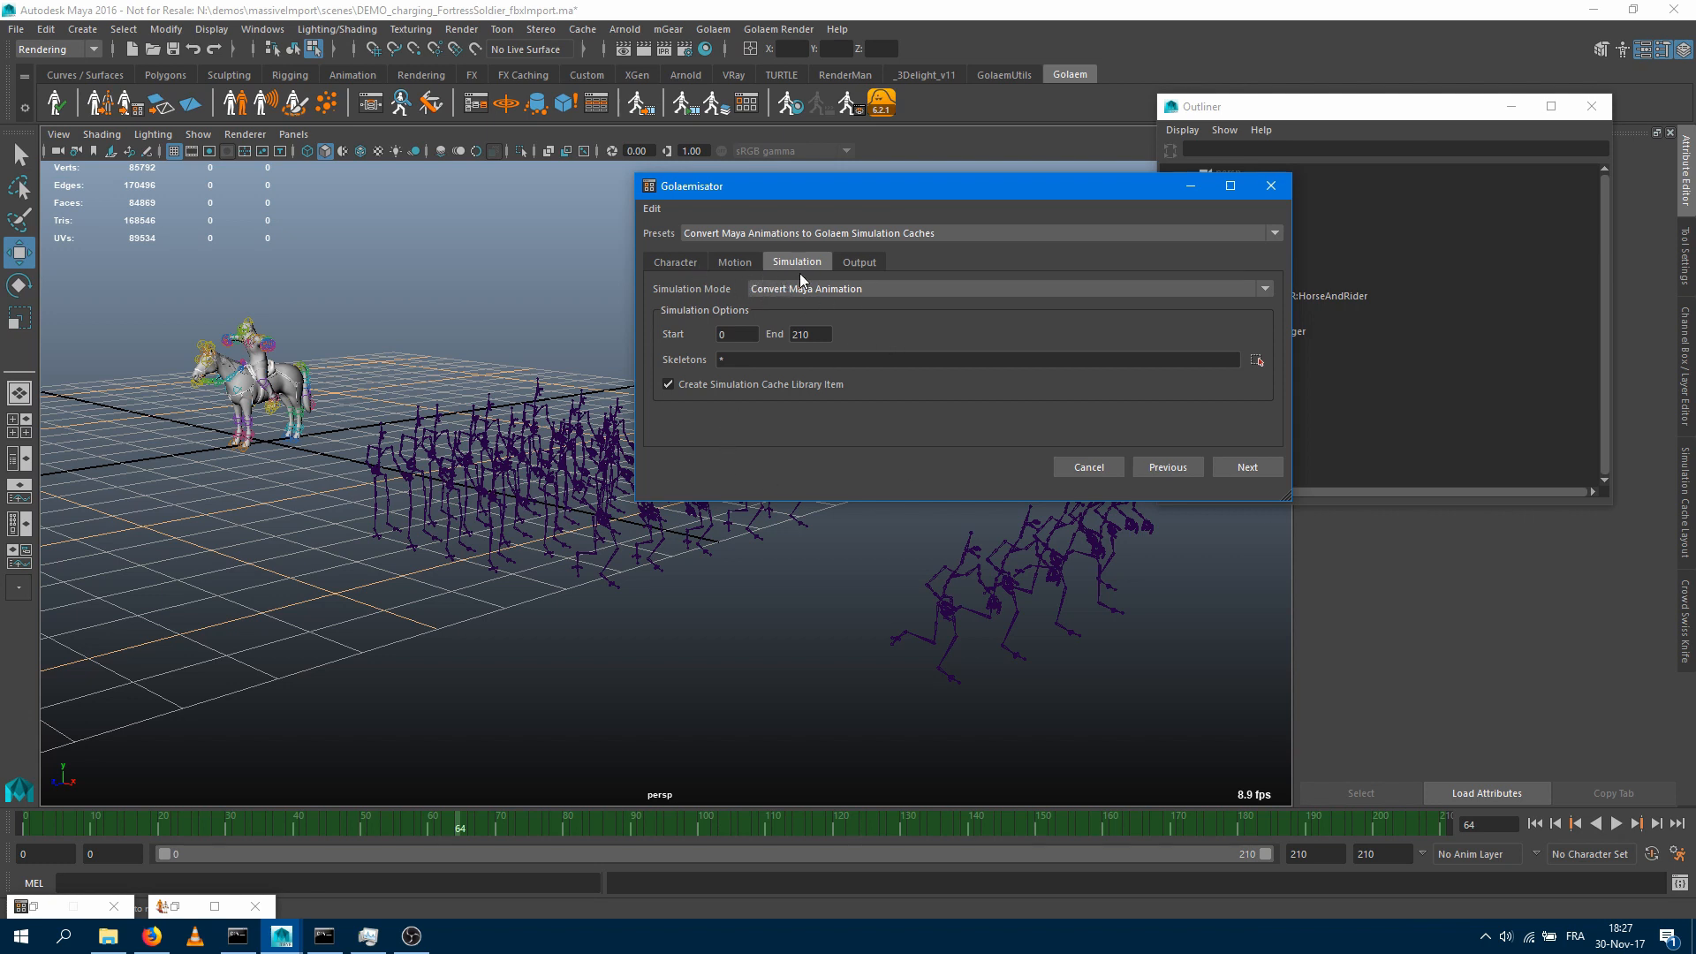
mouse_move(766, 372)
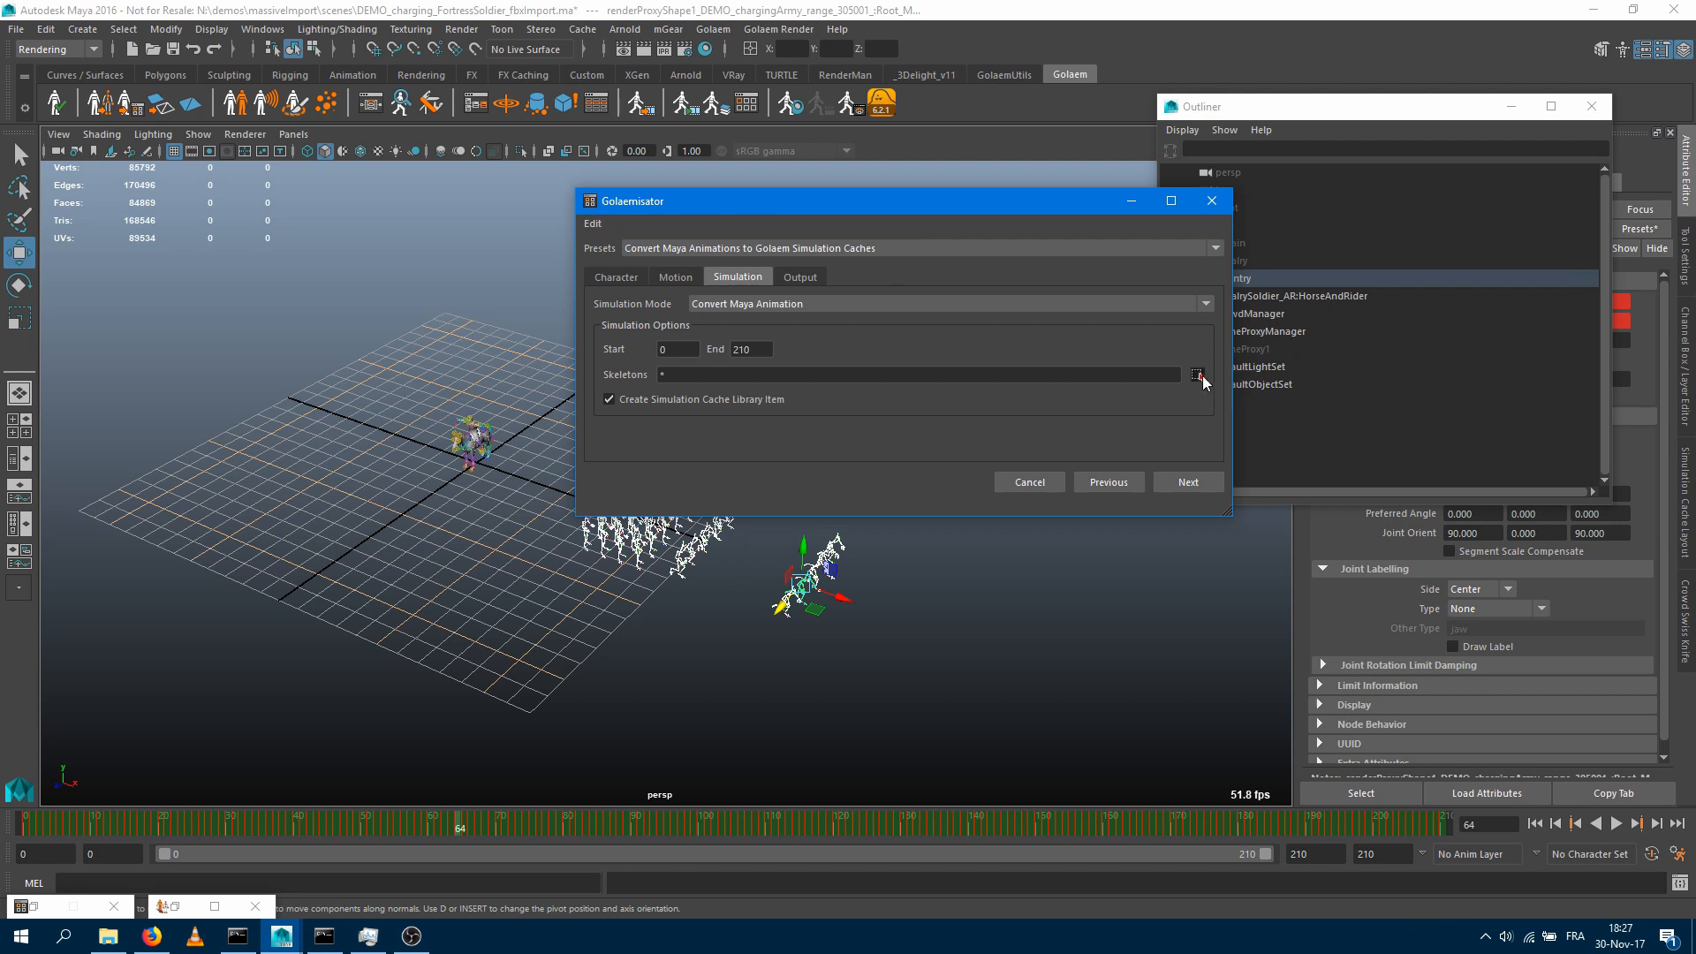
Set the Output tab's Cache Name to soldier_layout
left_click(1197, 374)
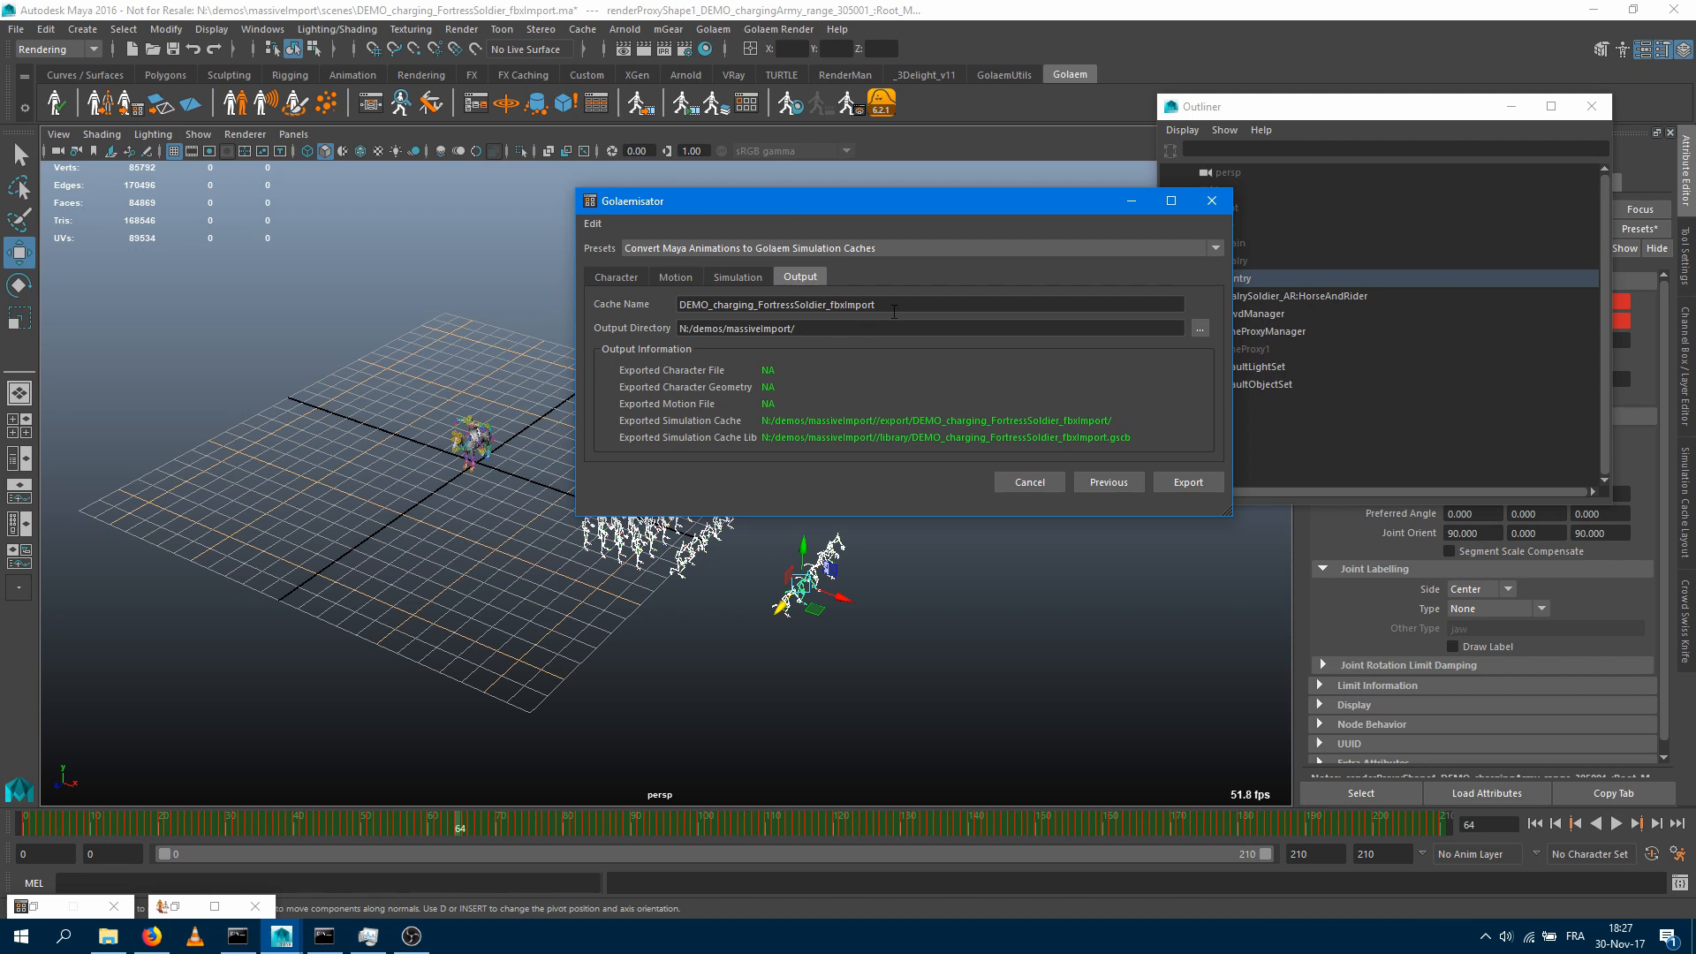
type("soldier_layout")
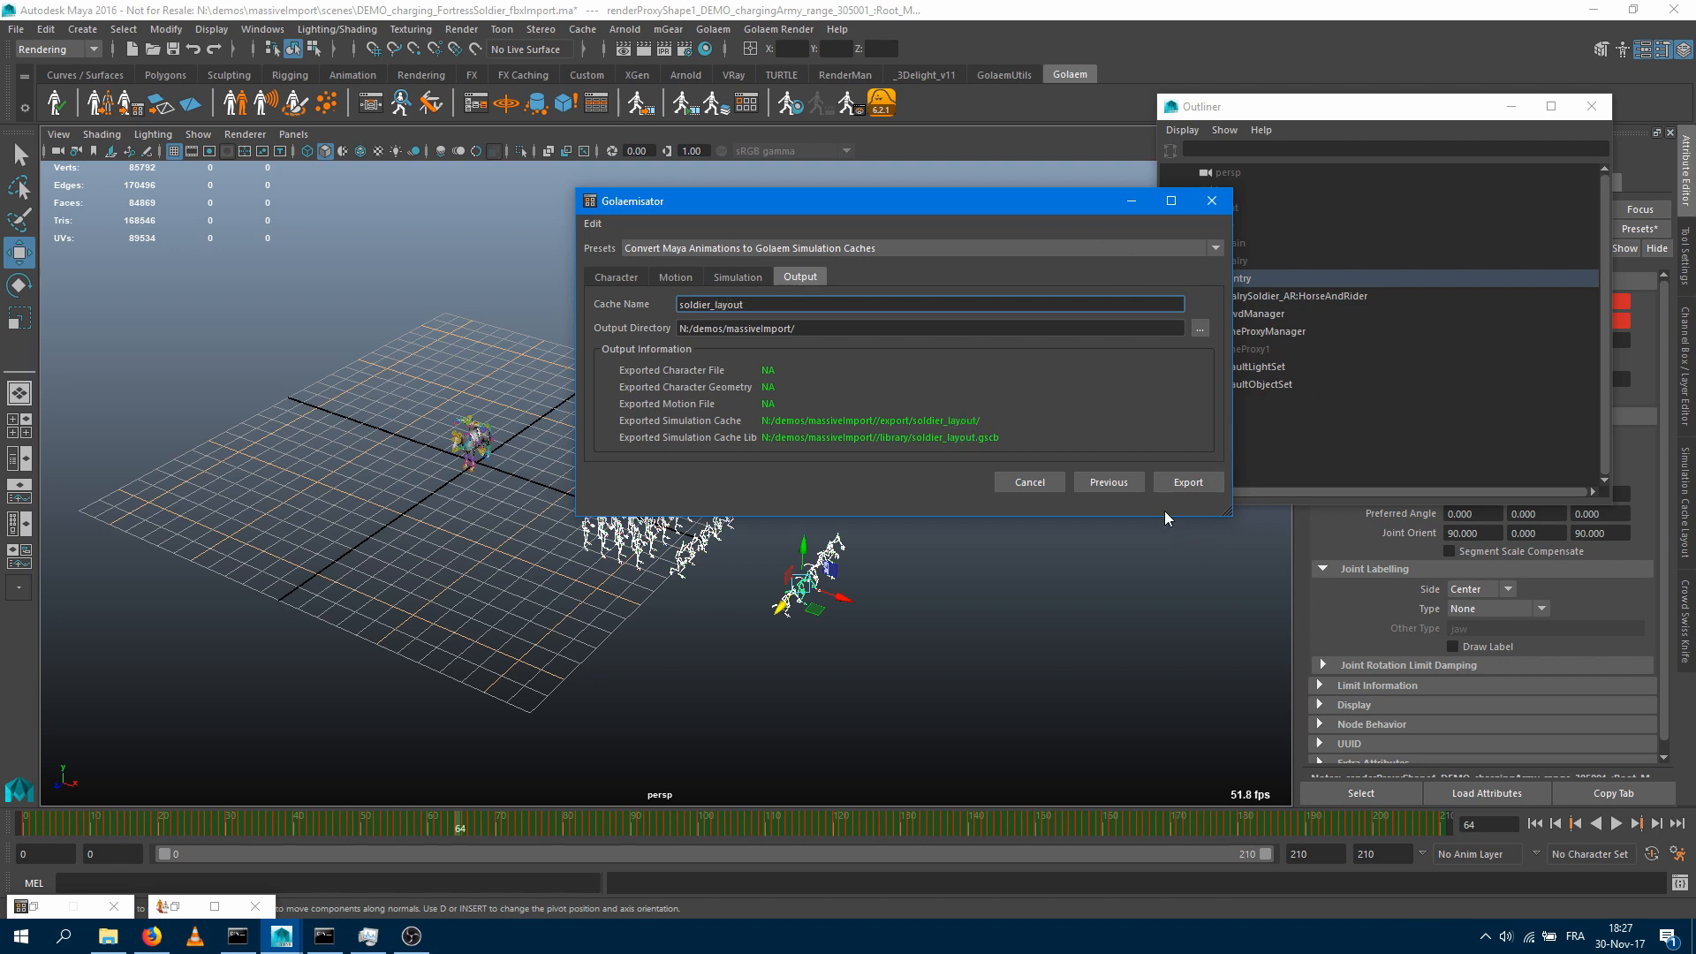
mouse_move(1153, 520)
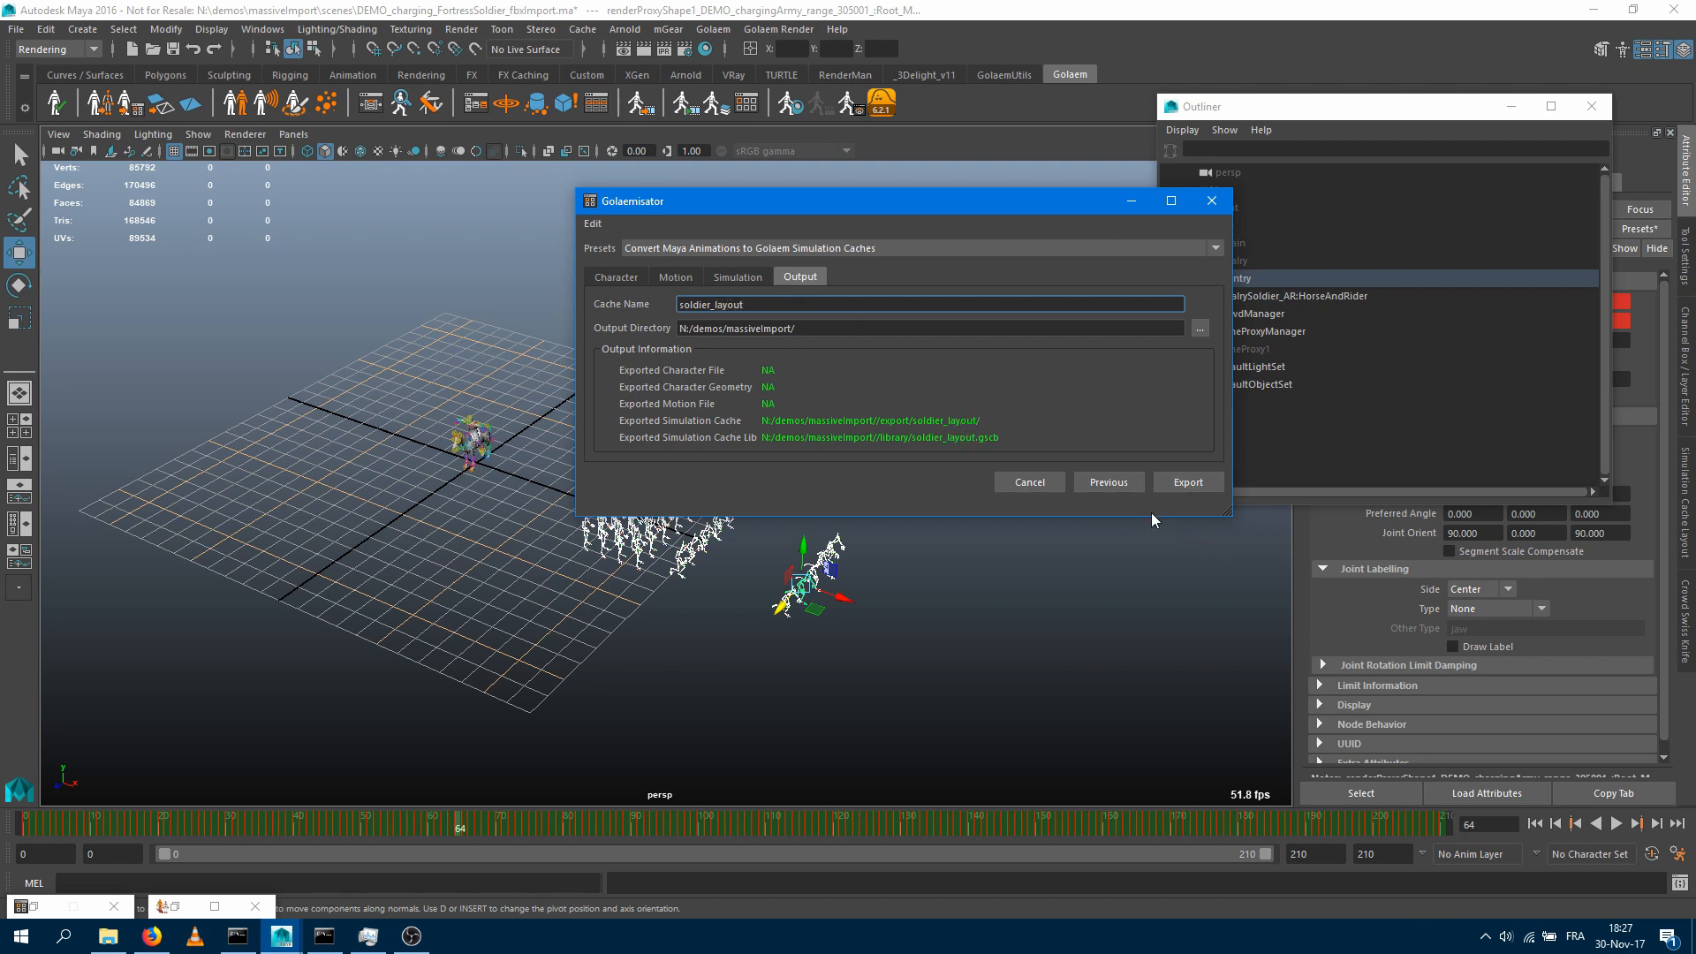
Export the soldier_layout cache and library, then close the Golaemisator
left_click(1187, 481)
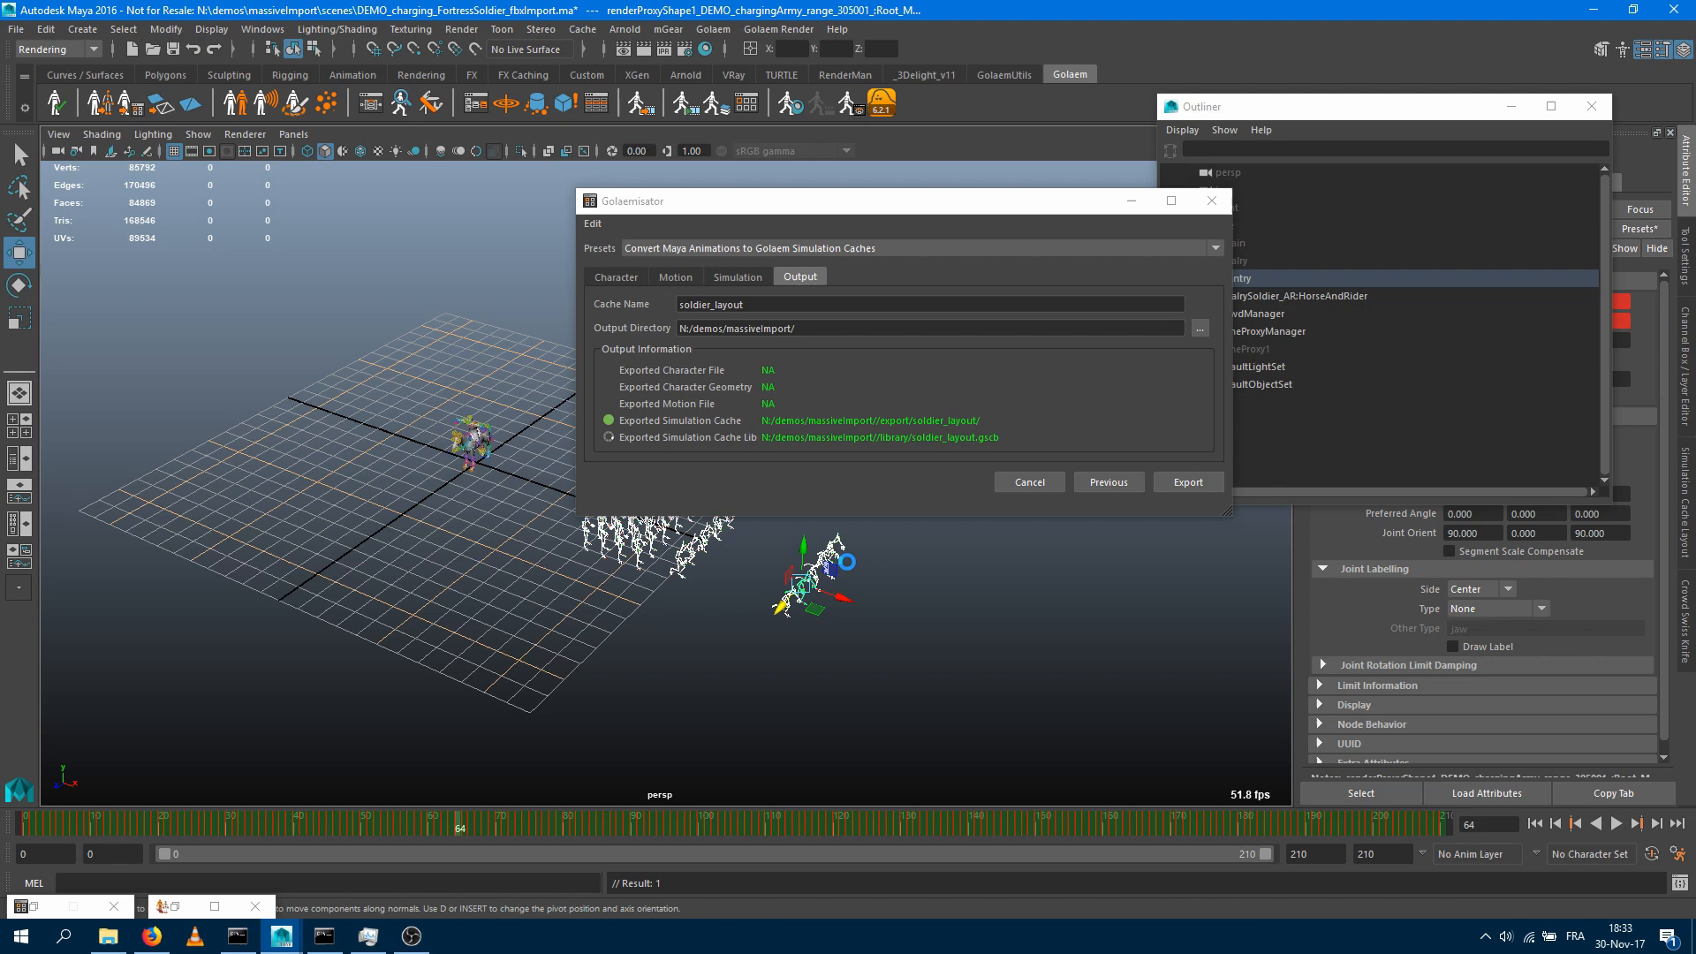
left_click(1188, 481)
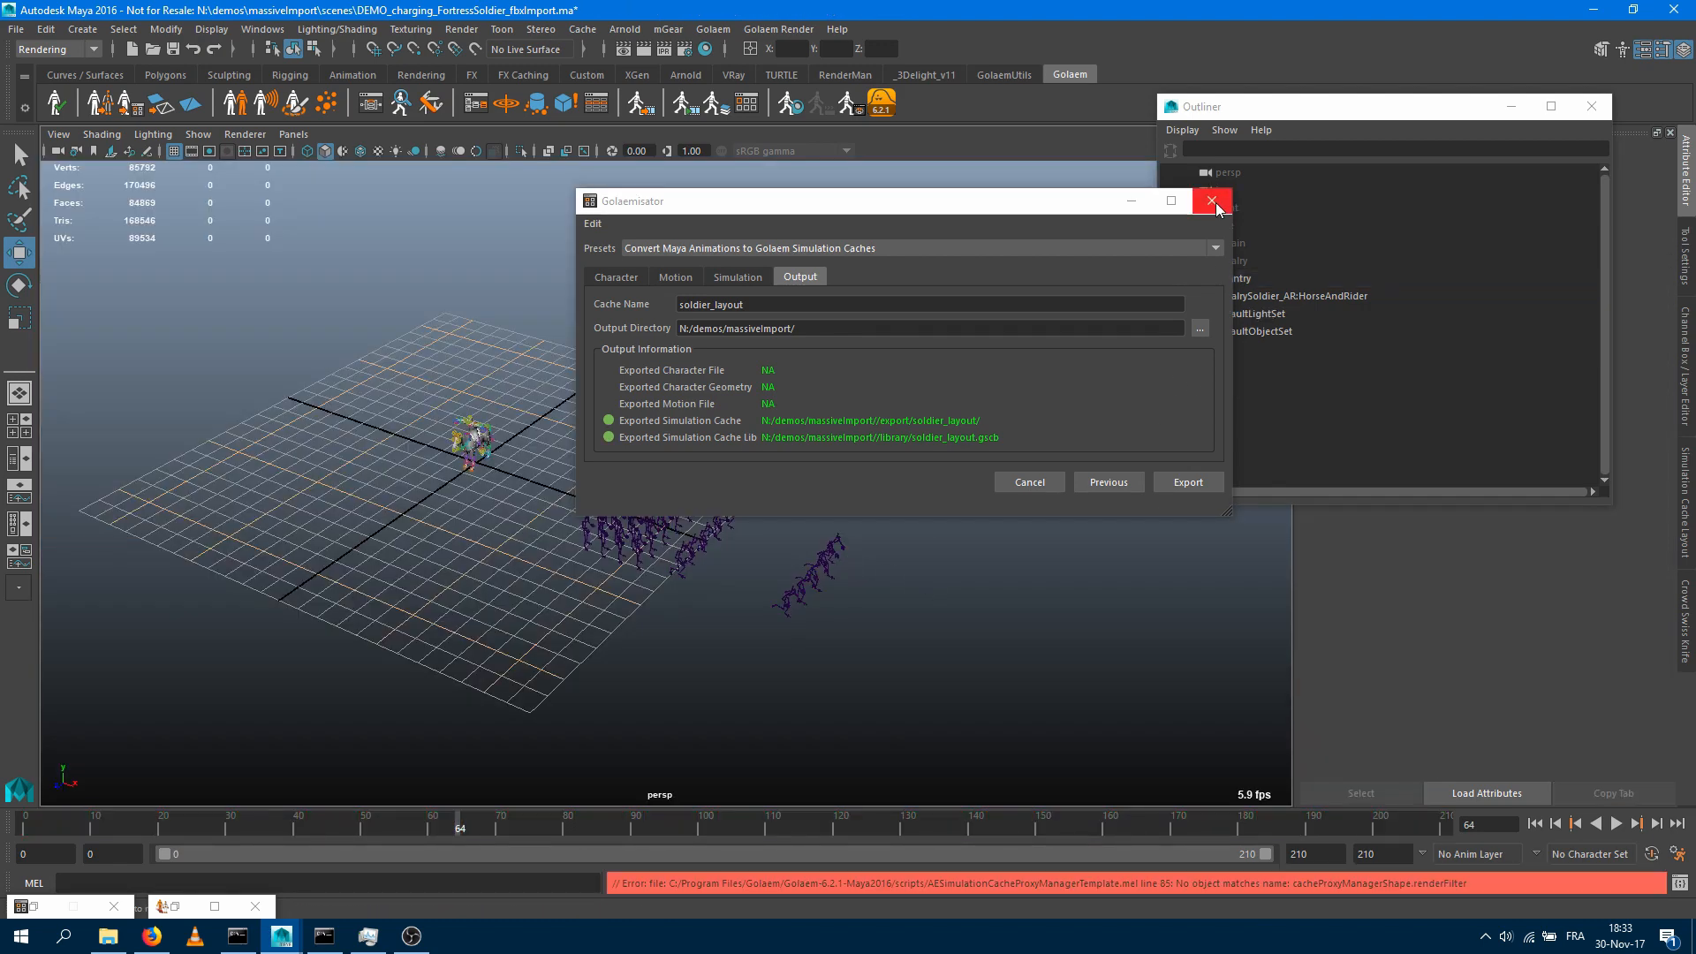
left_click(1211, 201)
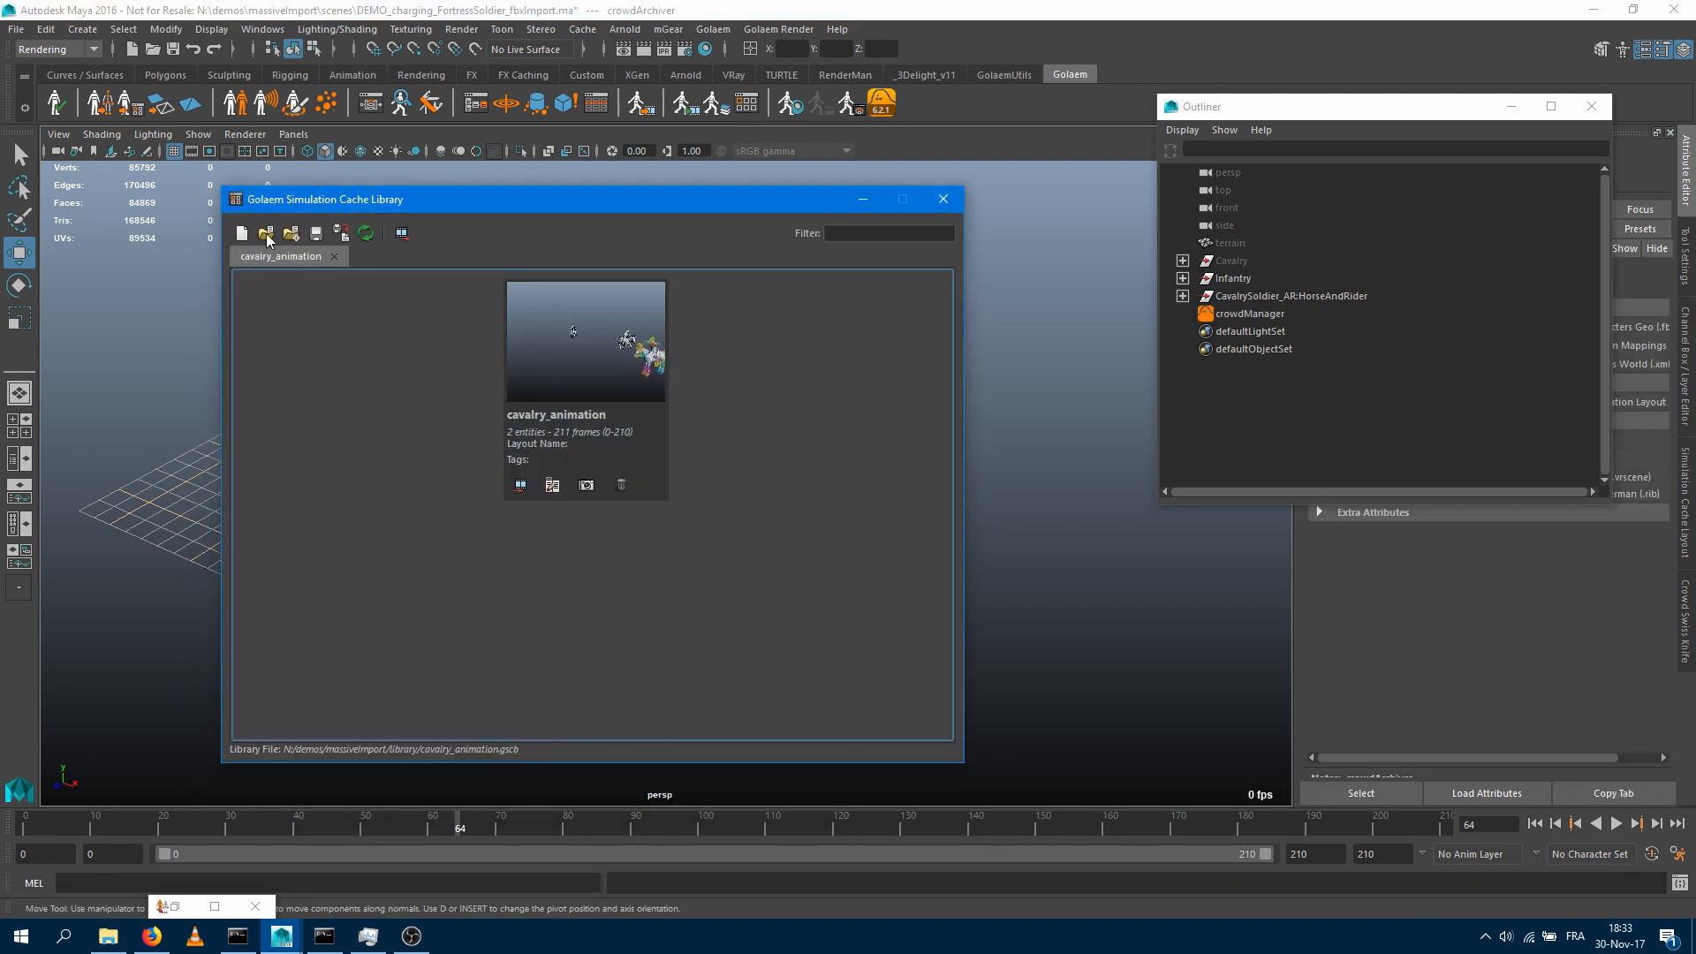
Import soldier_layout.gscb into the Simulation Cache Library
left_click(266, 233)
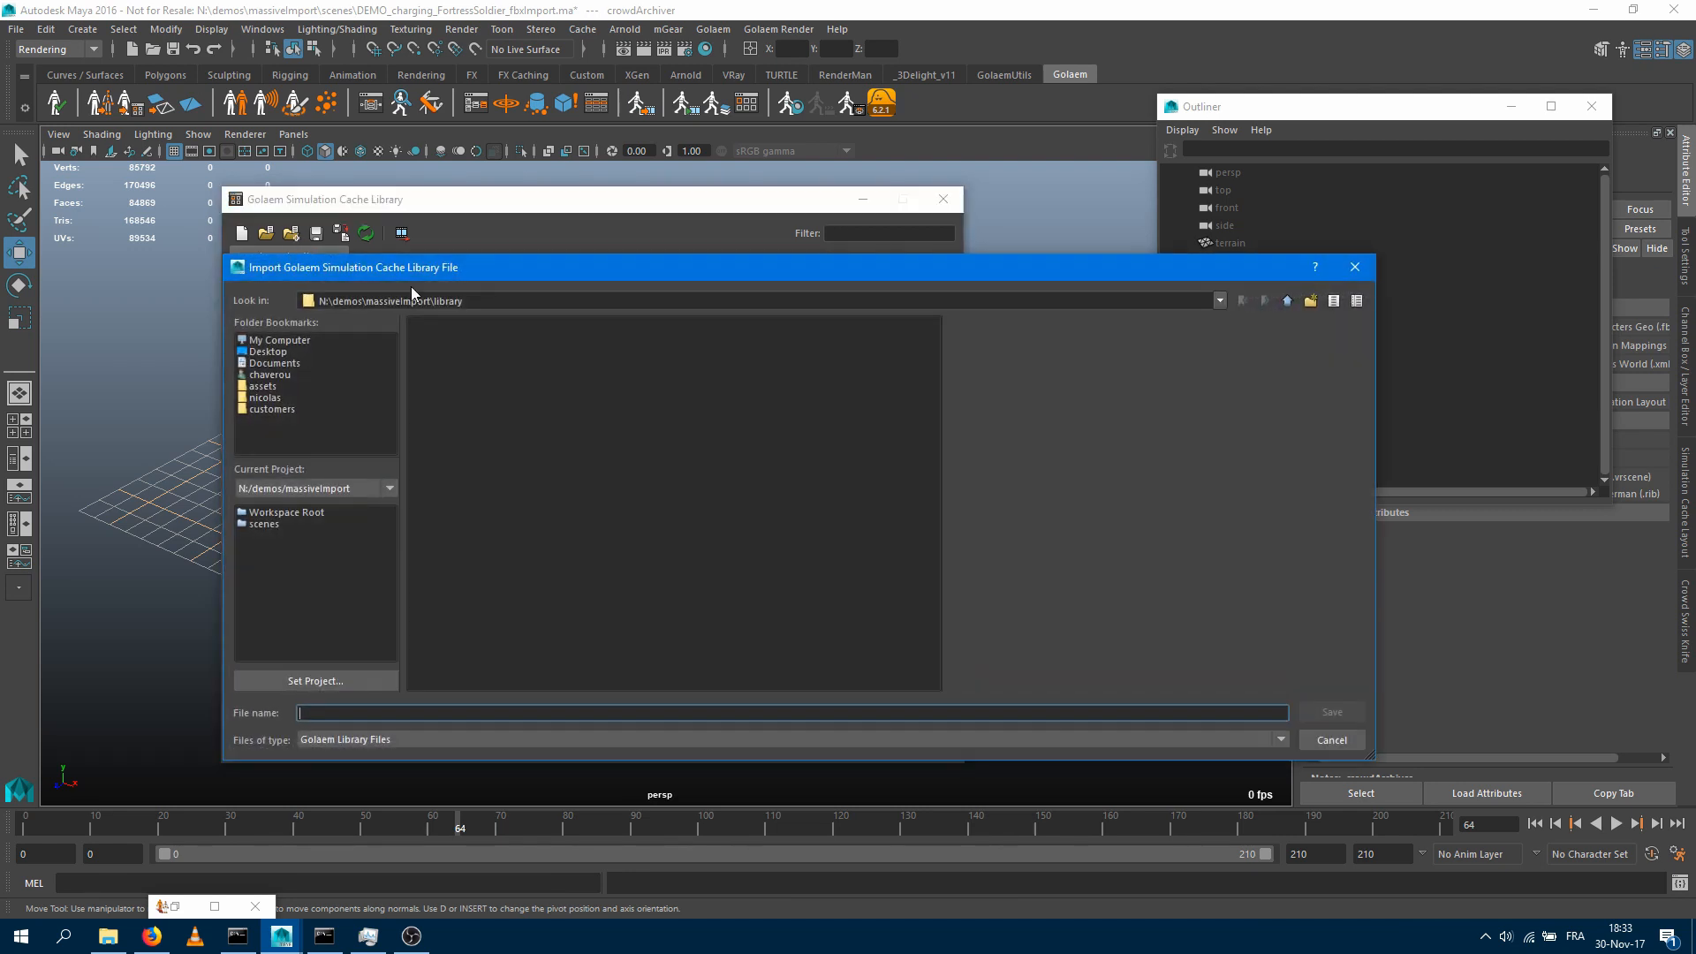
left_click(469, 339)
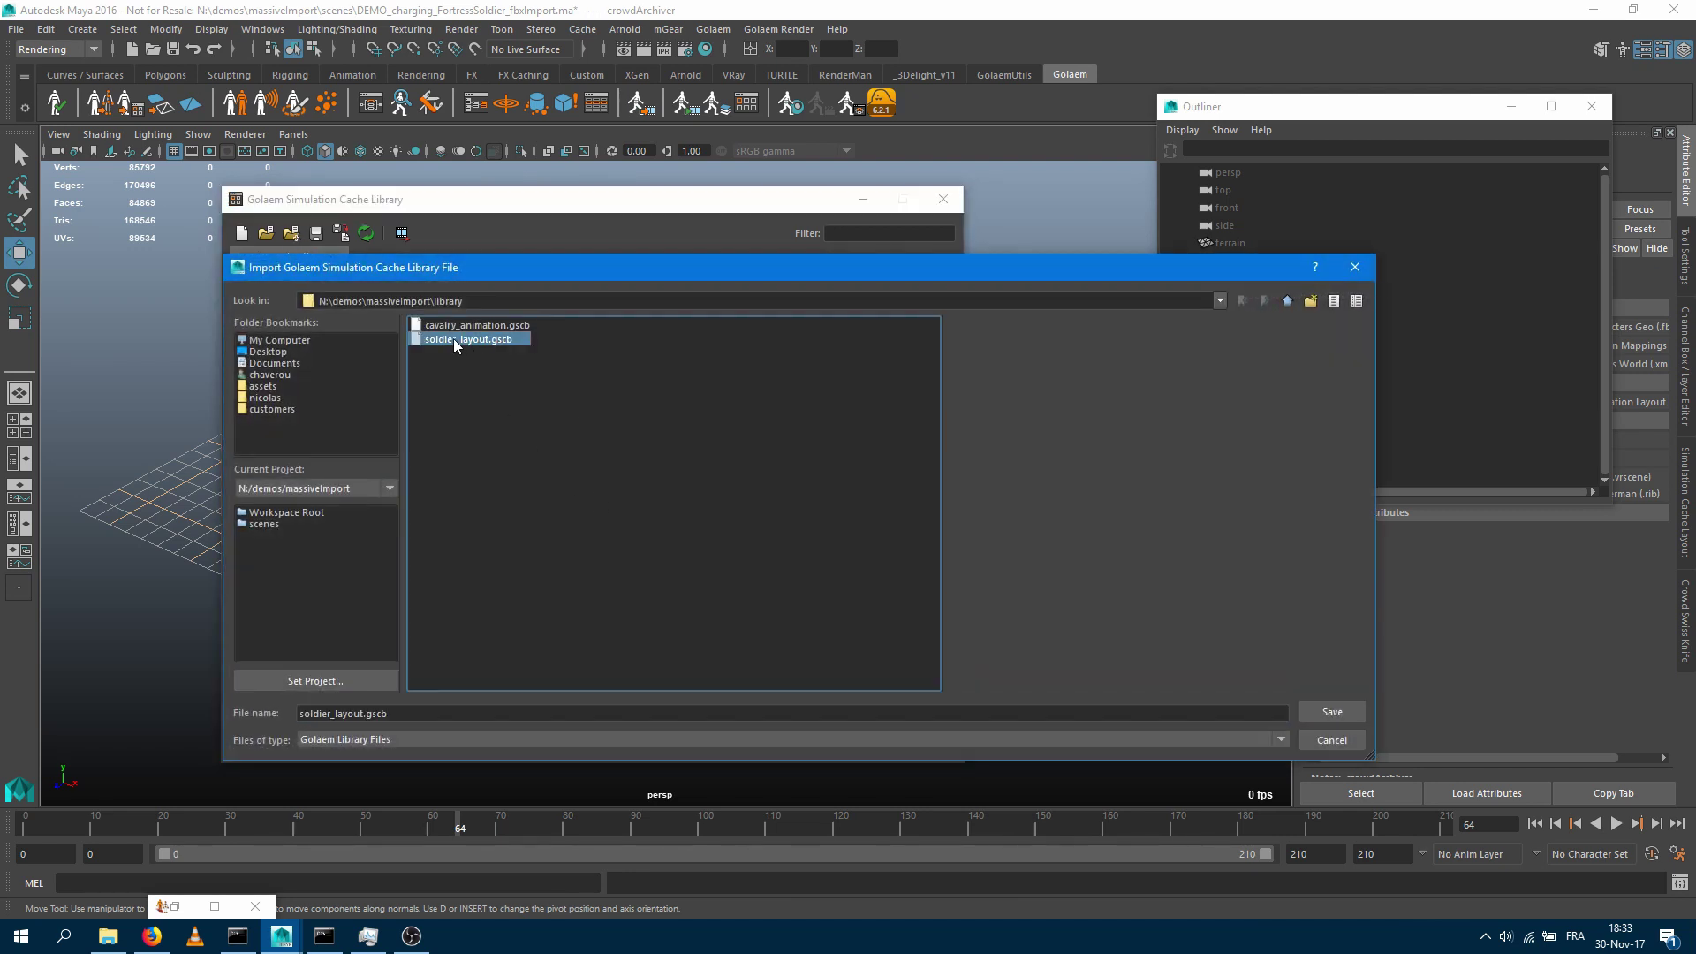
left_click(1332, 711)
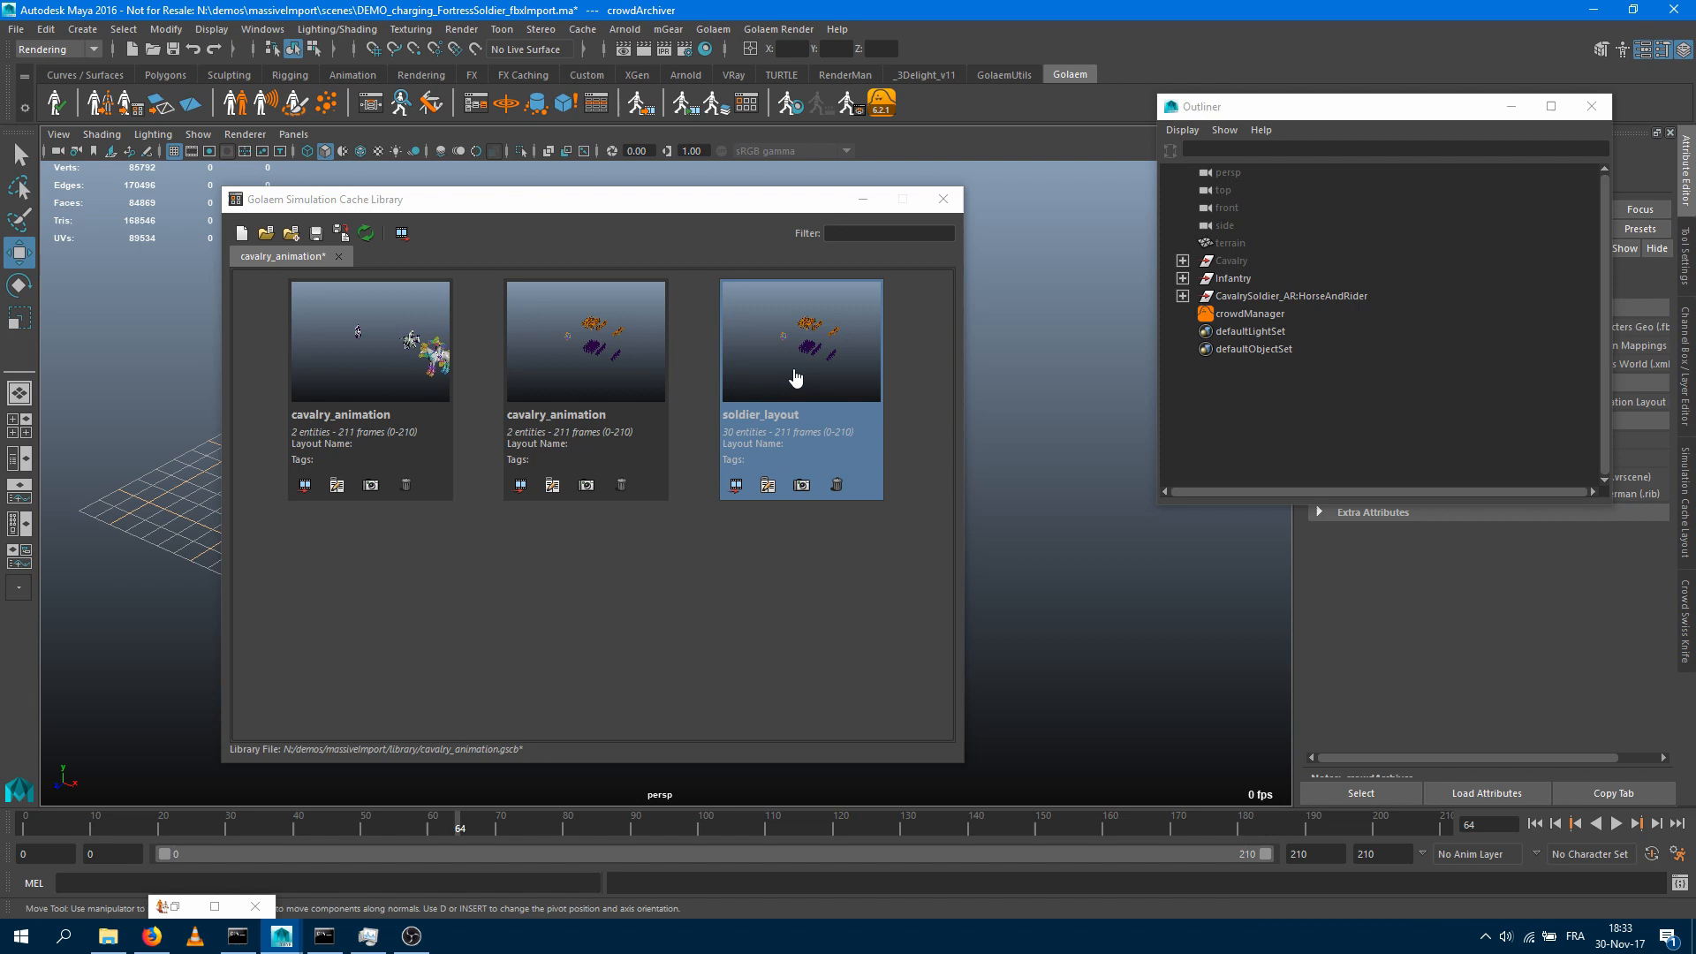
mouse_move(800, 378)
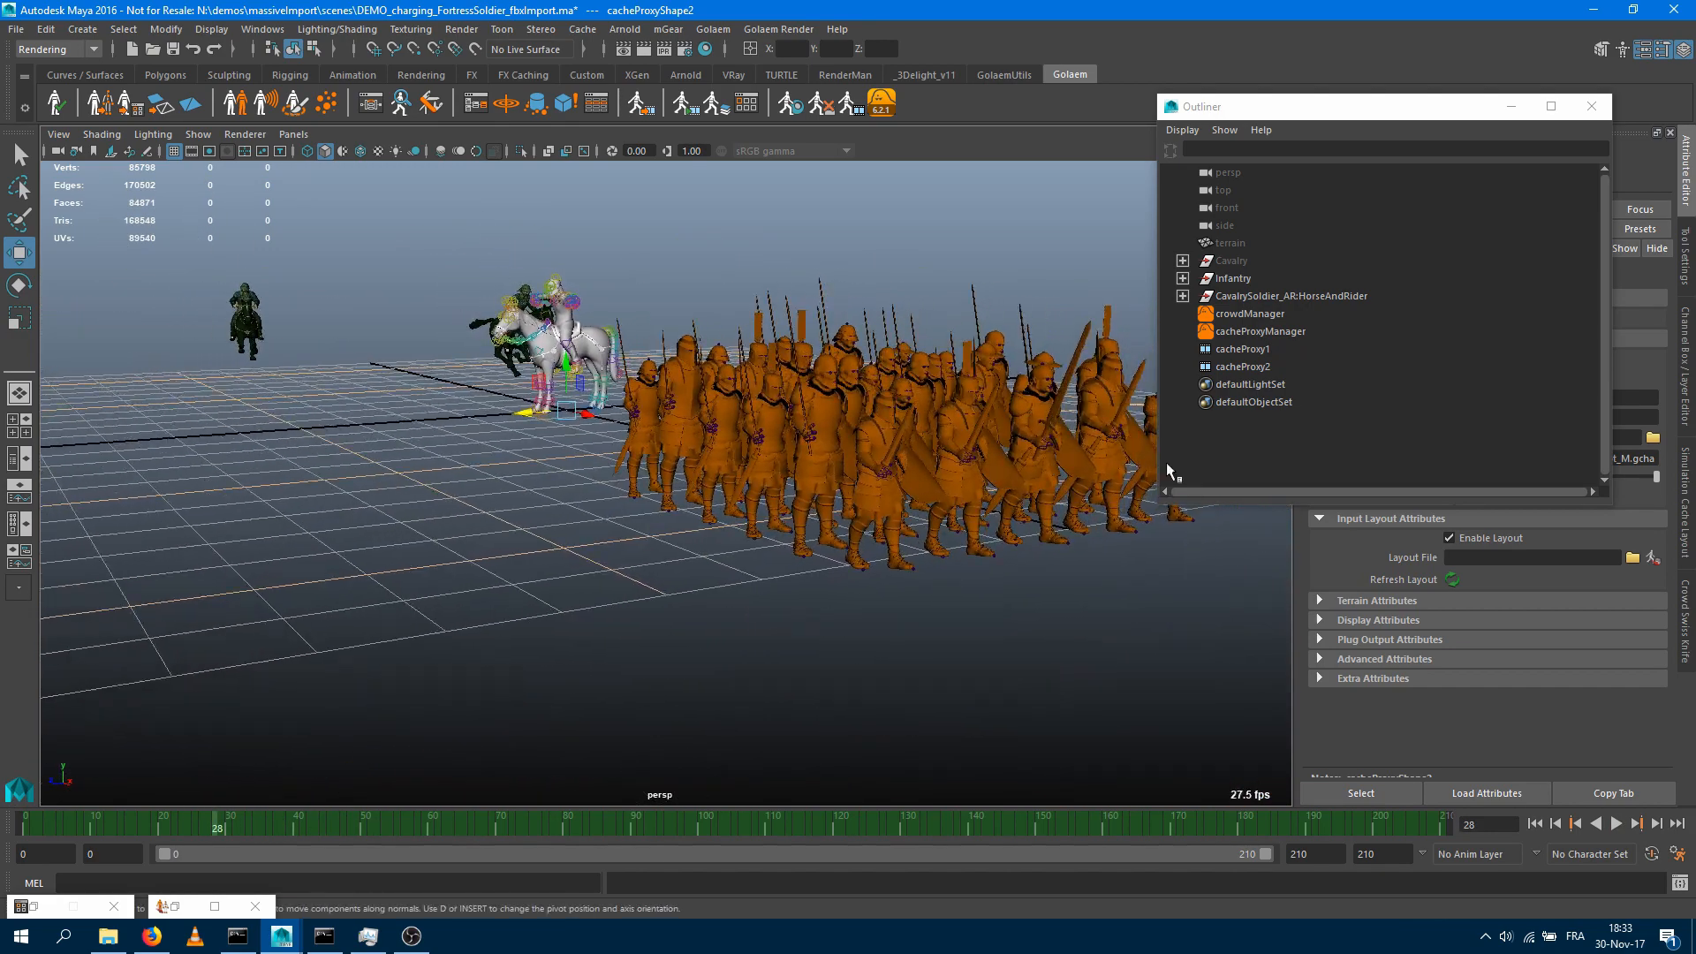
Select the soldier crowd's cache proxy in the Outliner and orbit around its soldiers
left_click(1243, 367)
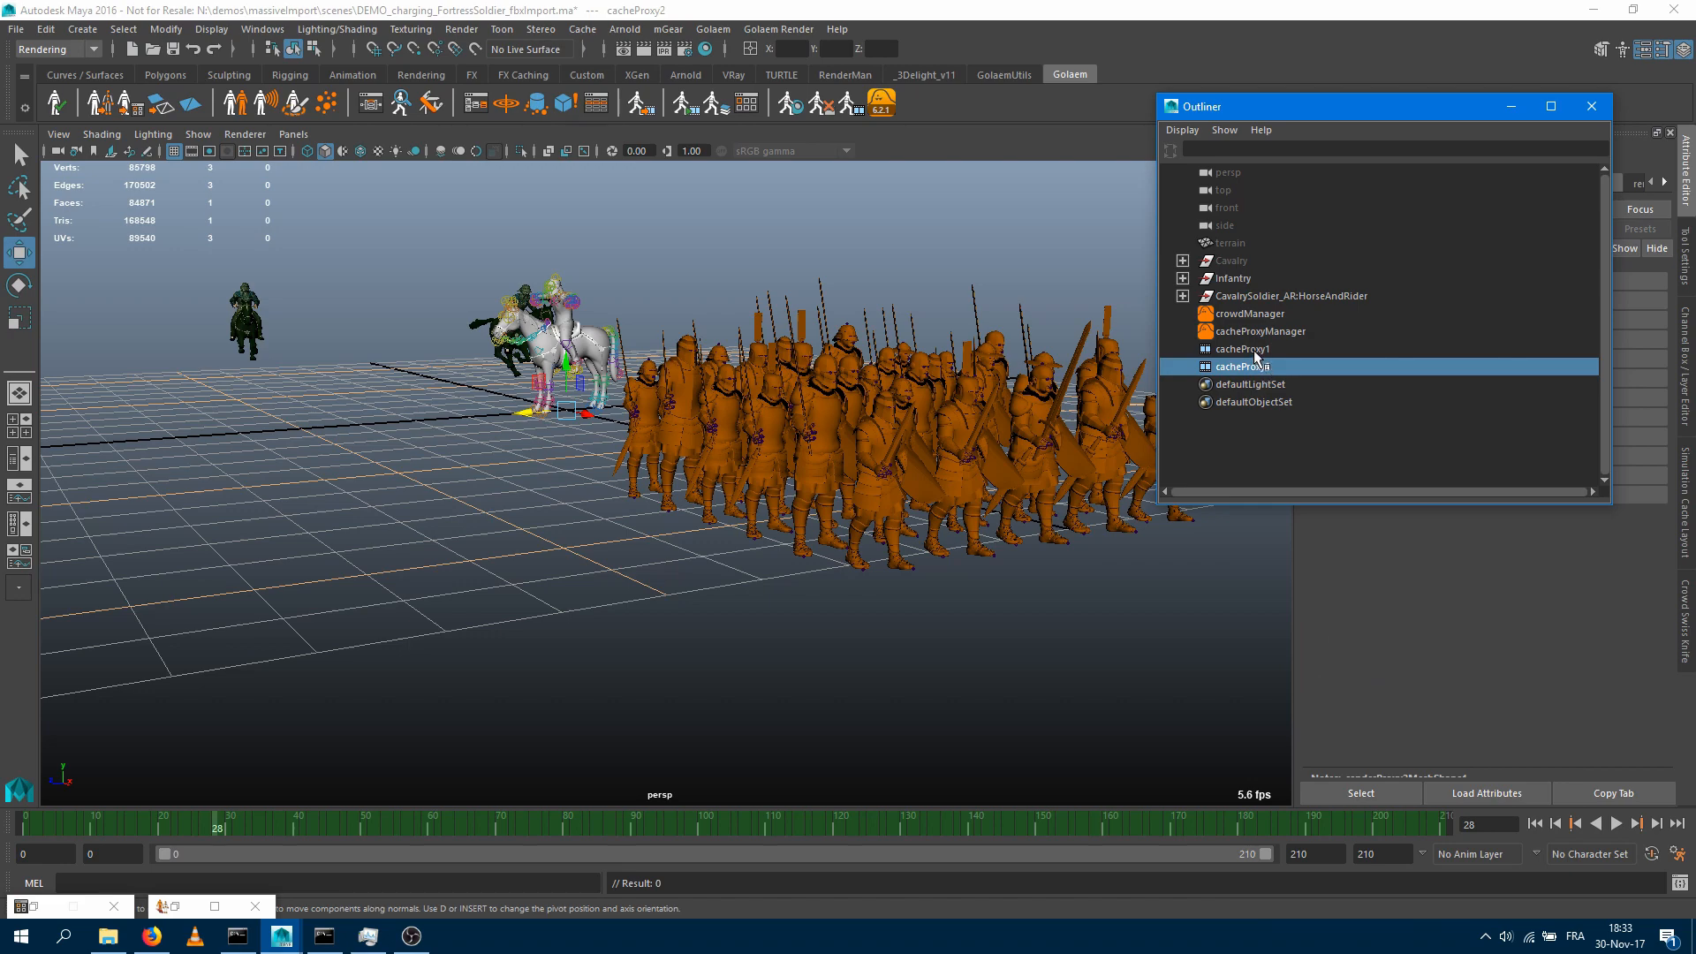
left_click(1243, 348)
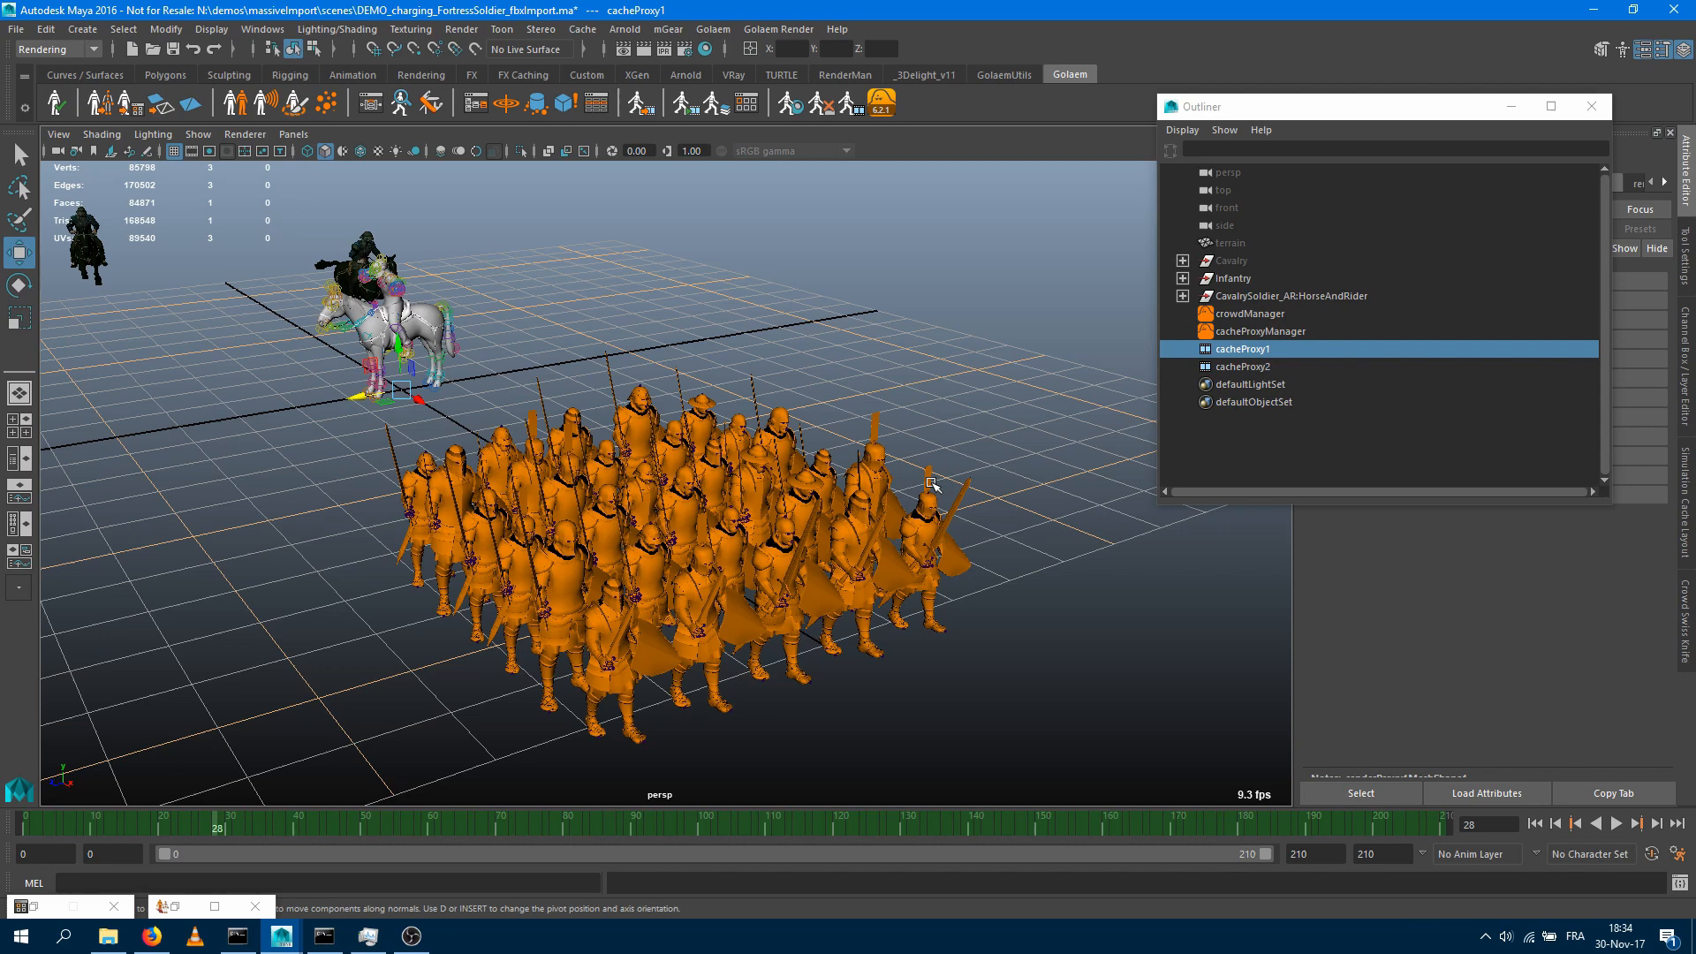
mouse_move(852, 629)
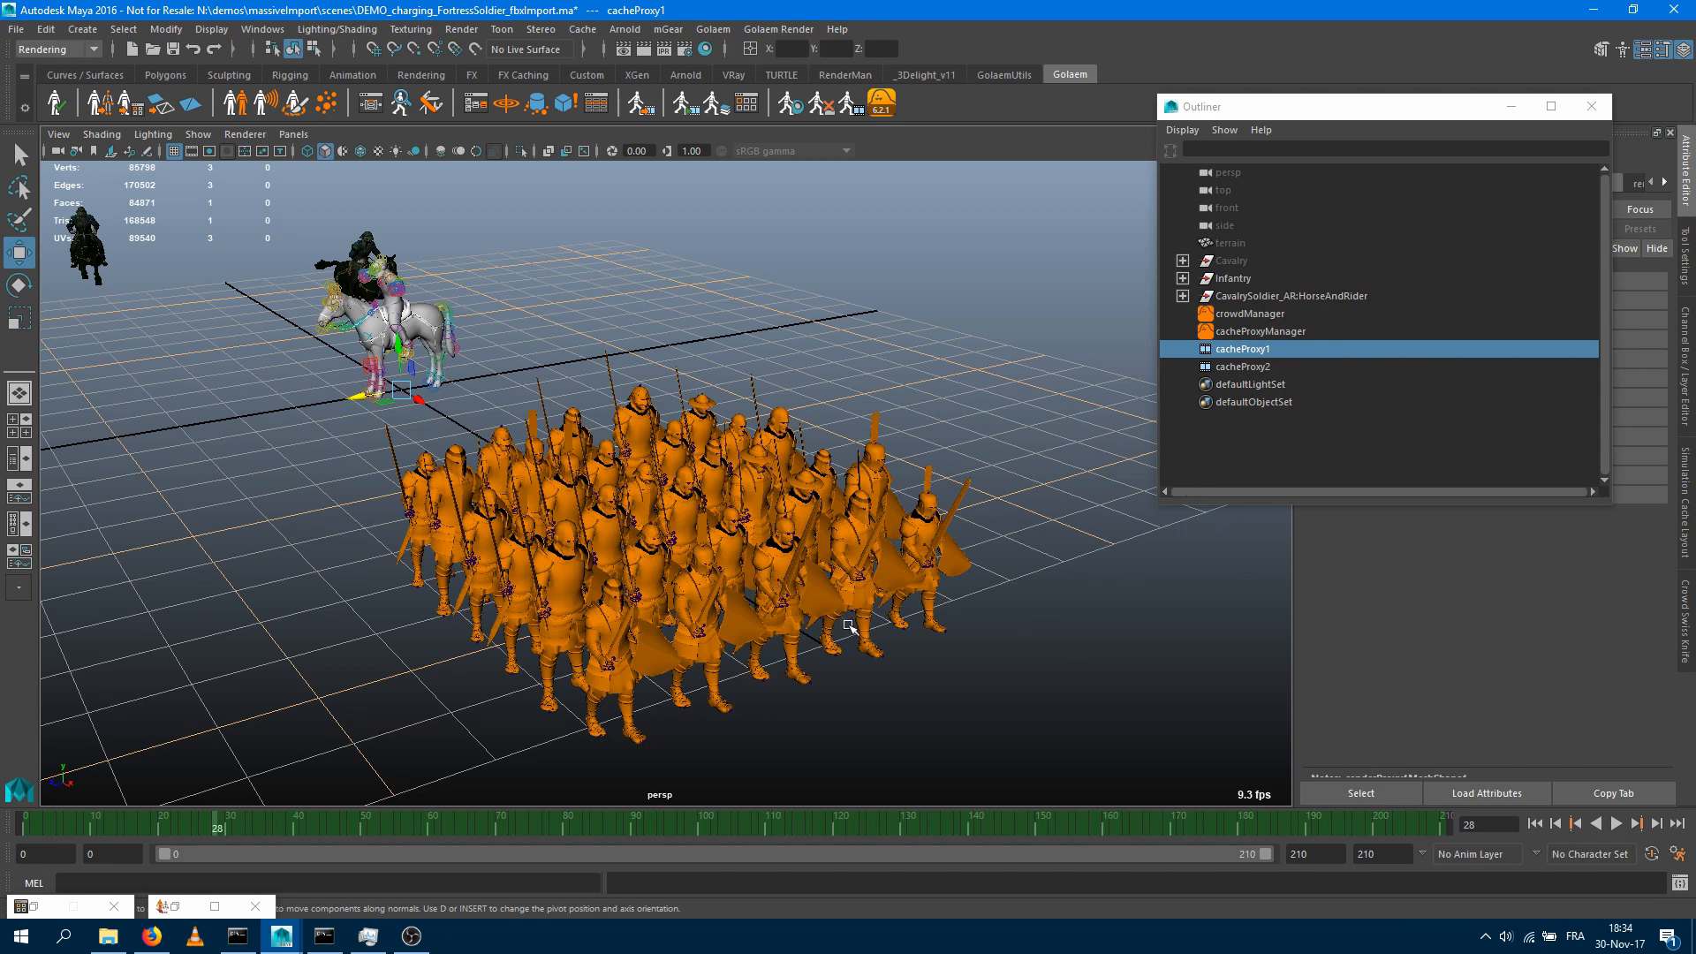
left_click_drag(849, 627, 823, 622)
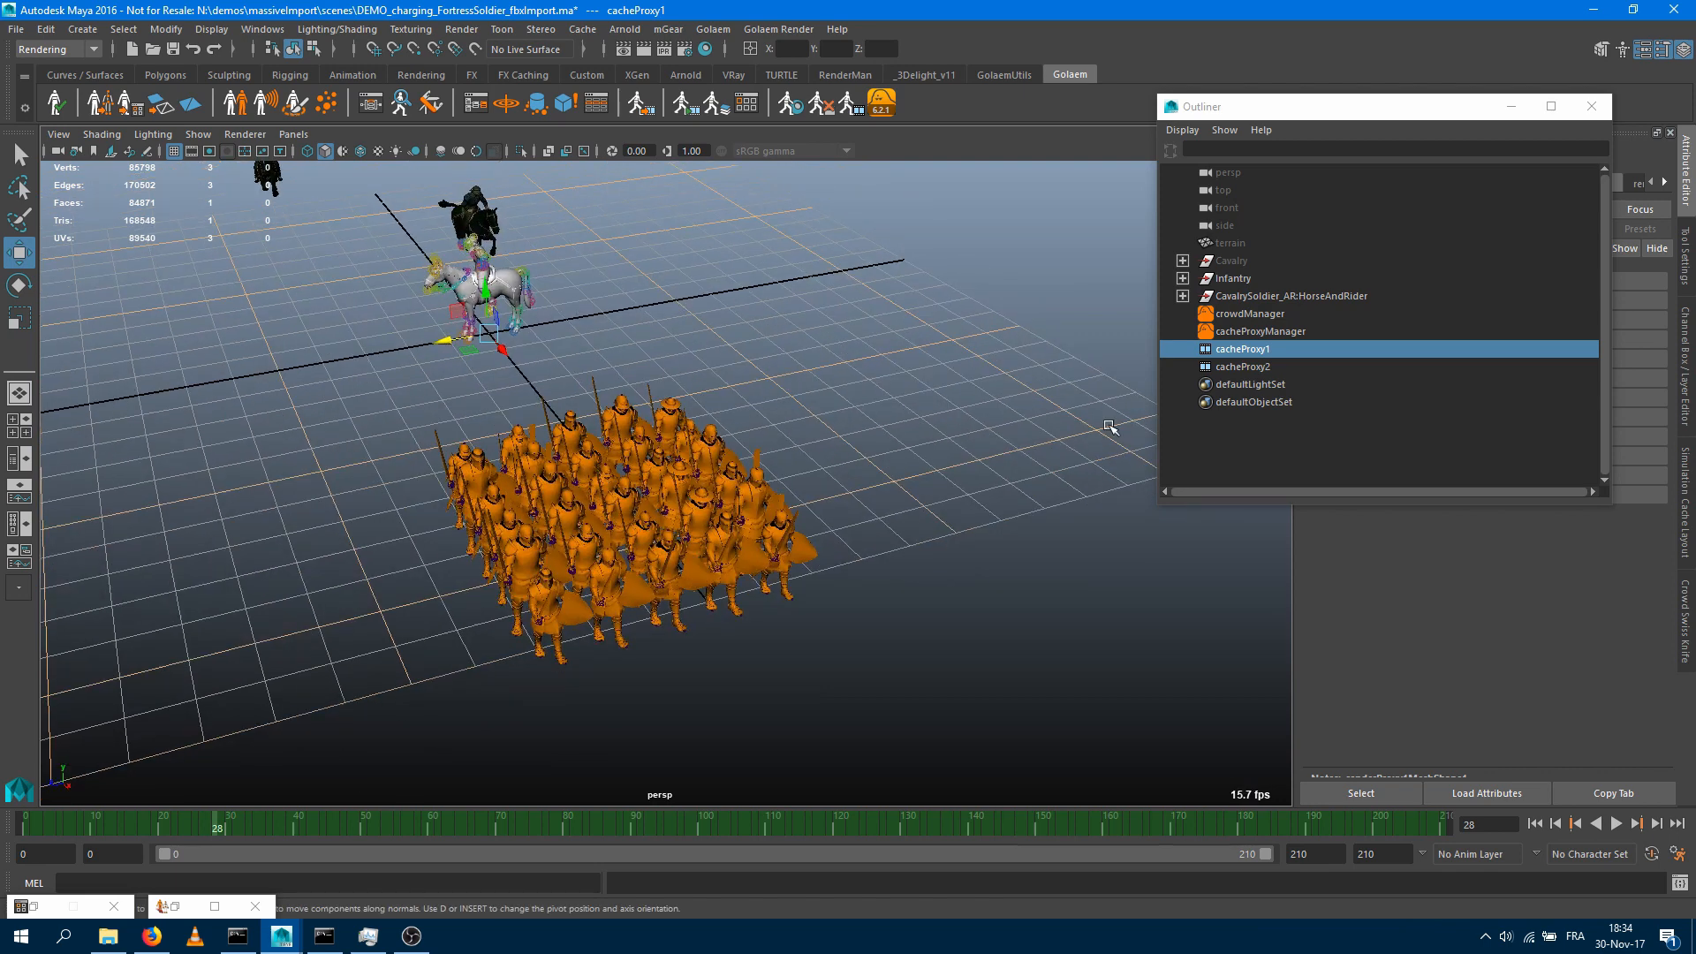
Select the soldier block, pick one soldier and browse its current and available meshes
left_click_drag(413, 386, 962, 708)
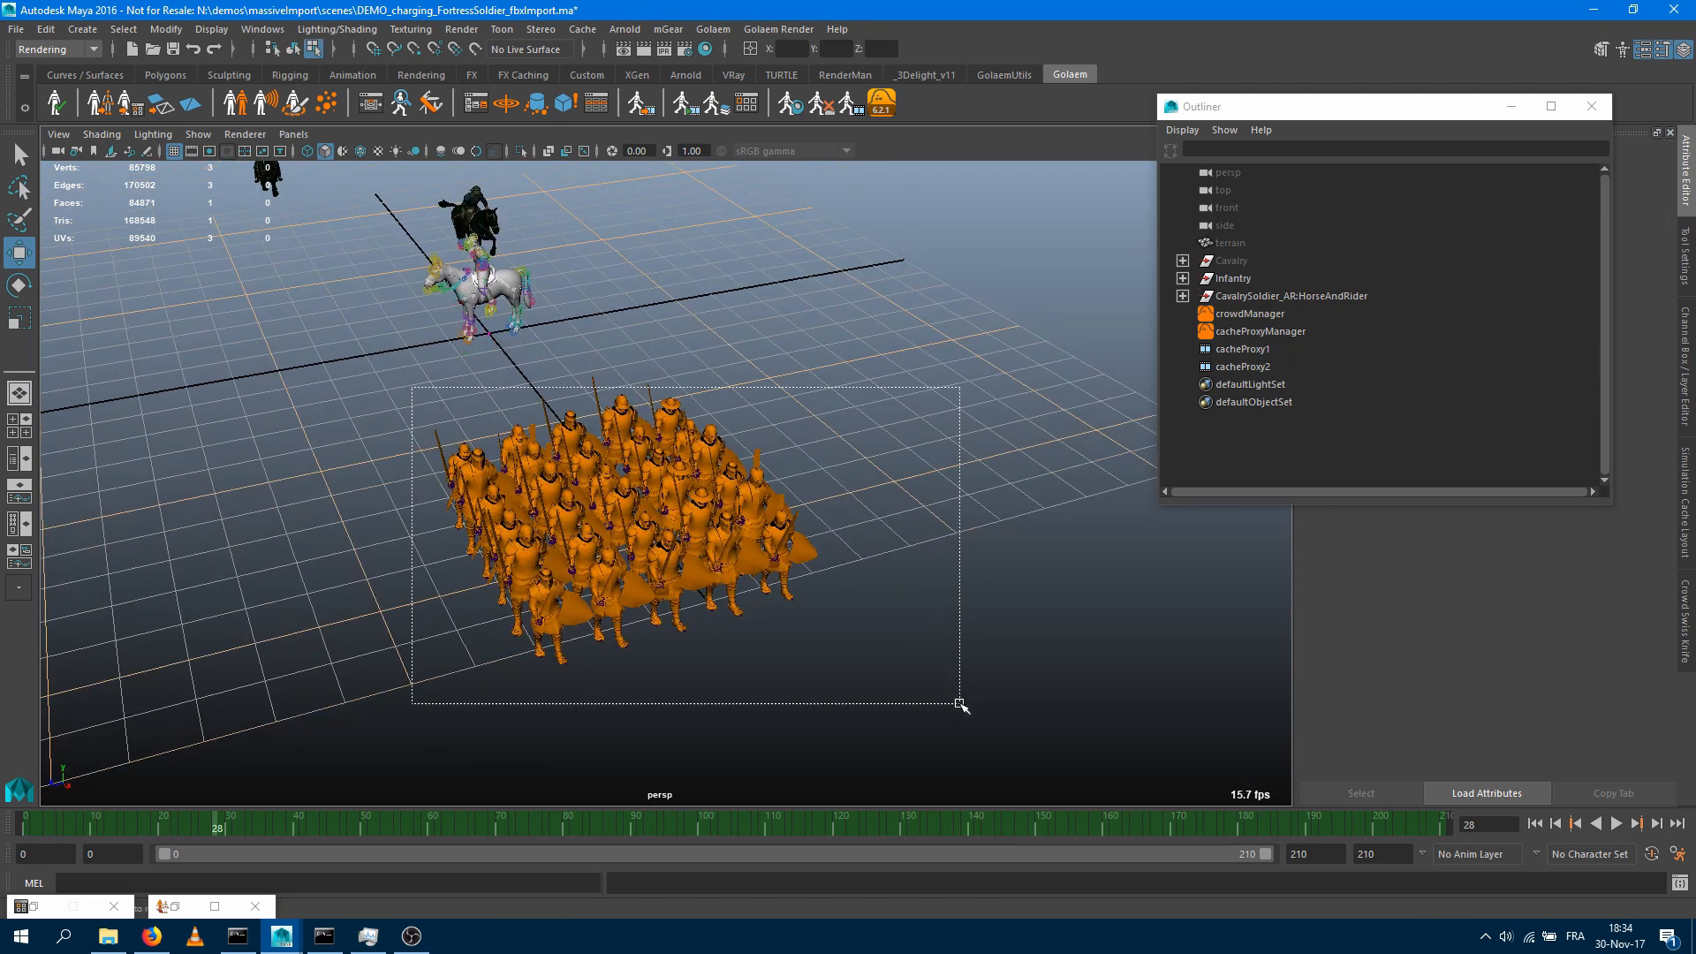
left_click(1243, 348)
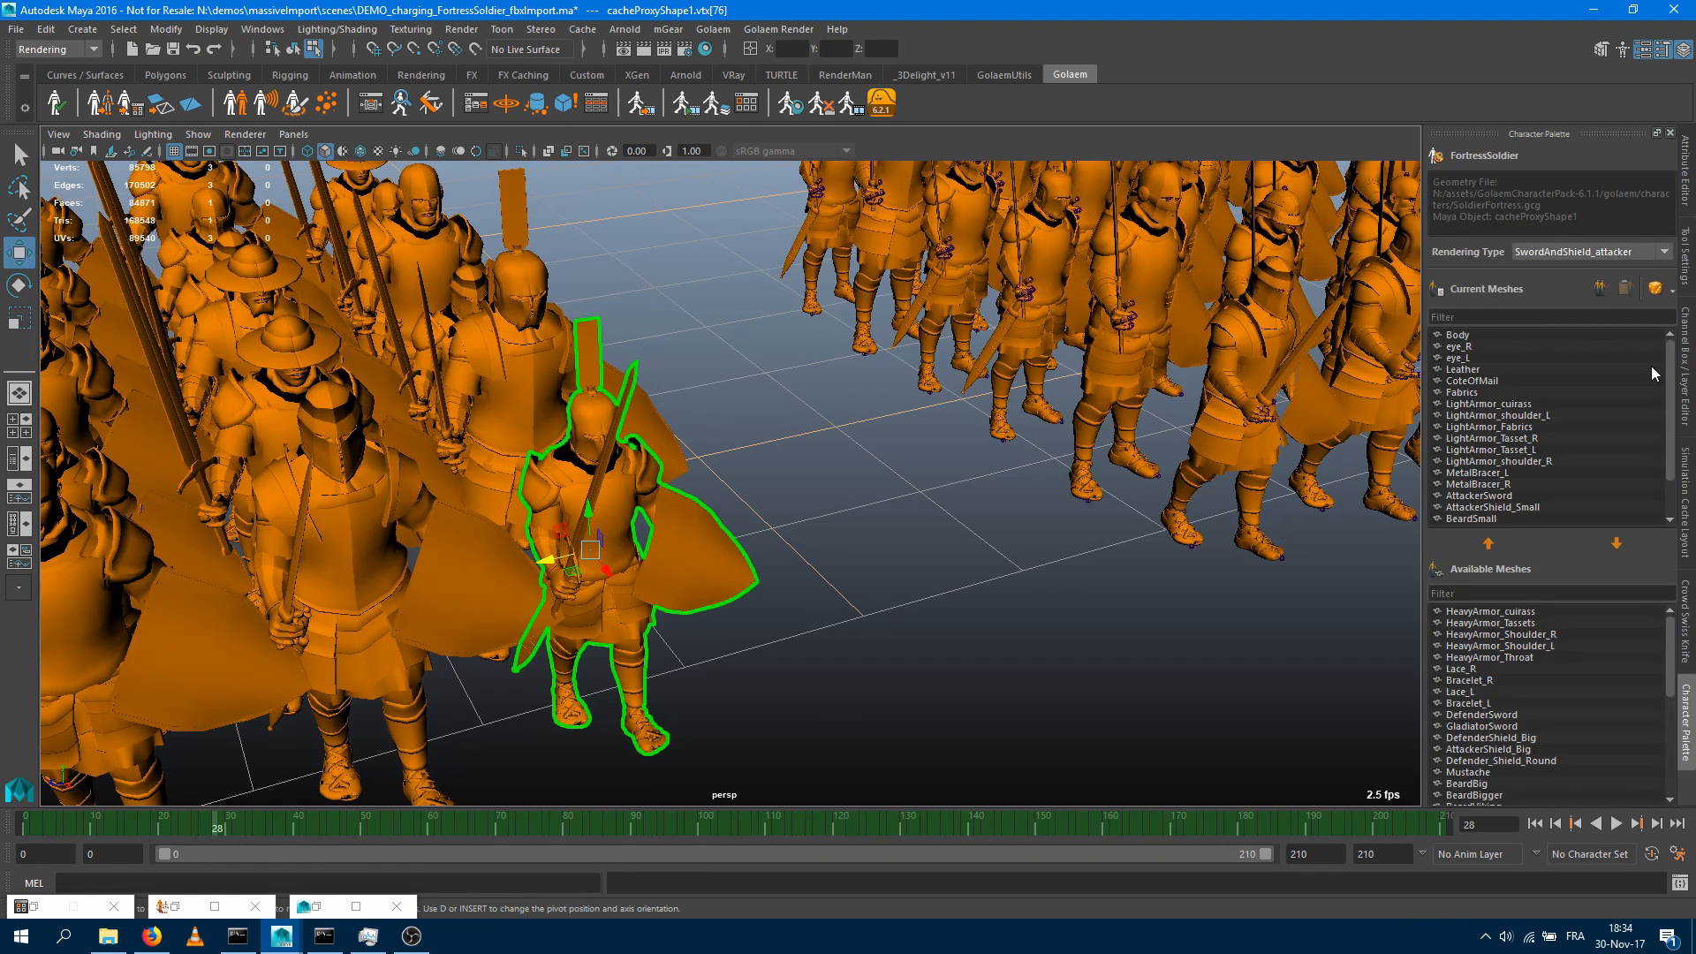
scroll("down", 3)
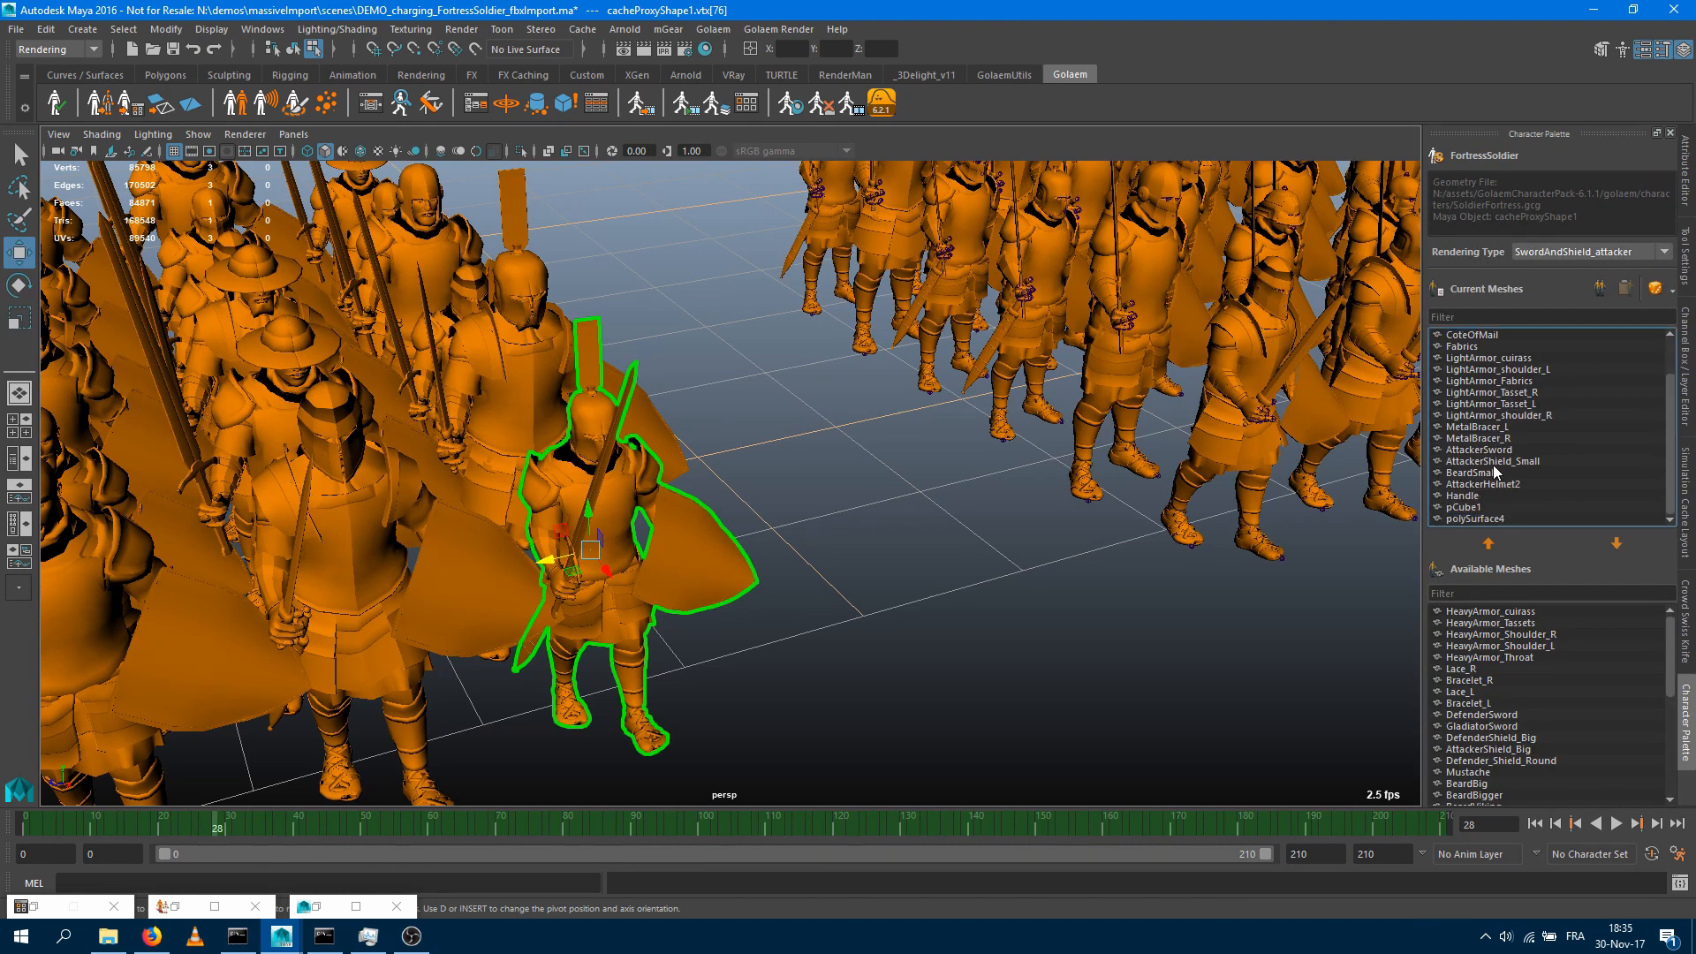
mouse_move(1494, 484)
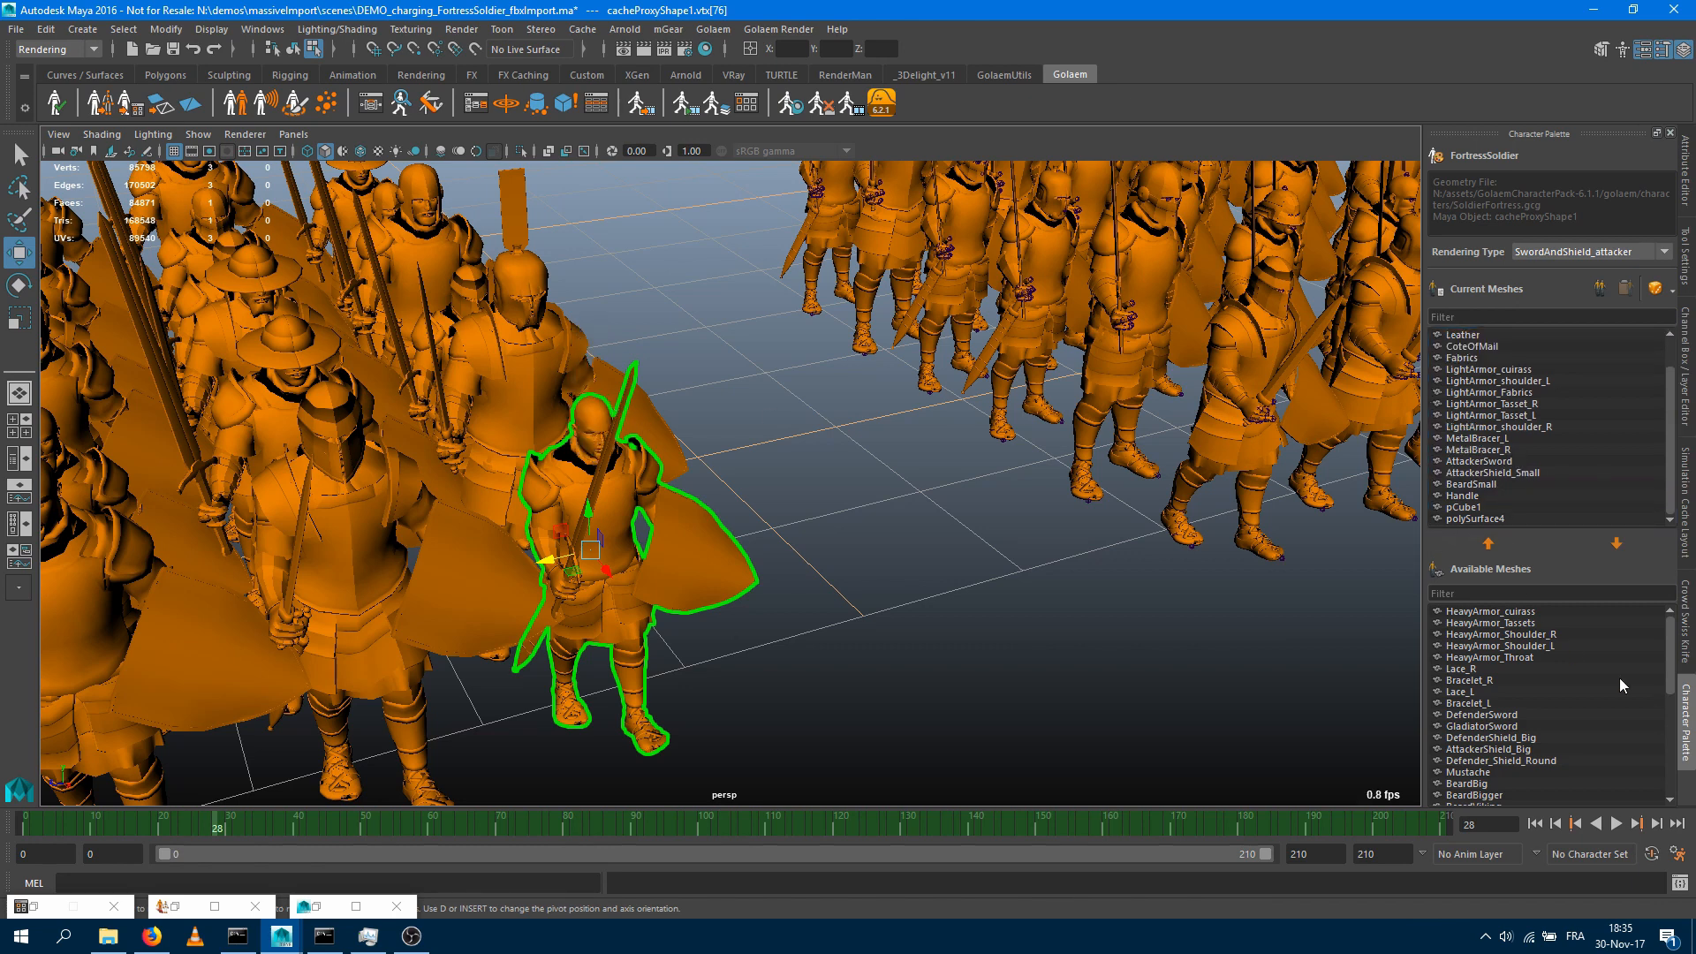
scroll("down", 3)
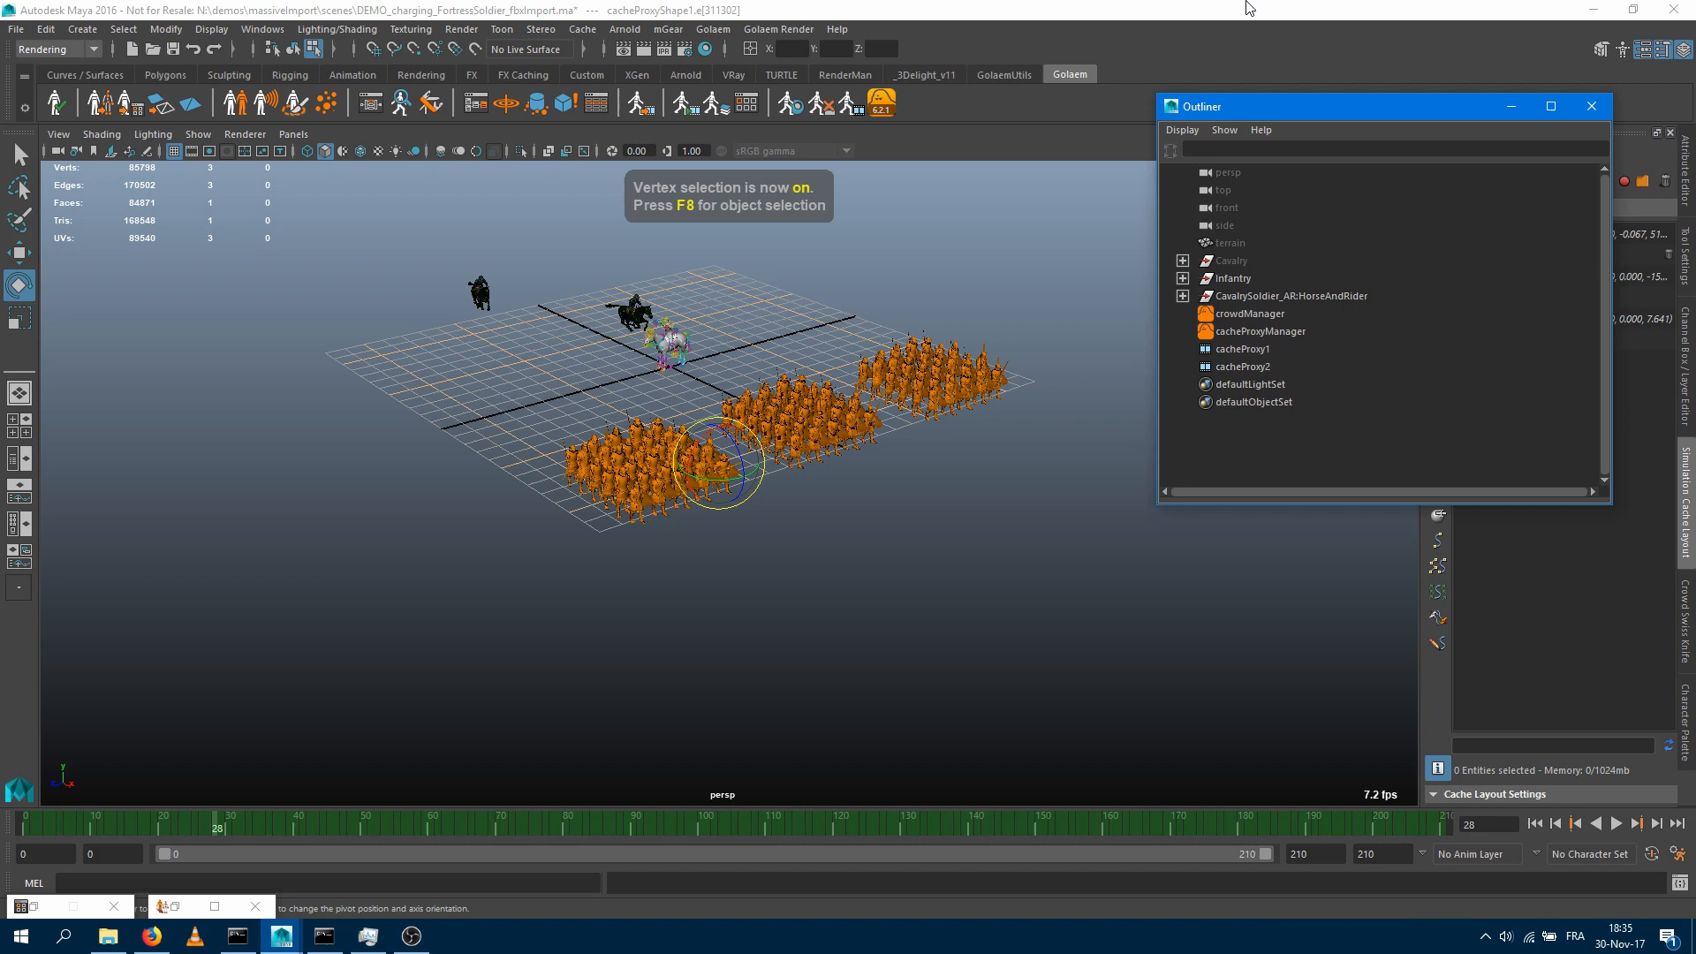
Enable Terrain Adaptation on cacheProxyManagerShape and assign the terrain as Destination Terrain
left_click(1233, 259)
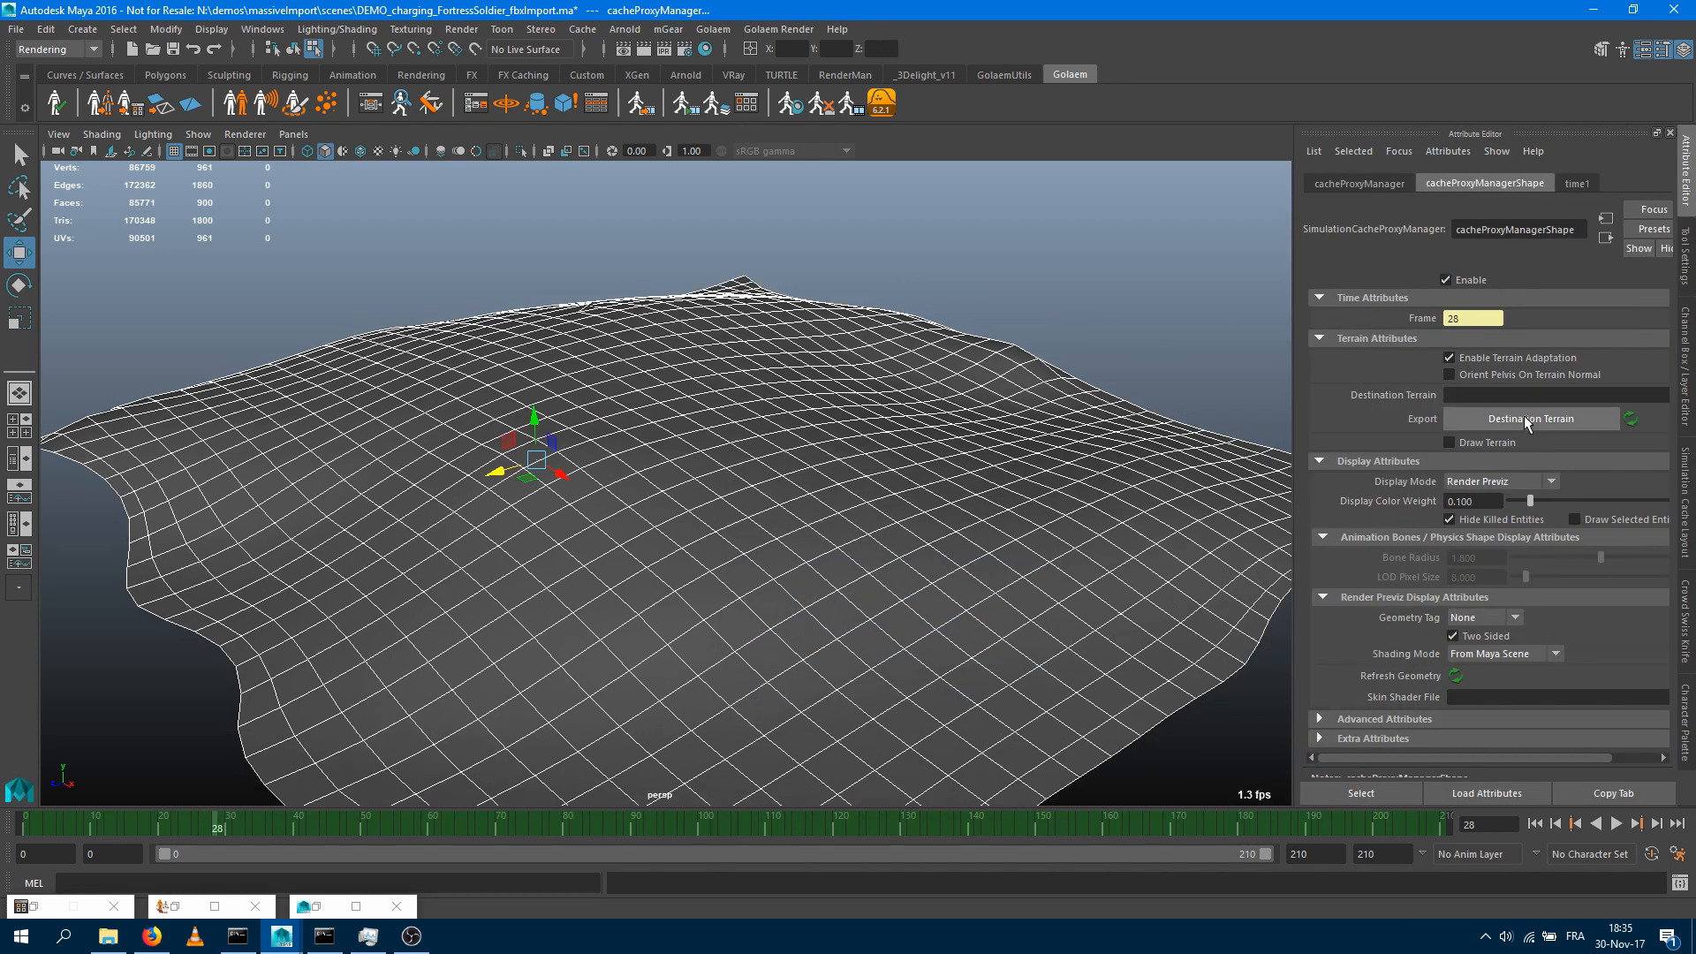
left_click(1530, 418)
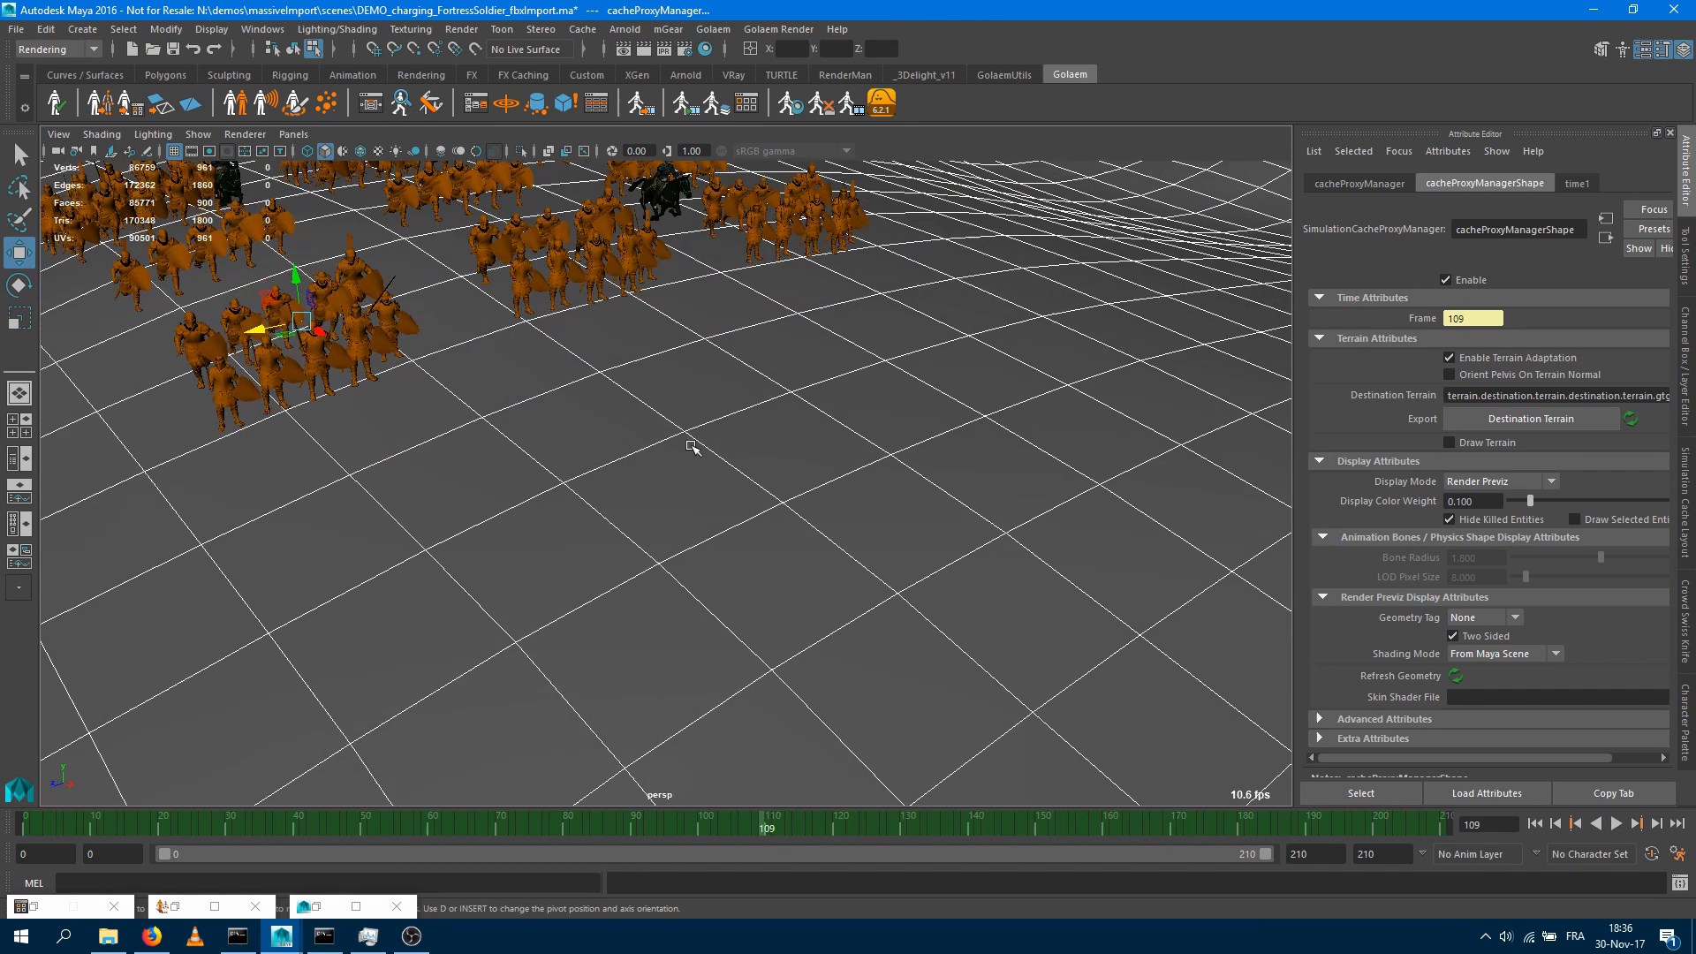
left_click_drag(692, 447, 1058, 637)
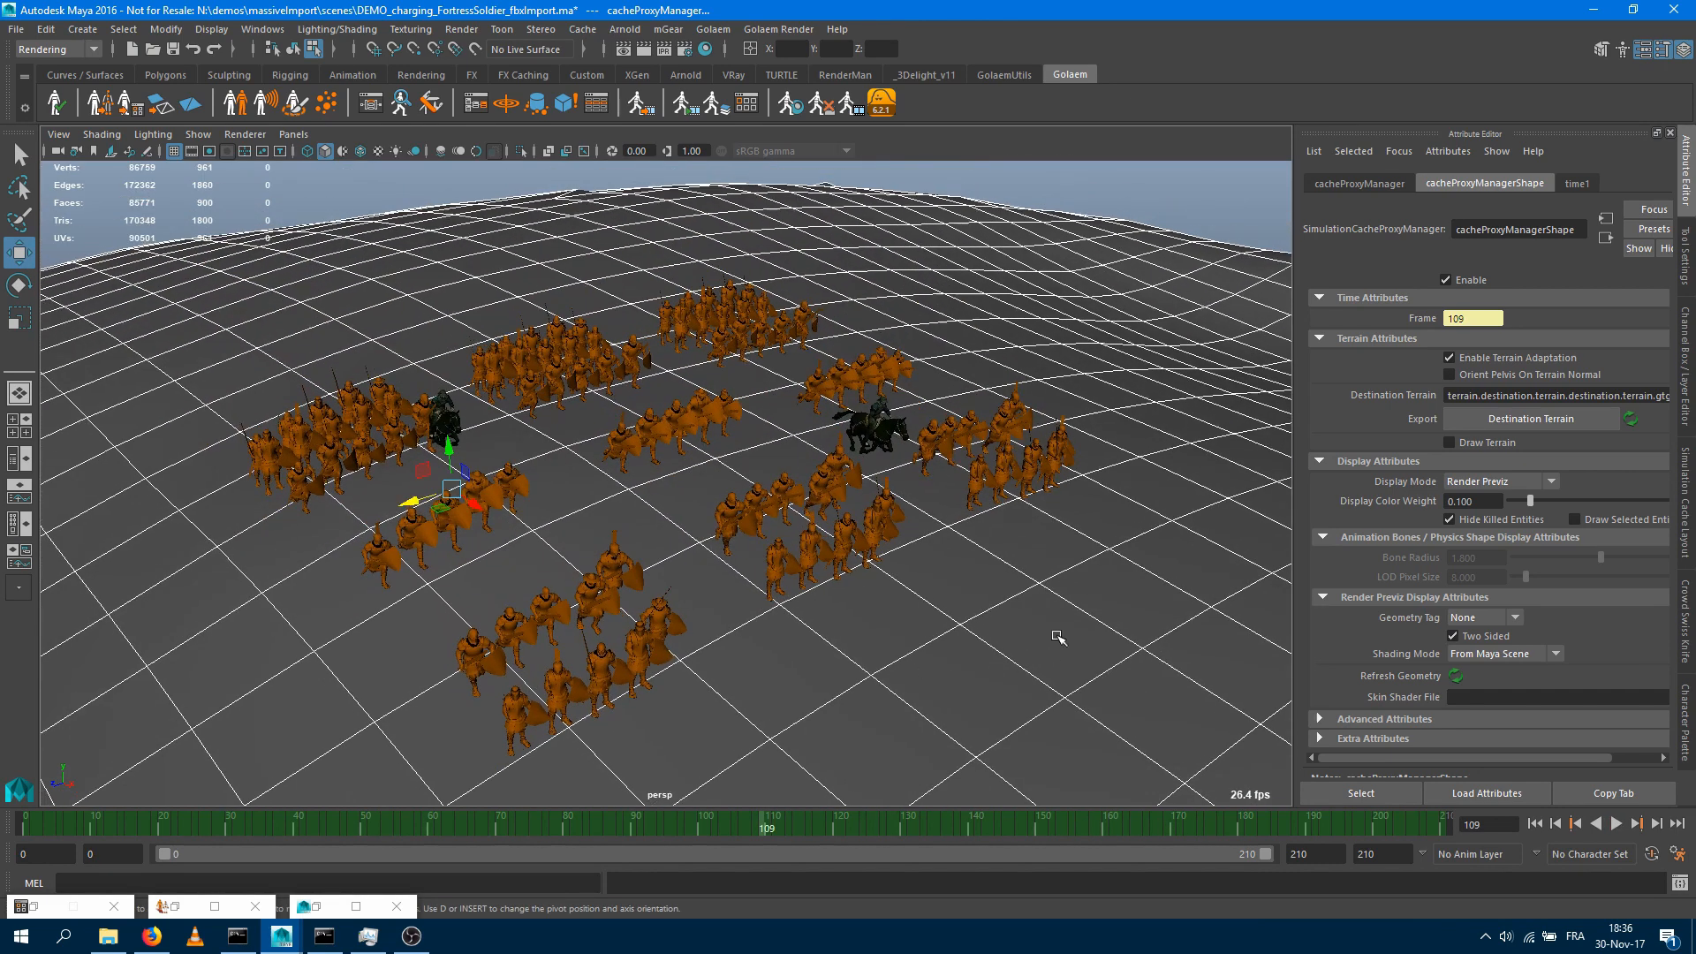